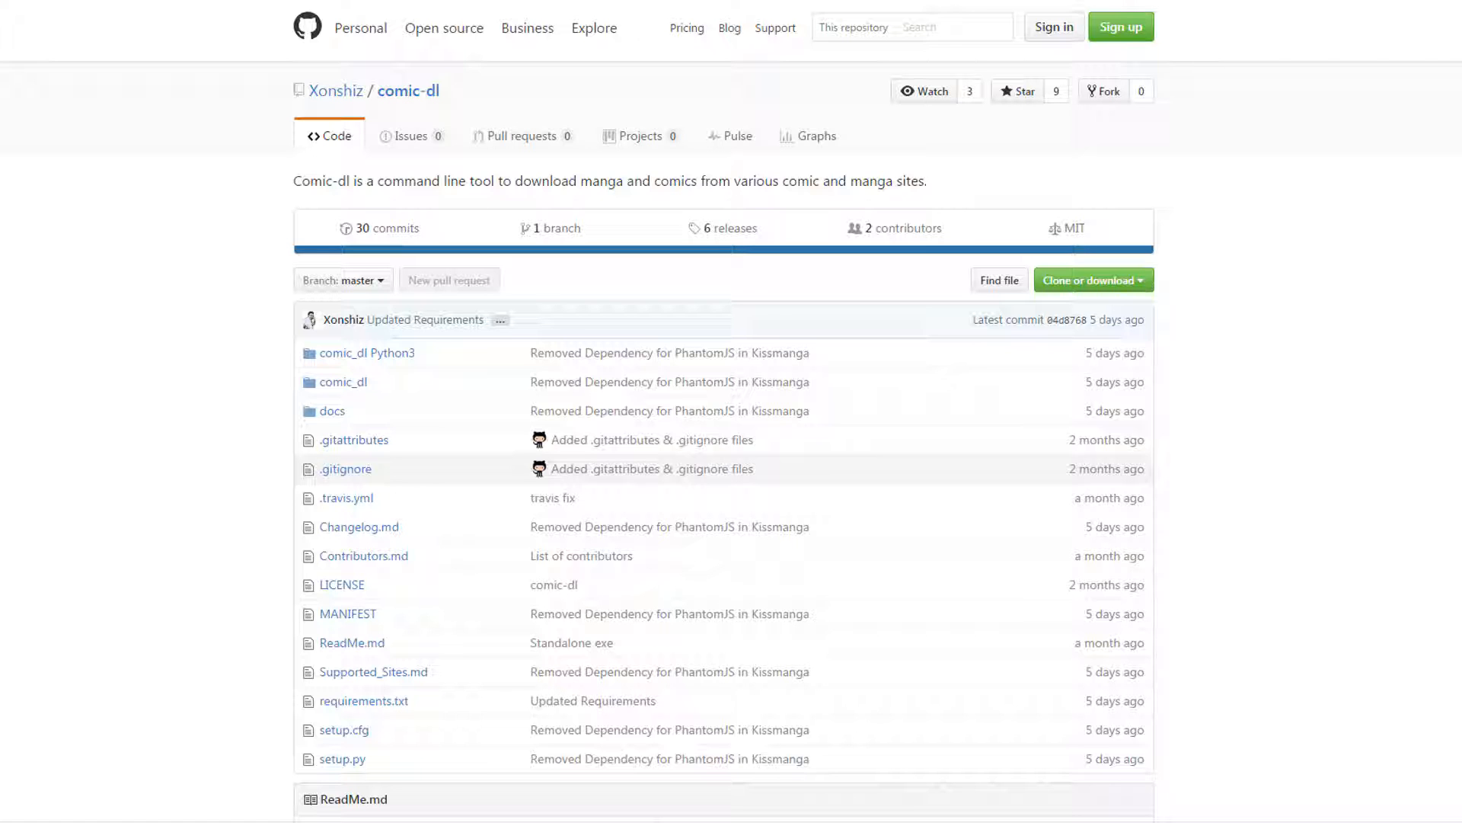
Step: Read down the ReadMe, then download comic-dl as a ZIP via Clone or download
{"action": "scroll", "scroll_direction": "down", "scroll_amount": 3}
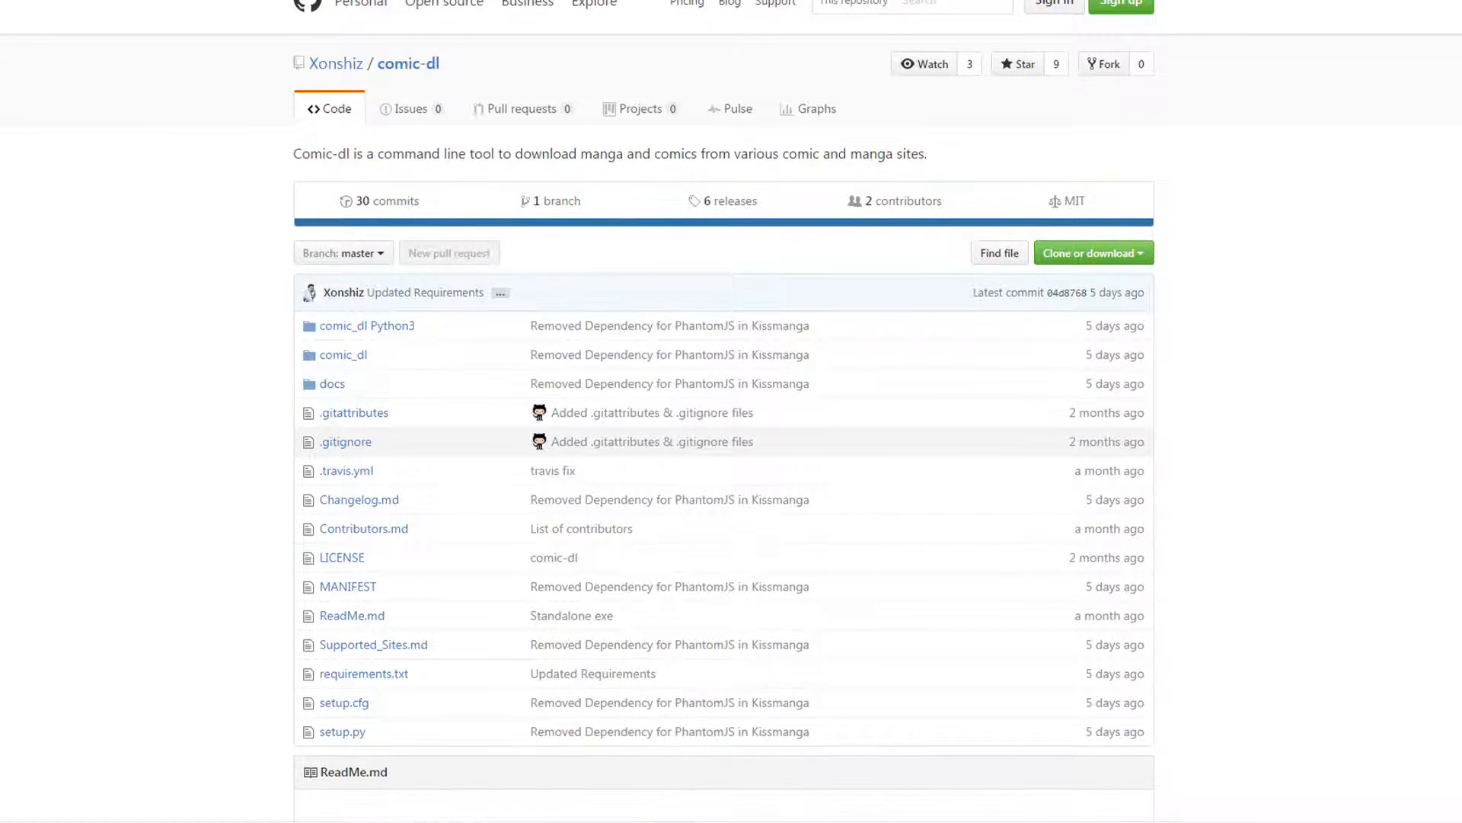
{"action": "scroll", "scroll_direction": "down", "scroll_amount": 3}
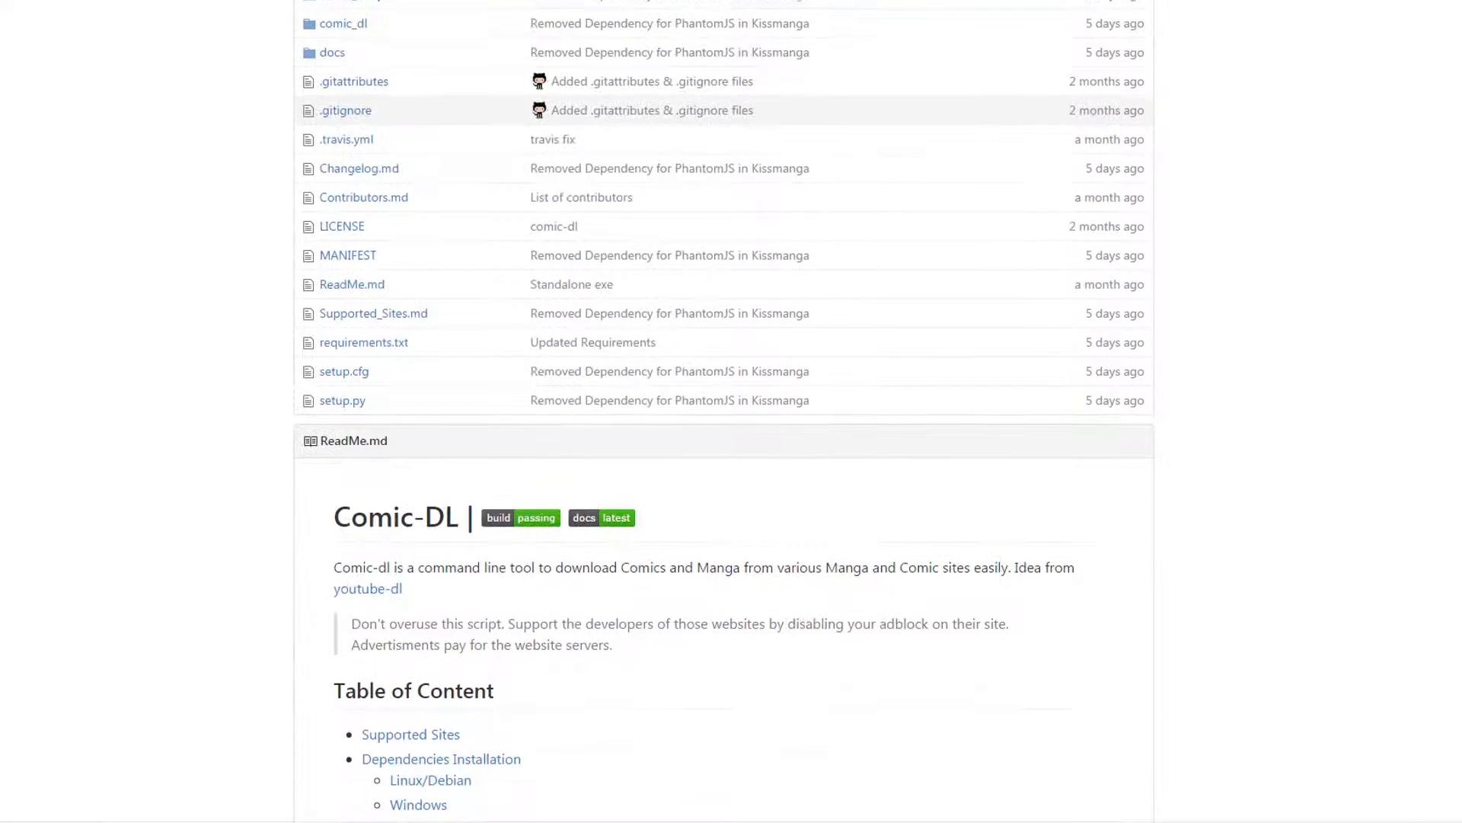
{"action": "scroll", "scroll_direction": "down", "scroll_amount": 3}
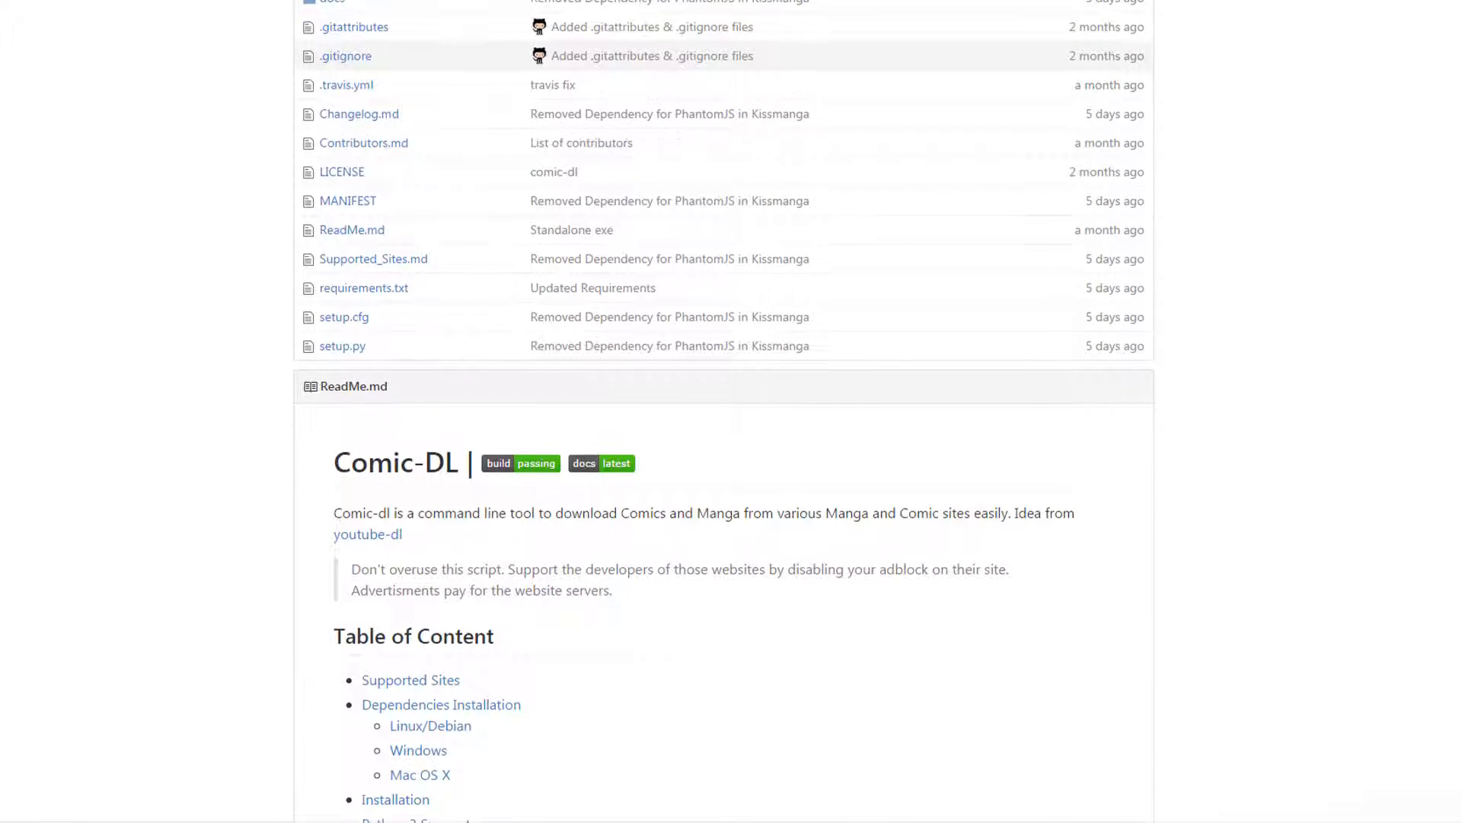
{"action": "scroll", "scroll_direction": "down", "scroll_amount": 3}
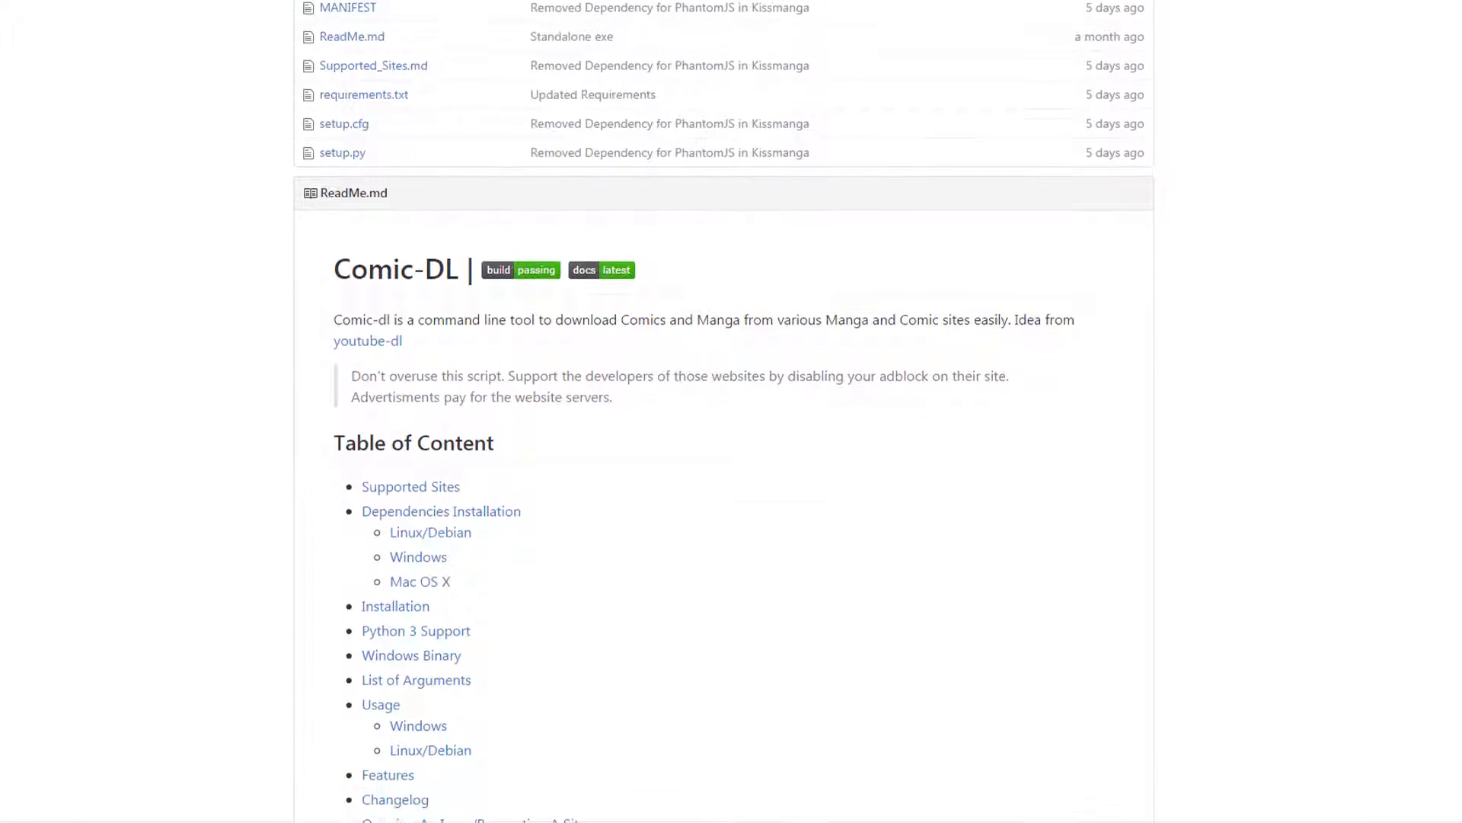
{"action": "scroll", "scroll_direction": "down", "scroll_amount": 3}
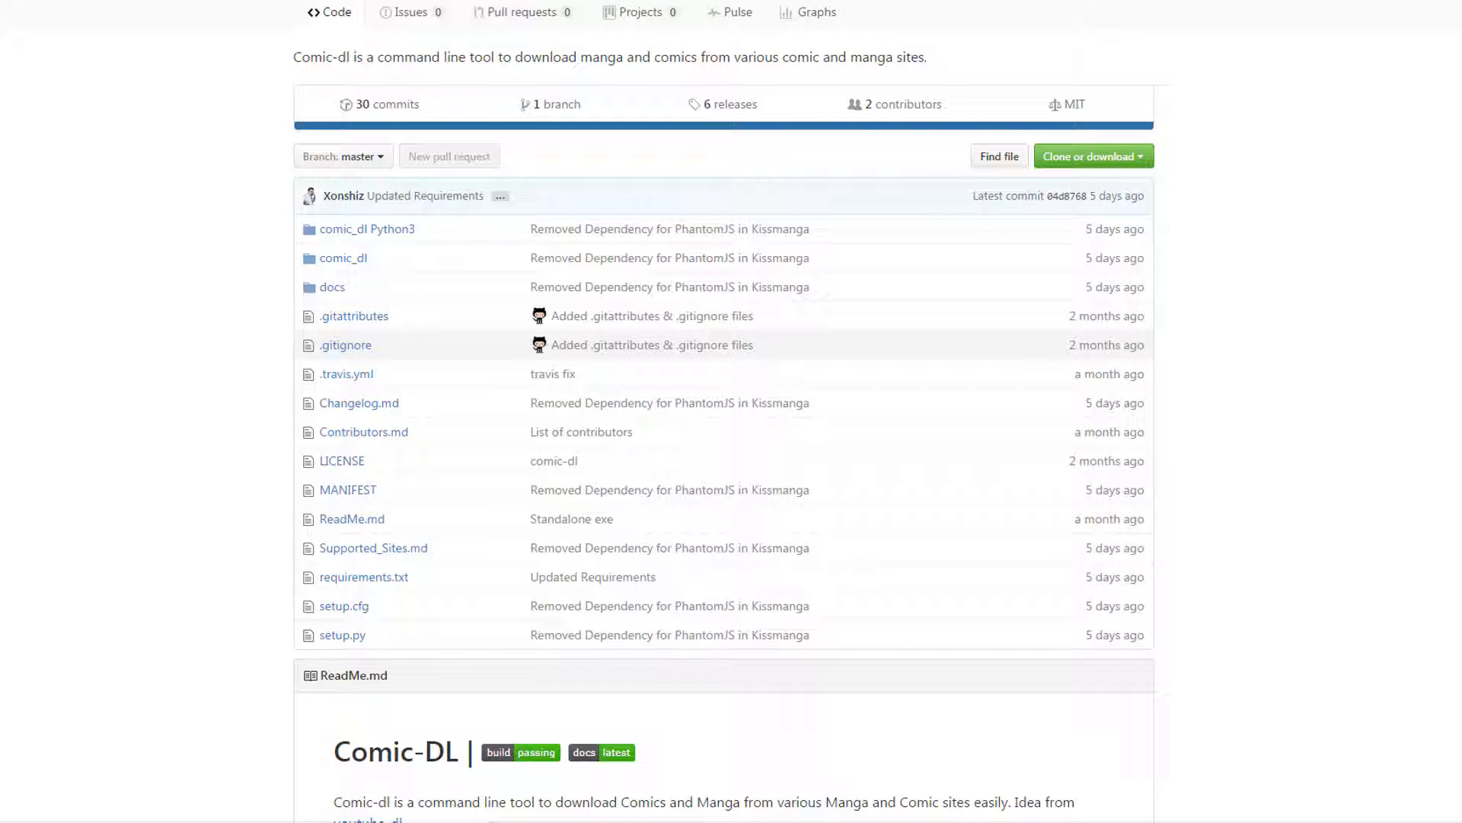
{"action": "left_click", "coordinate": [1088, 155]}
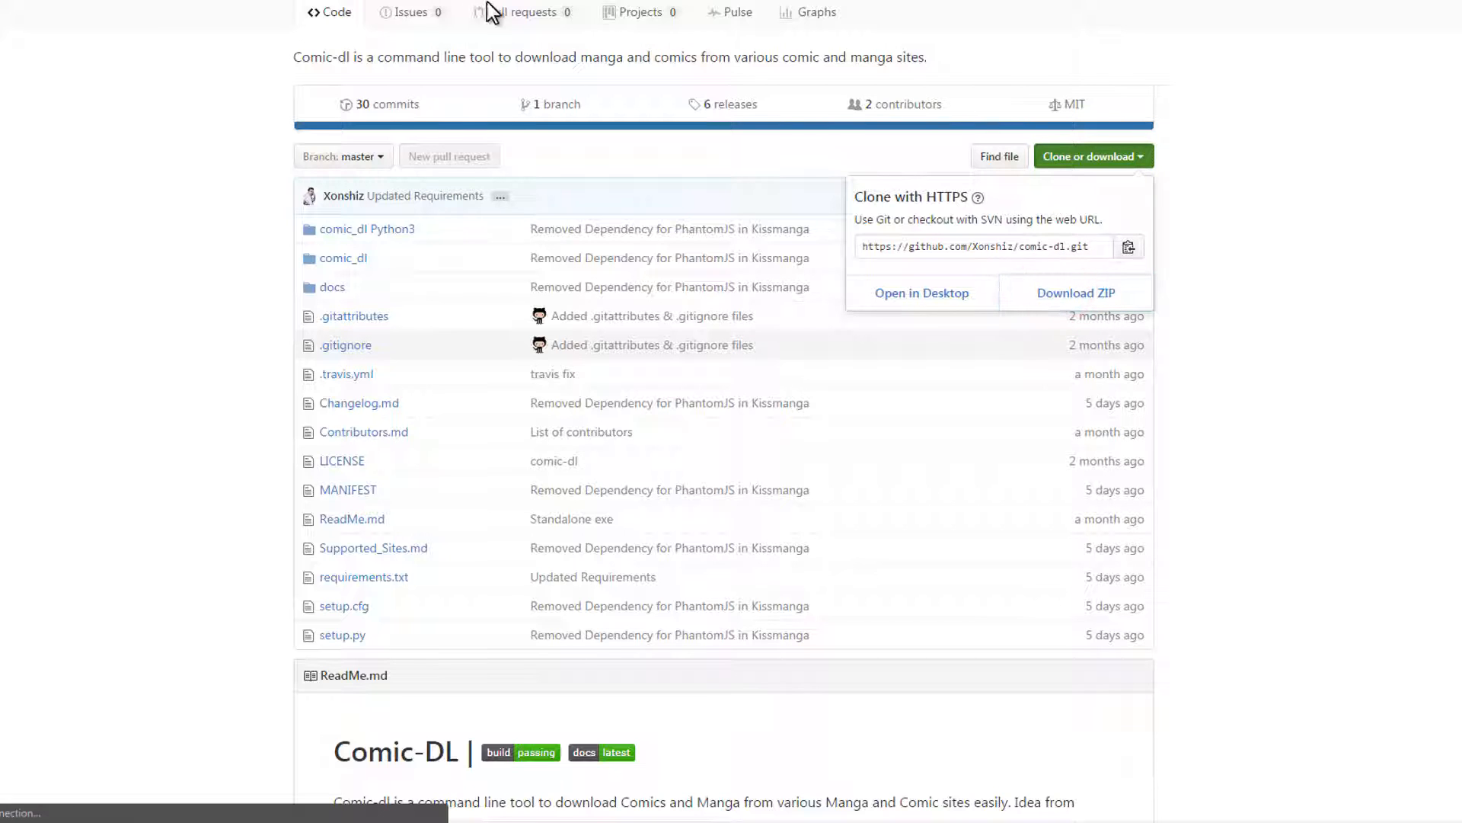
{"action": "left_click", "coordinate": [1074, 292]}
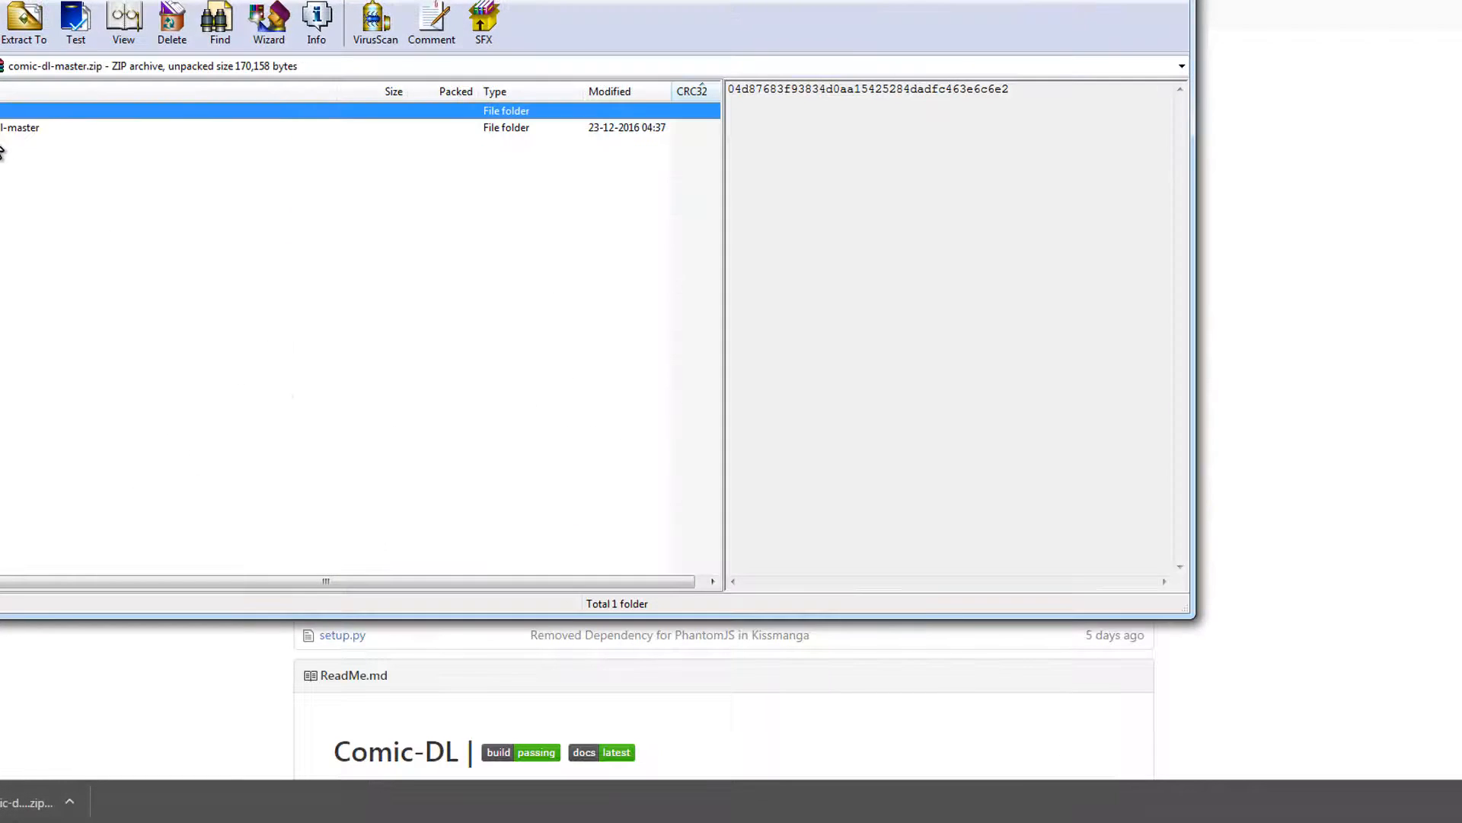
Step: Extract the comic-dl-master folder from the archive to the Desktop
{"action": "left_click", "coordinate": [23, 18]}
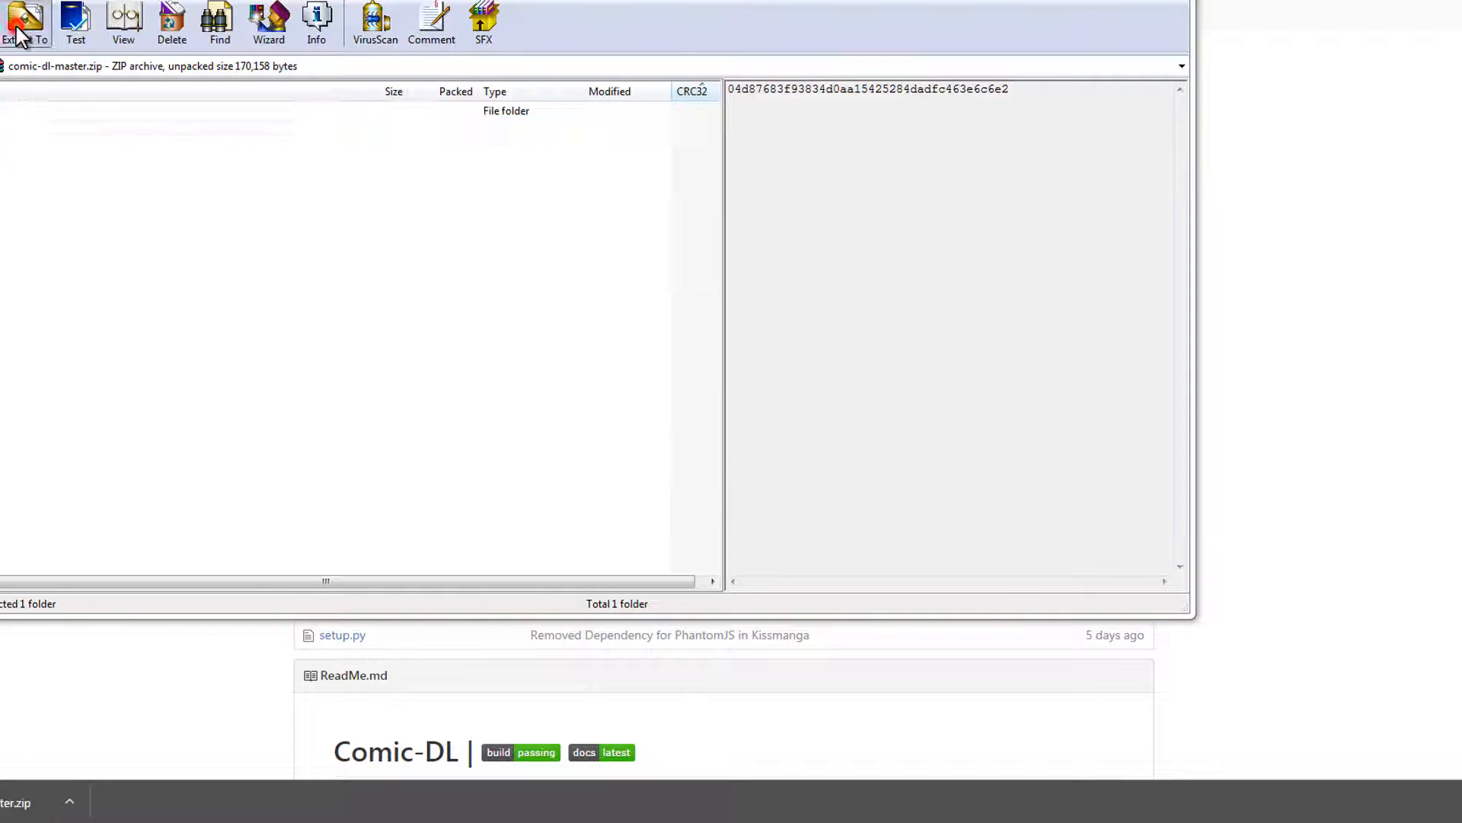
{"action": "left_click", "coordinate": [26, 19]}
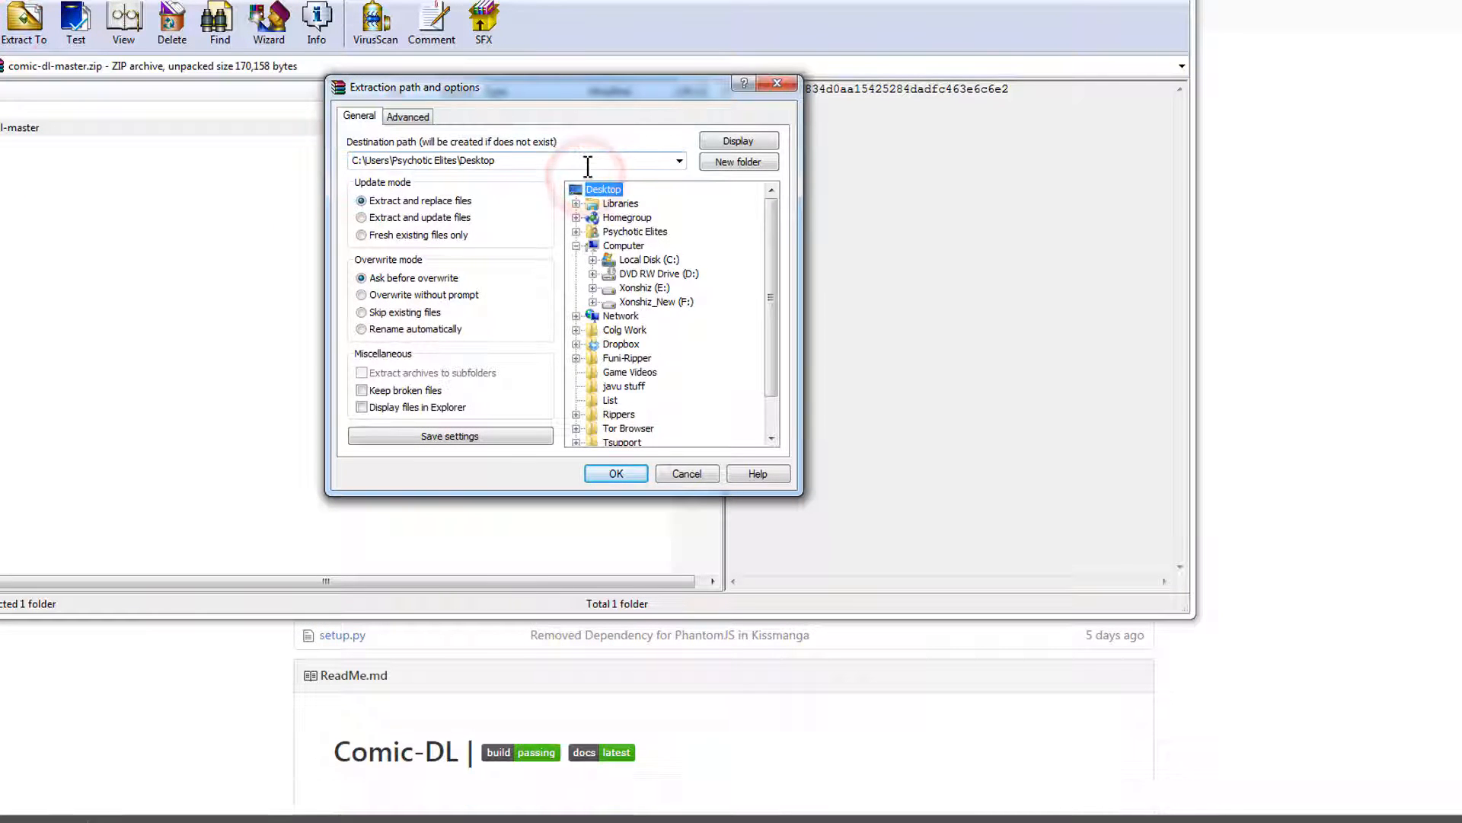
{"action": "left_click", "coordinate": [614, 473]}
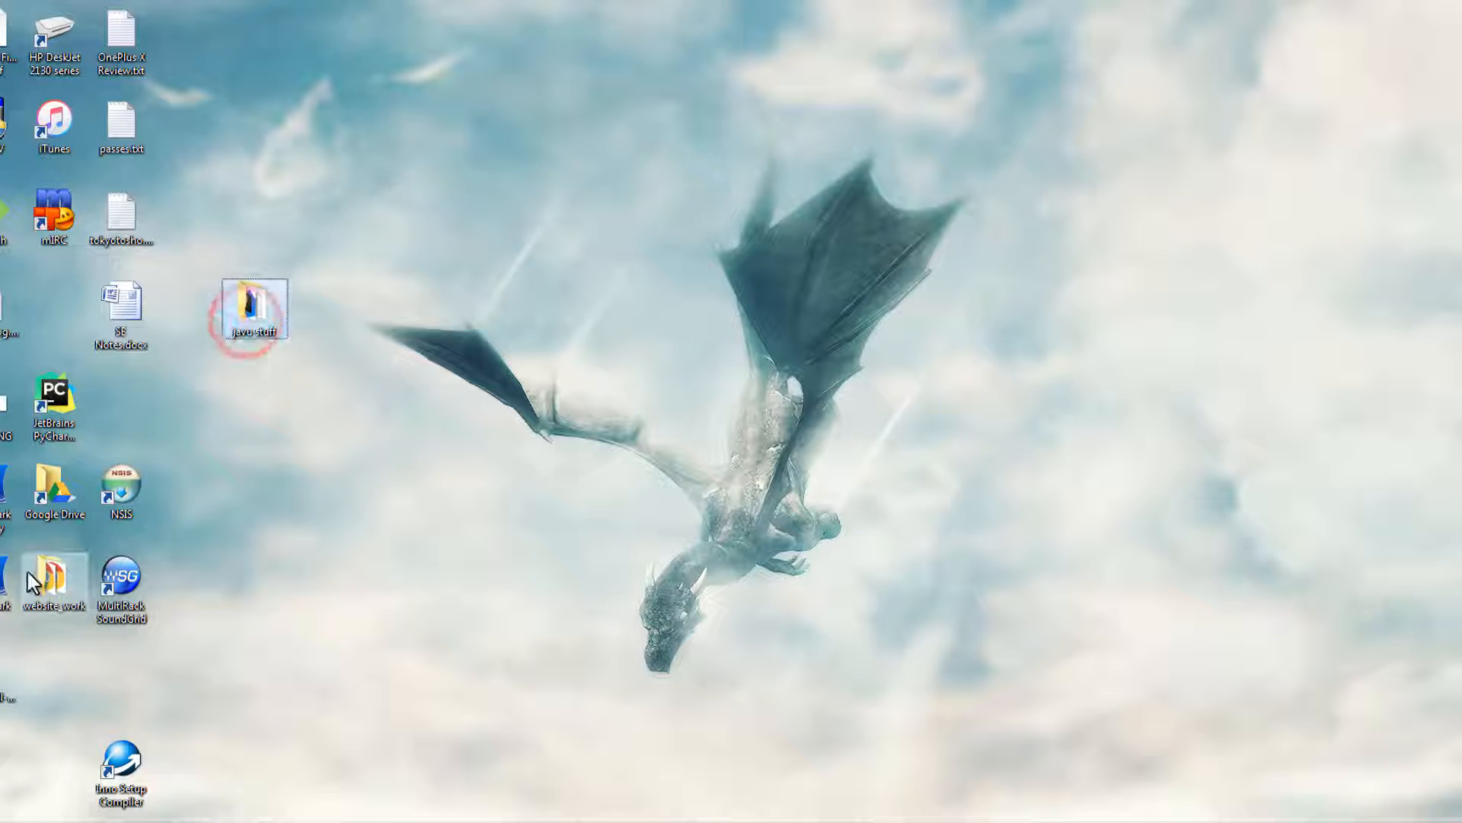
Step: Browse the extracted comic-dl-master folder and its comic_dl subfolder, then open requirements.txt
{"action": "double_click", "coordinate": [251, 306]}
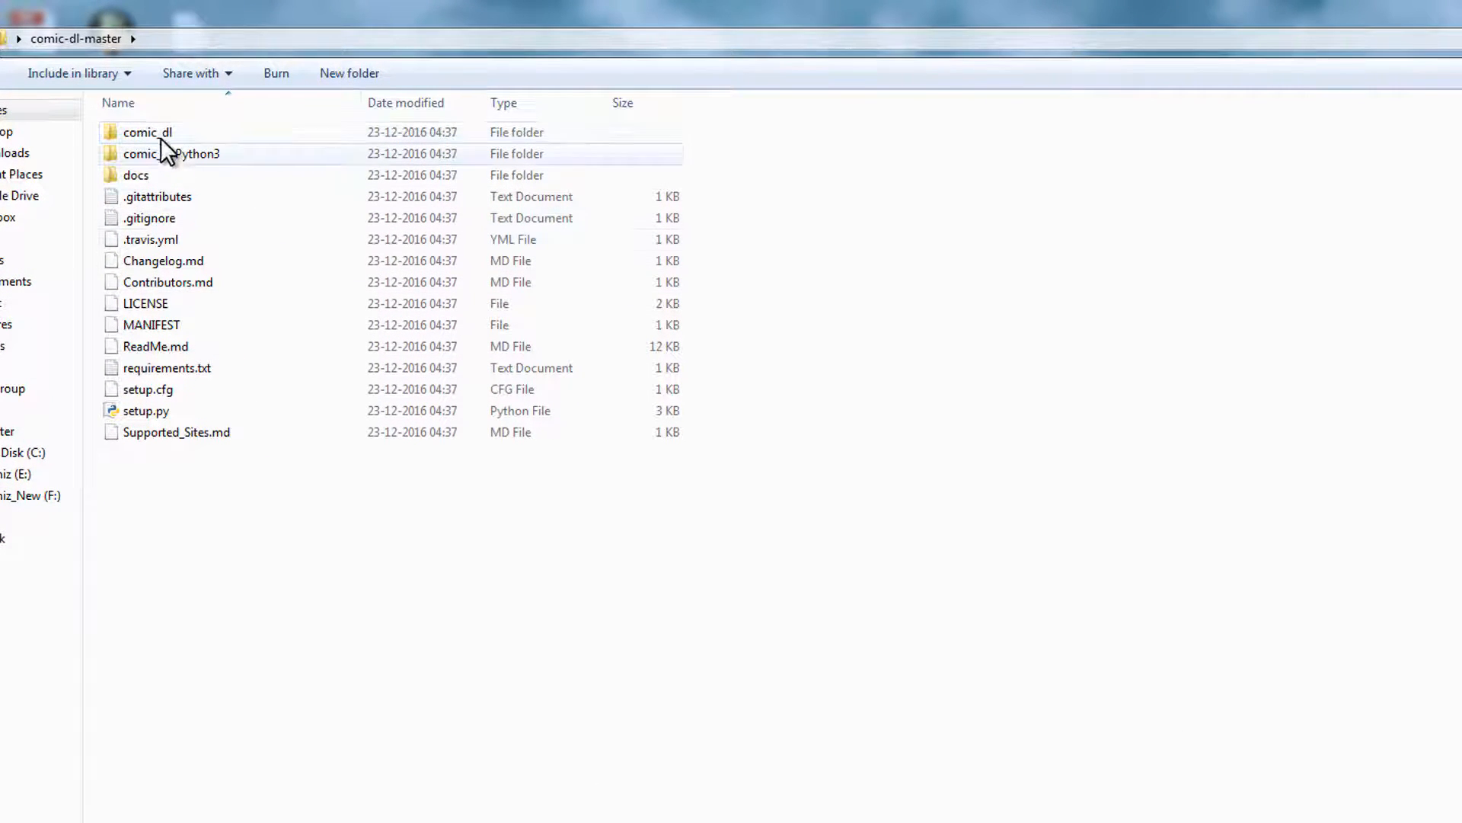
{"action": "mouse_move", "coordinate": [177, 163]}
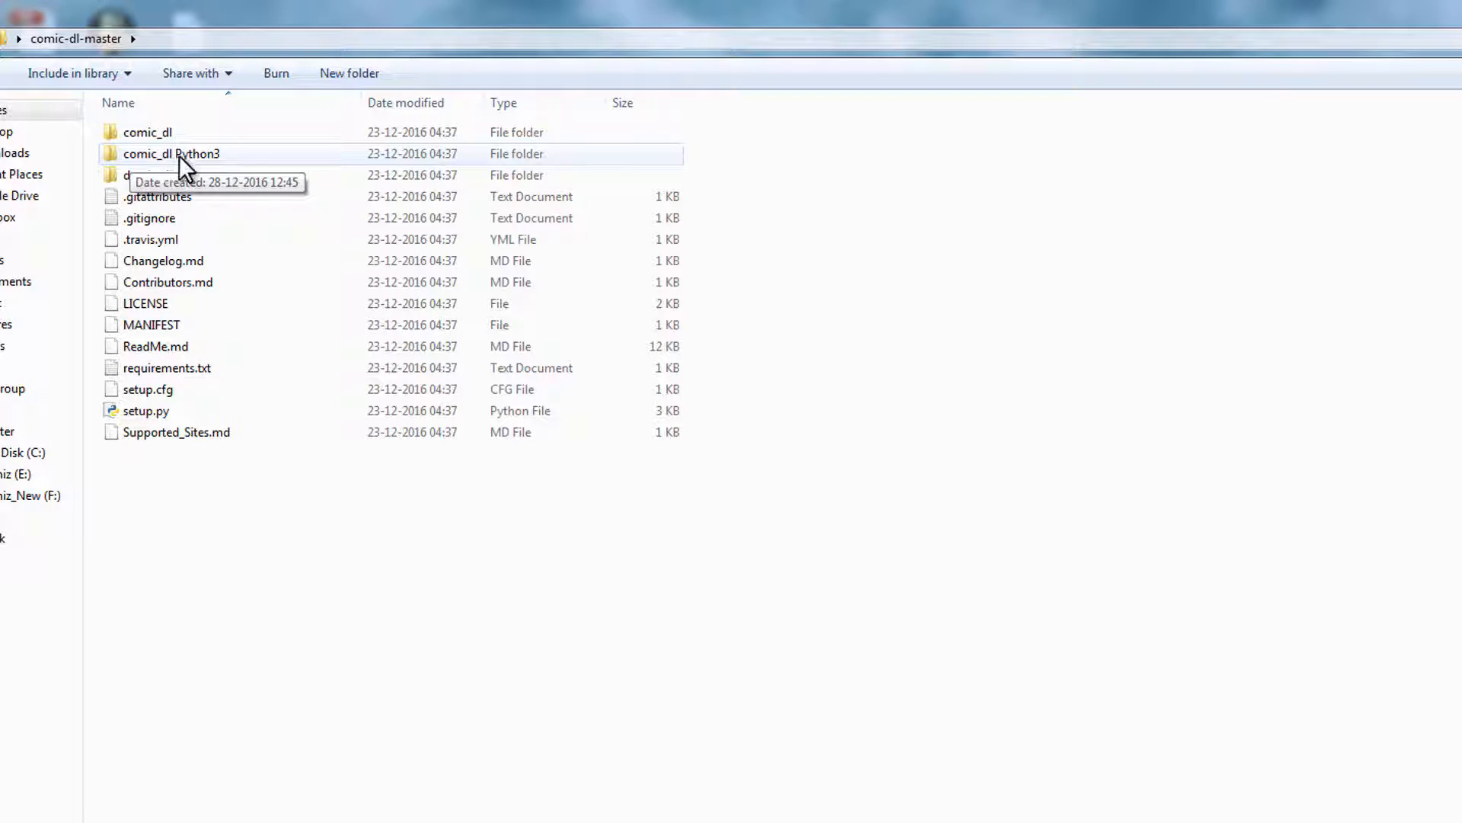
{"action": "left_click", "coordinate": [171, 154]}
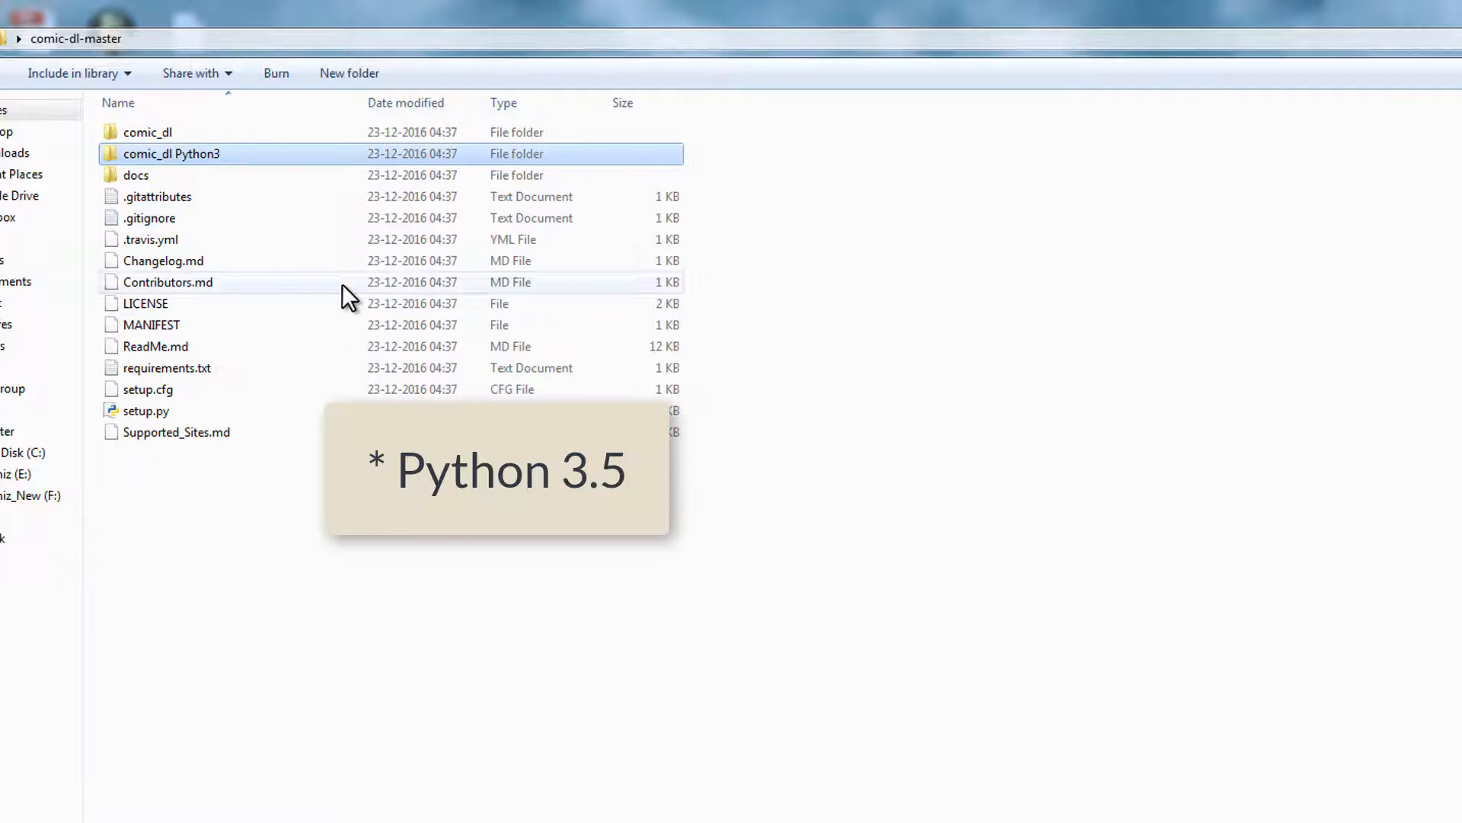
{"action": "double_click", "coordinate": [148, 131]}
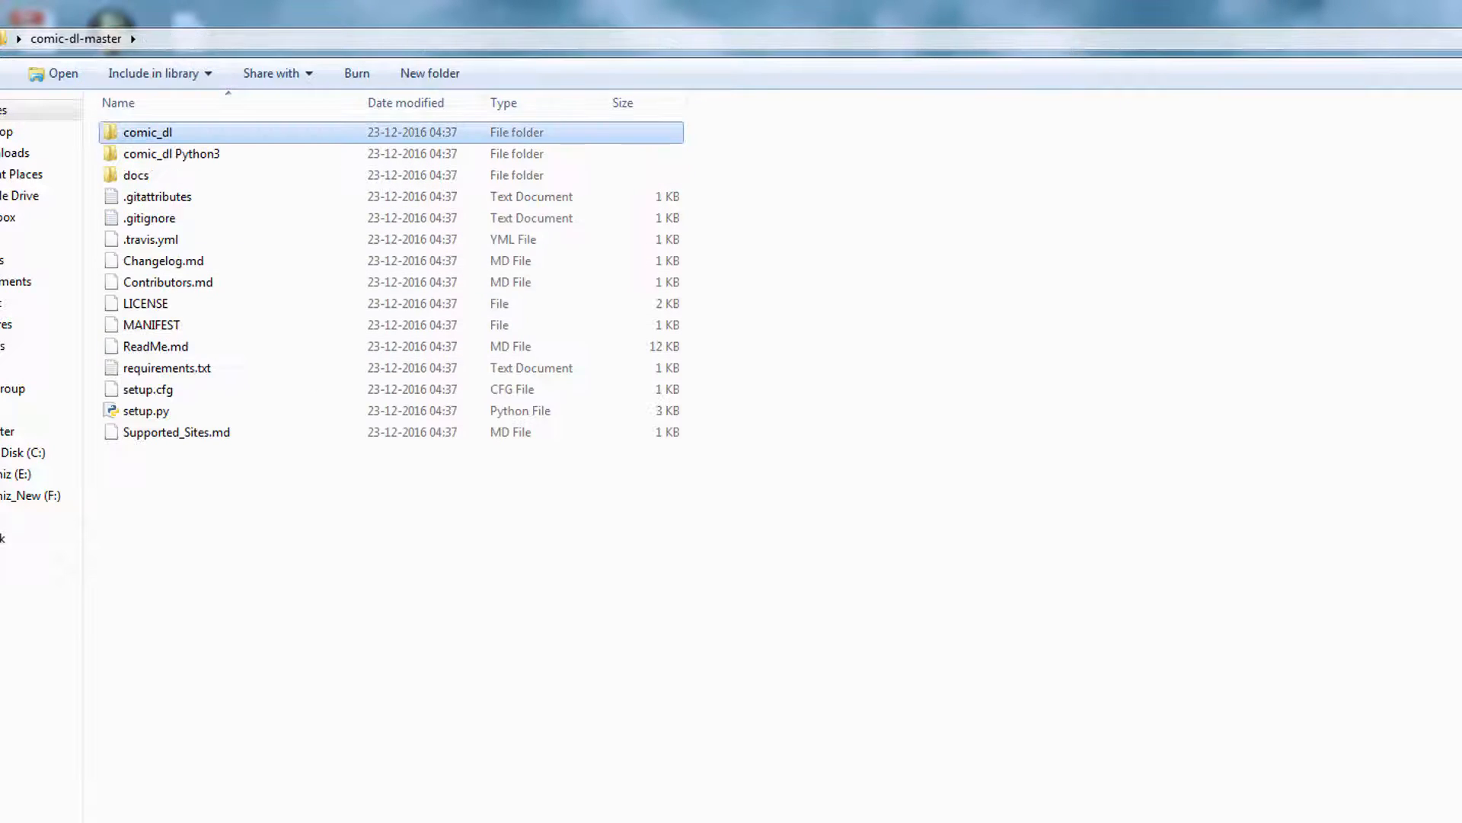
{"action": "left_click", "coordinate": [821, 550]}
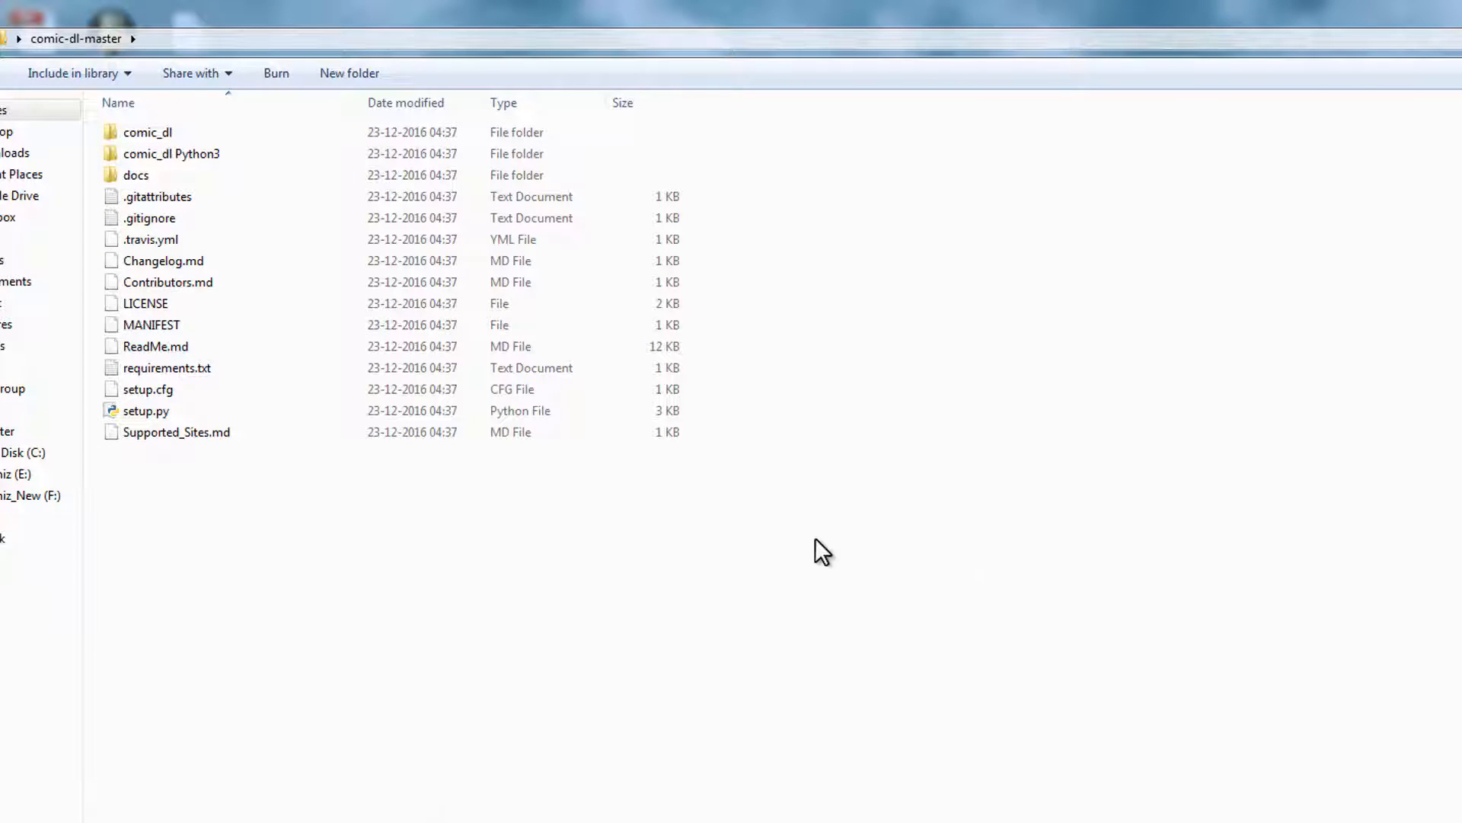
{"action": "double_click", "coordinate": [166, 367]}
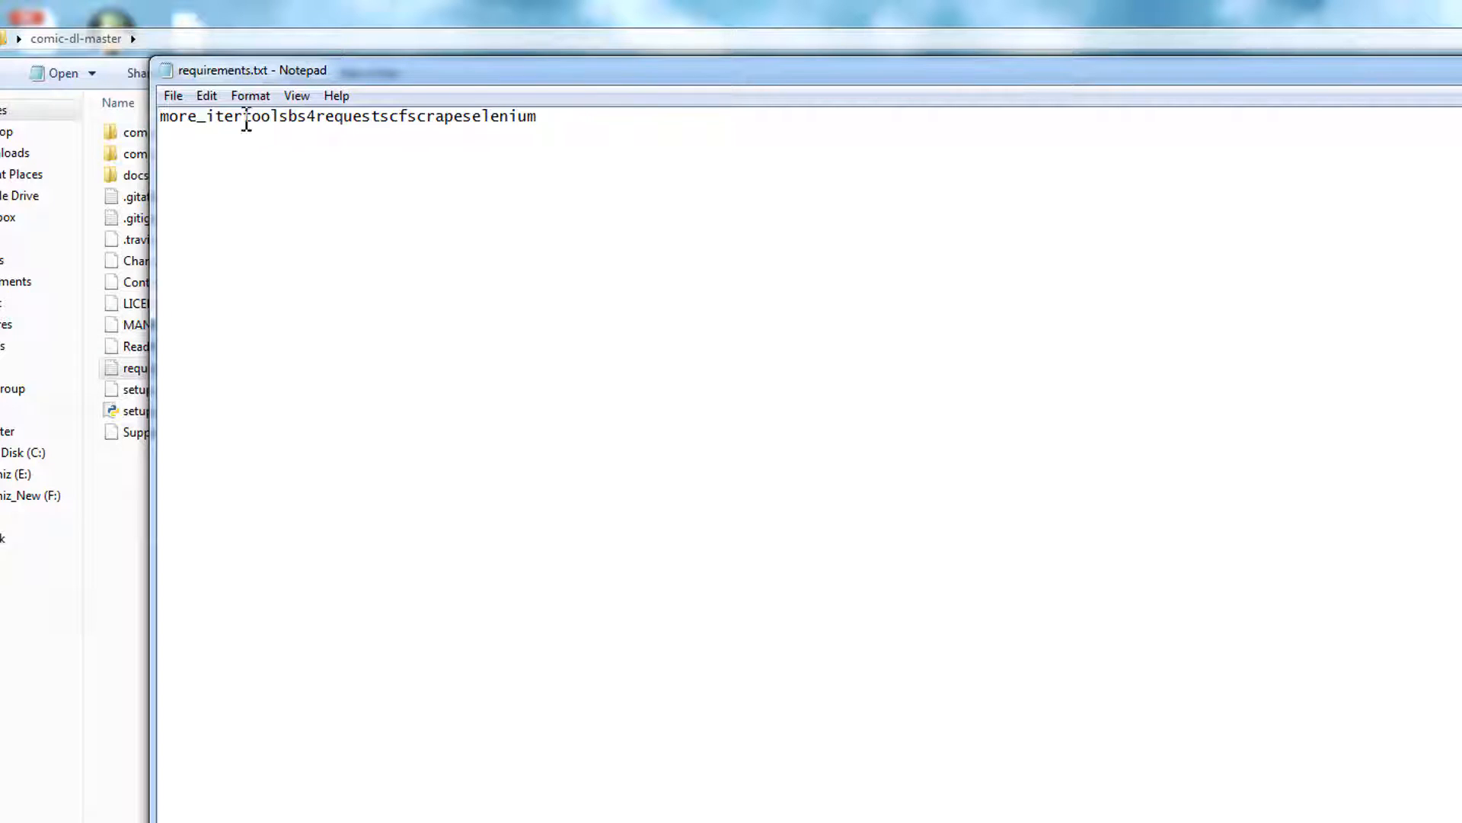
Step: Put cfscrape, selenium and the other packages on separate lines in requirements.txt and close it
{"action": "key", "text": "Enter"}
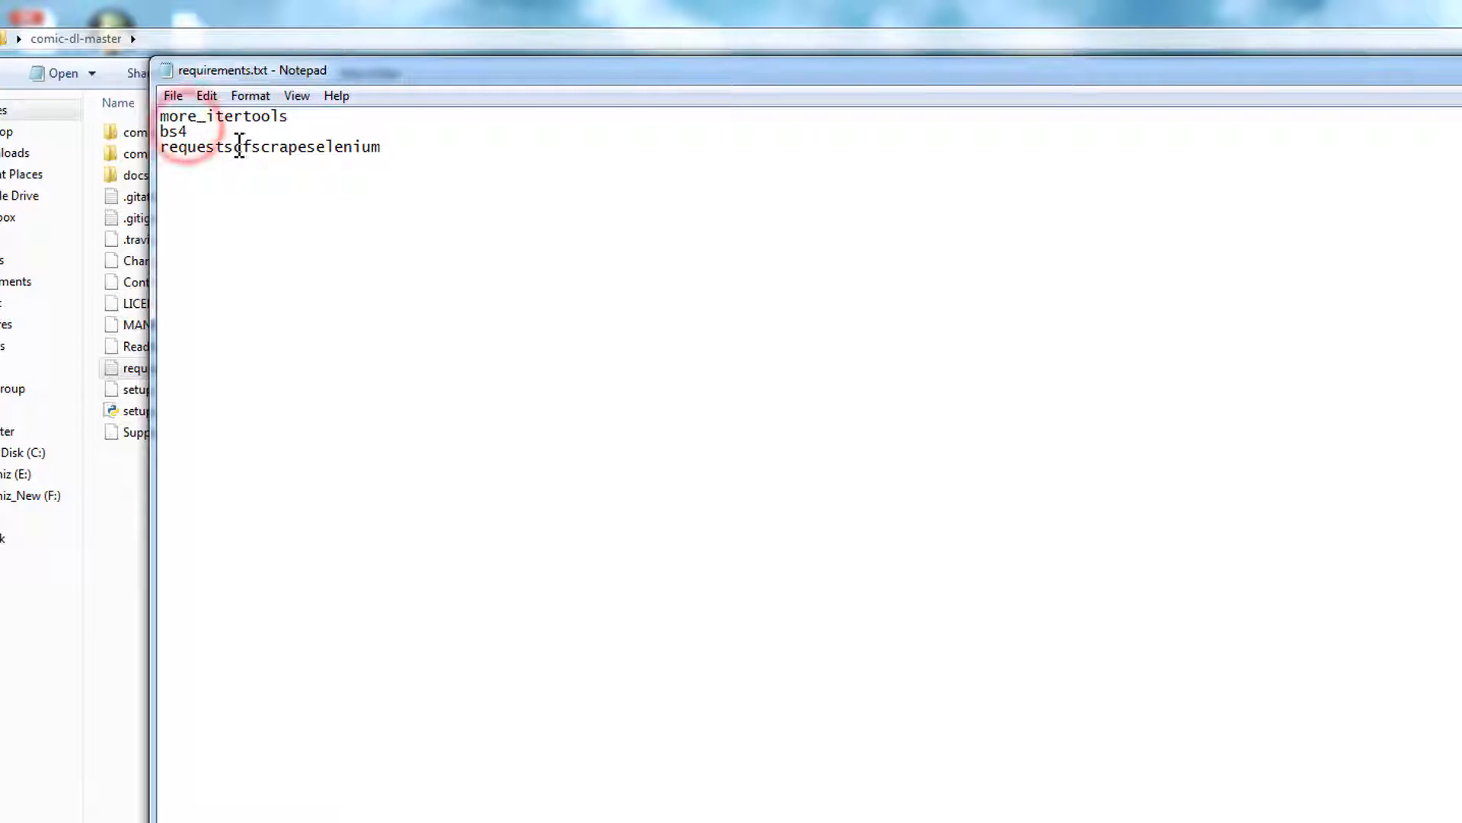
{"action": "key", "text": "enter"}
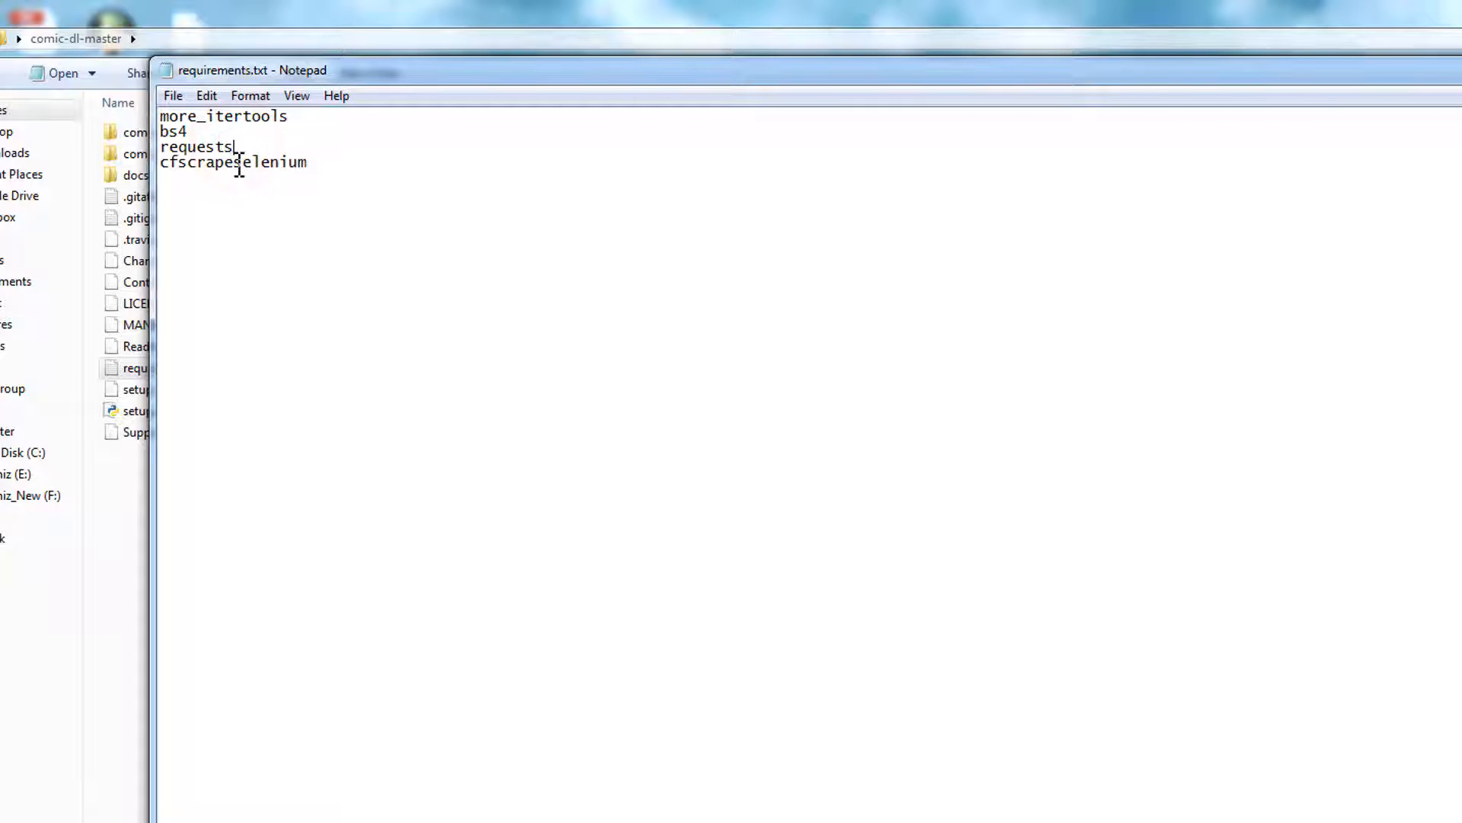
{"action": "key", "text": "Enter"}
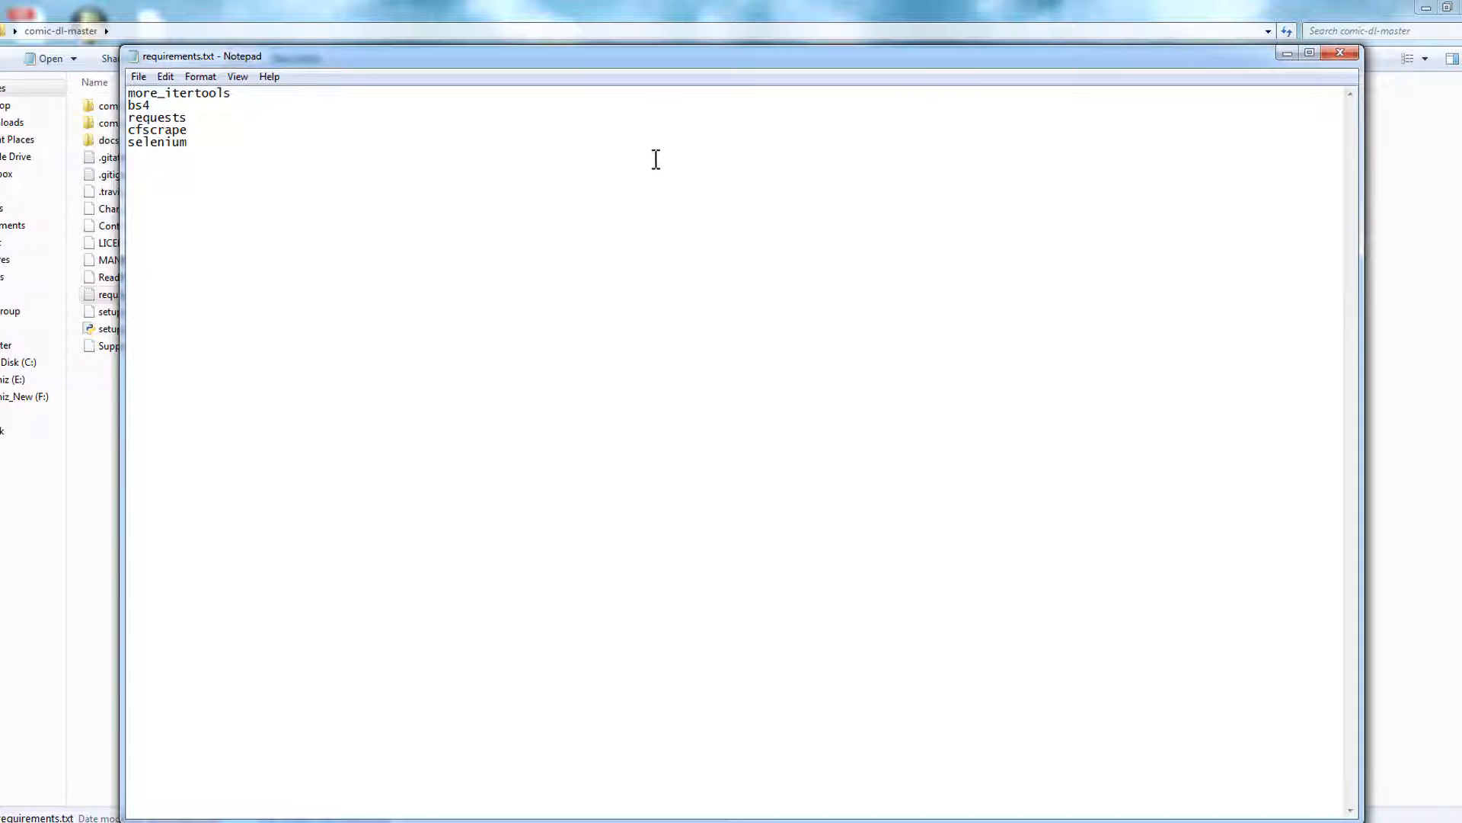
{"action": "left_click", "coordinate": [1341, 52]}
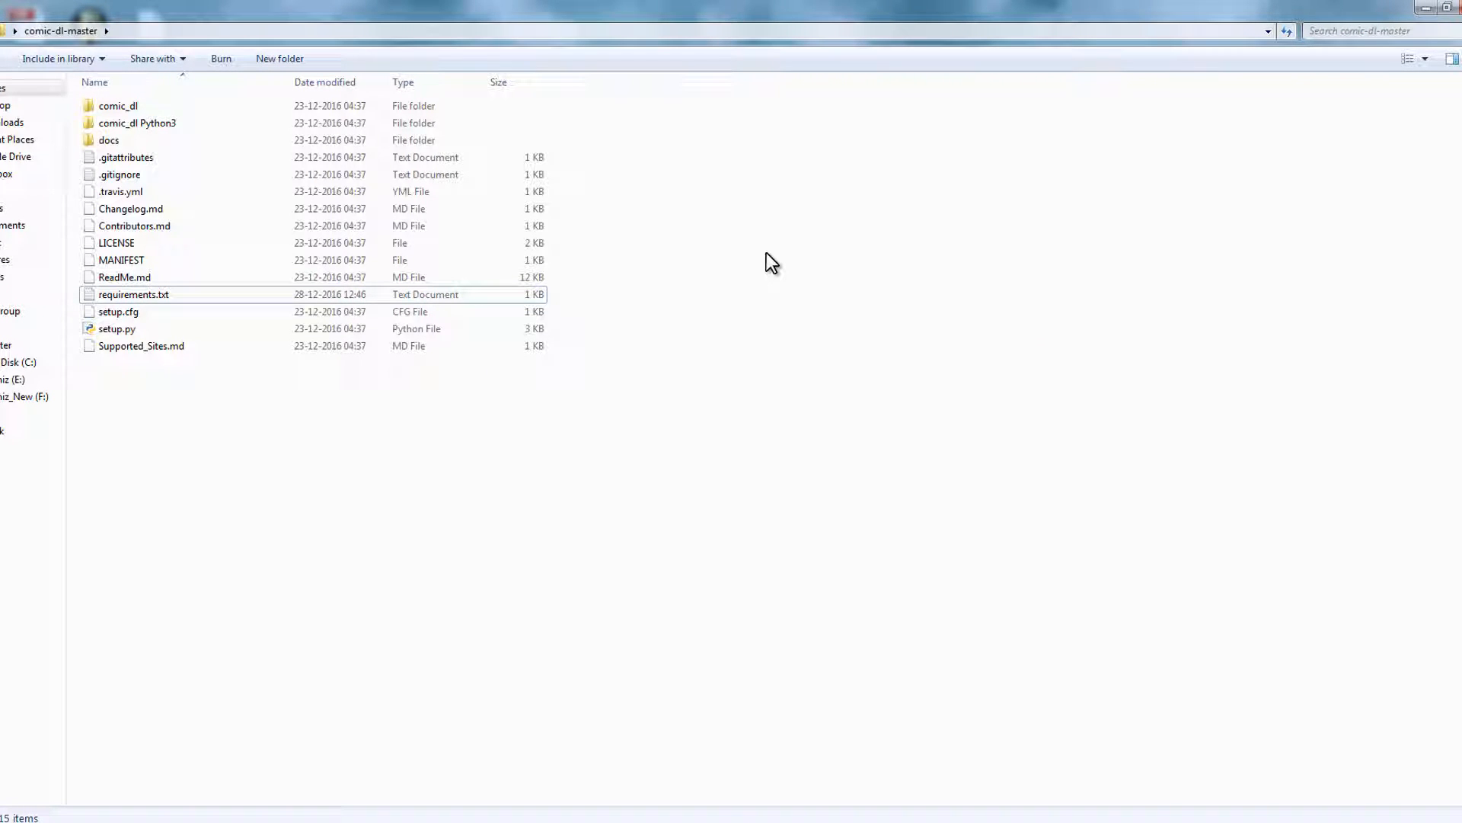
Step: Run pip install -r requirements.txt from a prompt in comic-dl-master, then enter the comic_dl source folder
{"action": "right_click", "coordinate": [765, 260]}
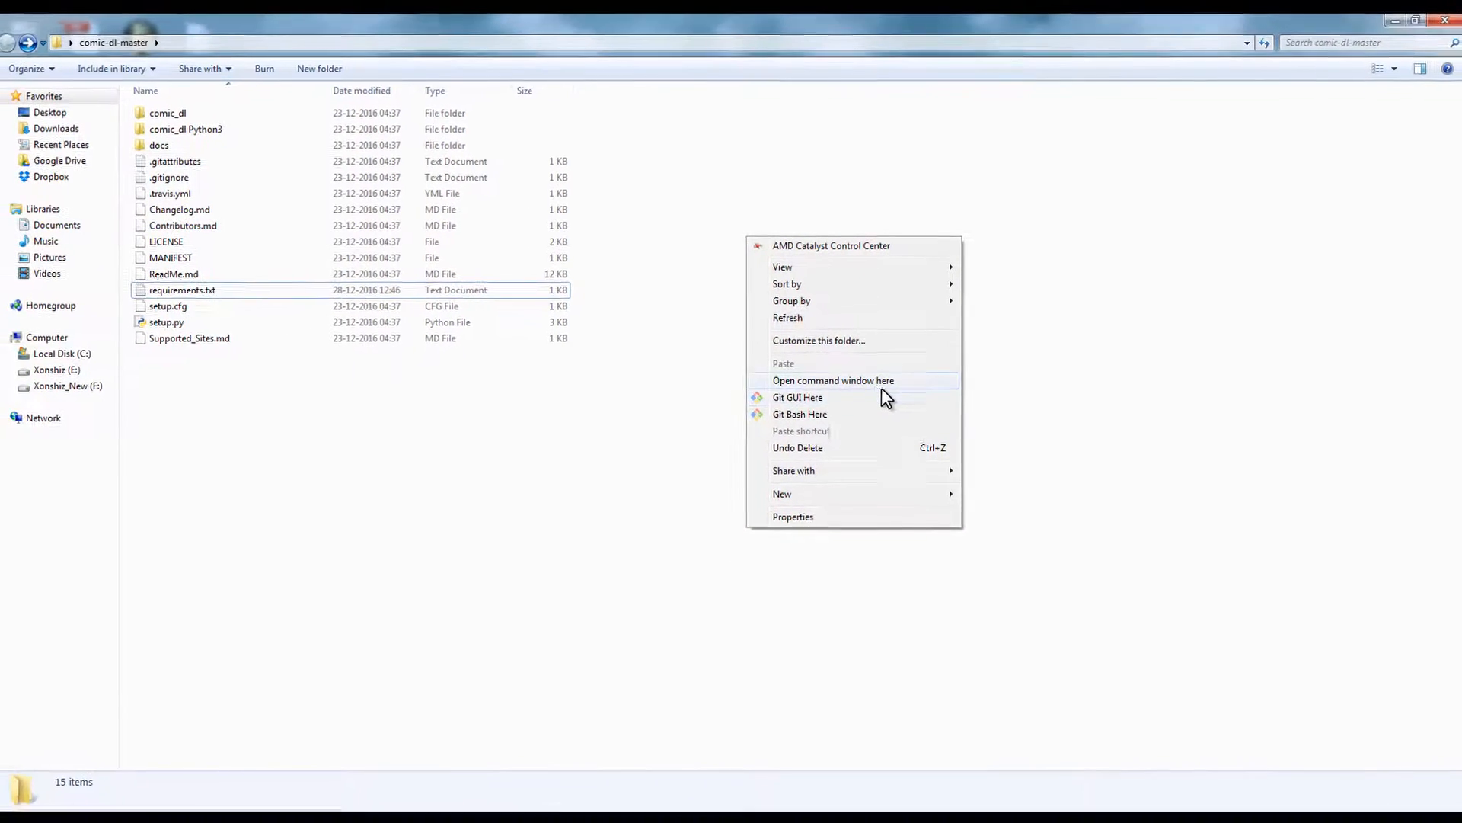
{"action": "left_click", "coordinate": [832, 379]}
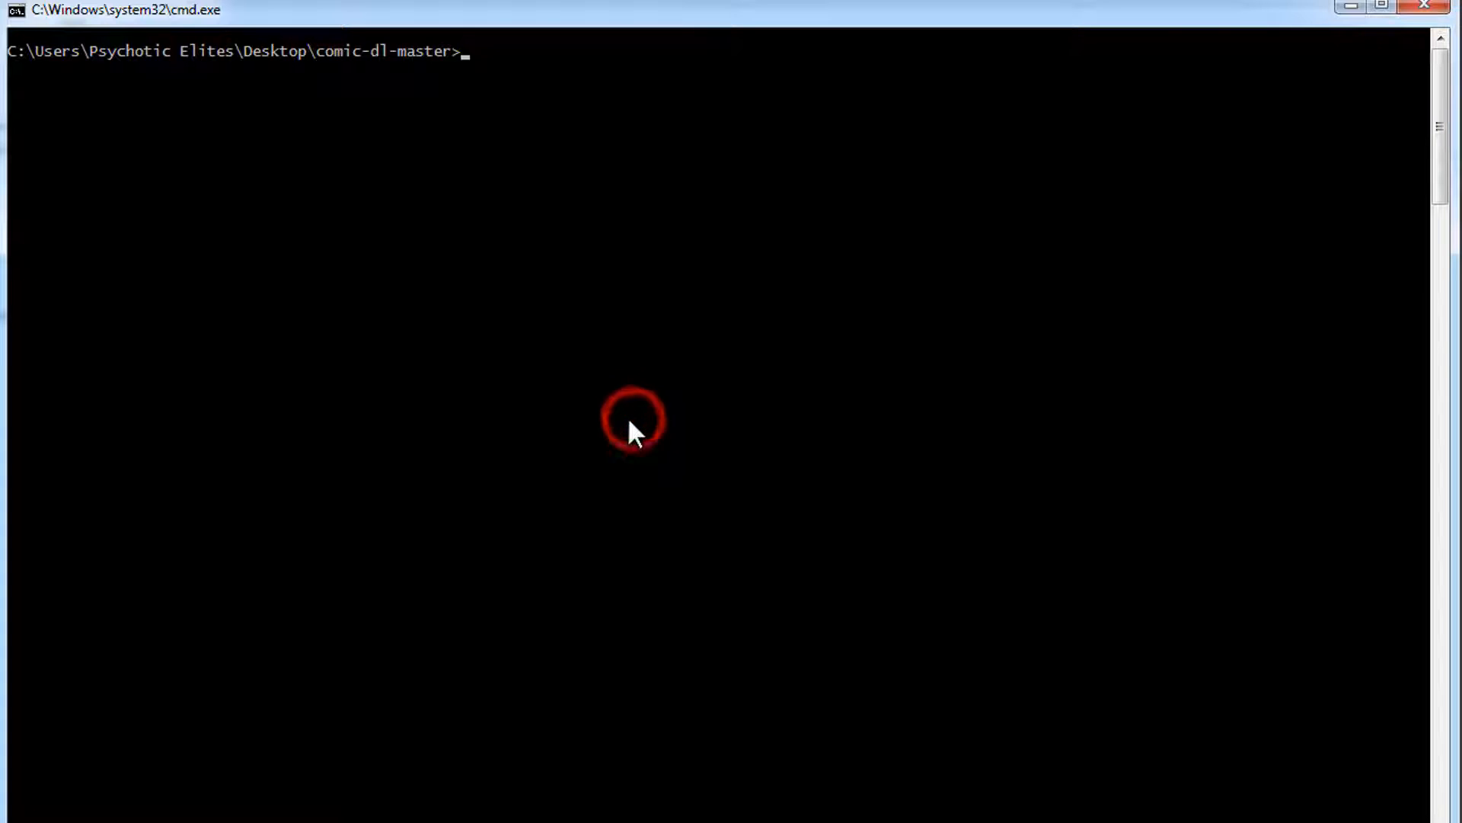
{"action": "type", "text": "pip"}
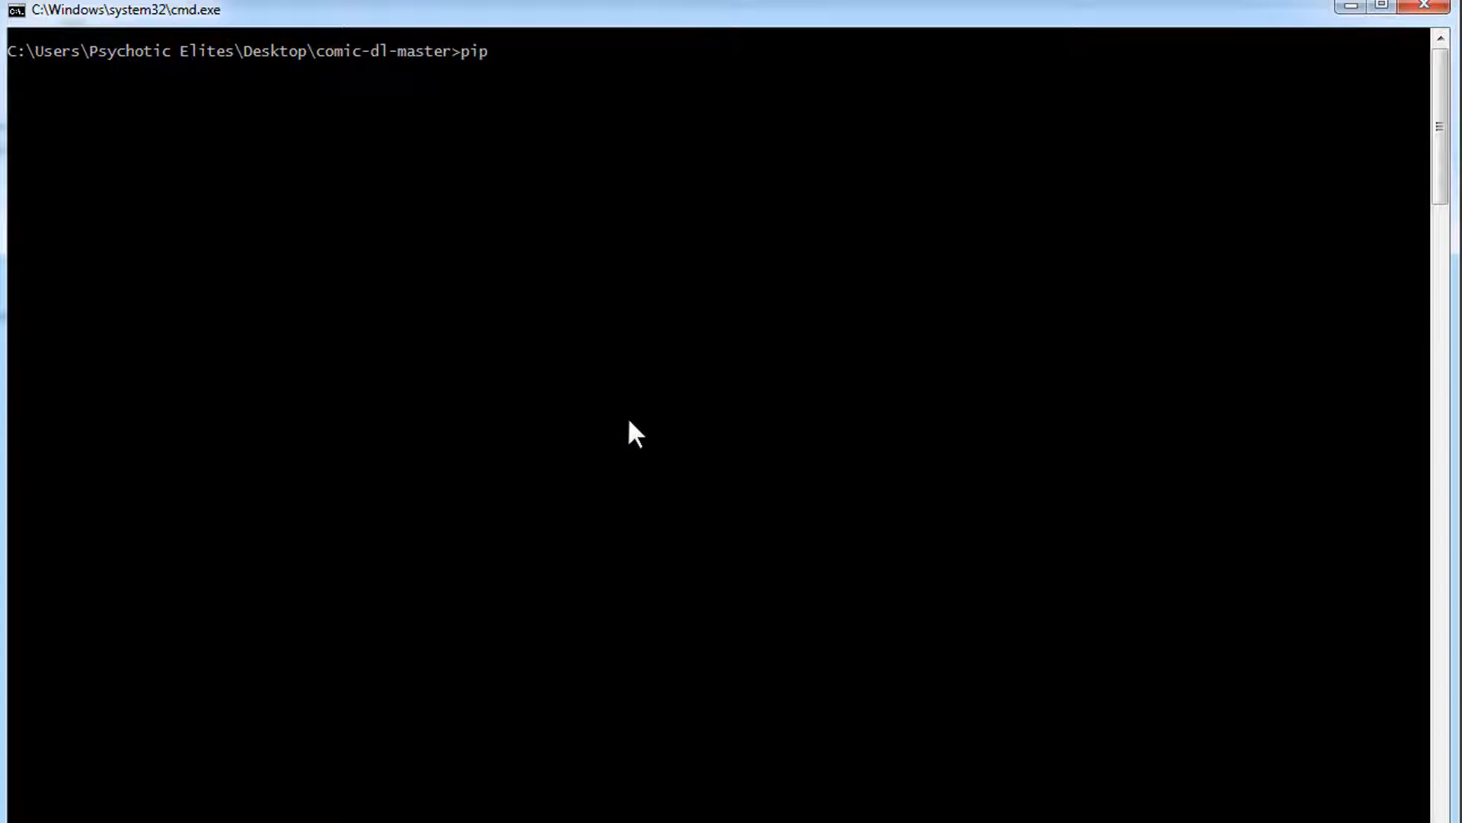
{"action": "type", "text": "install"}
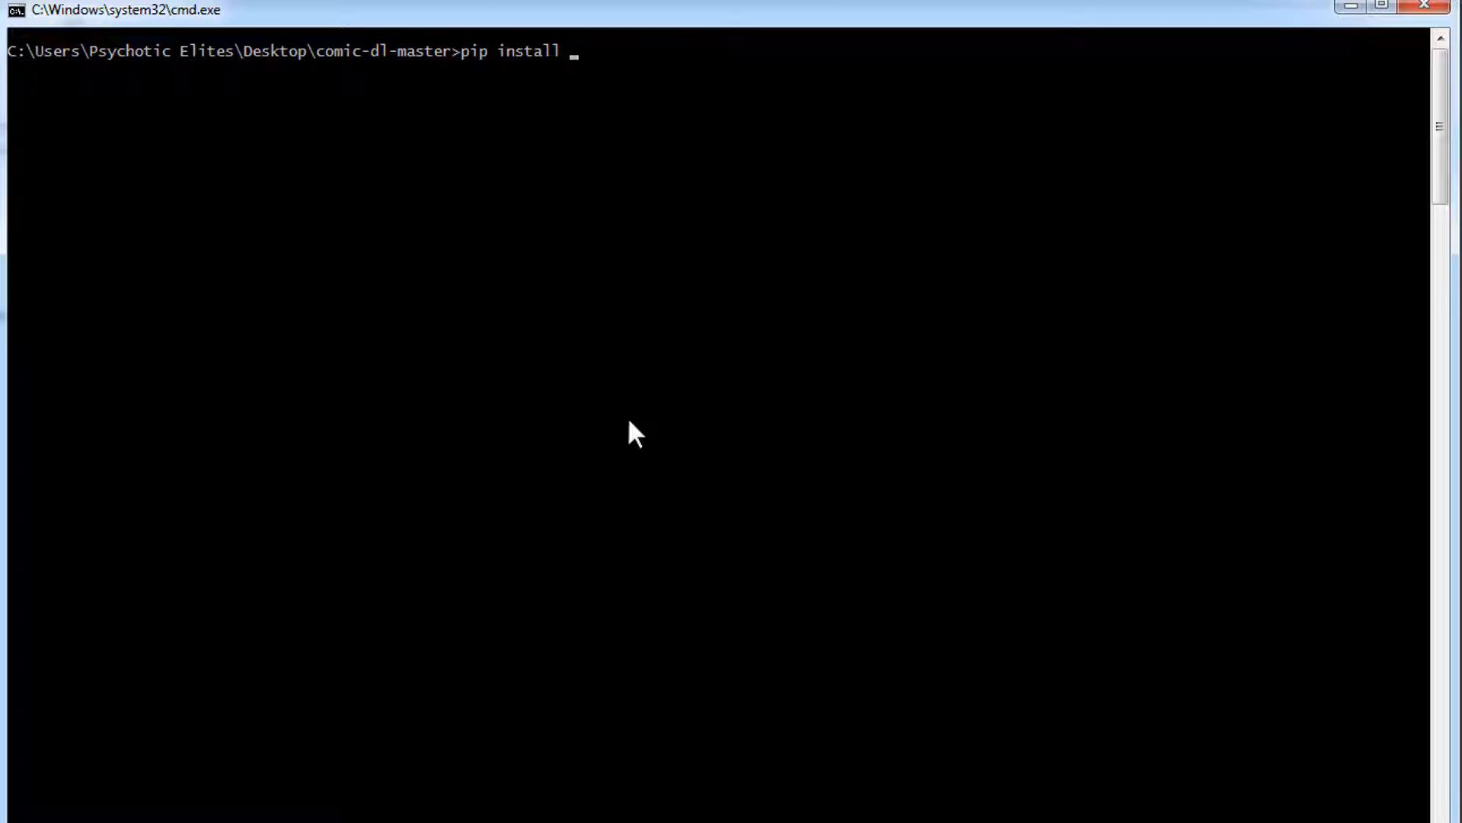
{"action": "type", "text": "-"}
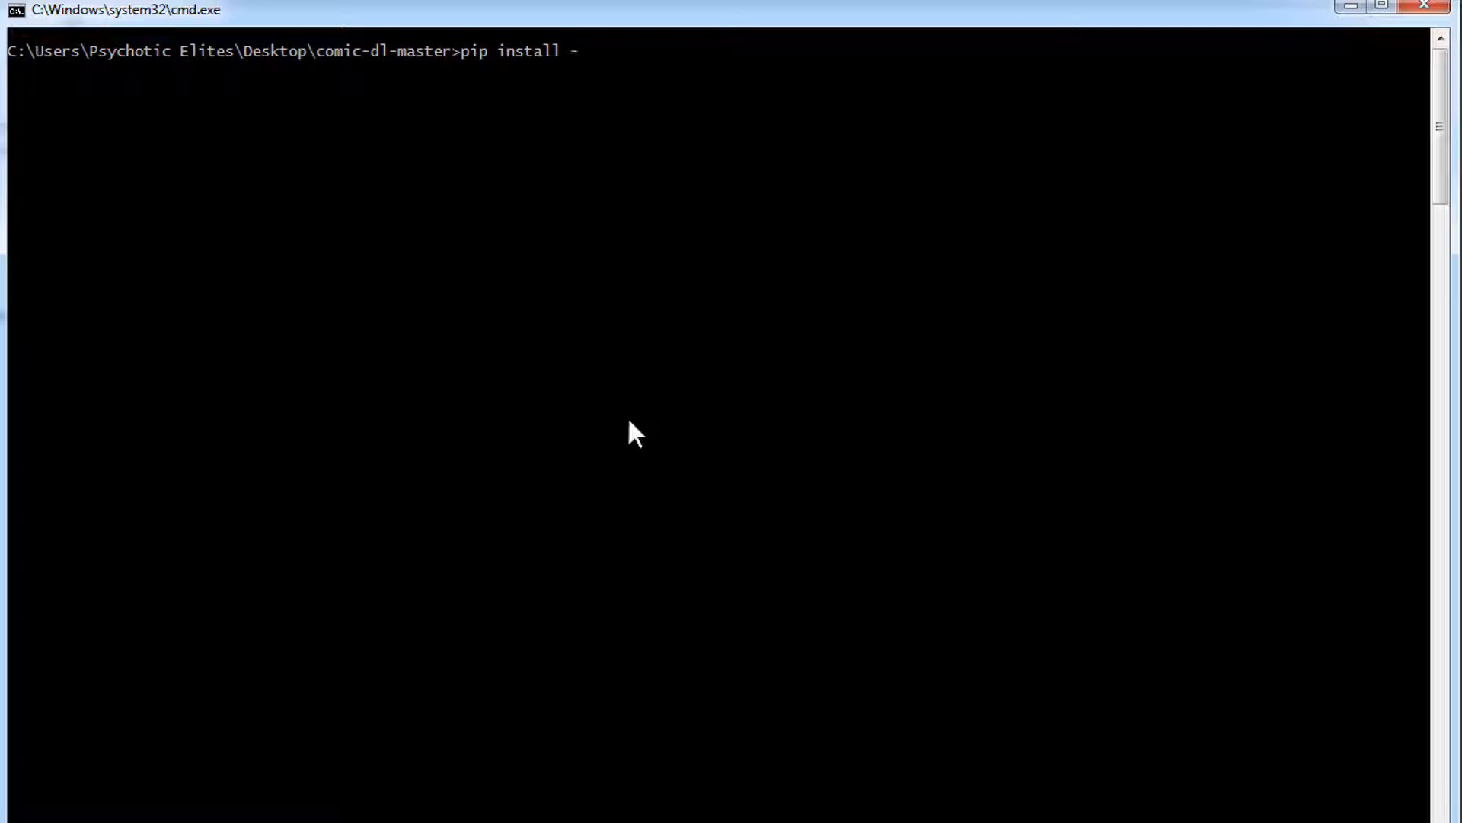
{"action": "type", "text": "r req"}
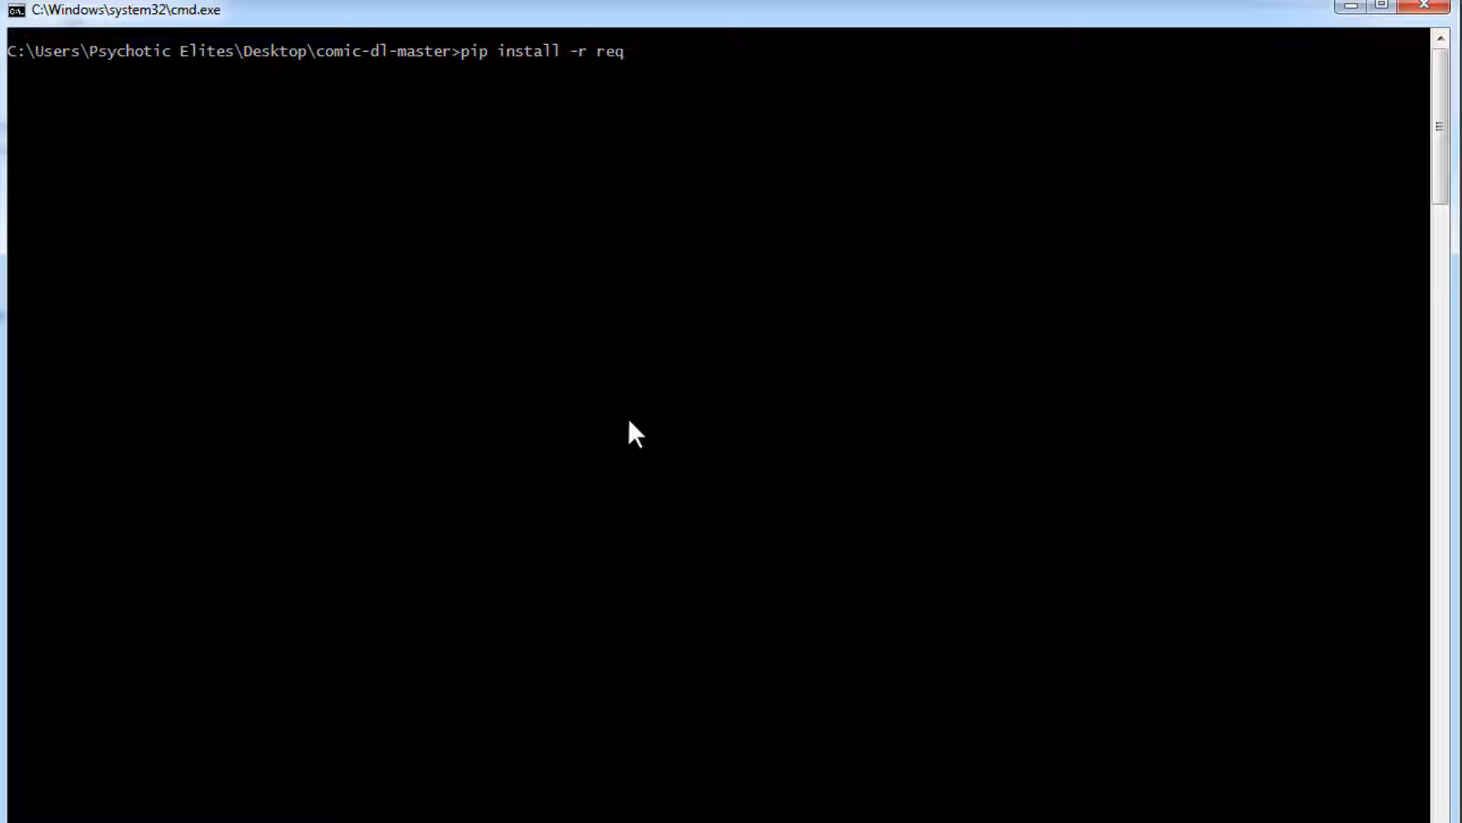
{"action": "type", "text": "uireme"}
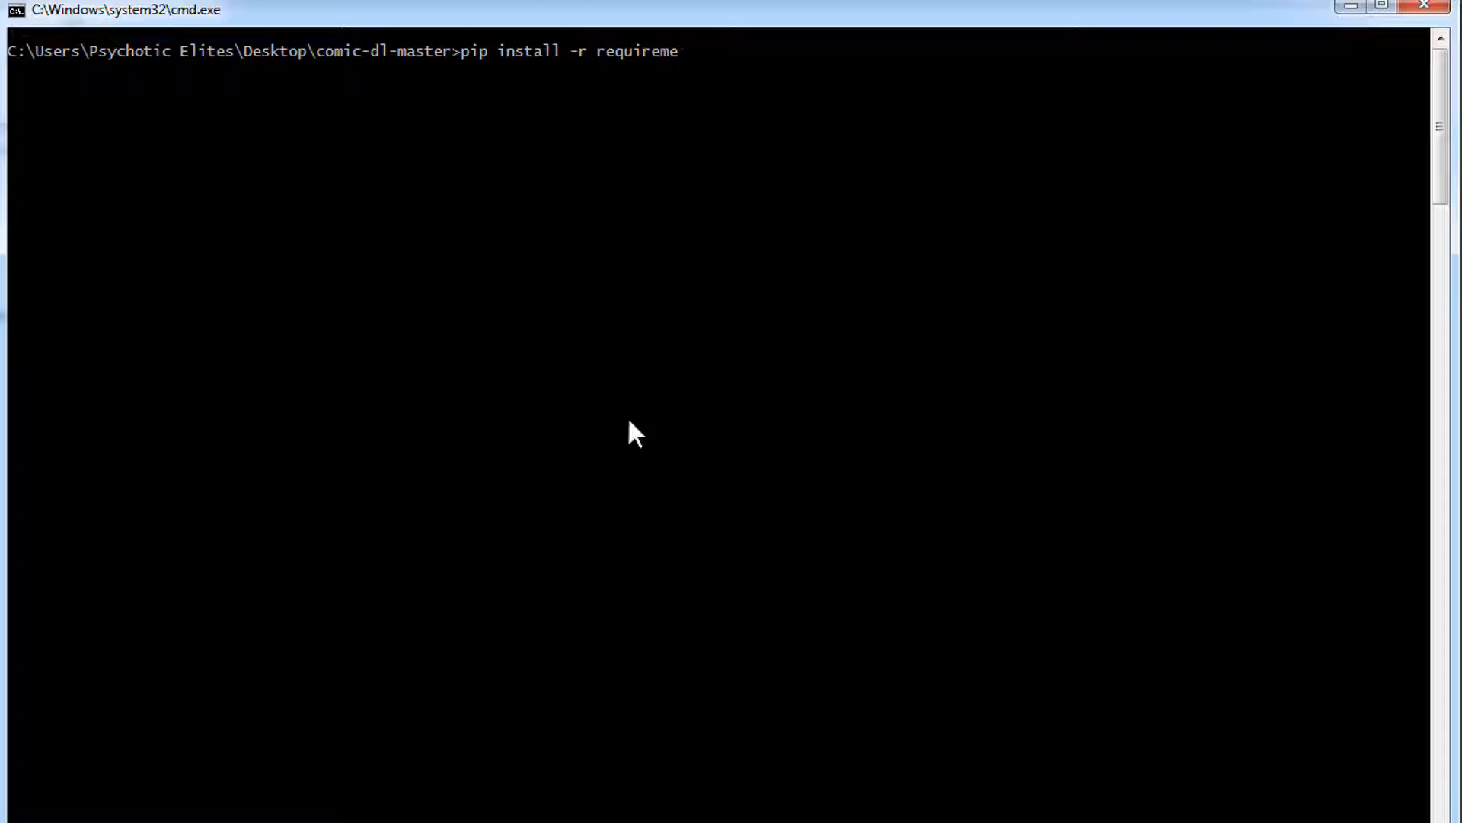
{"action": "type", "text": "nts.txt"}
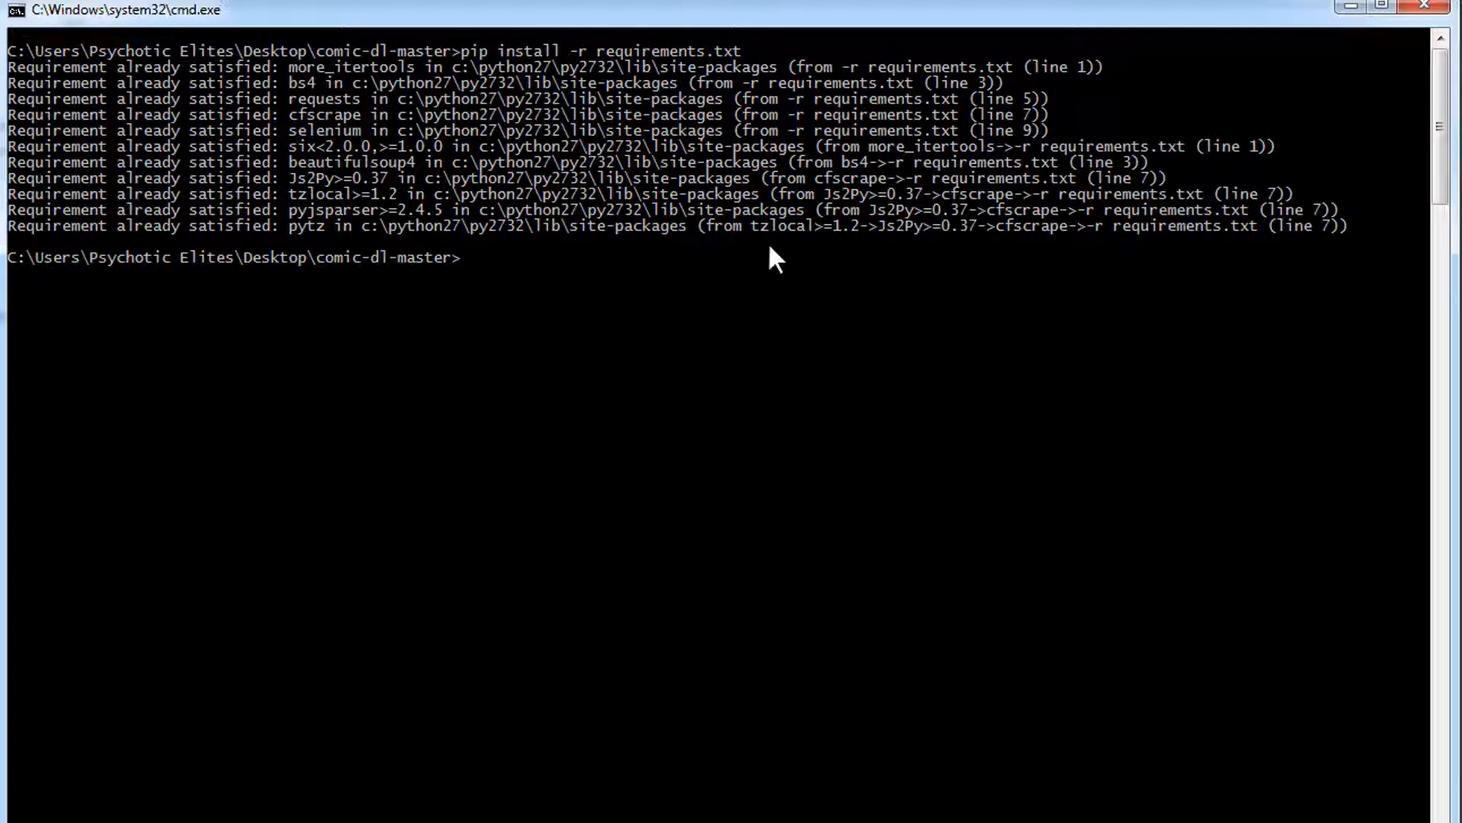
{"action": "mouse_move", "coordinate": [210, 238]}
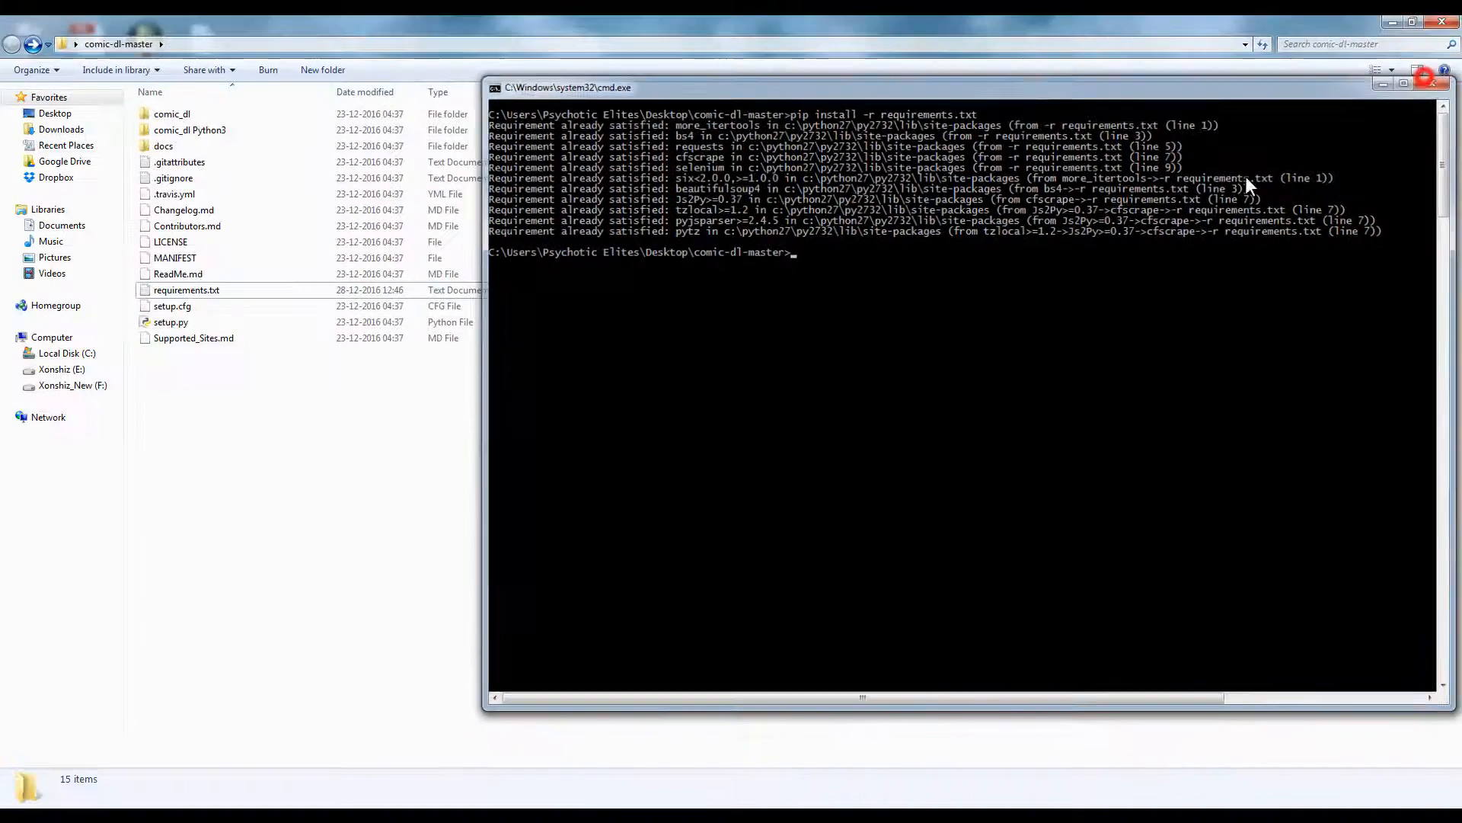
{"action": "double_click", "coordinate": [172, 114]}
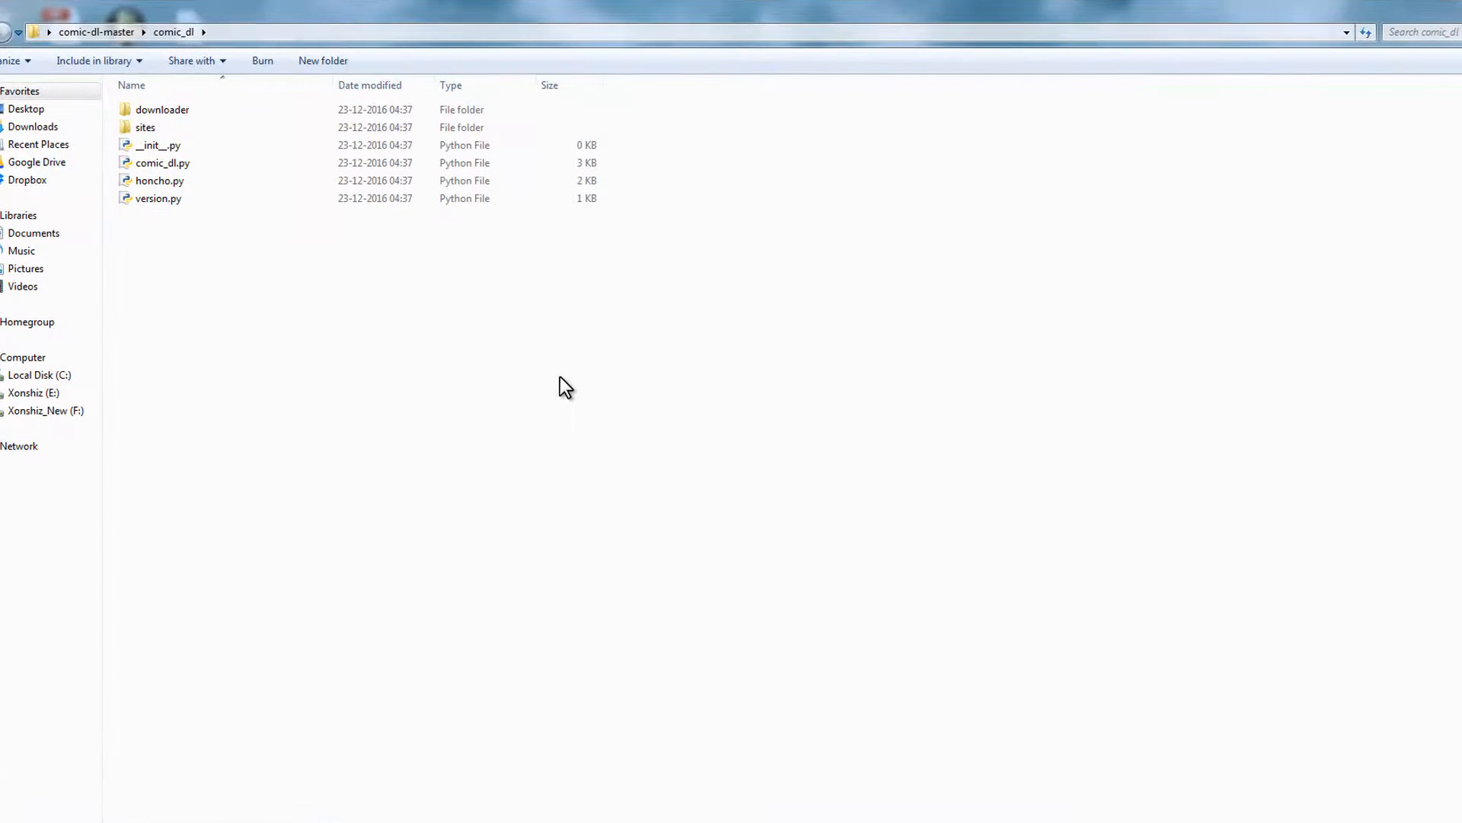
Step: From the releases page, download the comic_dl.exe Windows binary of the latest release
{"action": "left_click", "coordinate": [163, 163]}
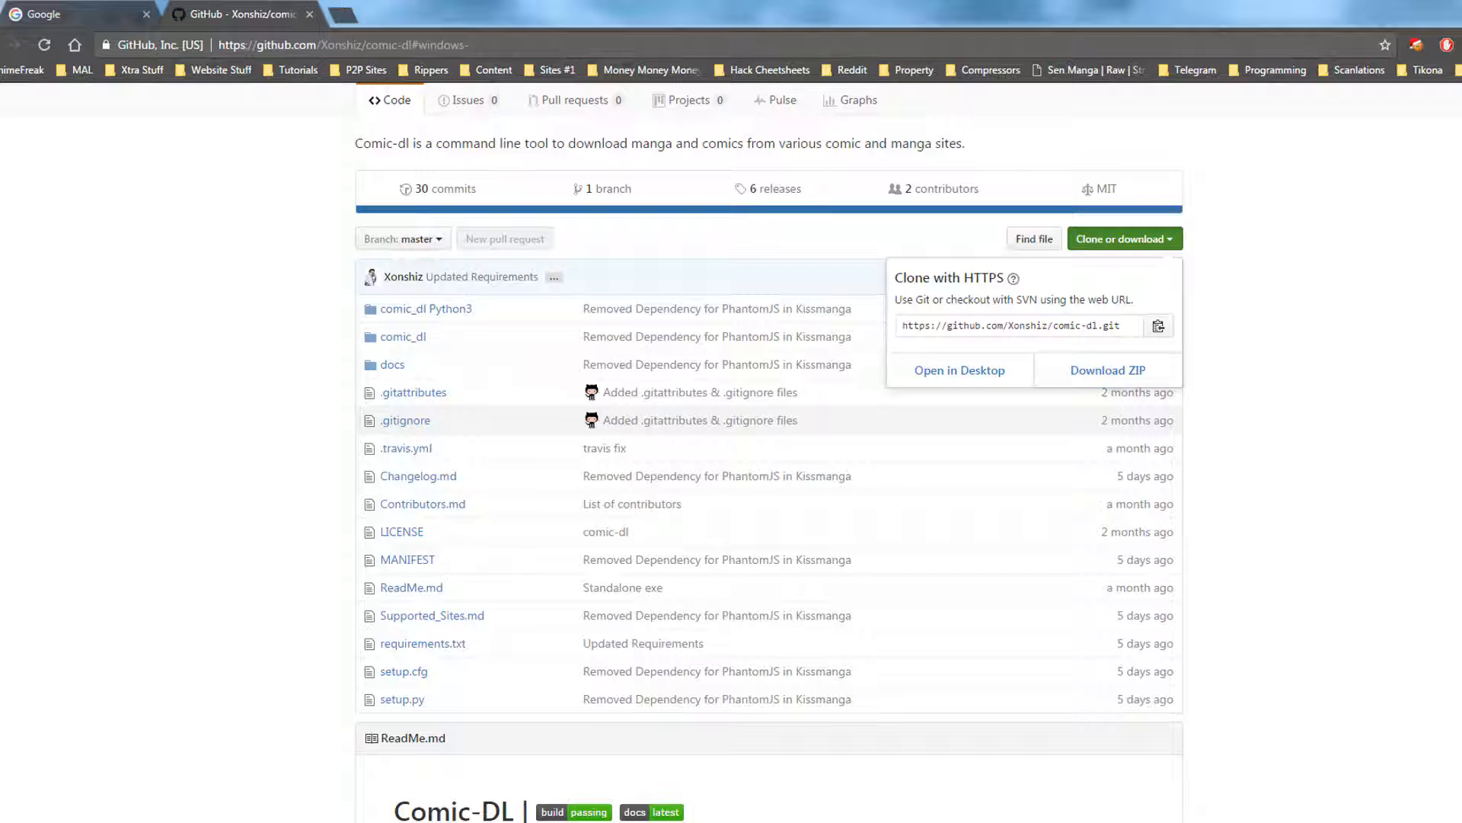
{"action": "scroll", "scroll_direction": "down", "scroll_amount": 3}
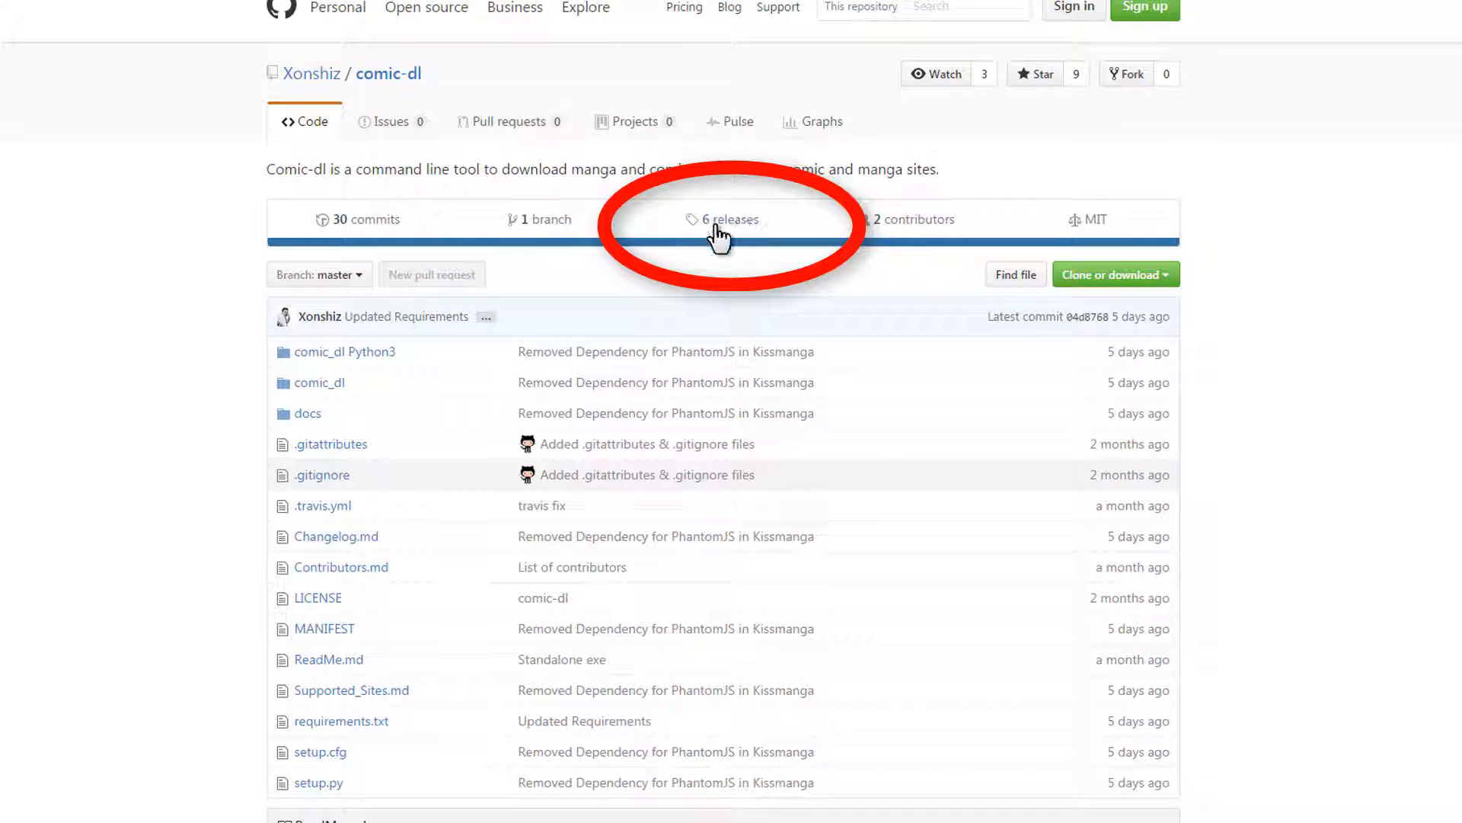
{"action": "left_click", "coordinate": [732, 219]}
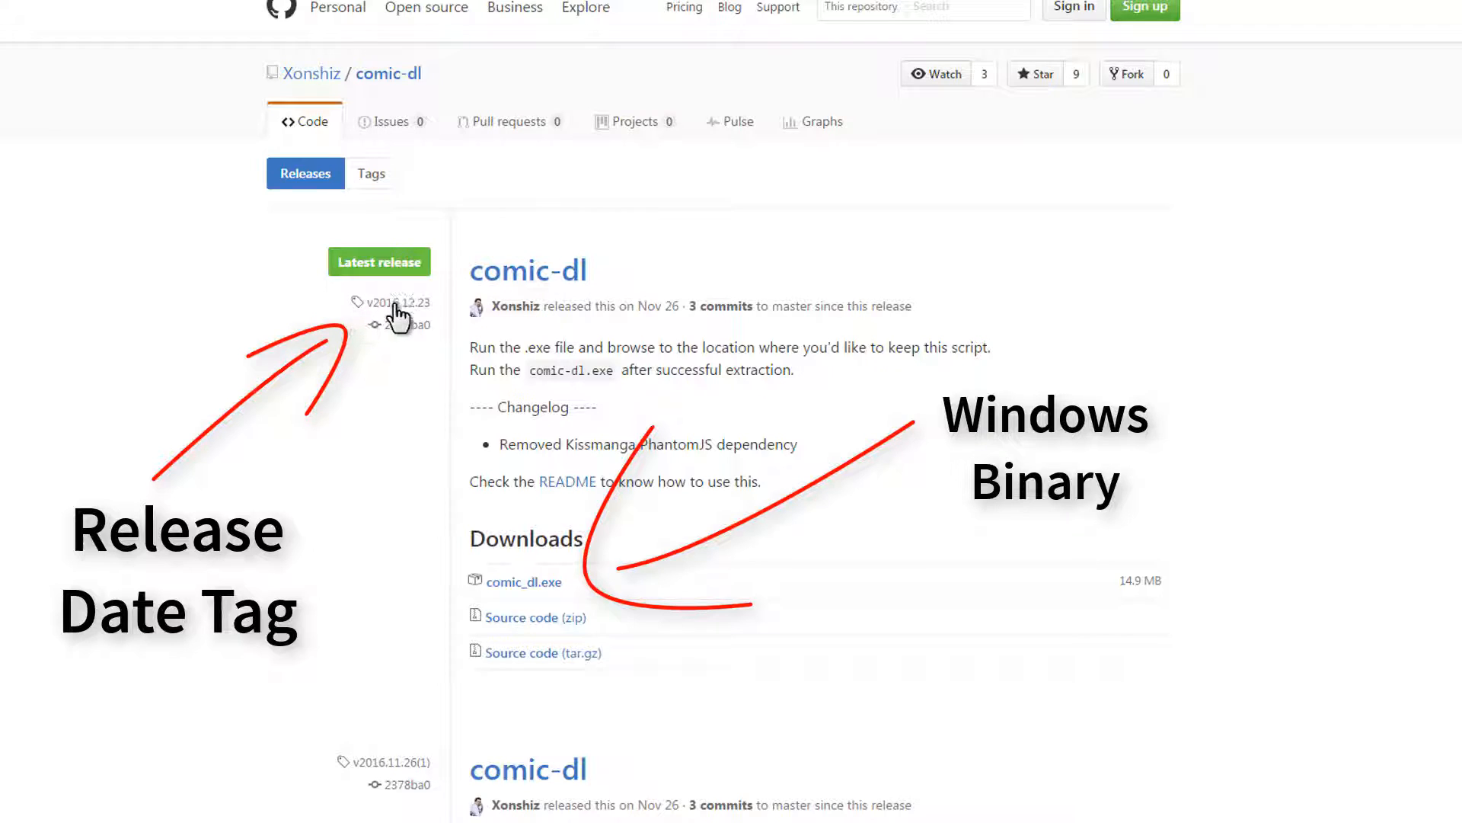
{"action": "left_click", "coordinate": [523, 580]}
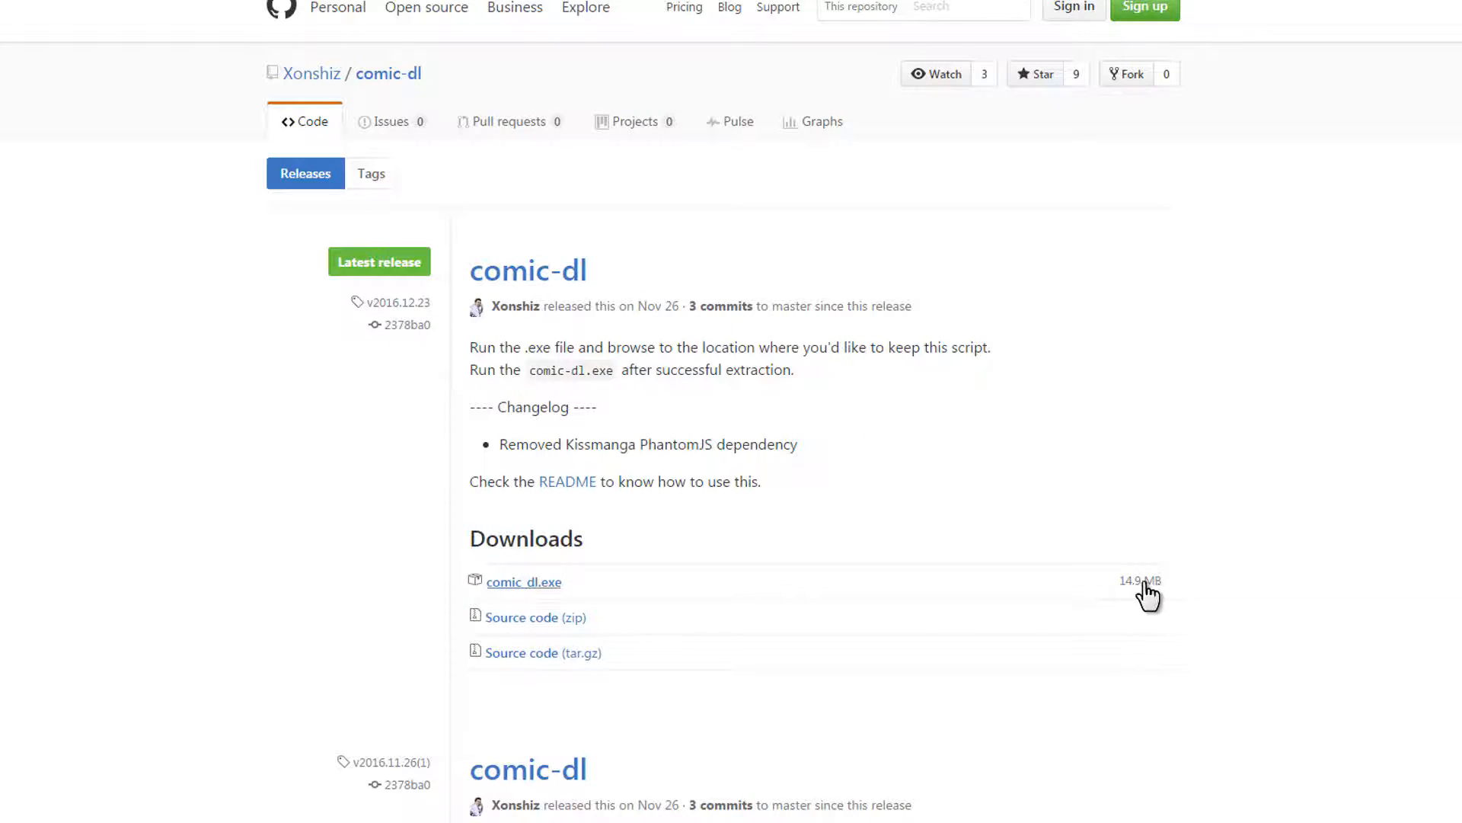
{"action": "left_click", "coordinate": [524, 580]}
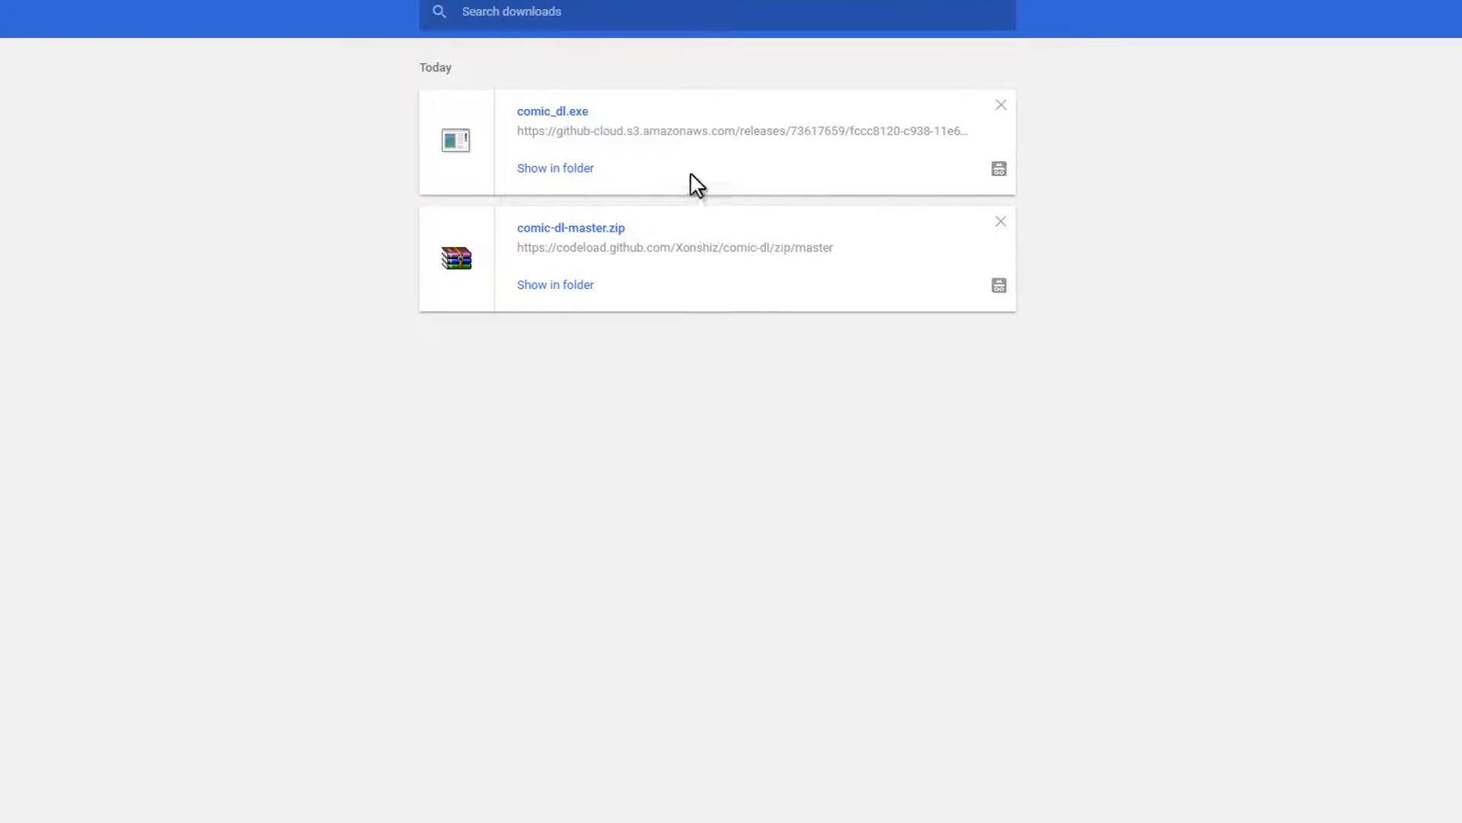
{"action": "mouse_move", "coordinate": [480, 180]}
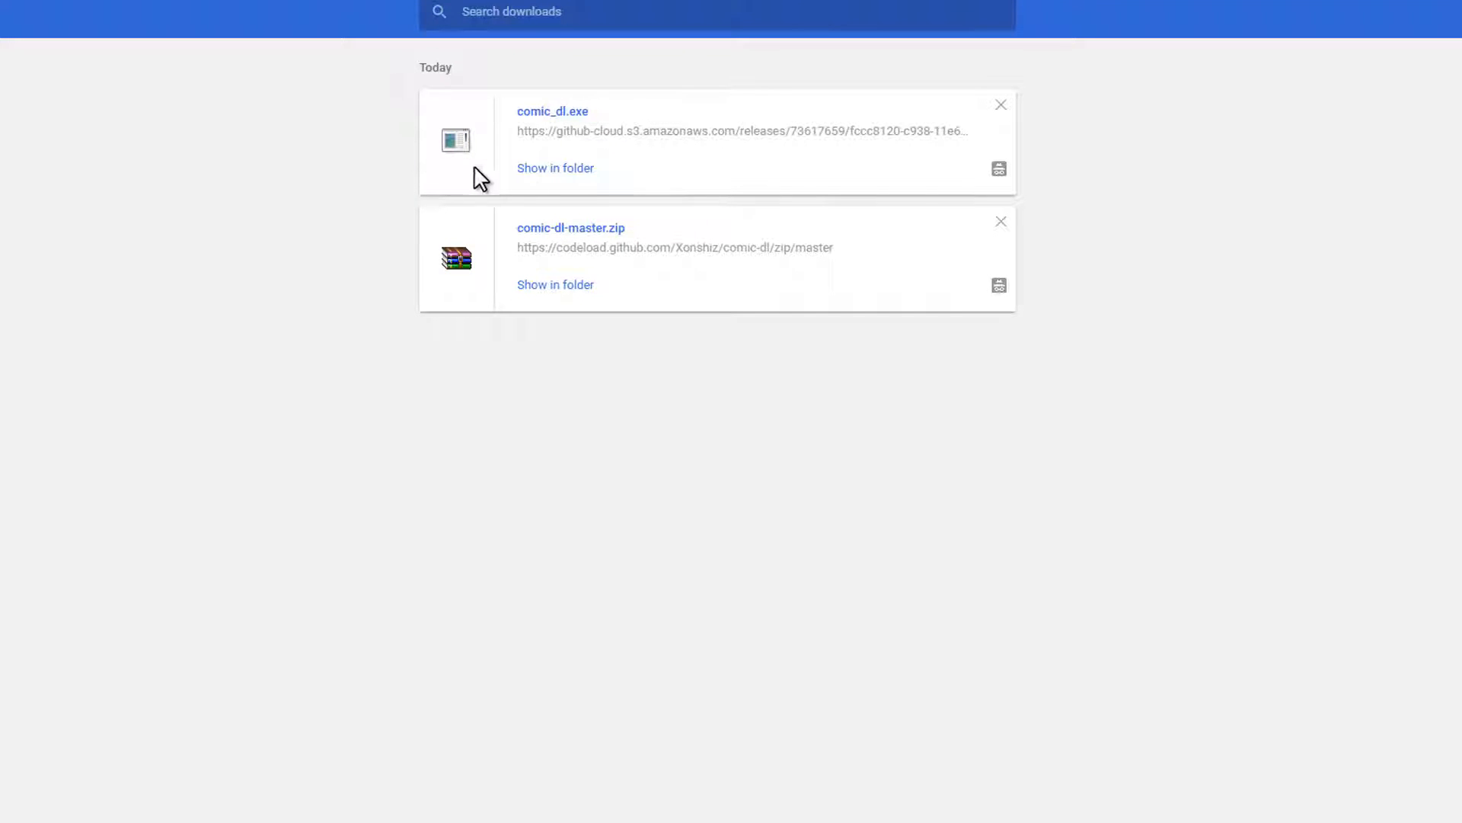
{"action": "left_click", "coordinate": [555, 167]}
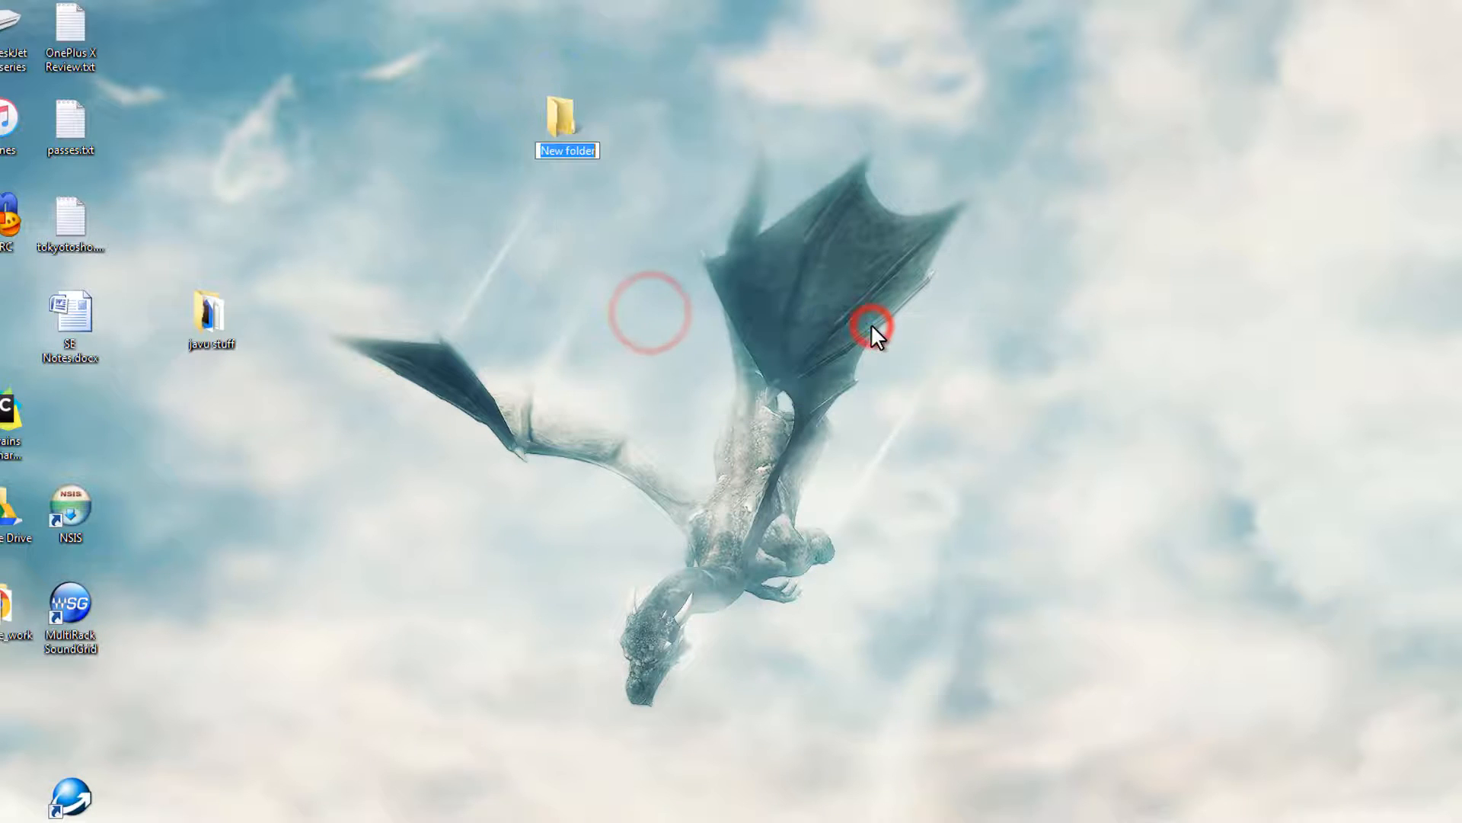
Step: Name the new desktop folder 'comic' and open it with comic_dl.exe inside
{"action": "type", "text": "comic"}
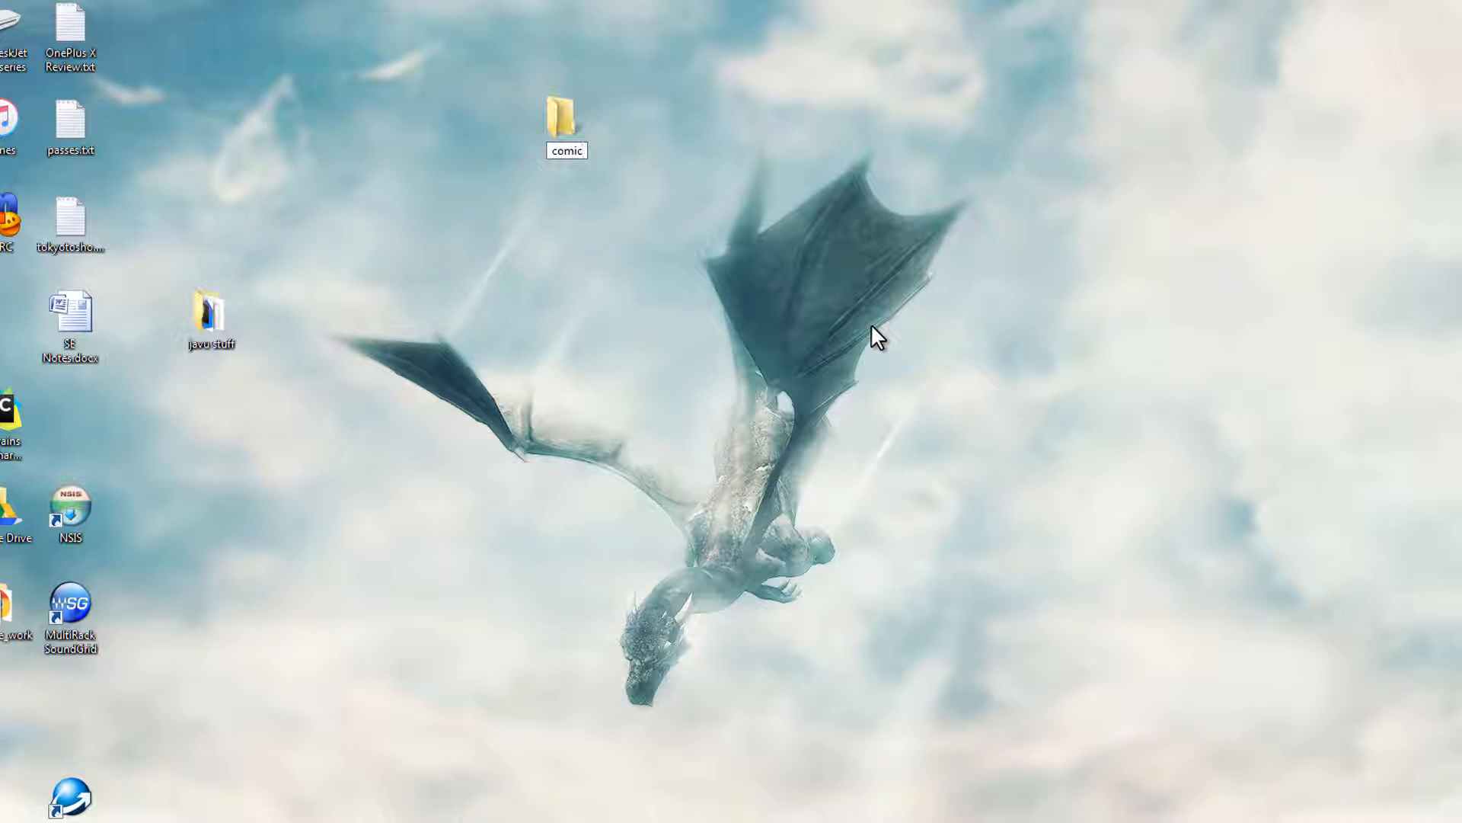
{"action": "double_click", "coordinate": [567, 119]}
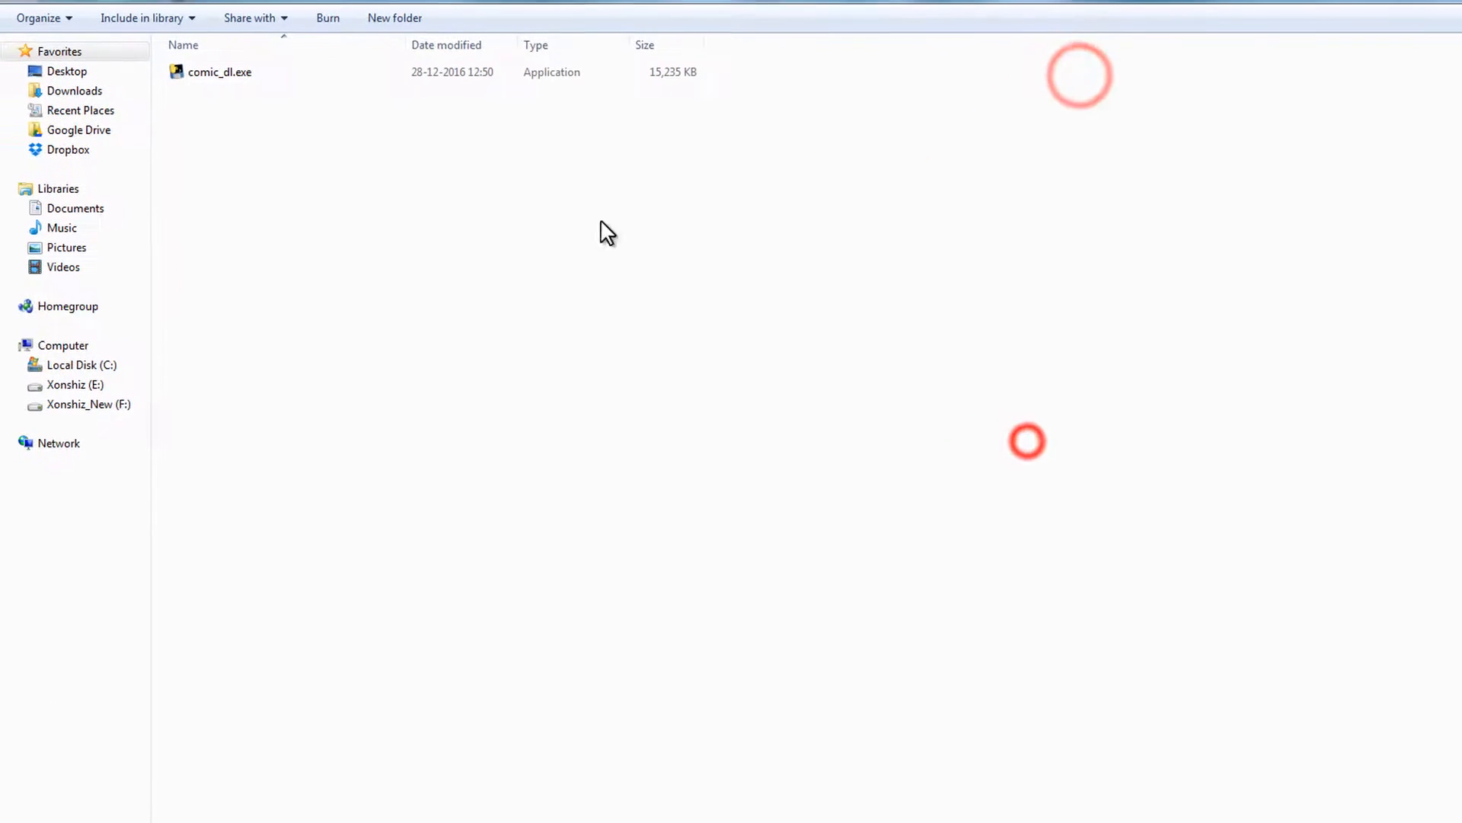
{"action": "left_click", "coordinate": [219, 72]}
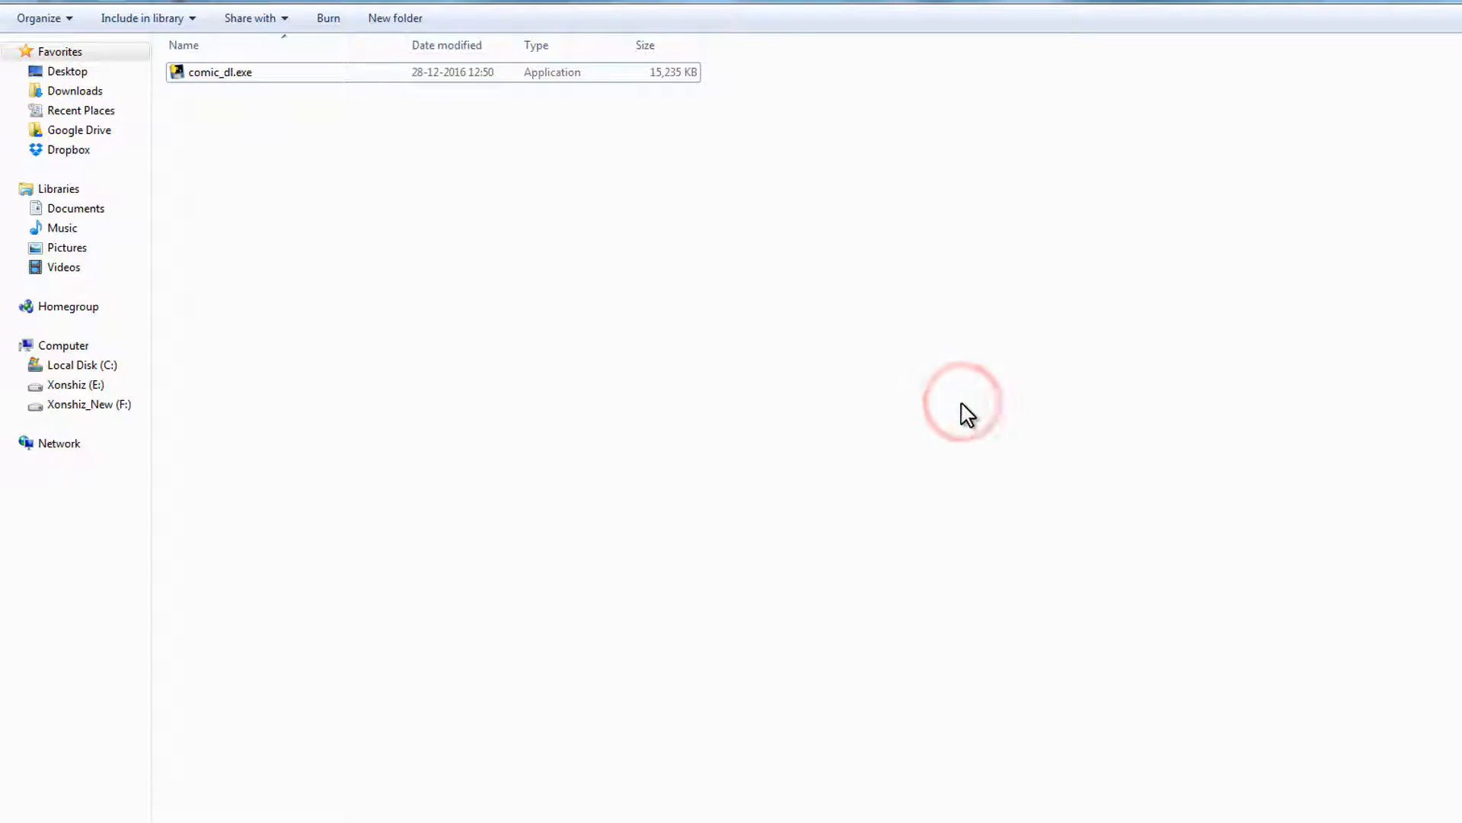
Step: Start a maximized command window in the comic folder and begin a comic_dl.exe command
{"action": "right_click", "coordinate": [961, 402]}
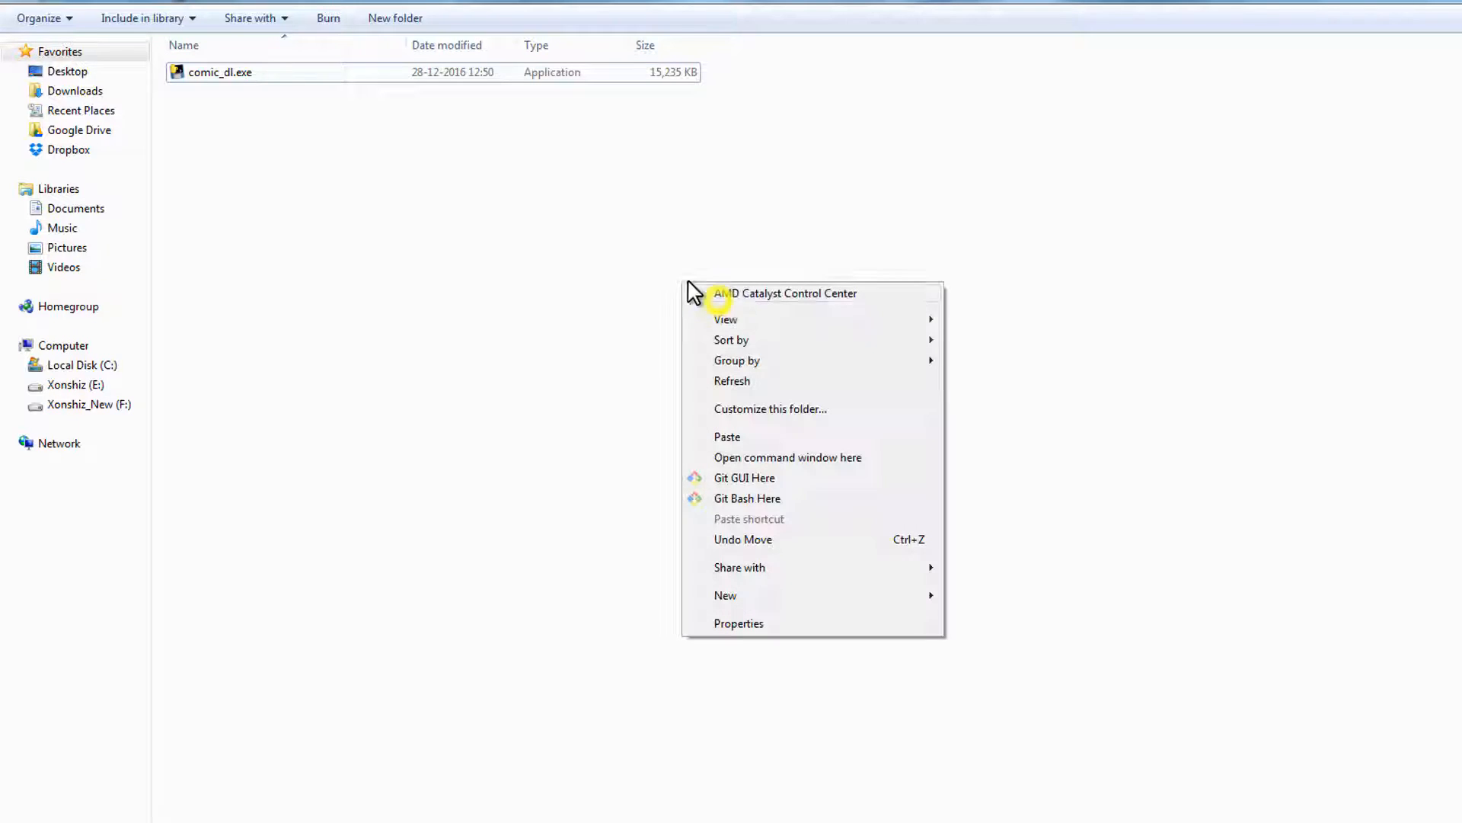
{"action": "left_click", "coordinate": [788, 457]}
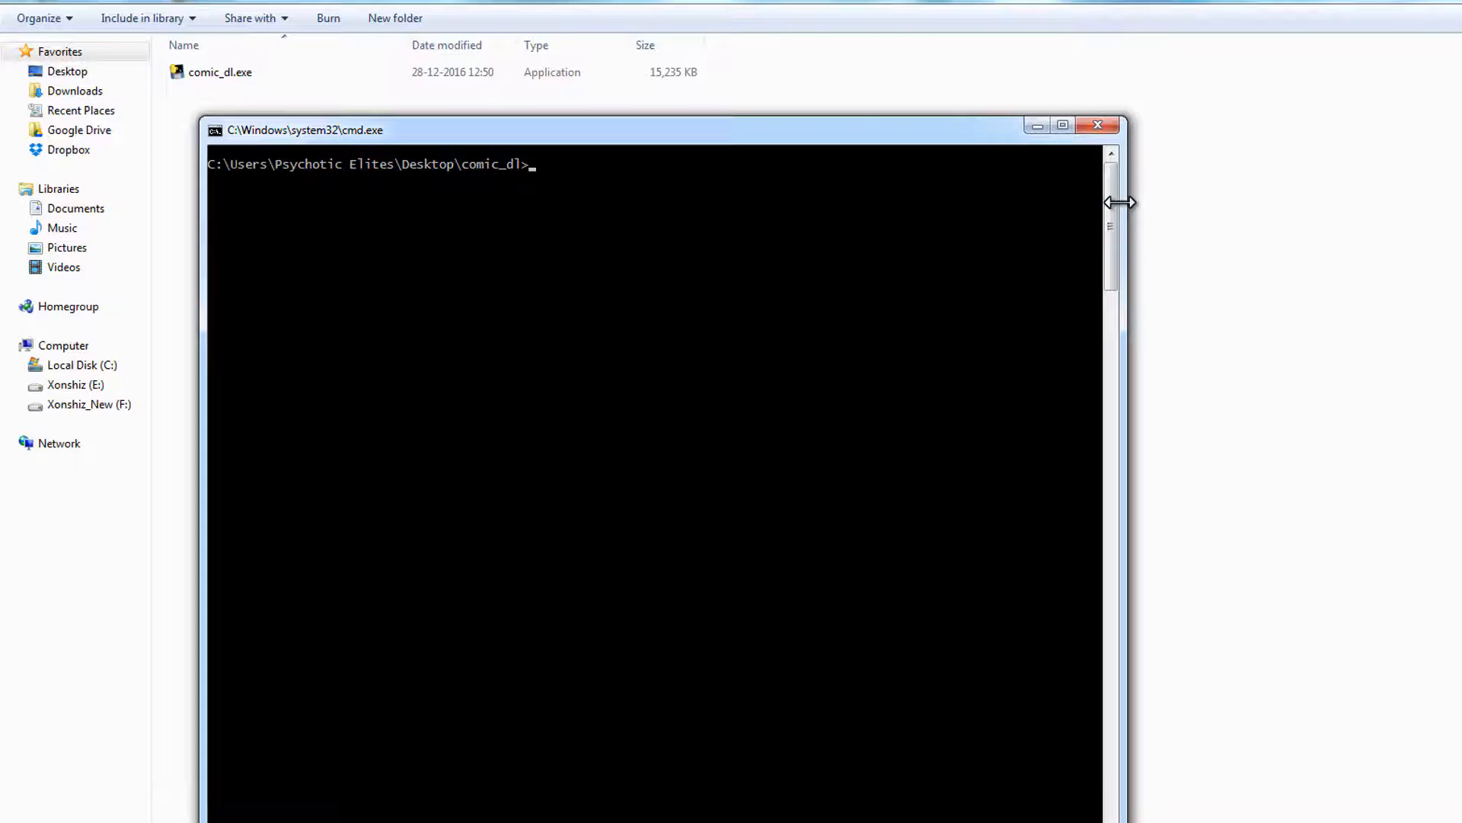
{"action": "left_click", "coordinate": [1062, 125]}
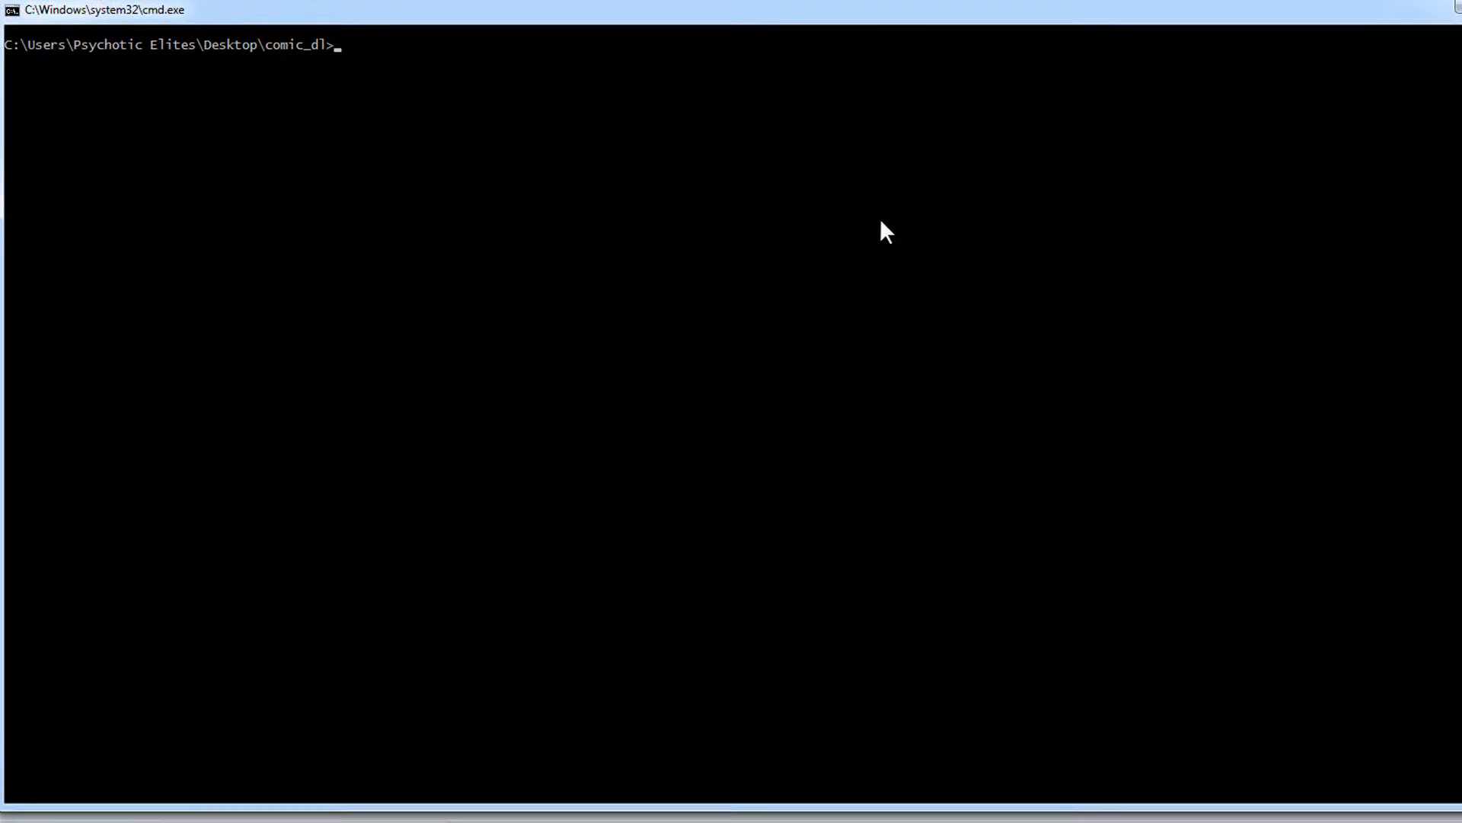
{"action": "type", "text": "comic"}
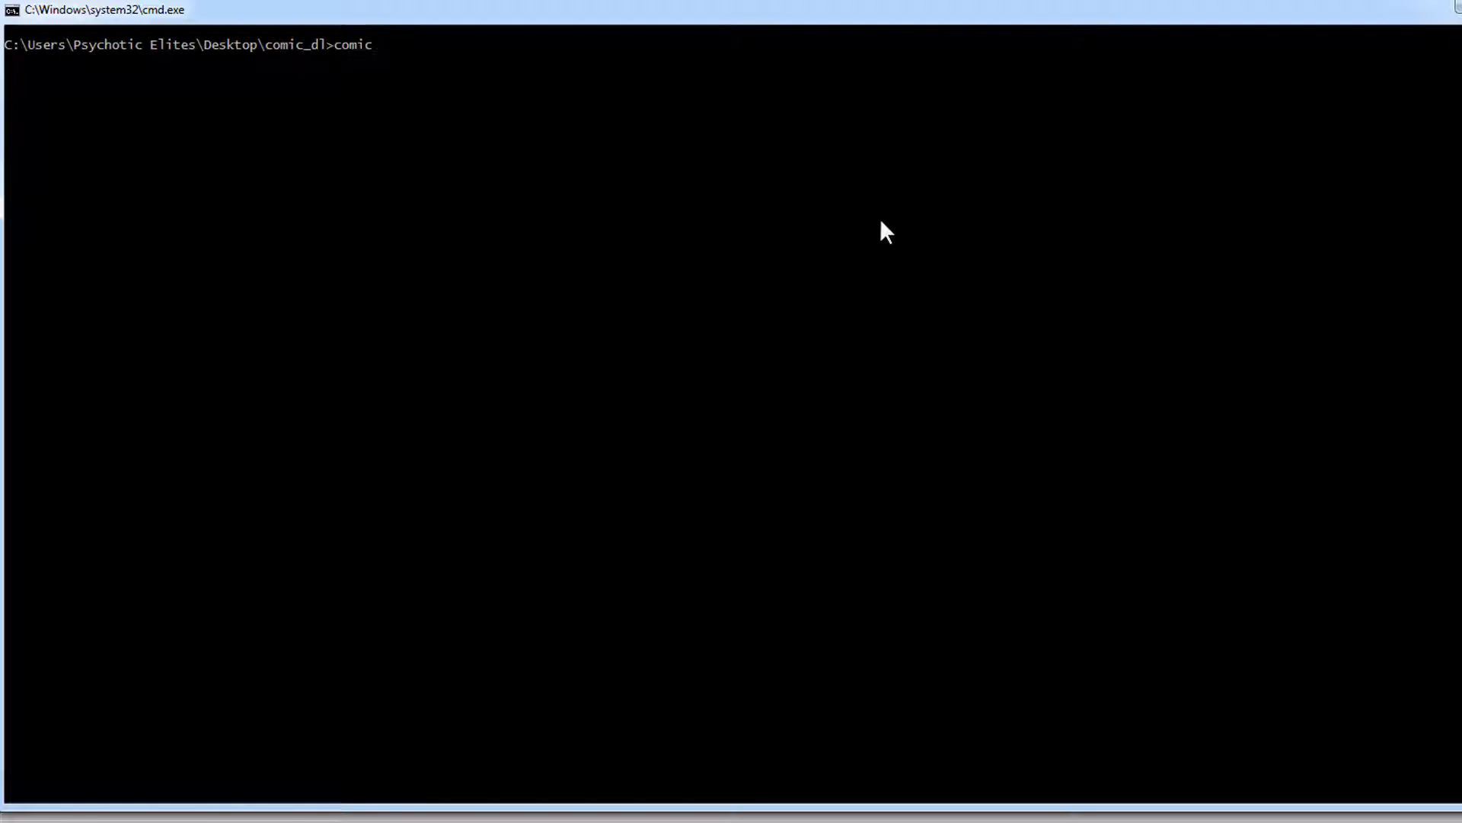
{"action": "type", "text": "_dl."}
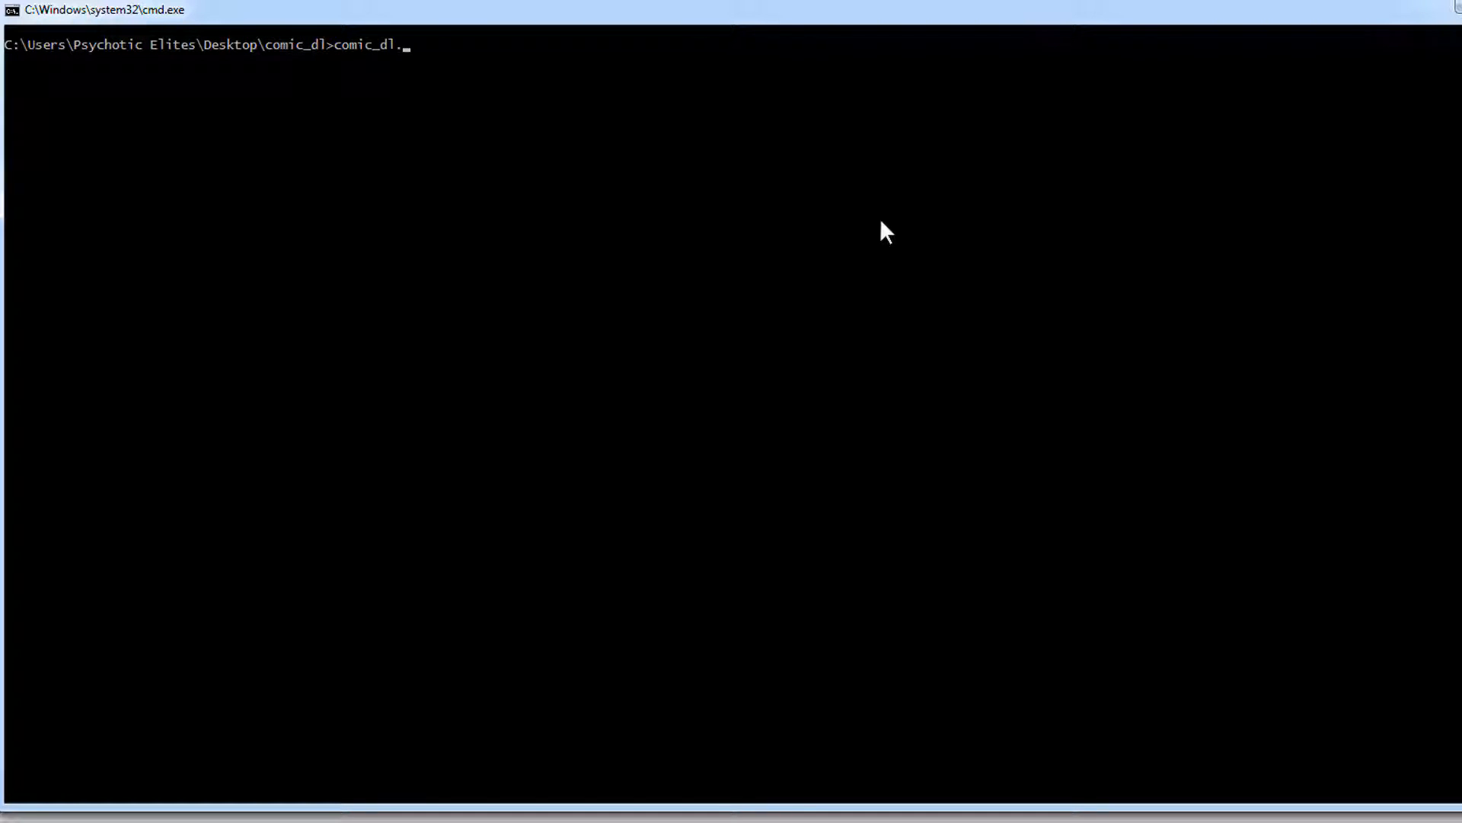
{"action": "type", "text": "exe"}
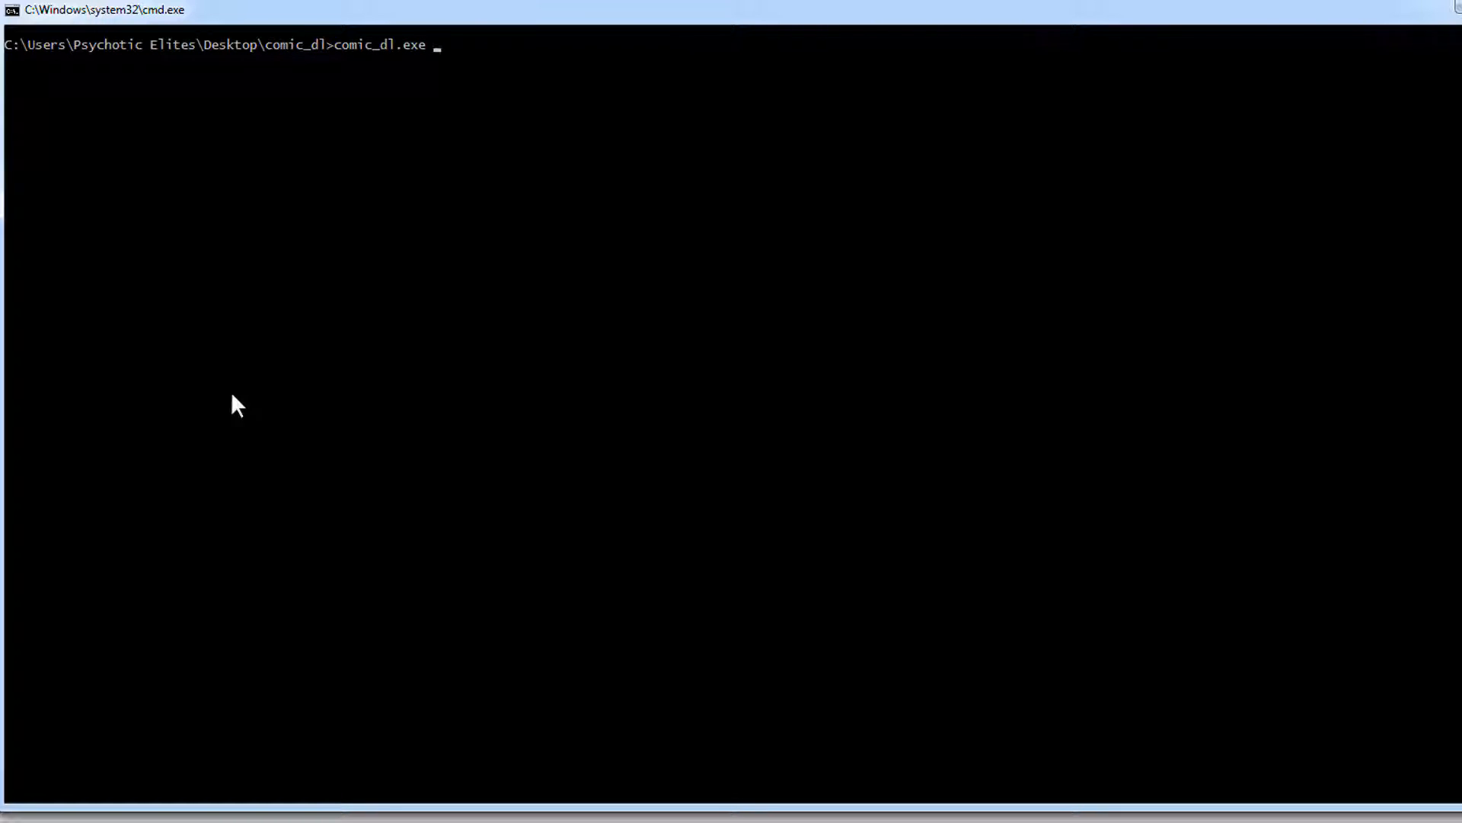
{"action": "mouse_move", "coordinate": [378, 79]}
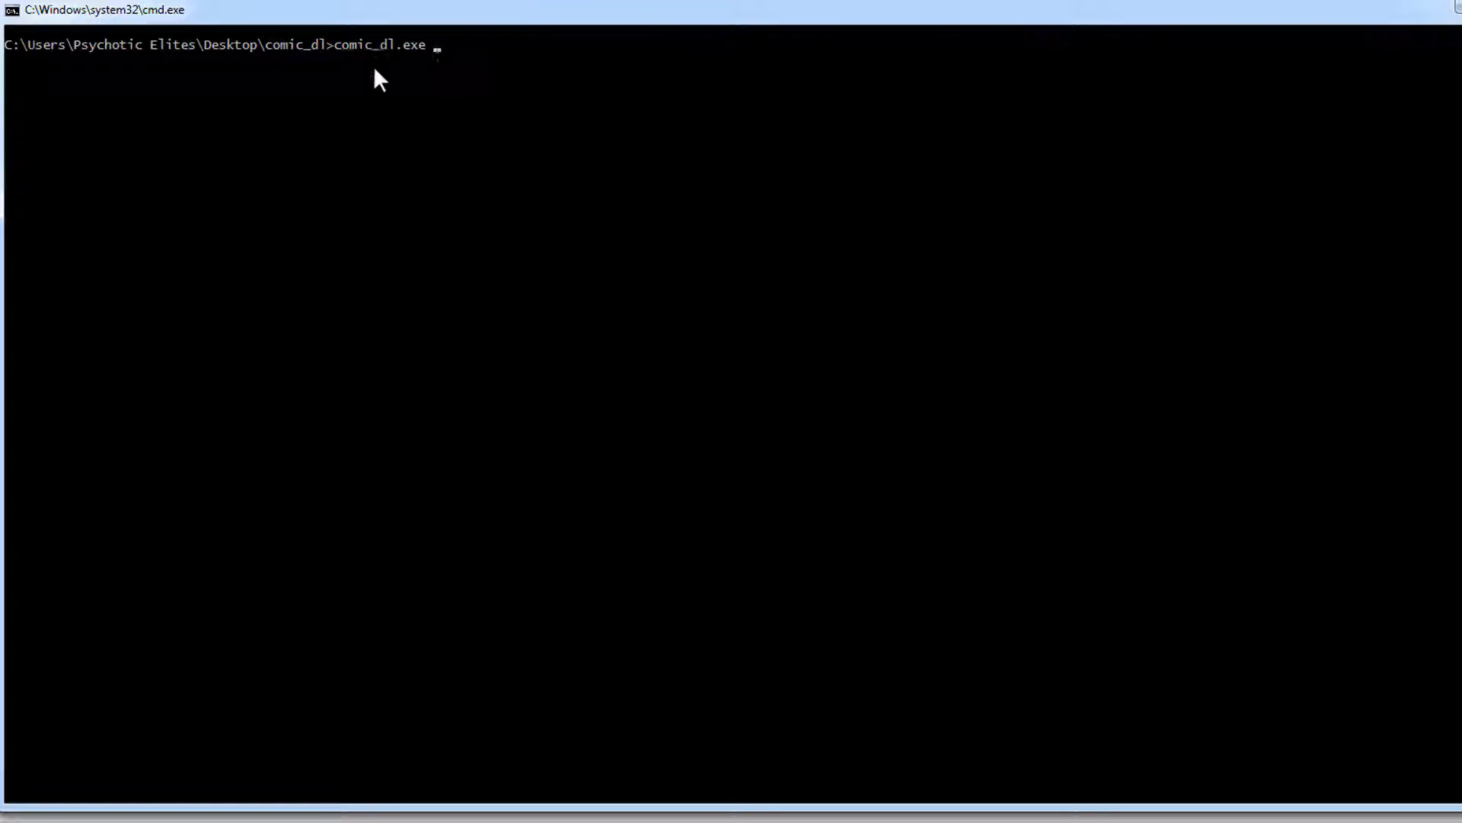
{"action": "mouse_move", "coordinate": [509, 70]}
{"action": "type", "text": " -h"}
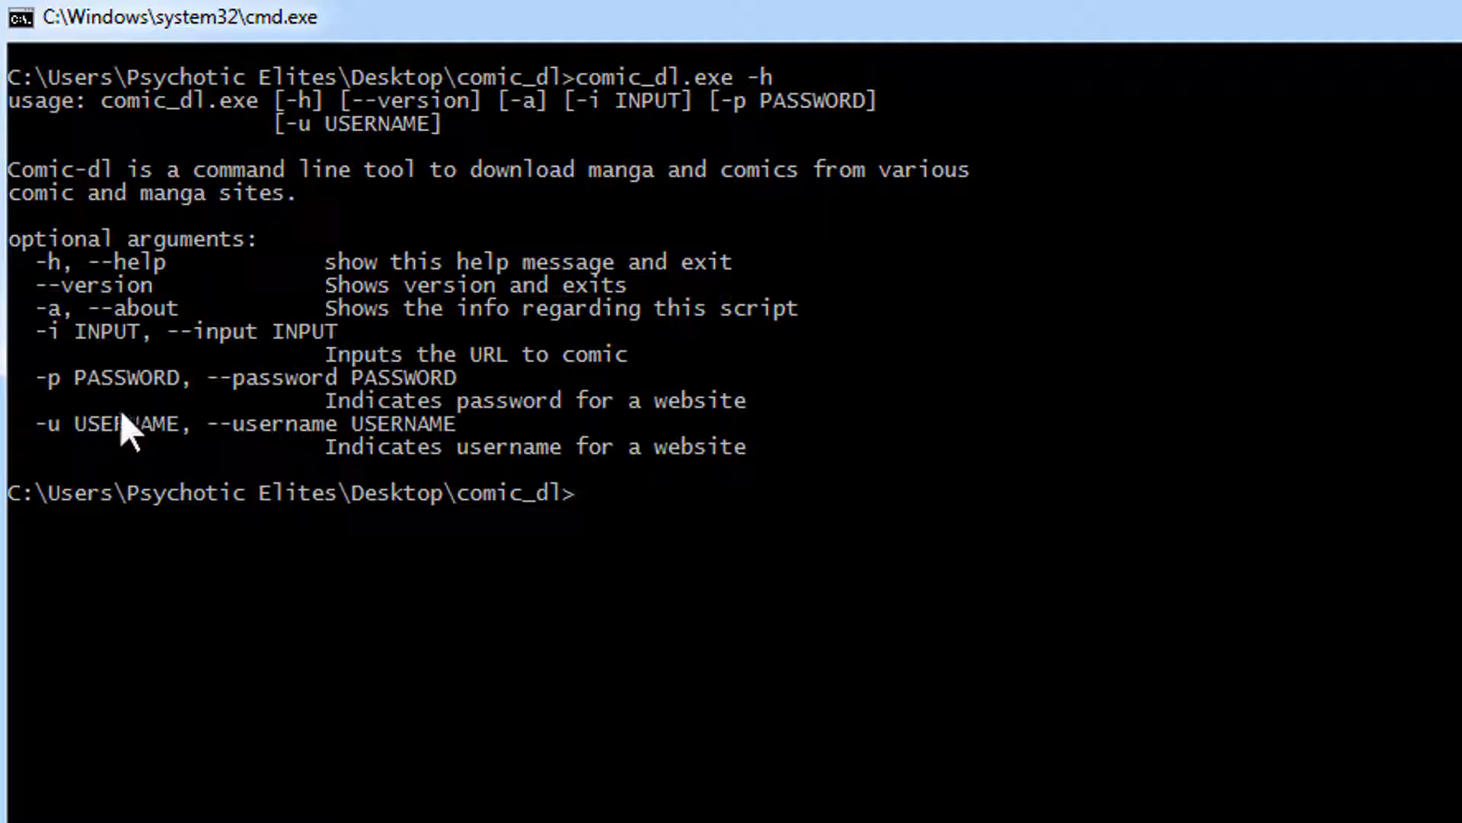
{"action": "mouse_move", "coordinate": [401, 434]}
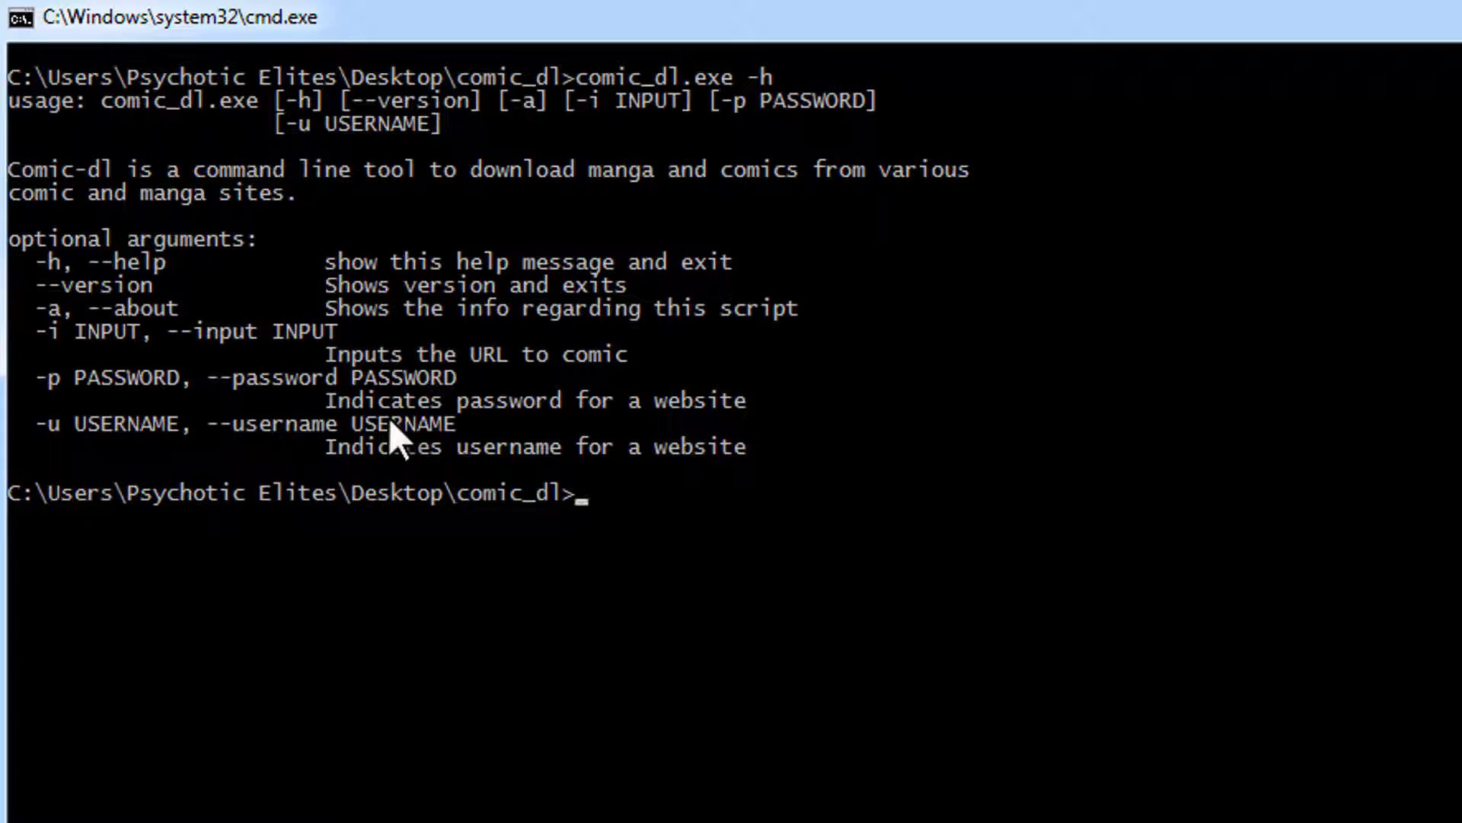
{"action": "mouse_move", "coordinate": [131, 461]}
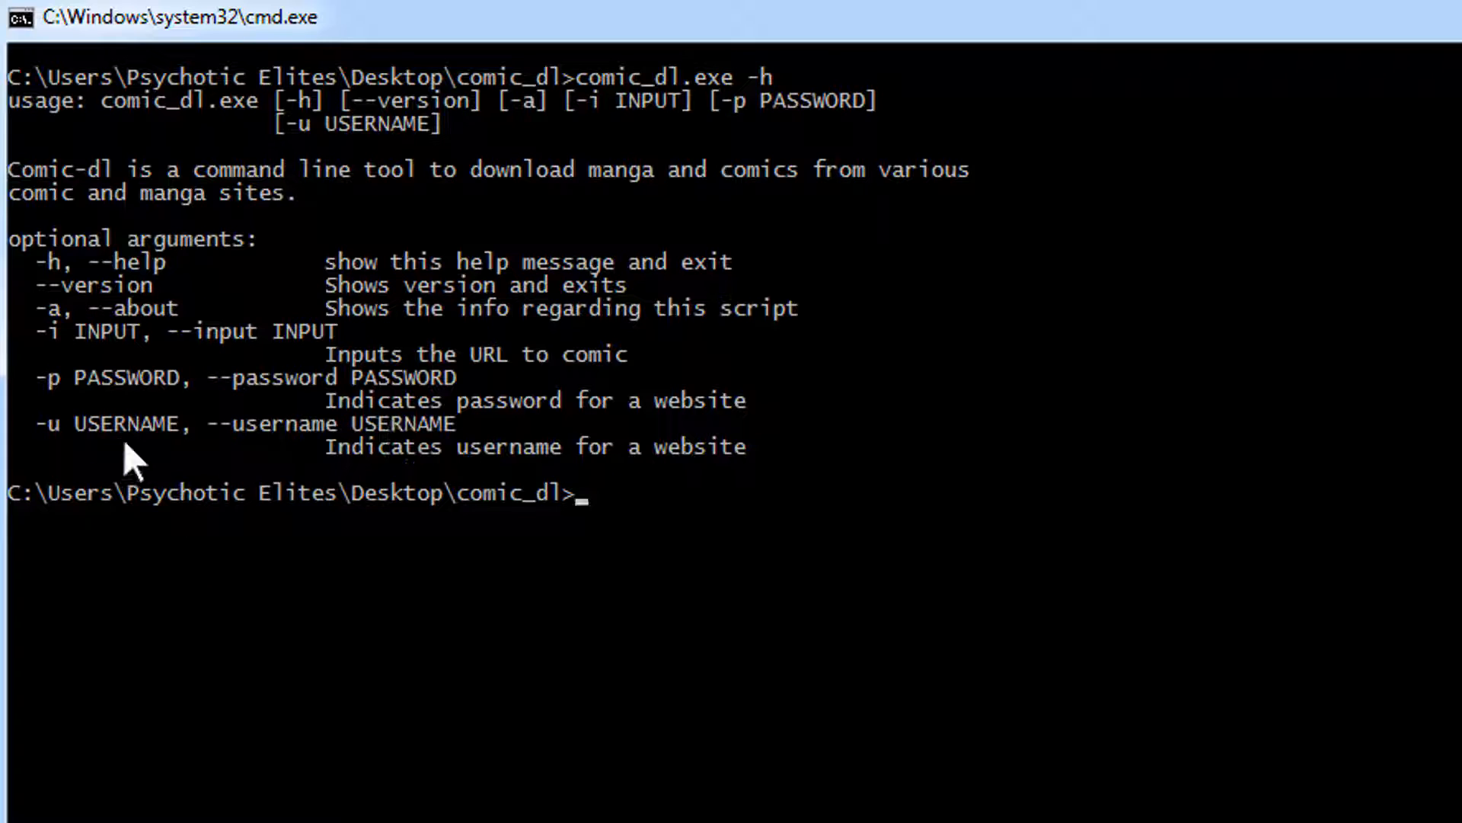
{"action": "mouse_move", "coordinate": [290, 461]}
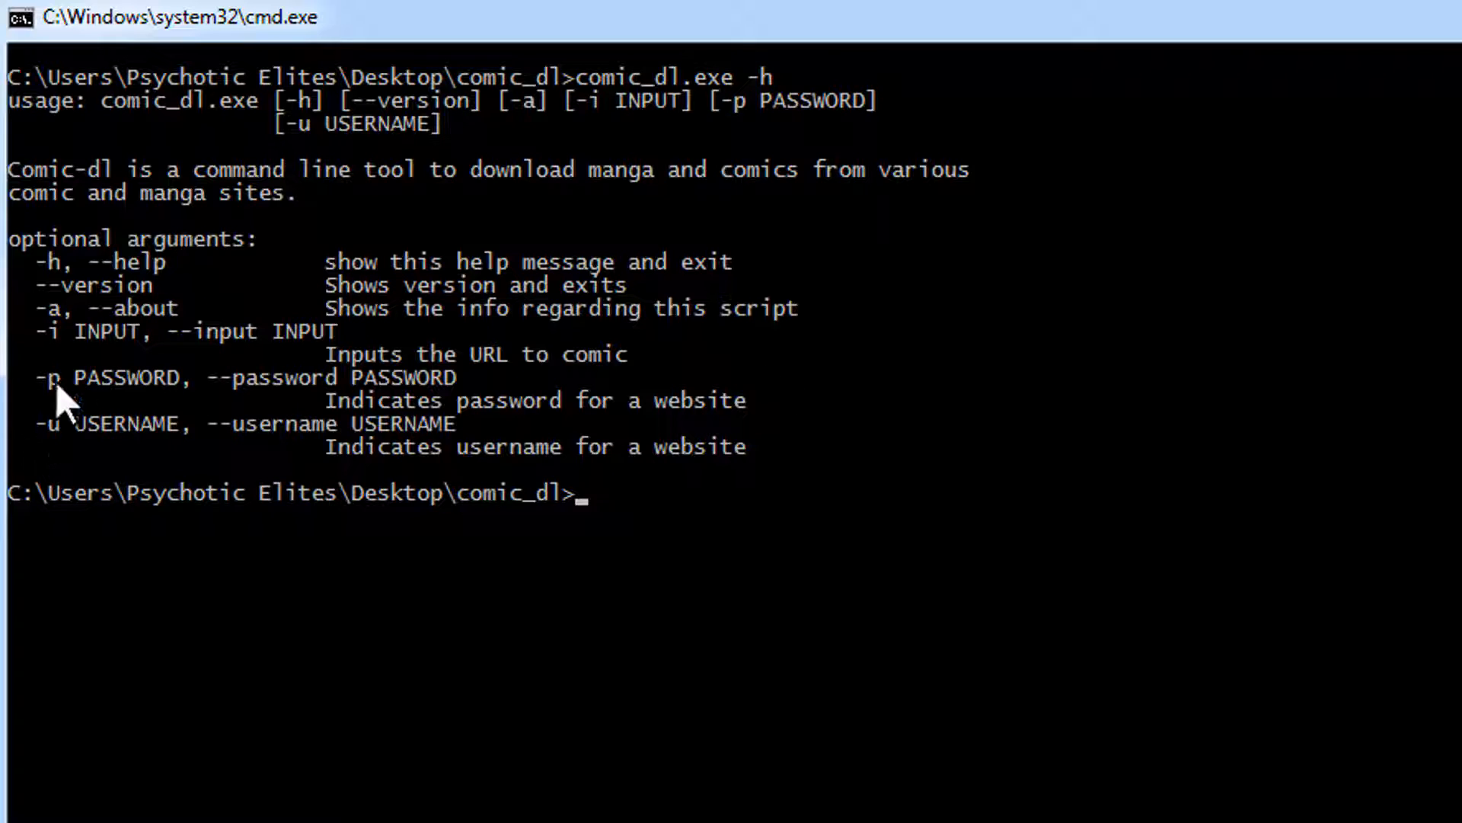
{"action": "mouse_move", "coordinate": [238, 294]}
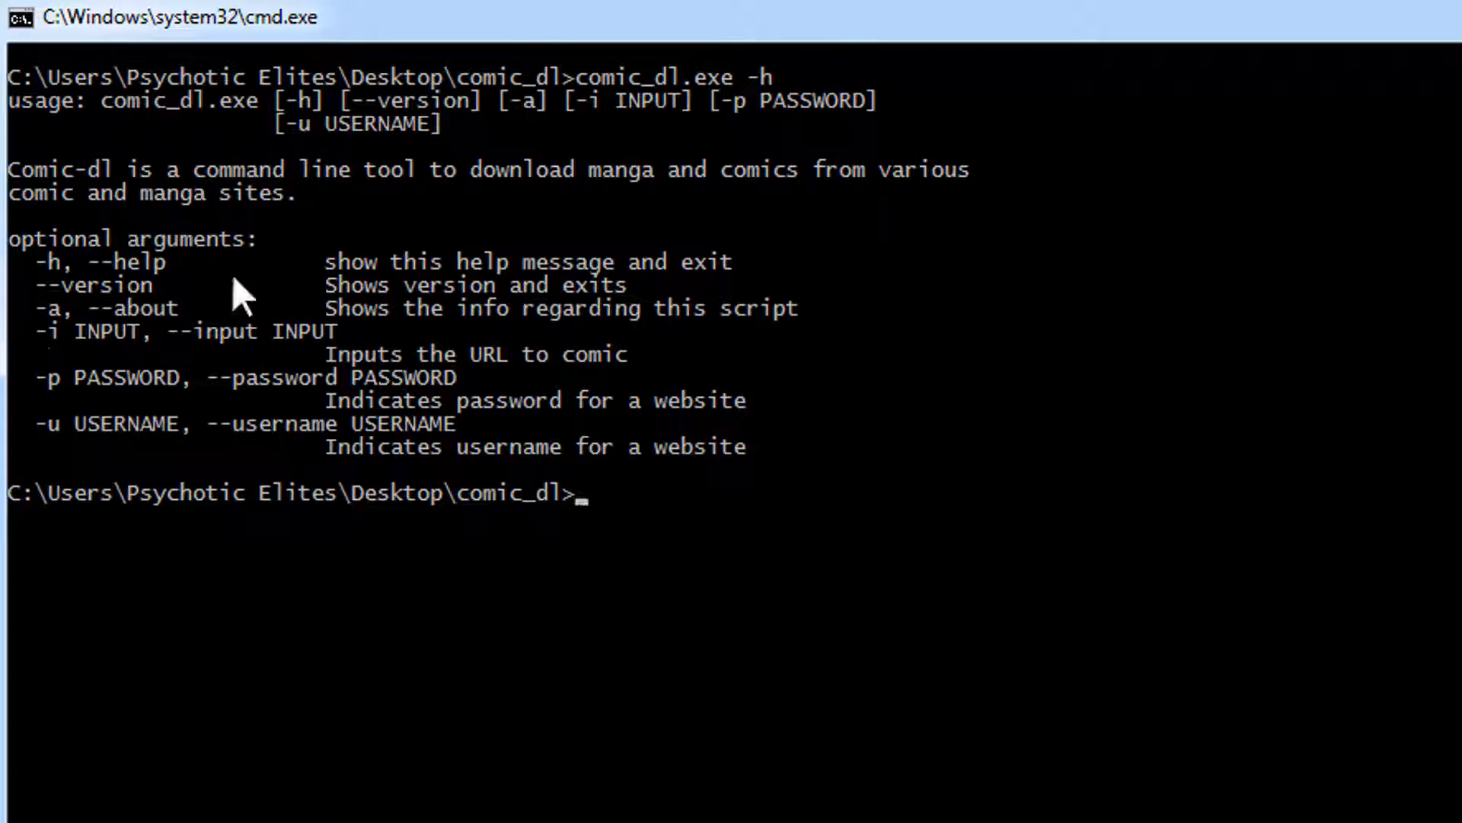
{"action": "mouse_move", "coordinate": [140, 298]}
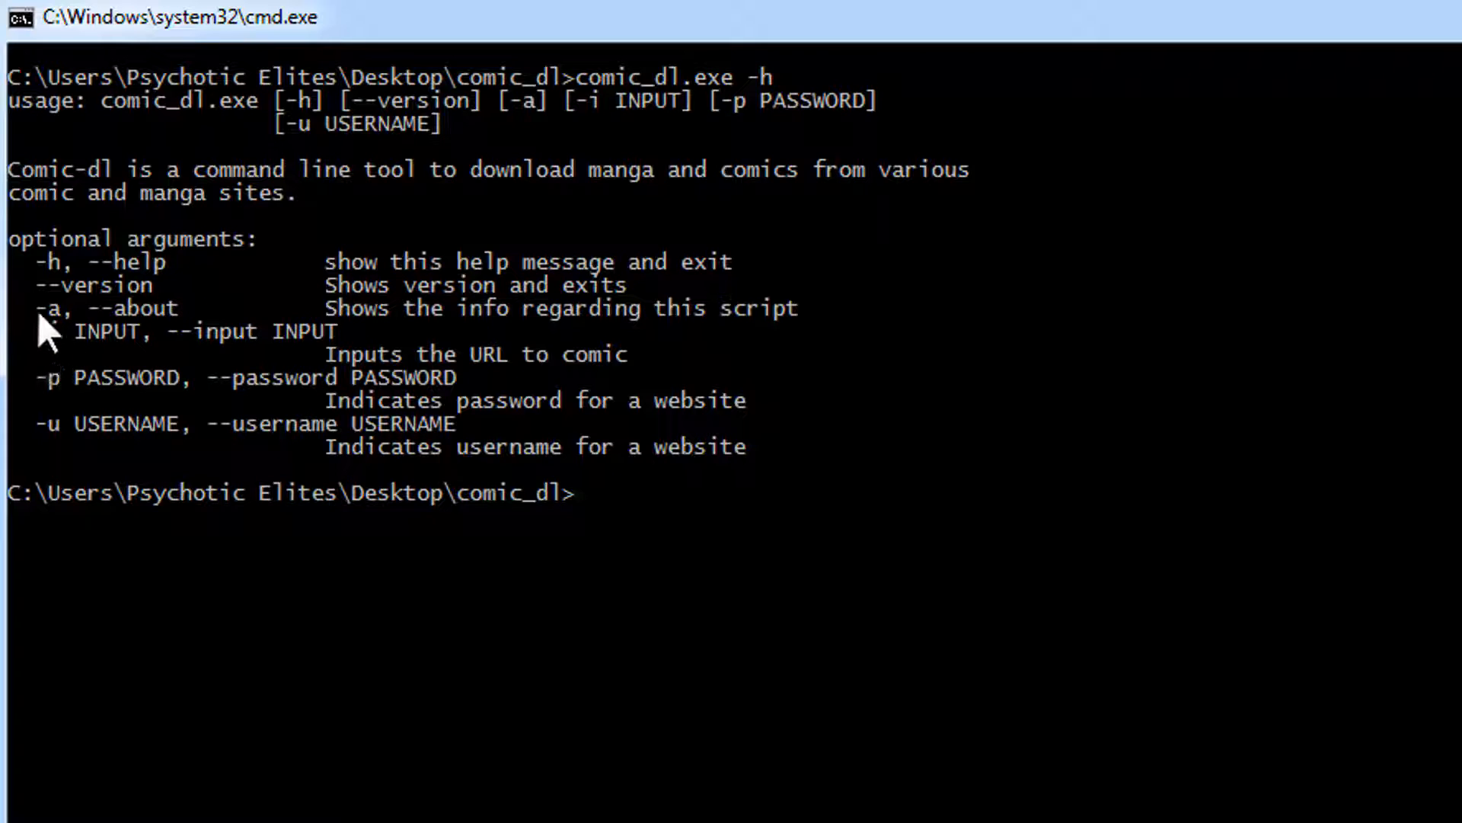
{"action": "mouse_move", "coordinate": [88, 340]}
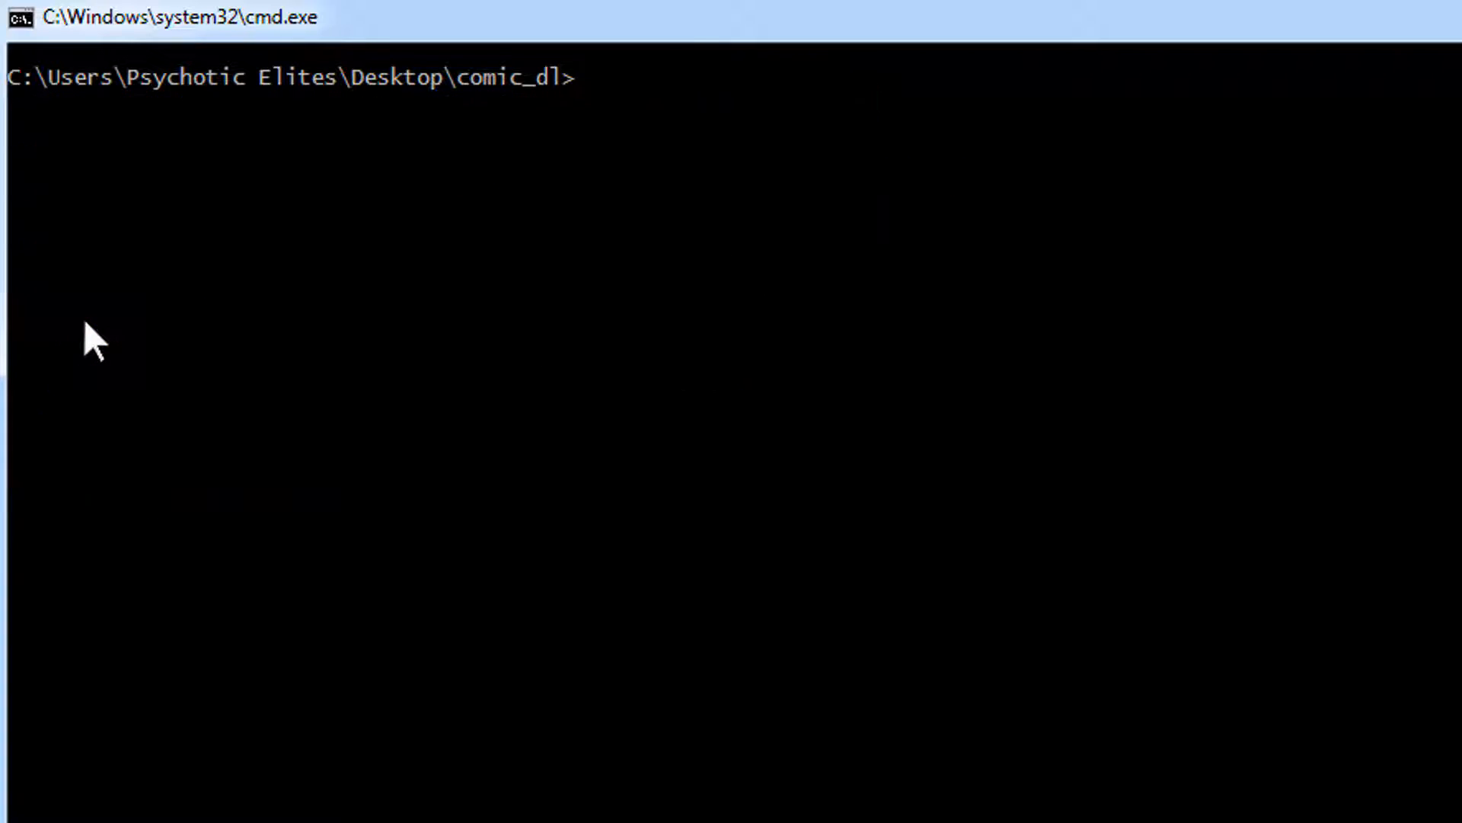
Step: Enter comic_dl.exe -i followed by an opening quote for the comic URL
{"action": "type", "text": "comic_dl.exe -"}
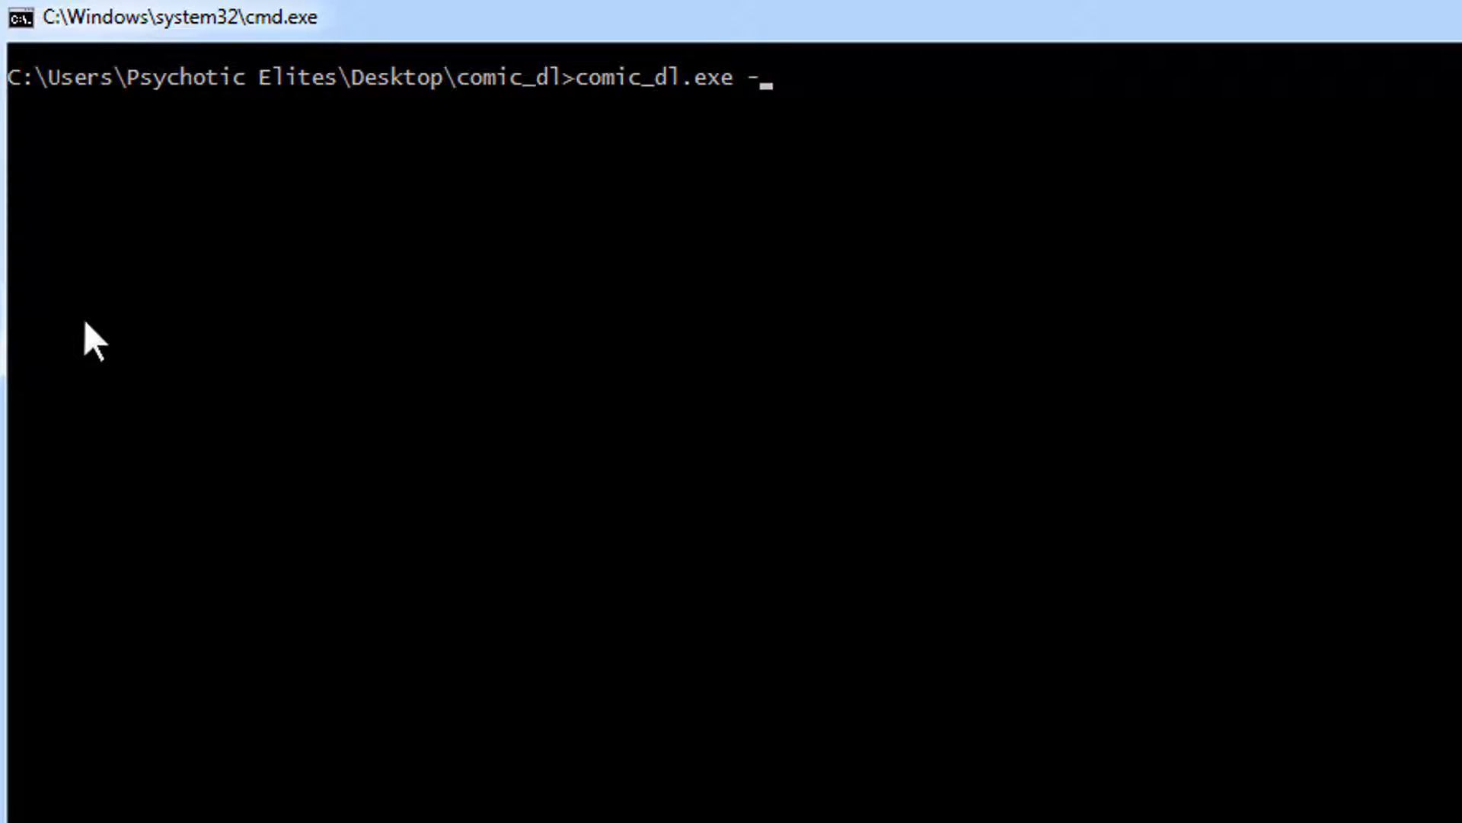
{"action": "type", "text": "i"}
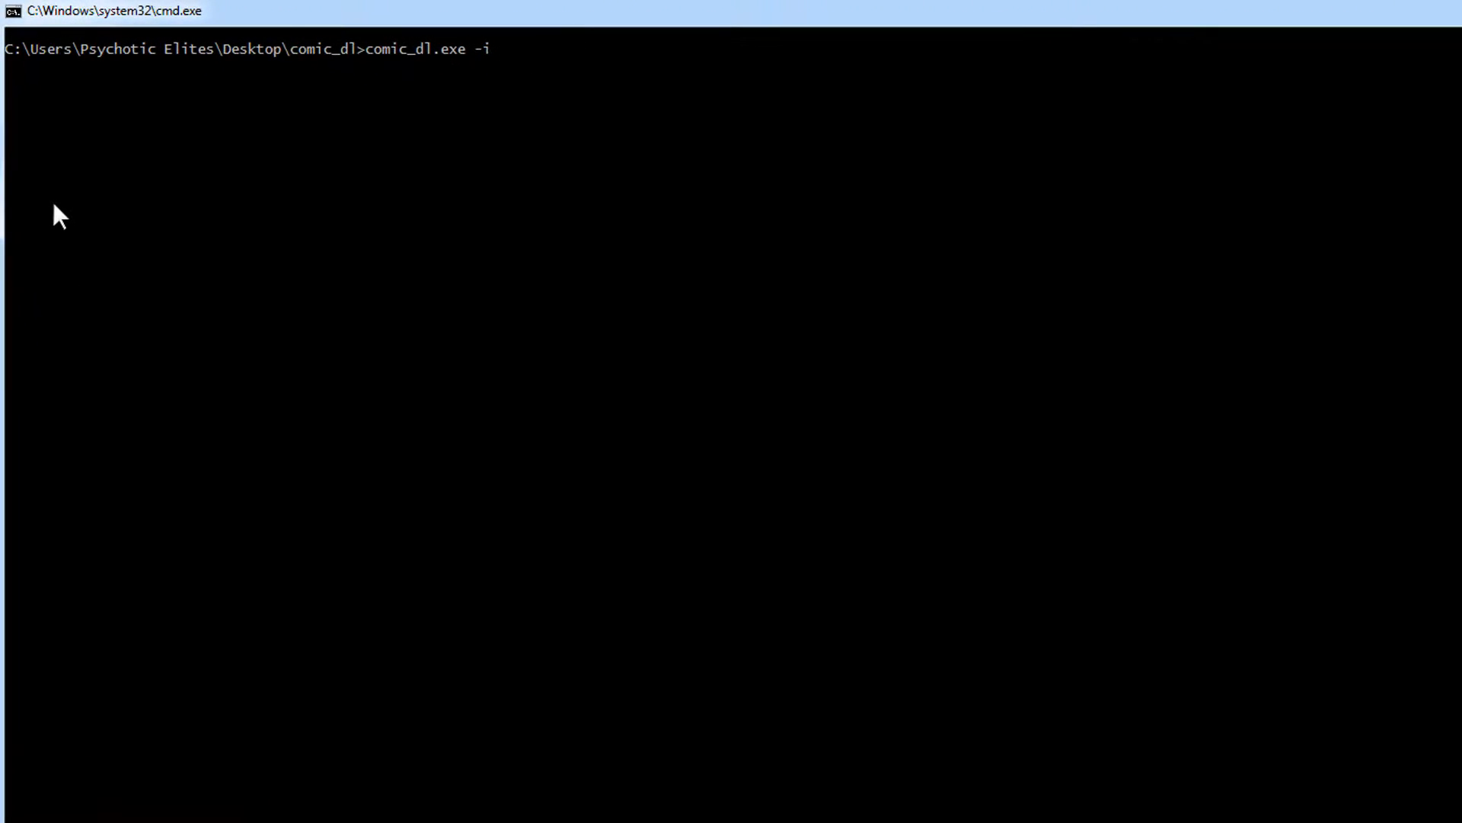
{"action": "type", "text": "\""}
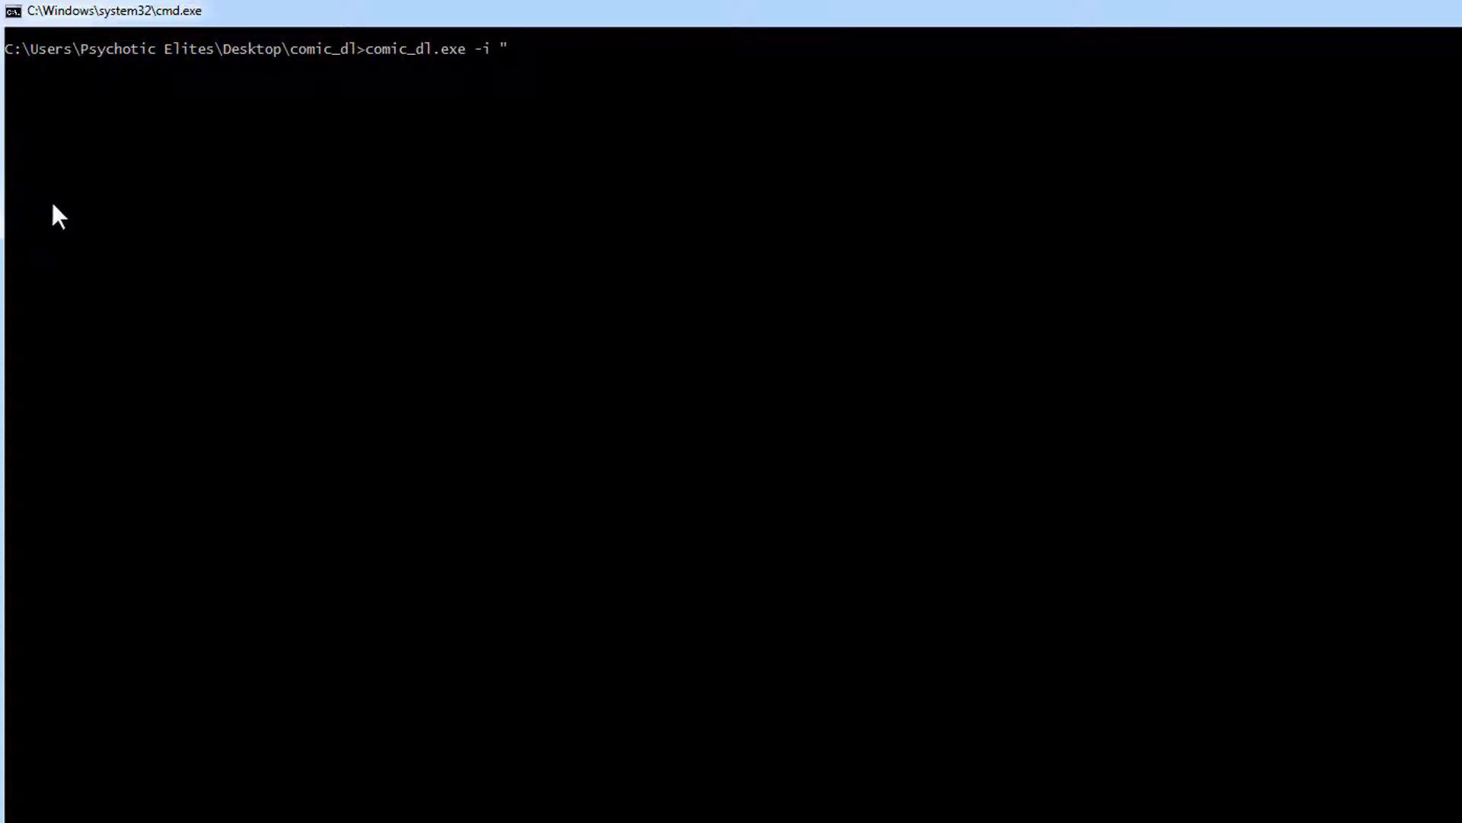
{"action": "mouse_move", "coordinate": [512, 84]}
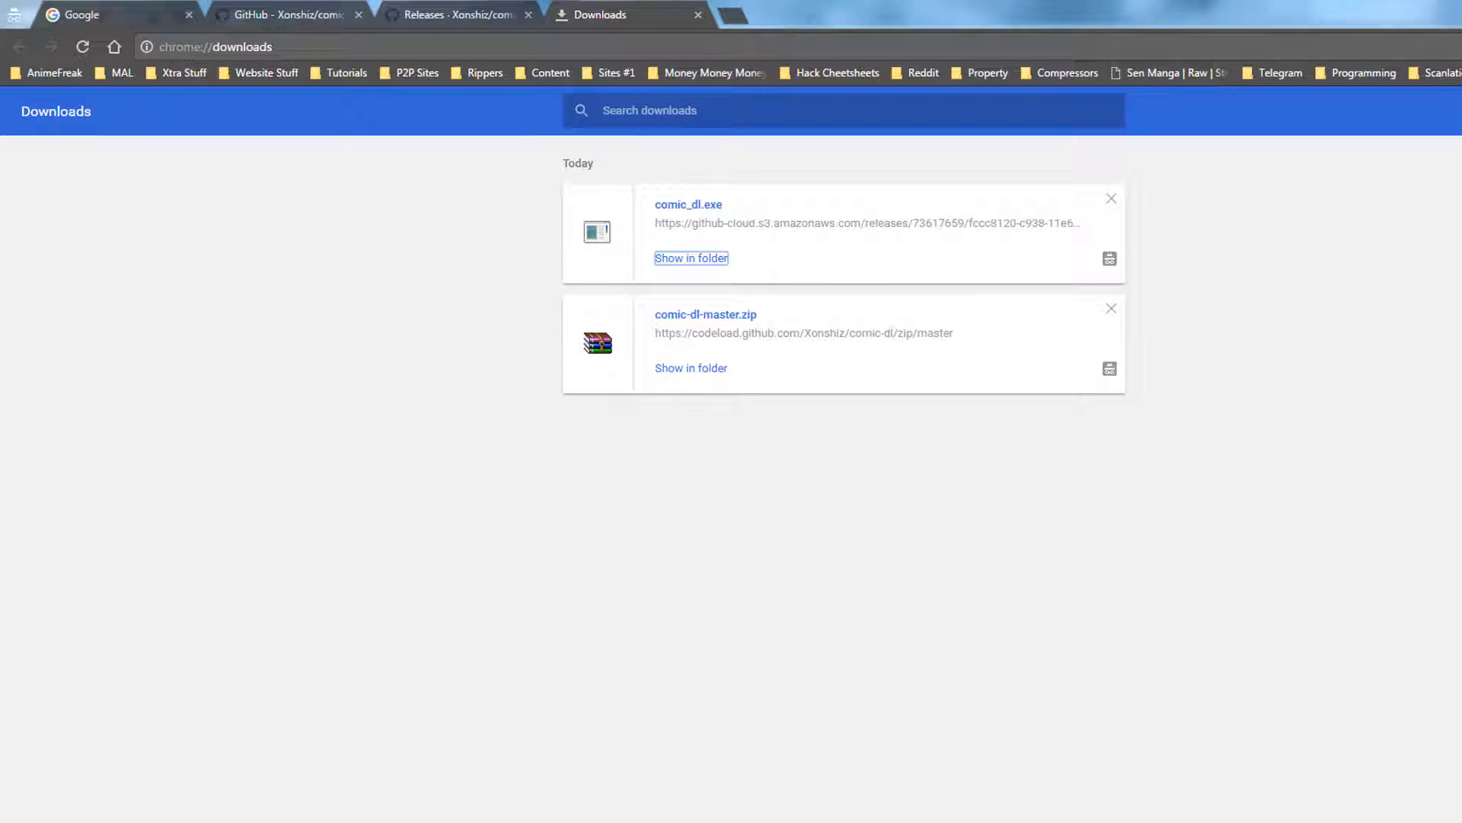
Step: Load gomanga in a new tab, then return to the comic-dl repository's Supported_Sites list
{"action": "left_click", "coordinate": [747, 13]}
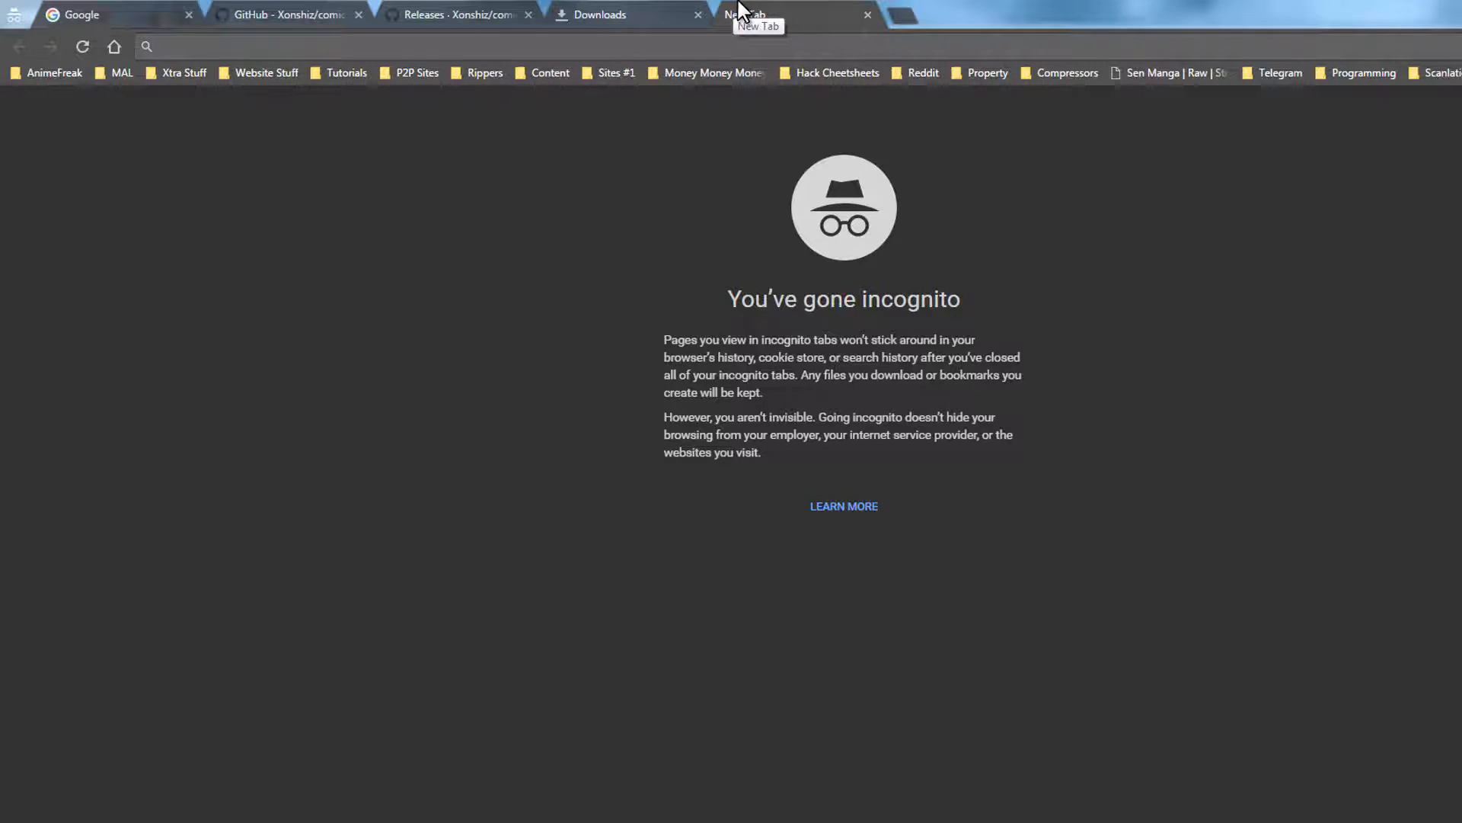
{"action": "type", "text": "gomanga.co"}
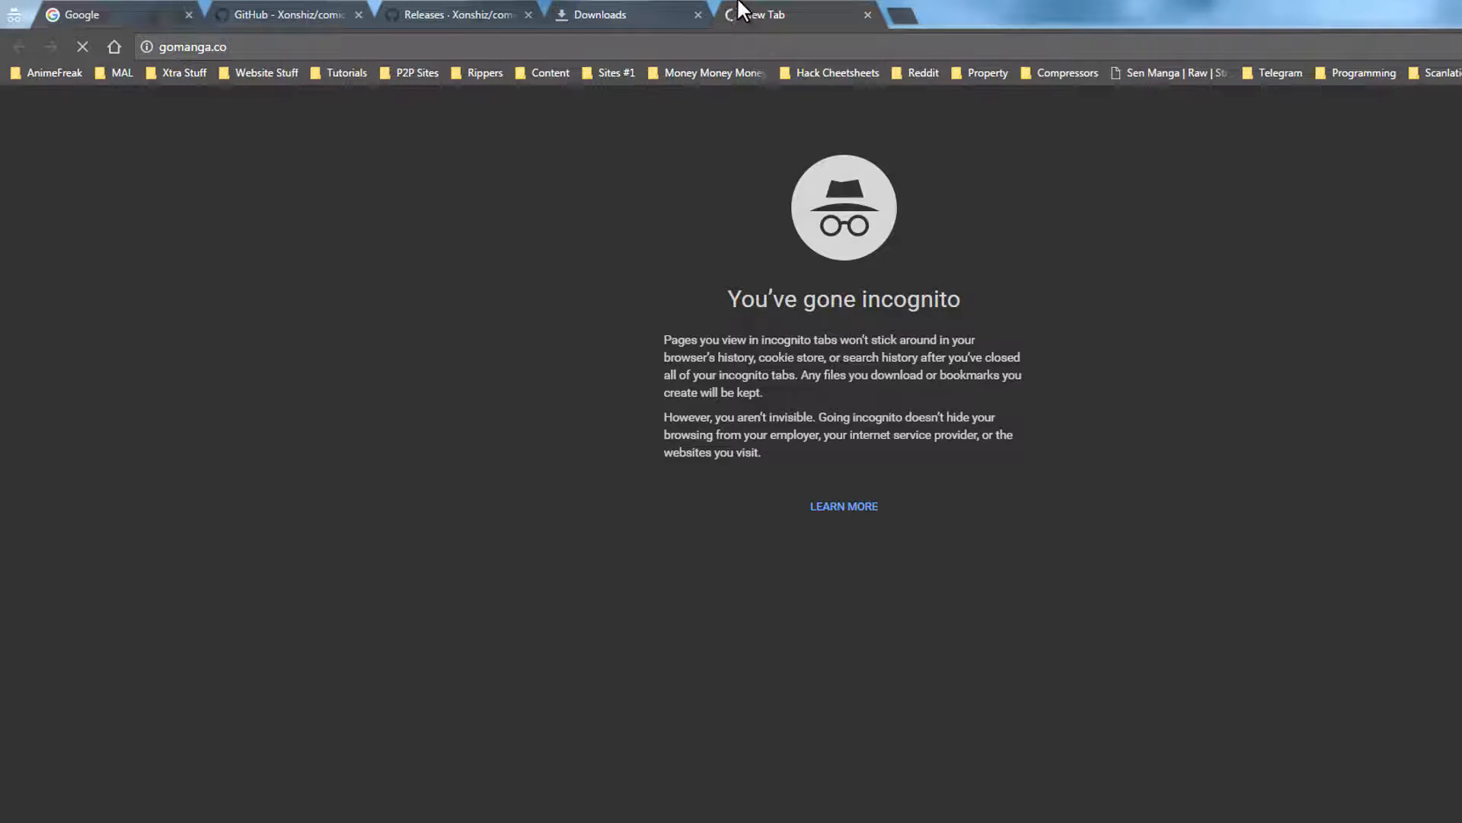
{"action": "left_click", "coordinate": [457, 14]}
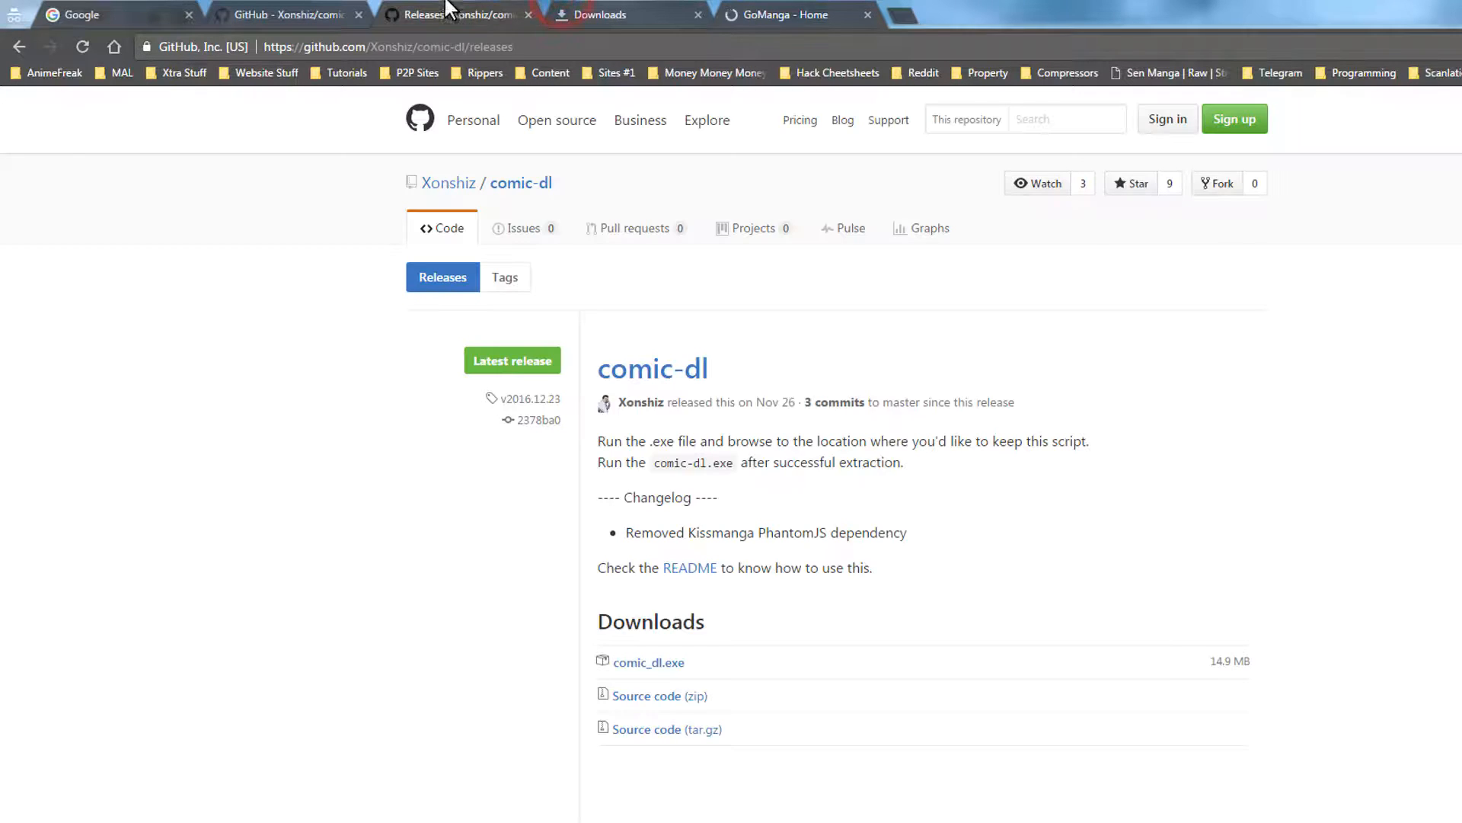
{"action": "left_click", "coordinate": [448, 227]}
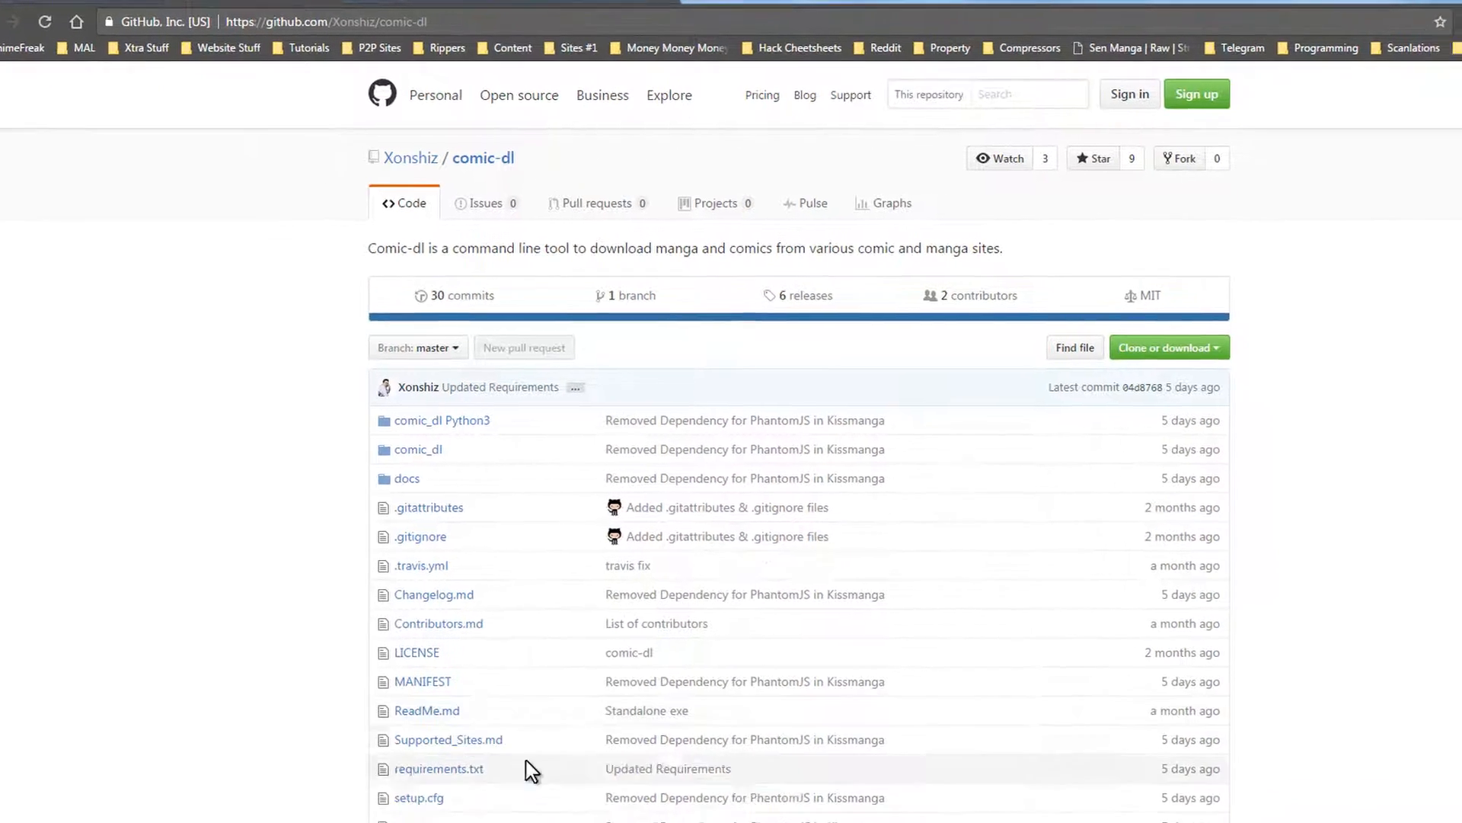
{"action": "scroll", "scroll_direction": "down", "scroll_amount": 3}
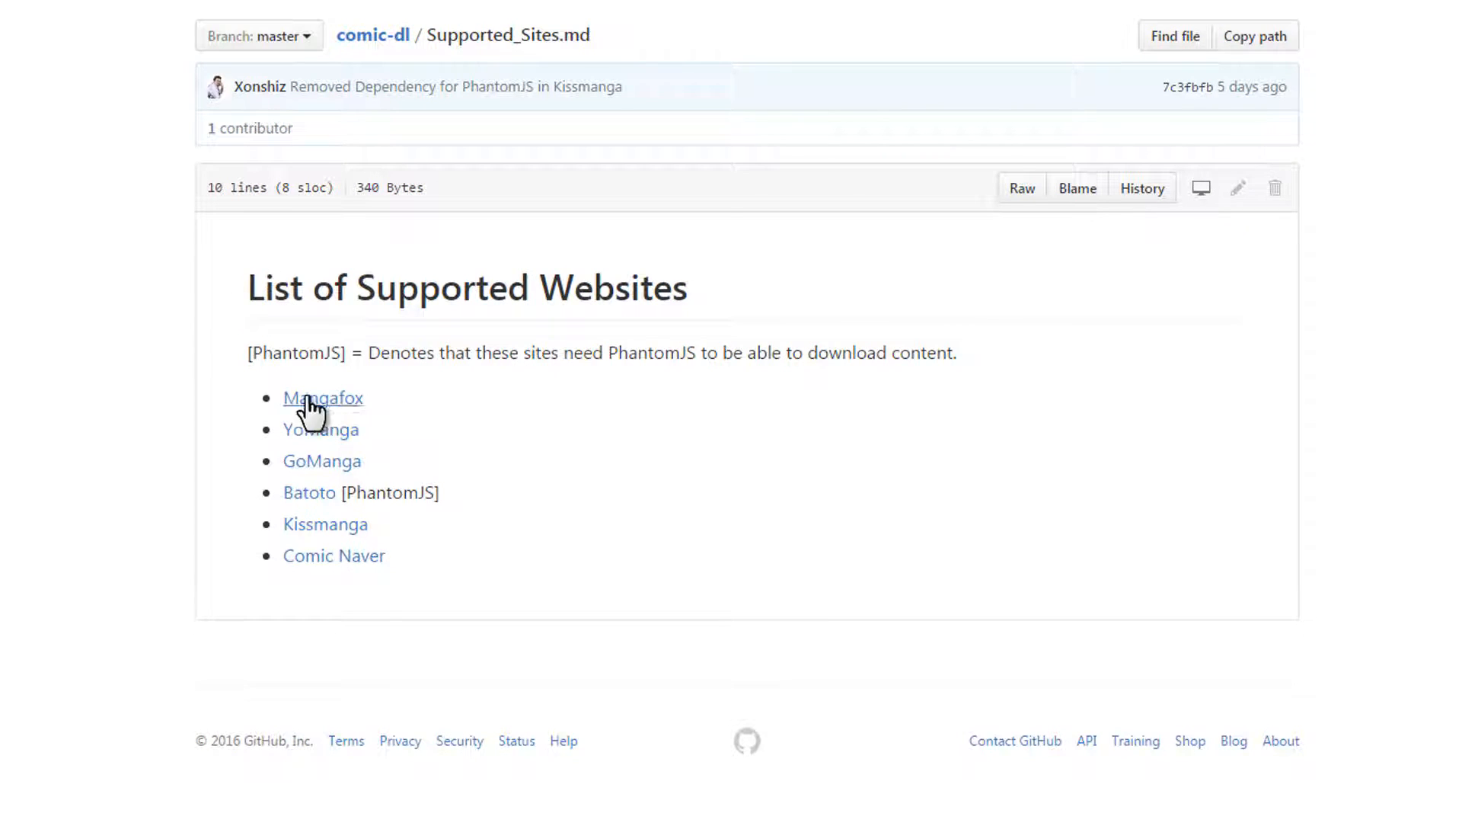
{"action": "mouse_move", "coordinate": [165, 614]}
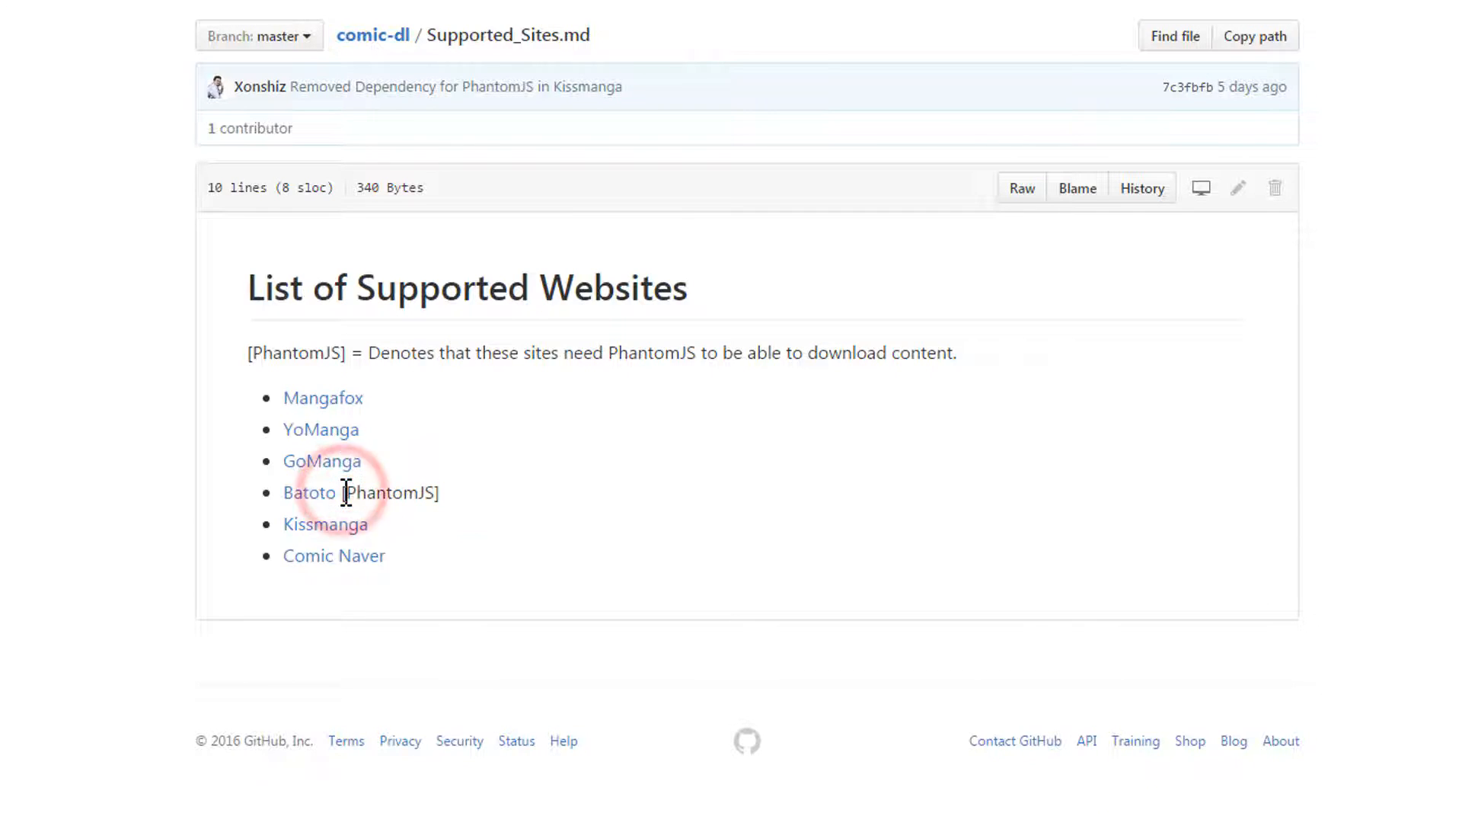
Step: Highlight the [PhantomJS] requirement note beside Batoto in Supported_Sites.md
{"action": "double_click", "coordinate": [390, 492]}
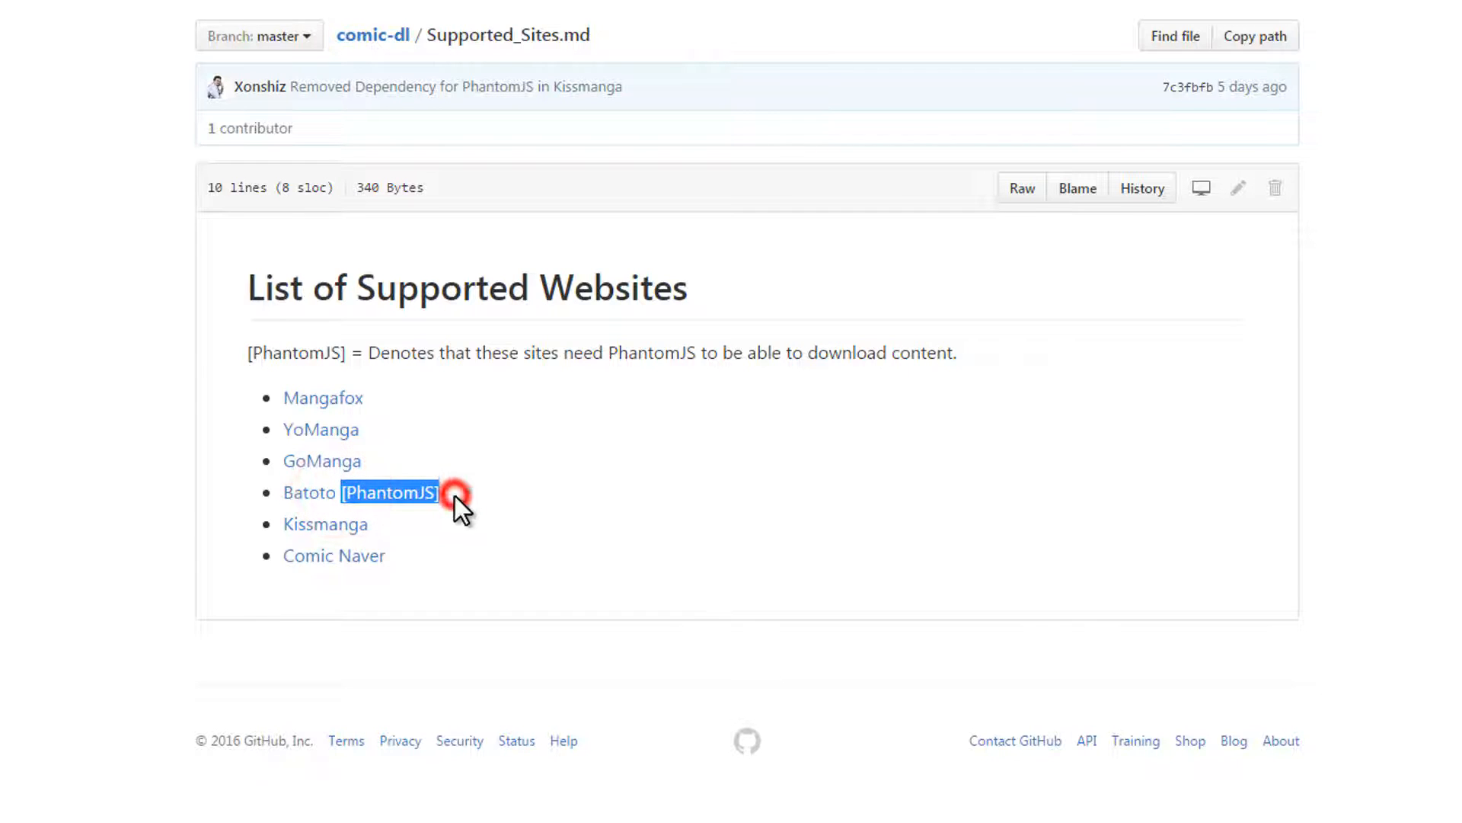
{"action": "left_click", "coordinate": [388, 492]}
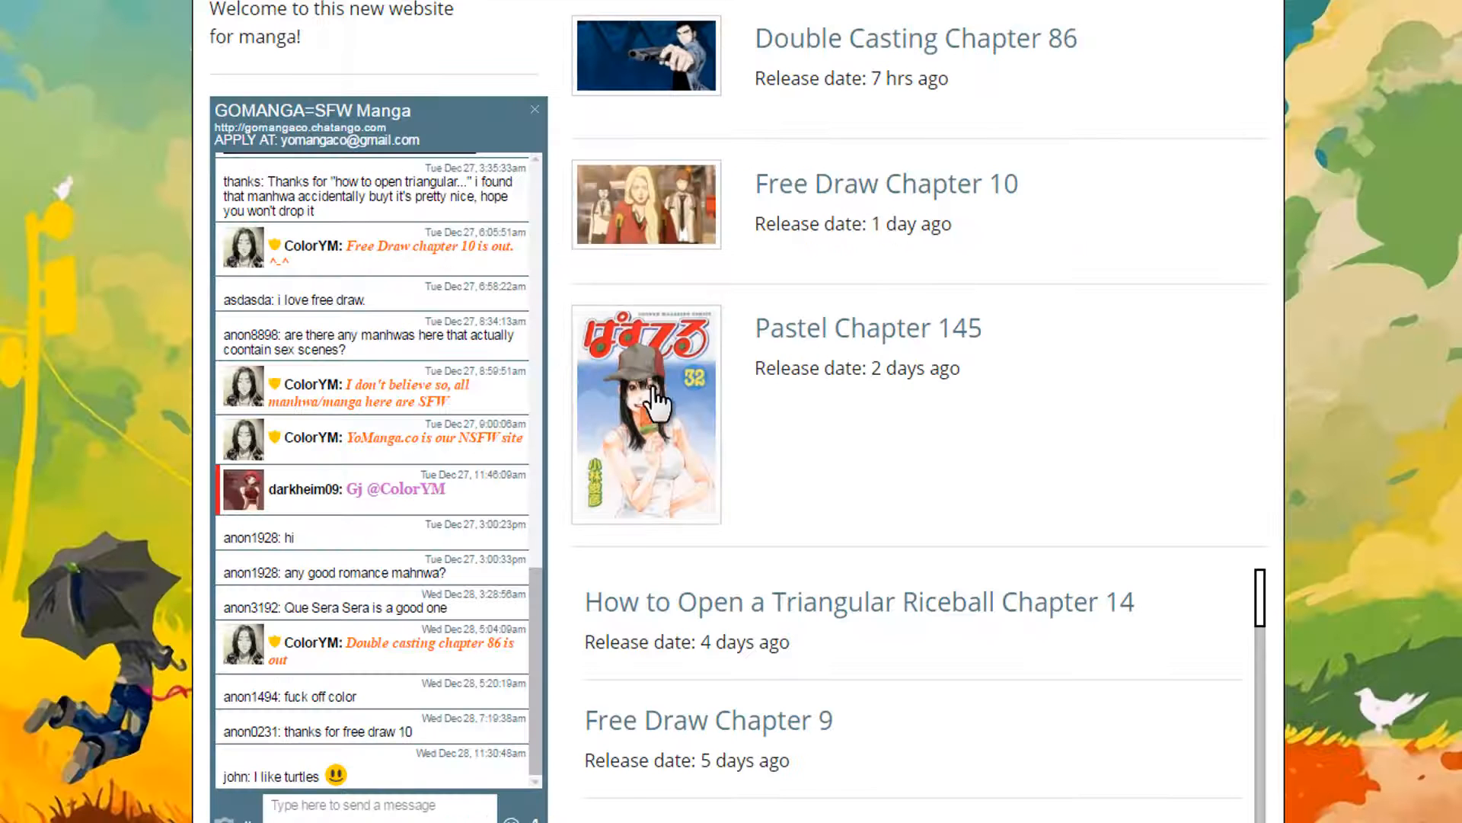
{"action": "mouse_move", "coordinate": [858, 52]}
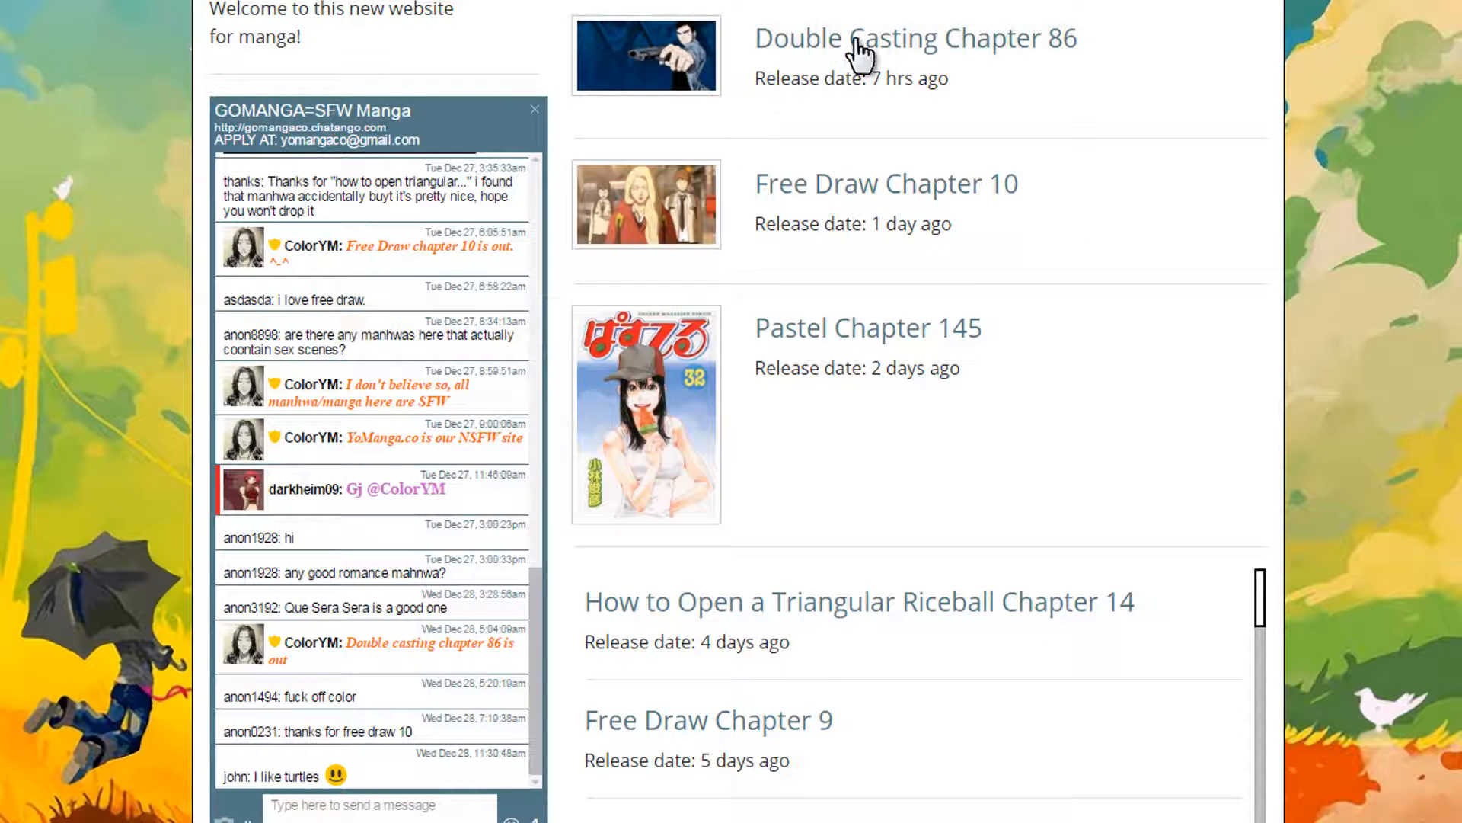
{"action": "mouse_move", "coordinate": [918, 48]}
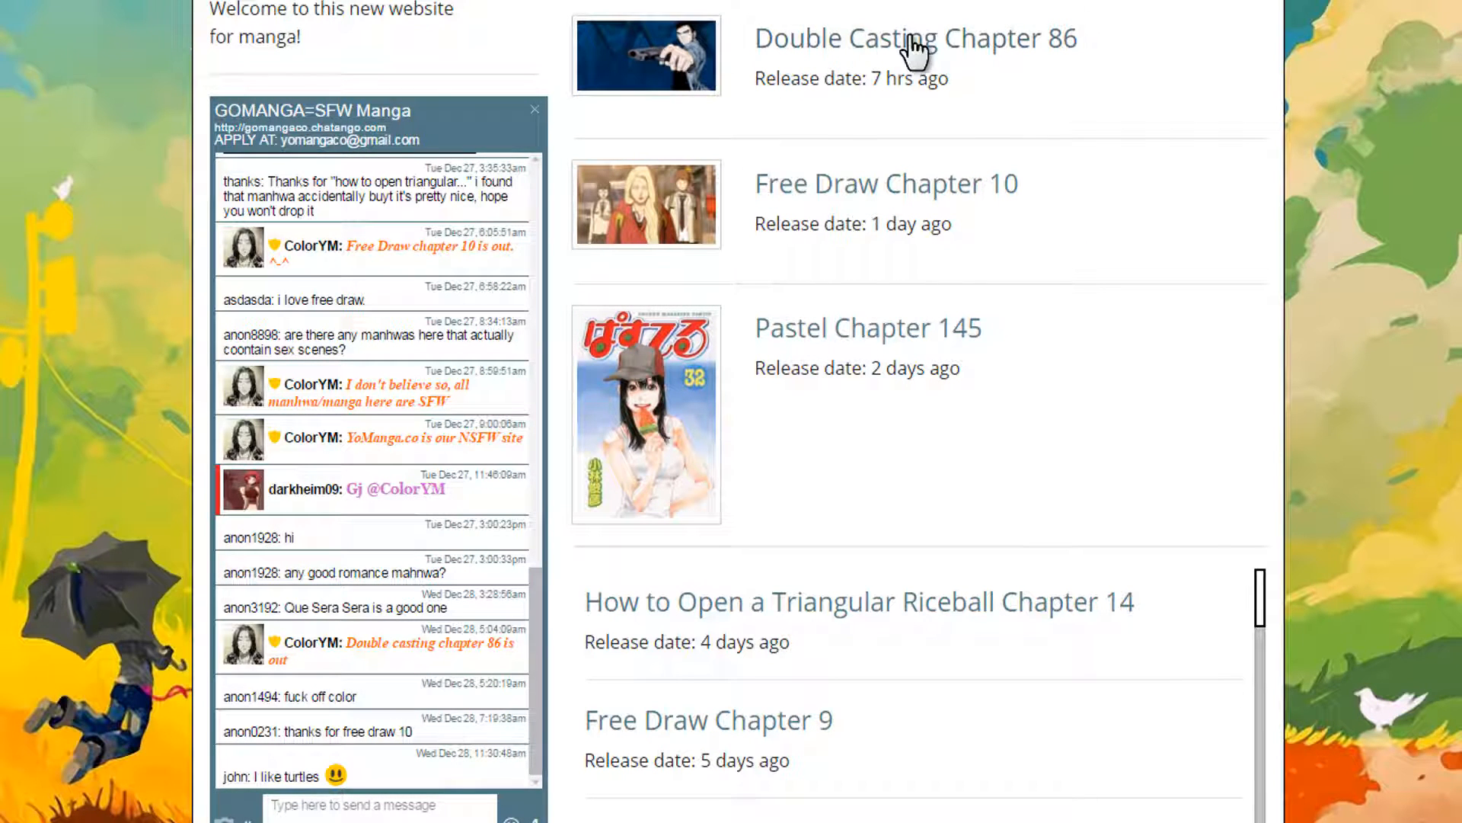
Step: Copy the link address of Double Casting Chapter 86 from the latest releases list
{"action": "right_click", "coordinate": [914, 39]}
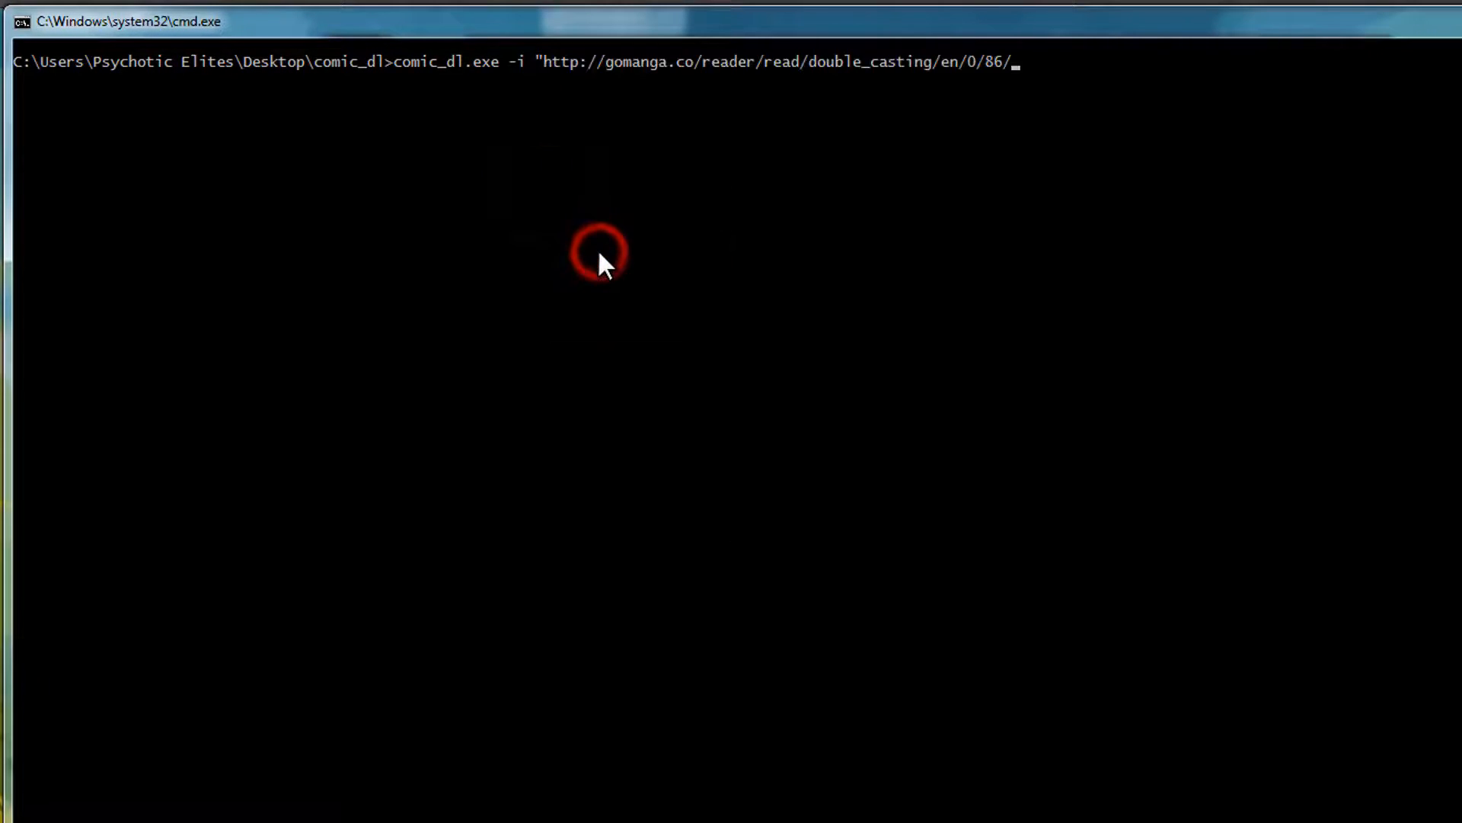
Step: Quote the Double Casting Chapter 86 URL in the comic_dl.exe -i command
{"action": "type", "text": "\""}
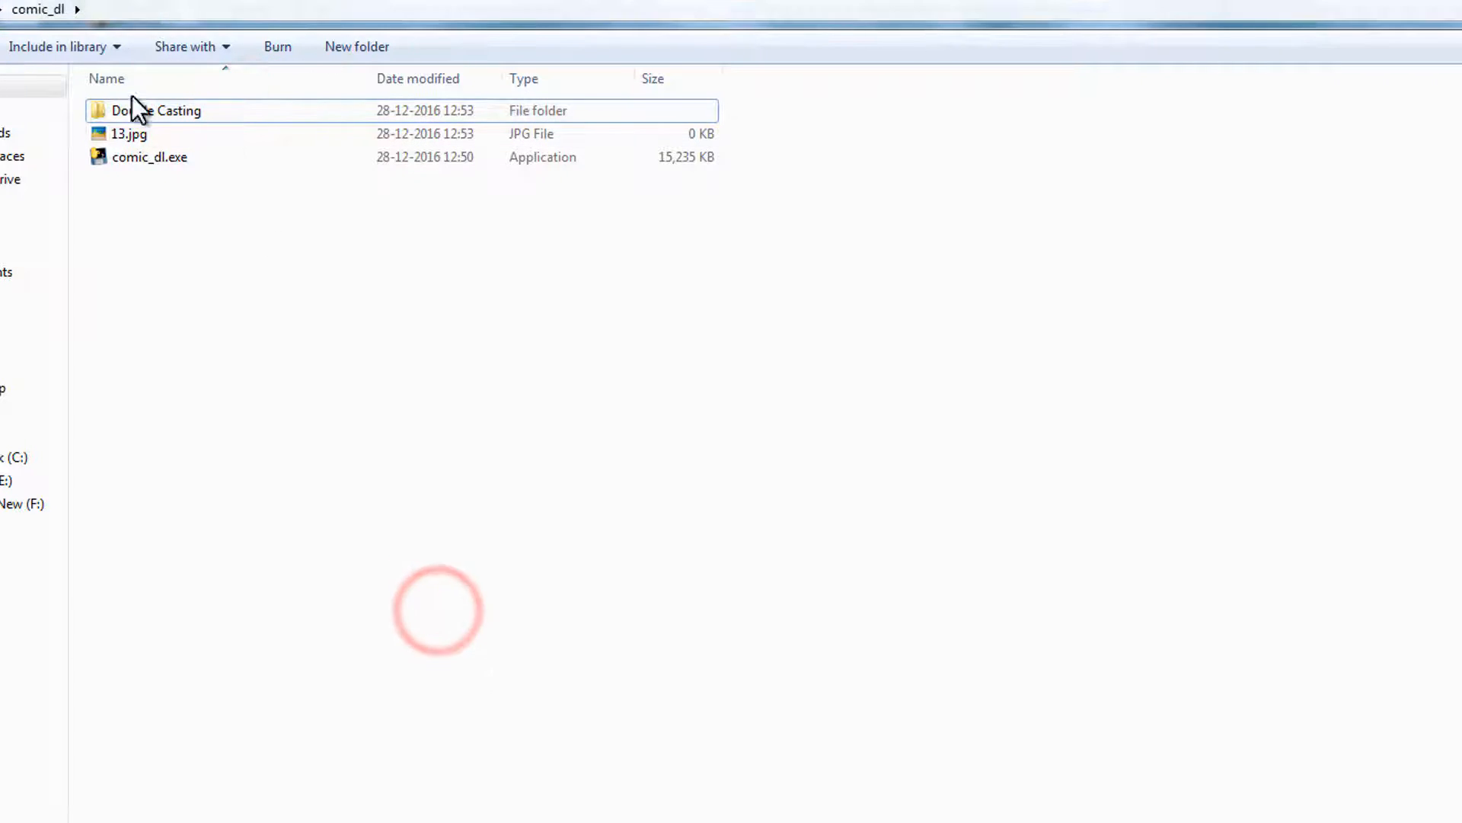
Step: Browse Double Casting > Chapter 86 and preview pages 08.jpg and 02.jpg
{"action": "double_click", "coordinate": [158, 110]}
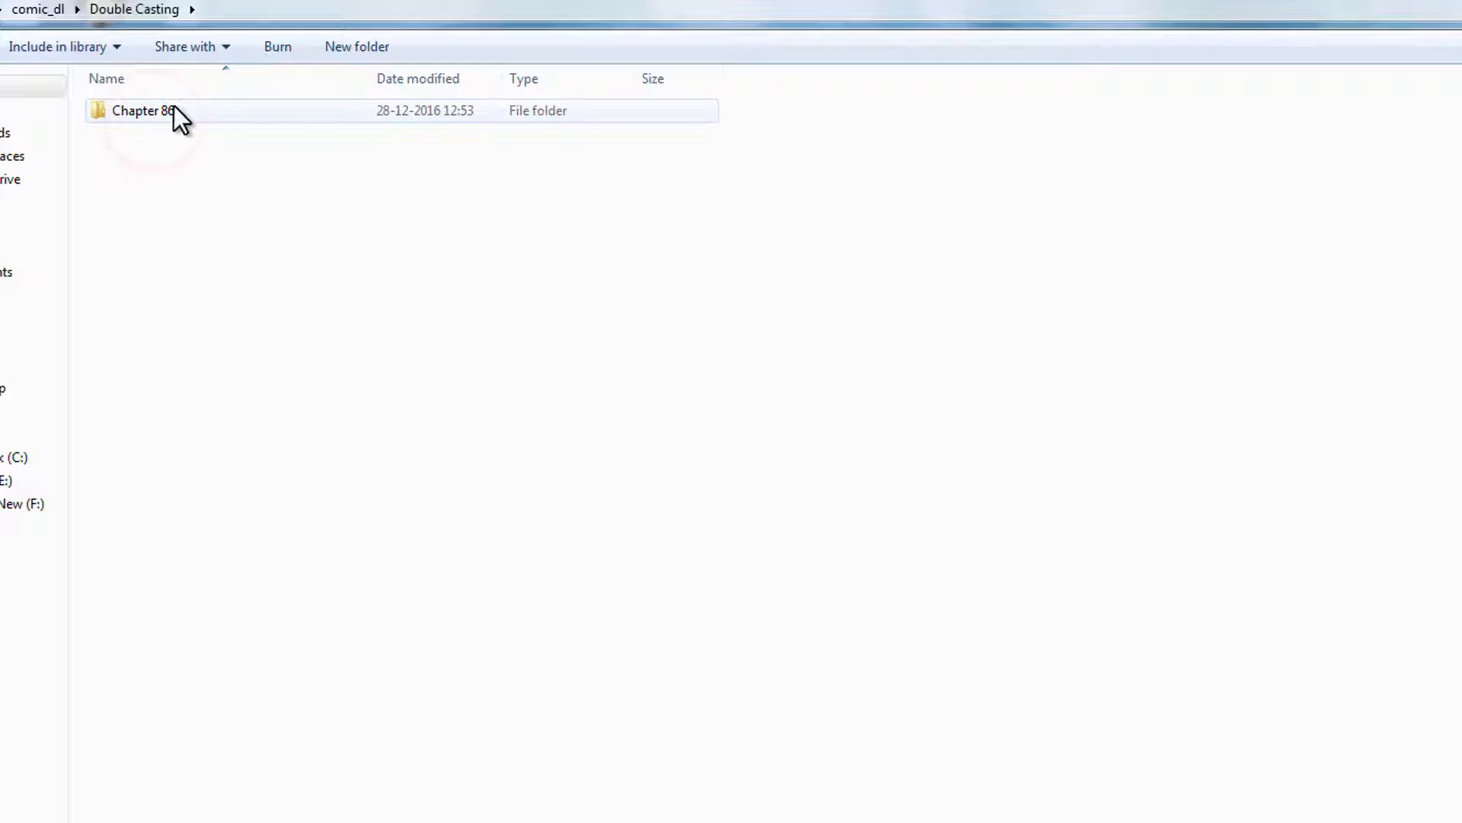
{"action": "double_click", "coordinate": [140, 110]}
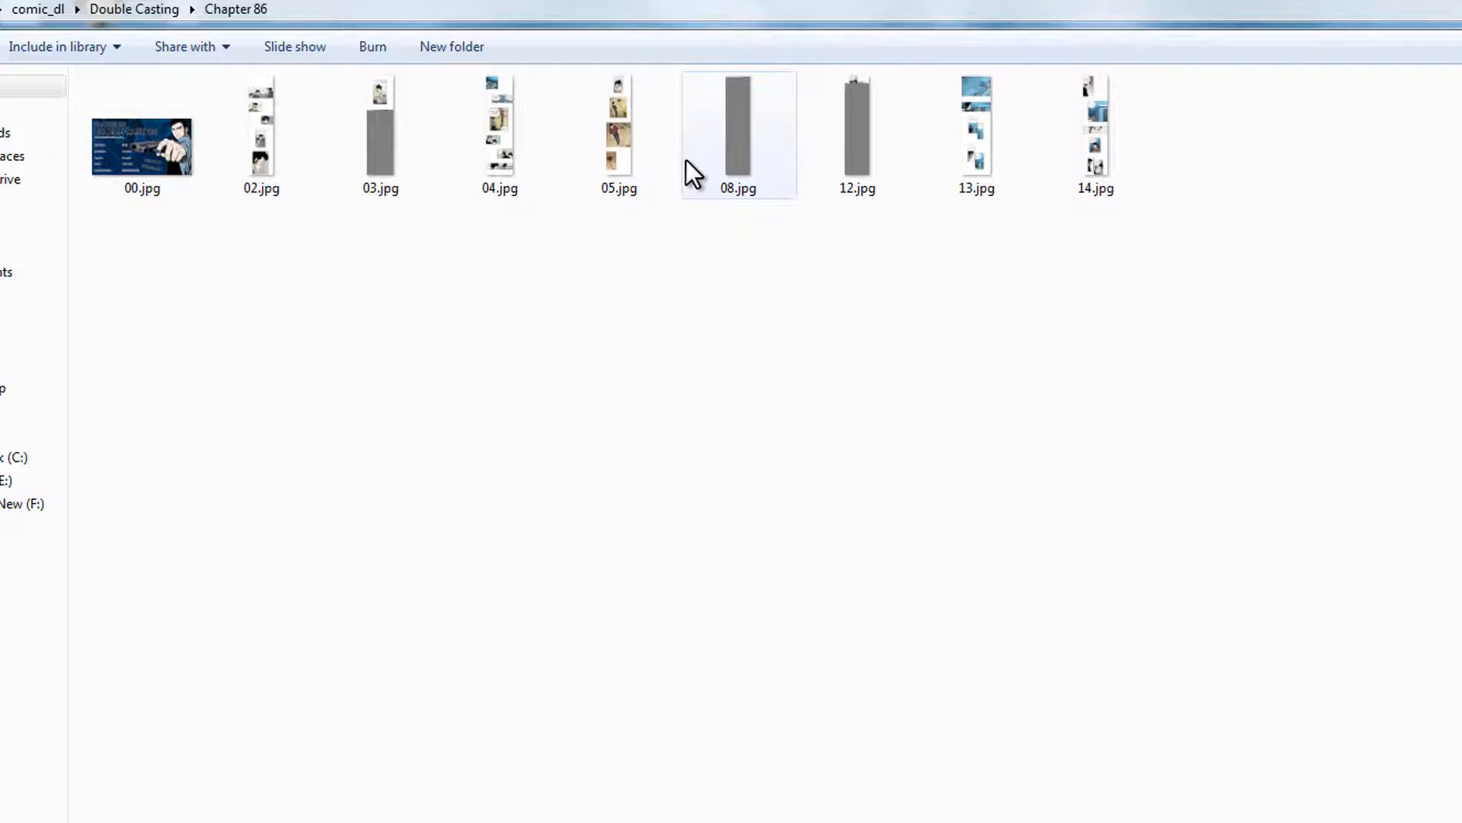
{"action": "left_click", "coordinate": [737, 134]}
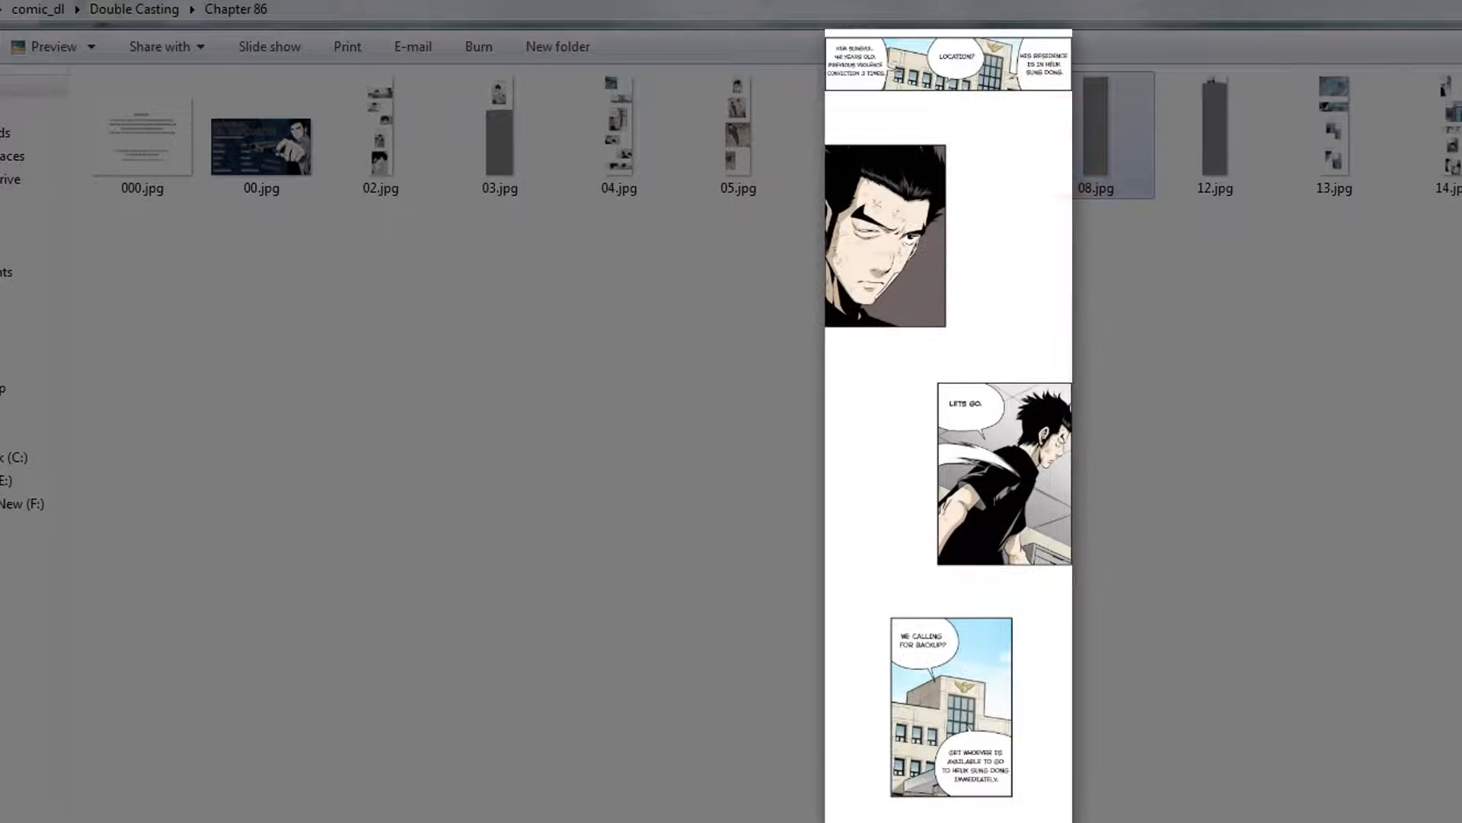
{"action": "left_click", "coordinate": [381, 135]}
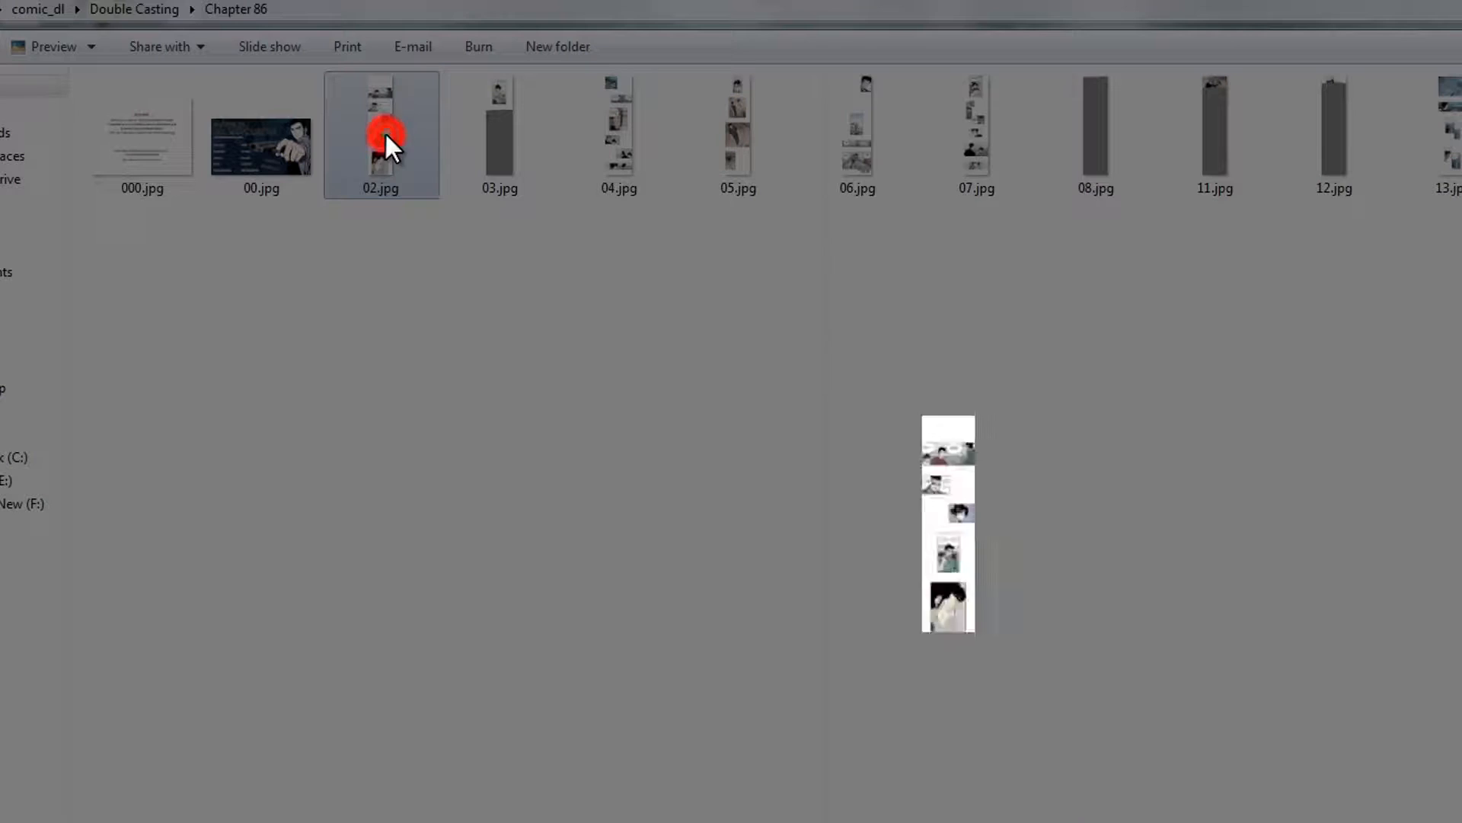
{"action": "left_click", "coordinate": [381, 134]}
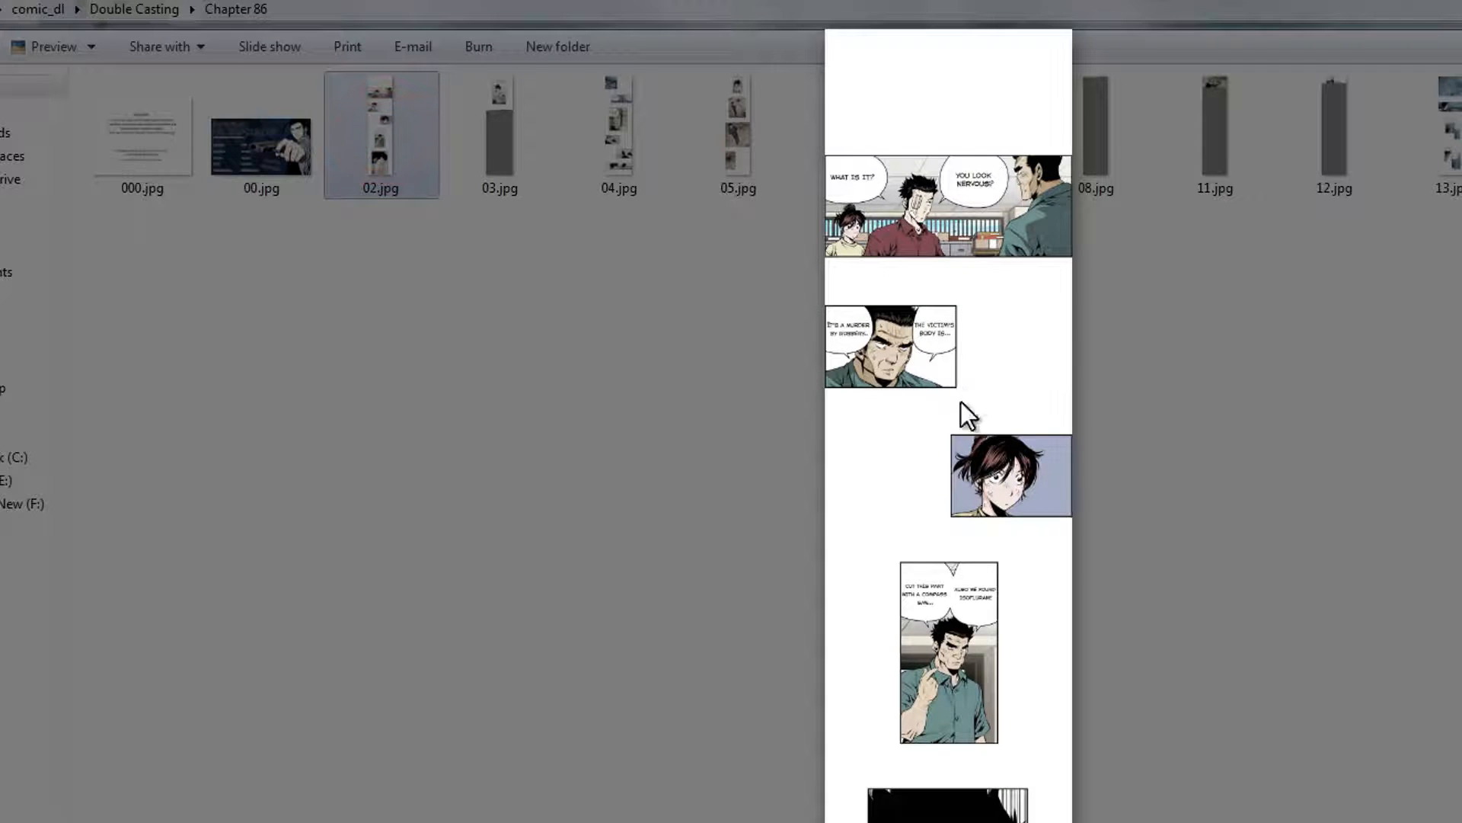
{"action": "left_click", "coordinate": [134, 9]}
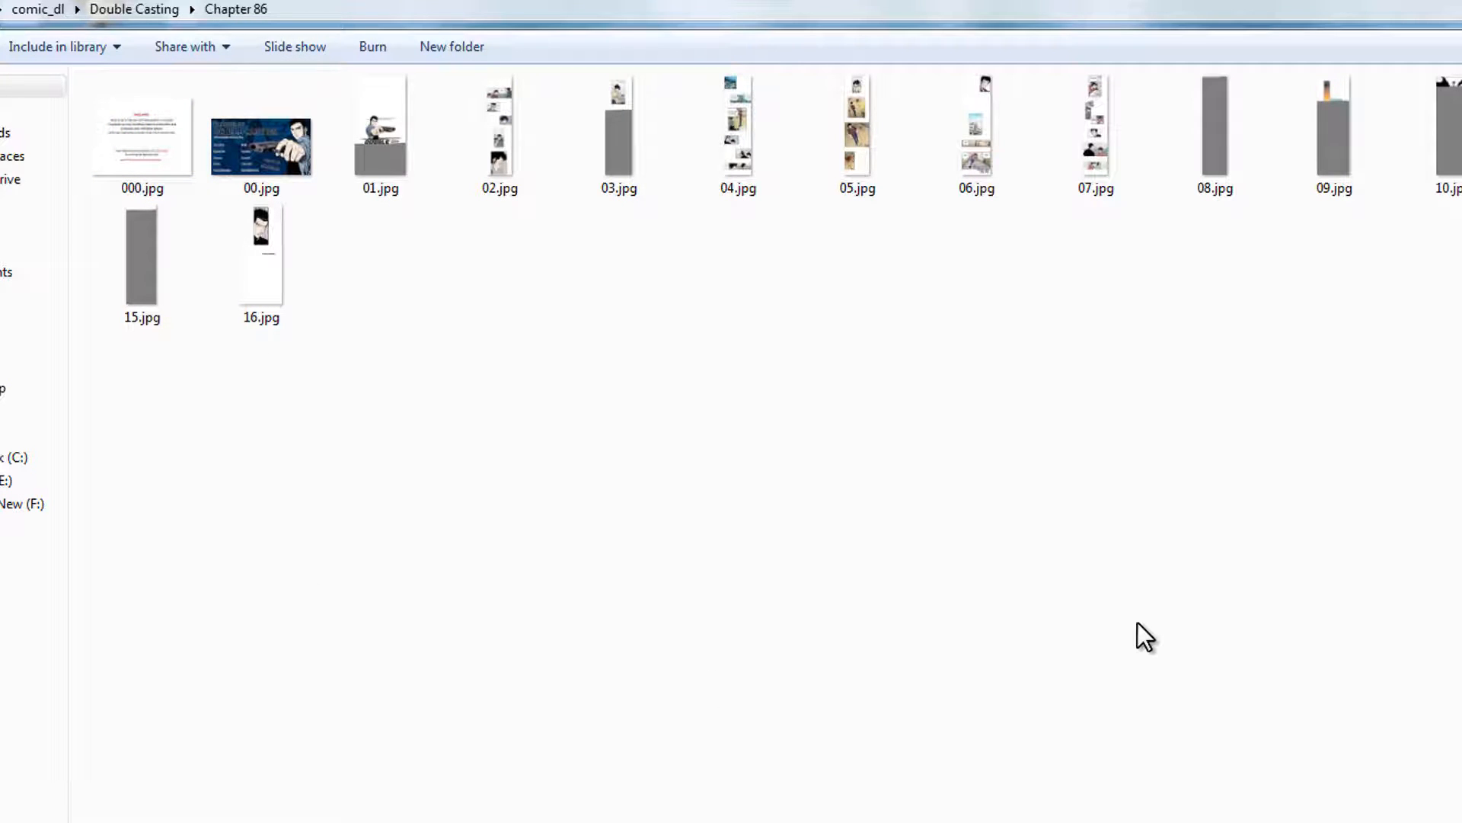
{"action": "left_click", "coordinate": [38, 9]}
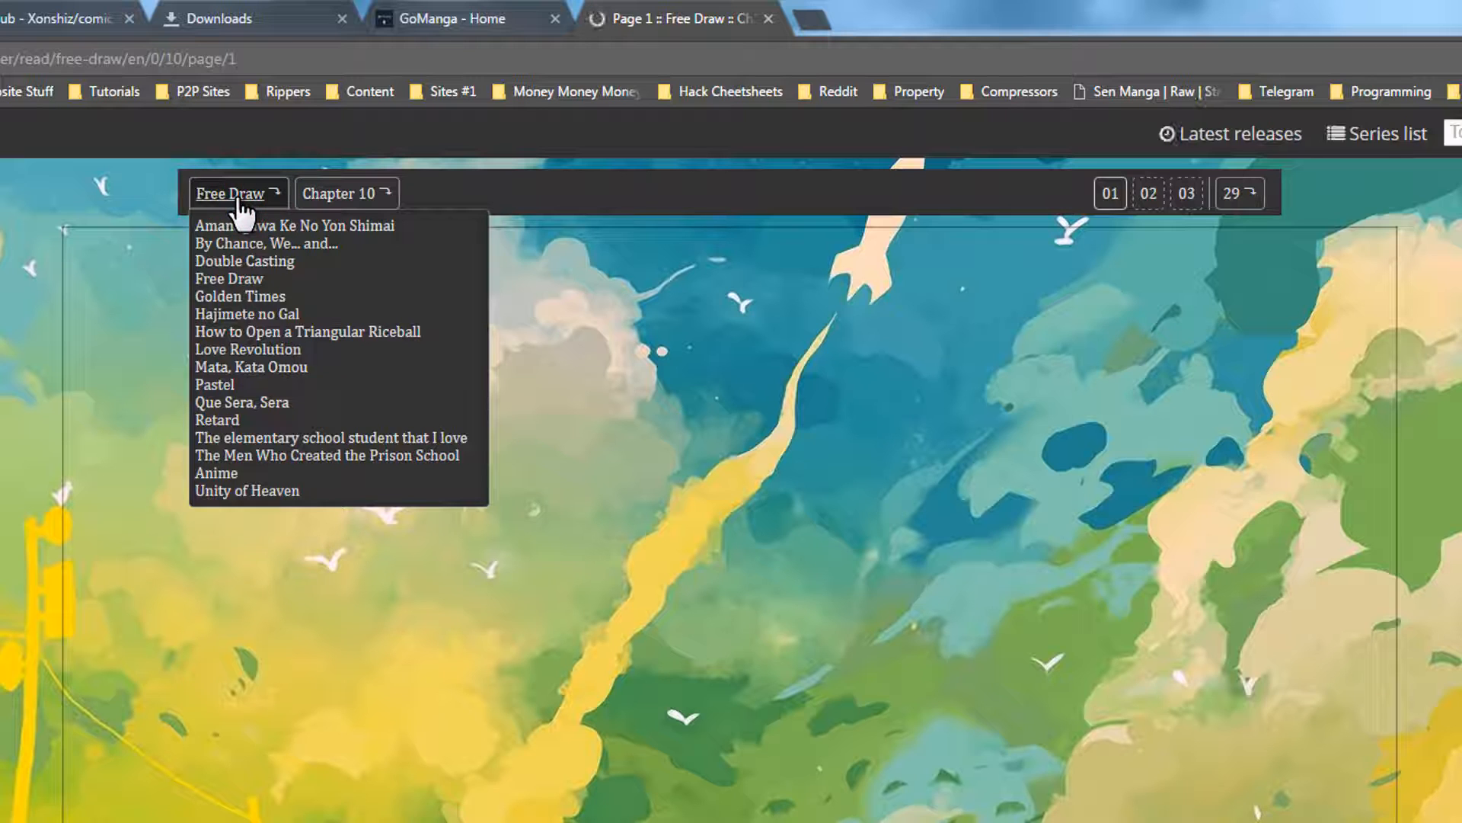
Step: Go from the Free Draw reader to the Free Draw series page
{"action": "left_click", "coordinate": [228, 278]}
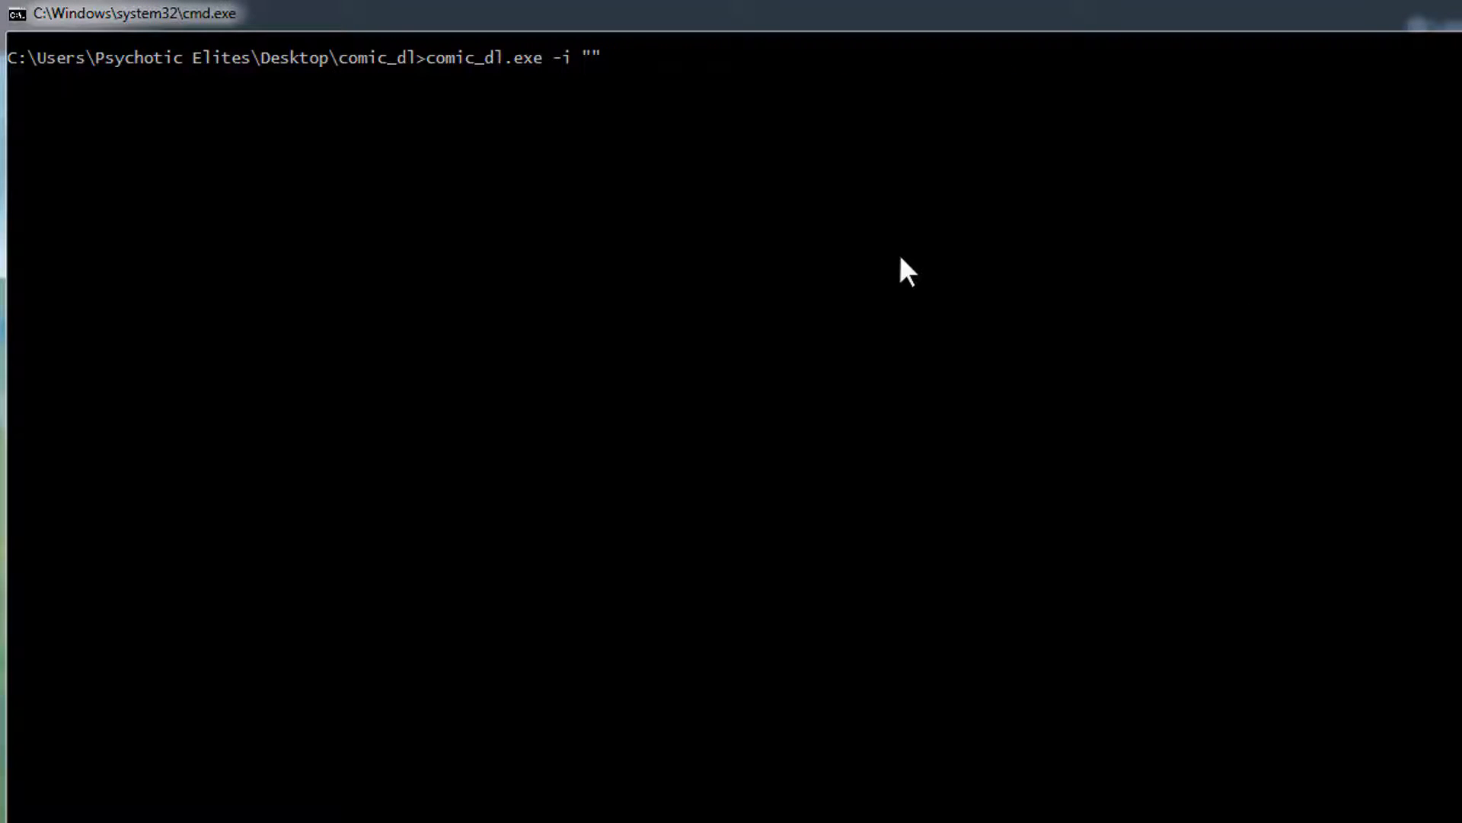
{"action": "type", "text": "http://gomanga.co/reader/series/free-draw/"}
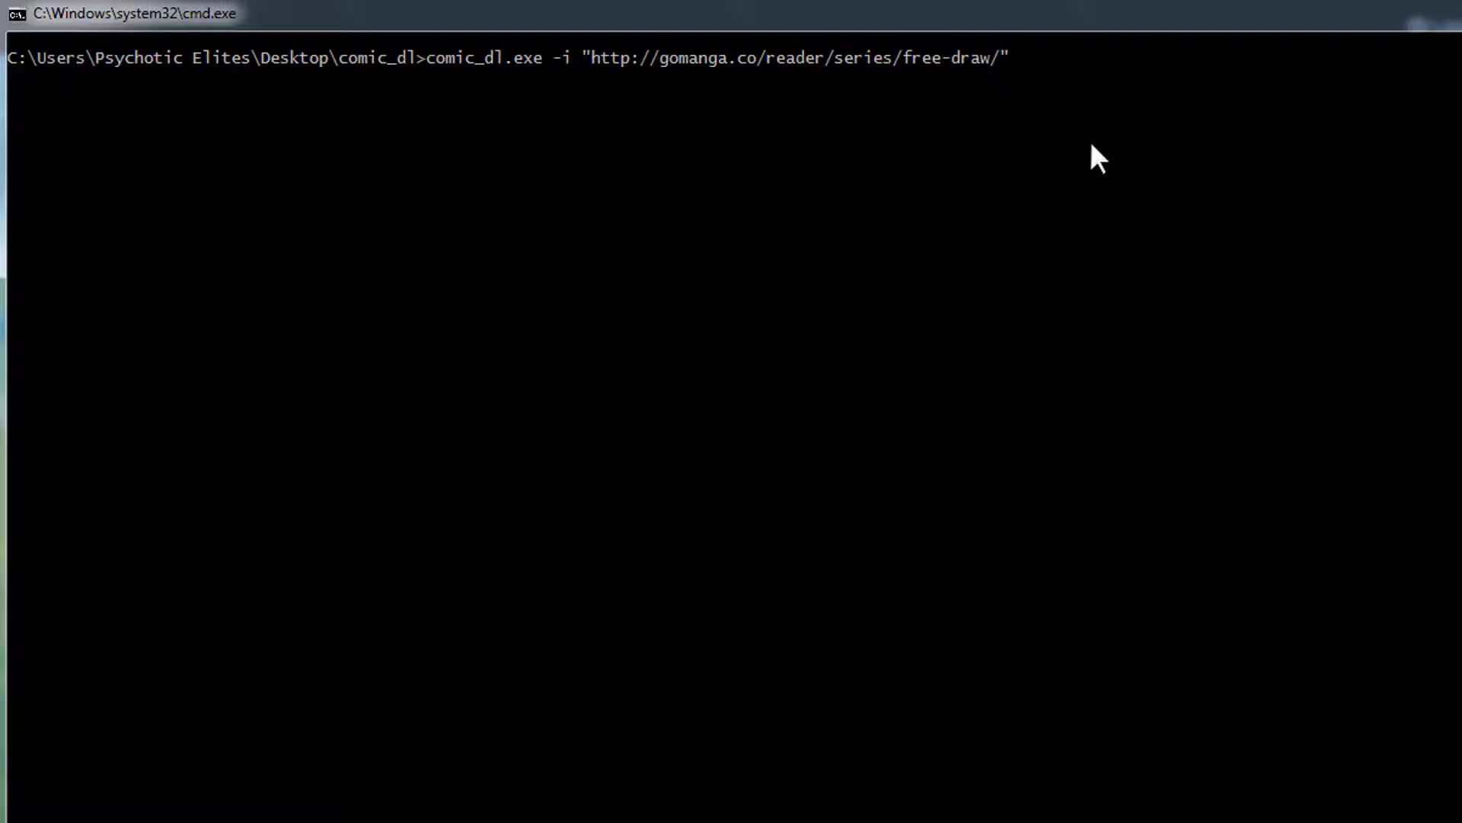
{"action": "key", "text": "Enter"}
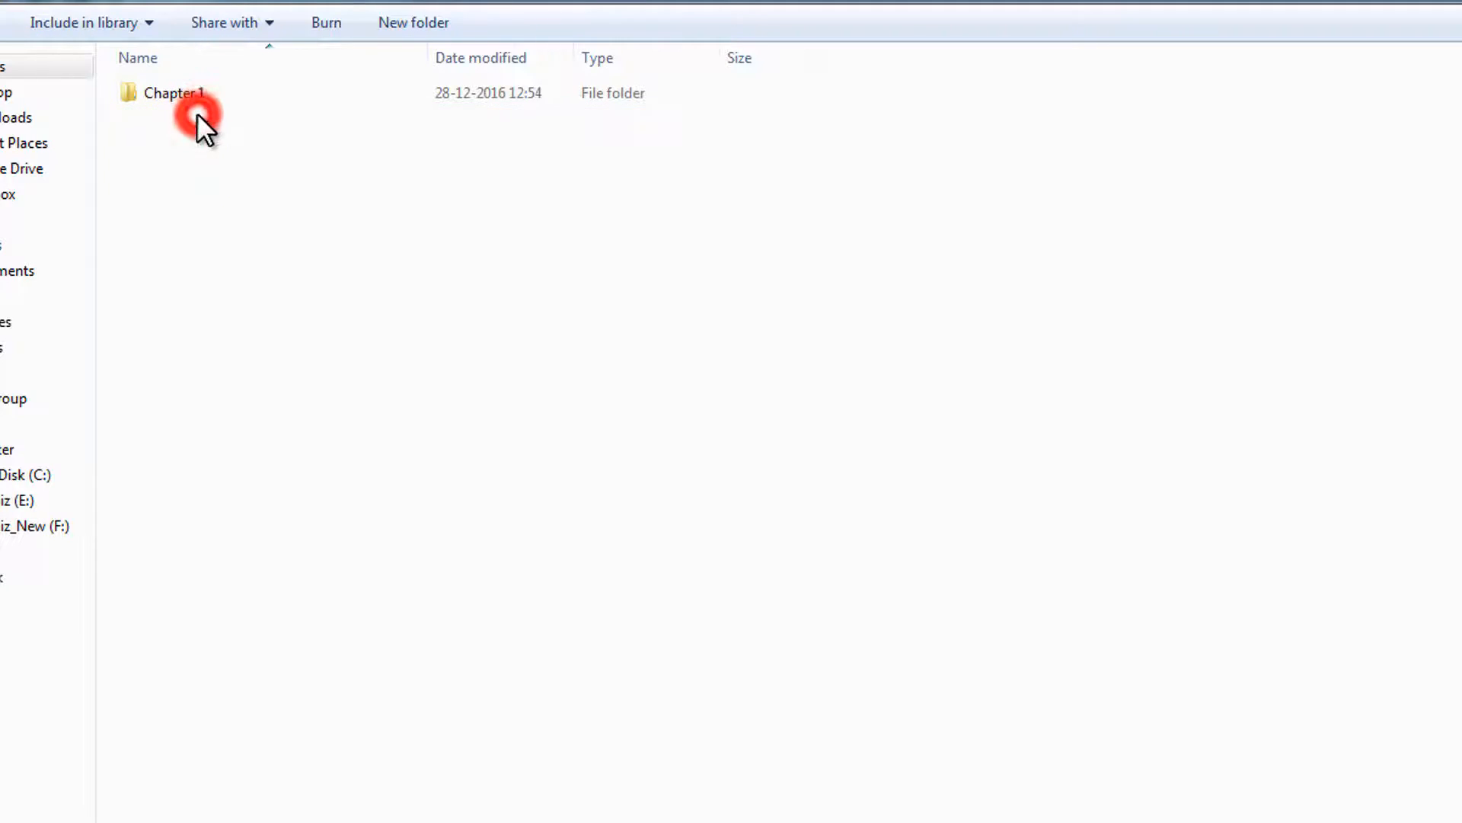
Step: Enter the downloaded Free Draw Chapter 1 folder
{"action": "double_click", "coordinate": [173, 93]}
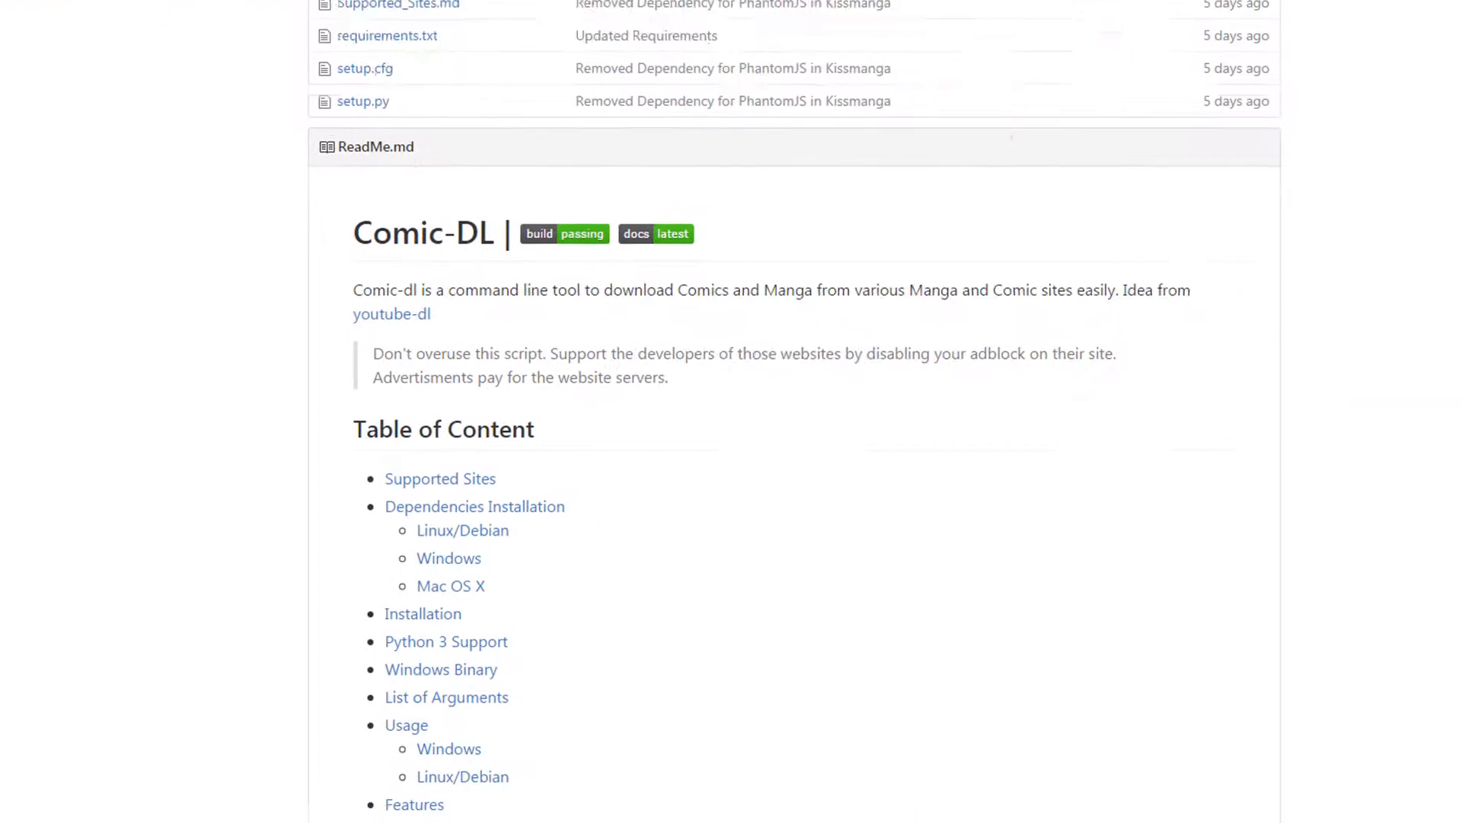
Step: Scroll the ReadMe's dependency steps down to the Windows section, highlighting a passage
{"action": "scroll", "scroll_direction": "down", "scroll_amount": 3}
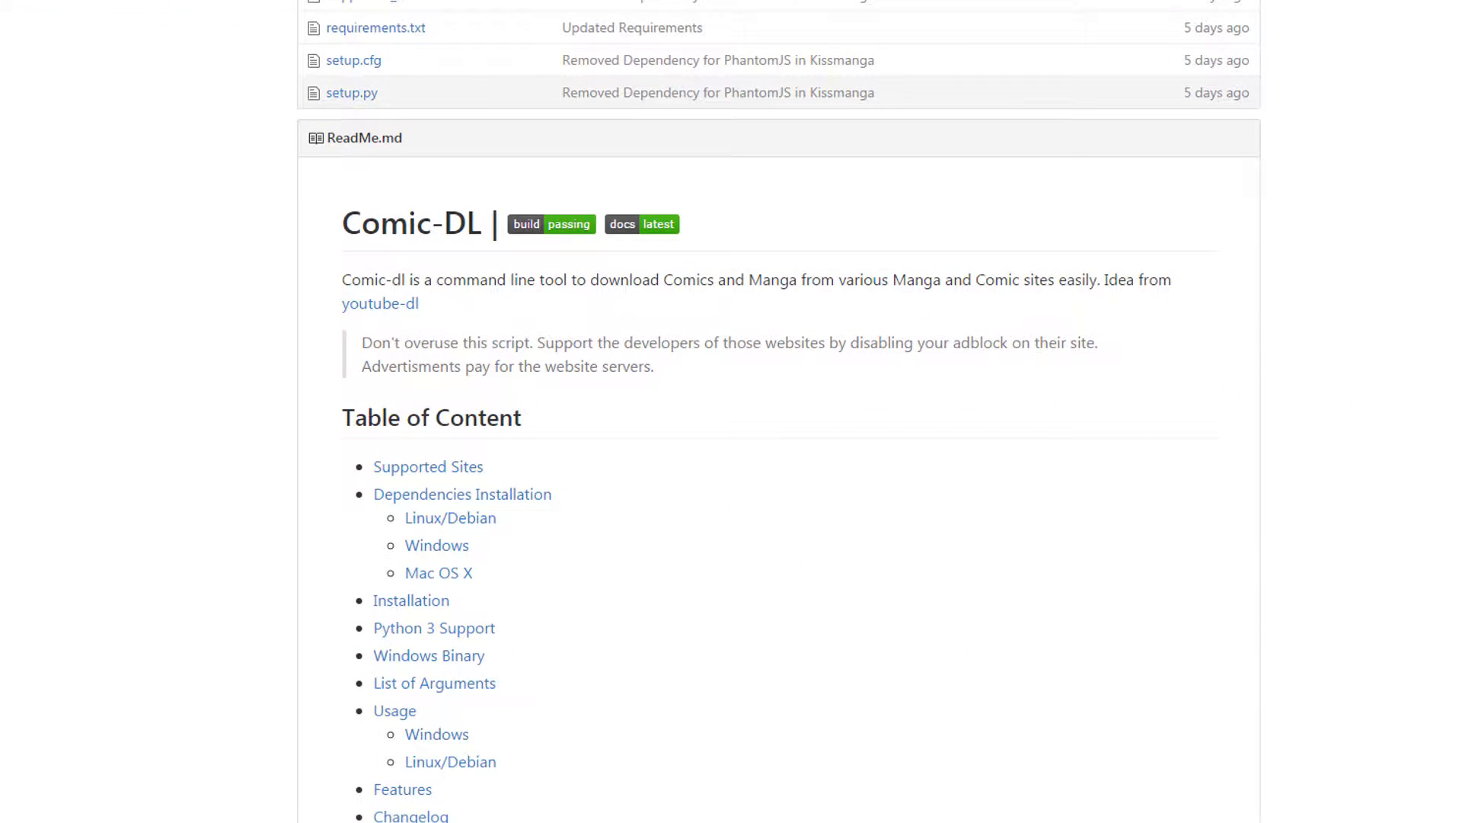
{"action": "scroll", "scroll_direction": "down", "scroll_amount": 3}
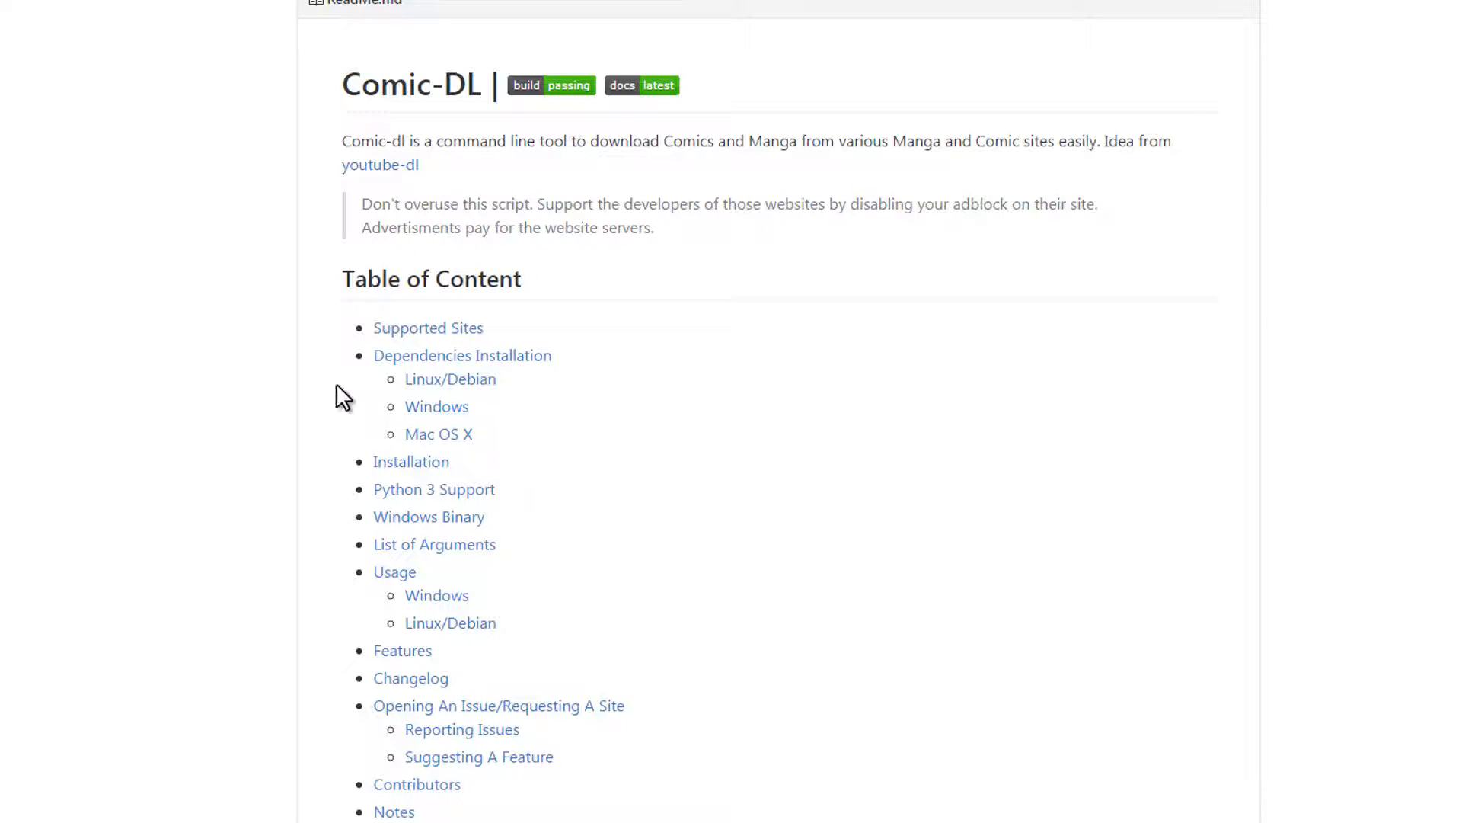
{"action": "mouse_move", "coordinate": [373, 369]}
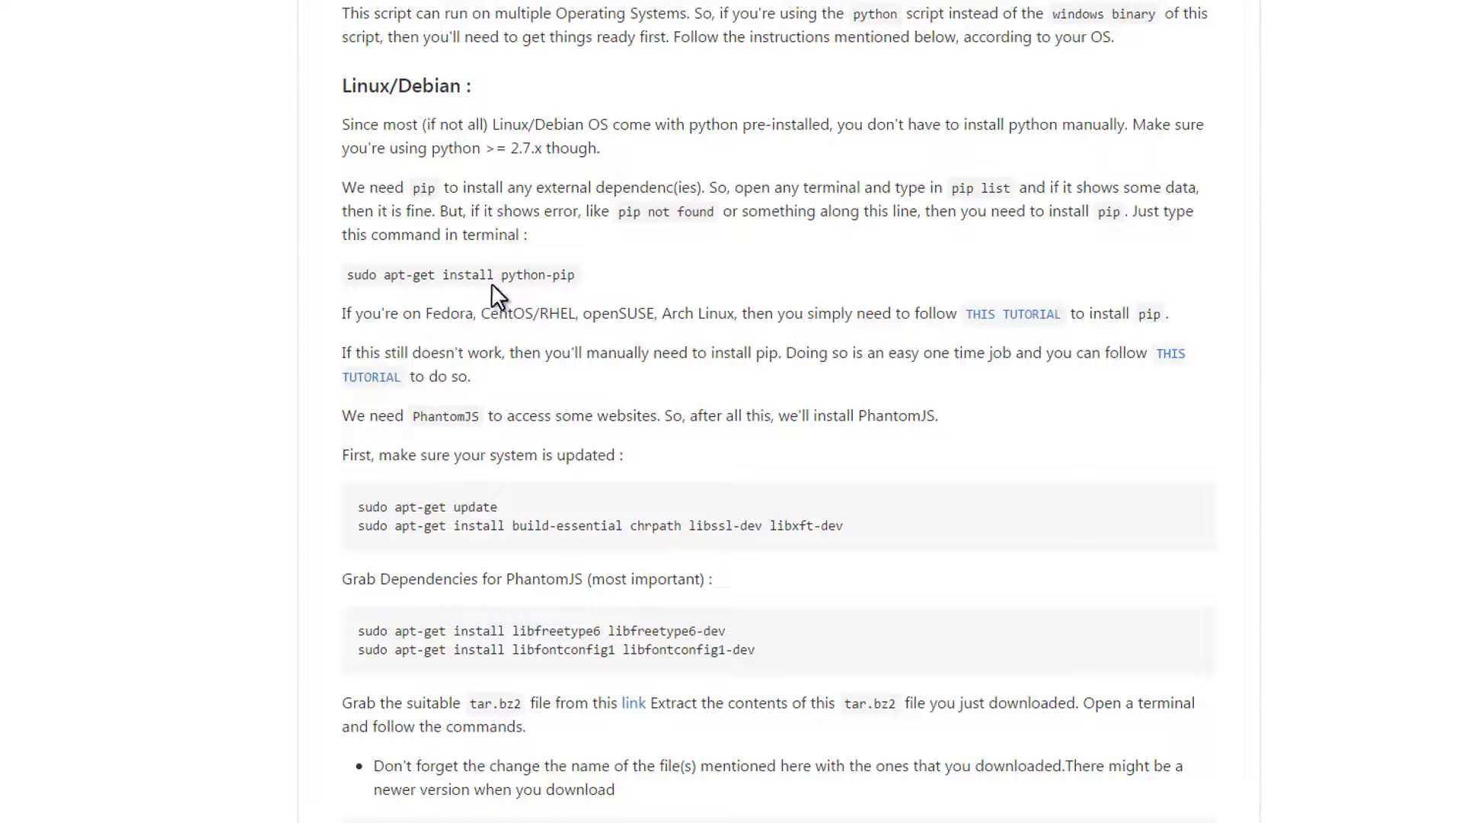
{"action": "mouse_move", "coordinate": [780, 192]}
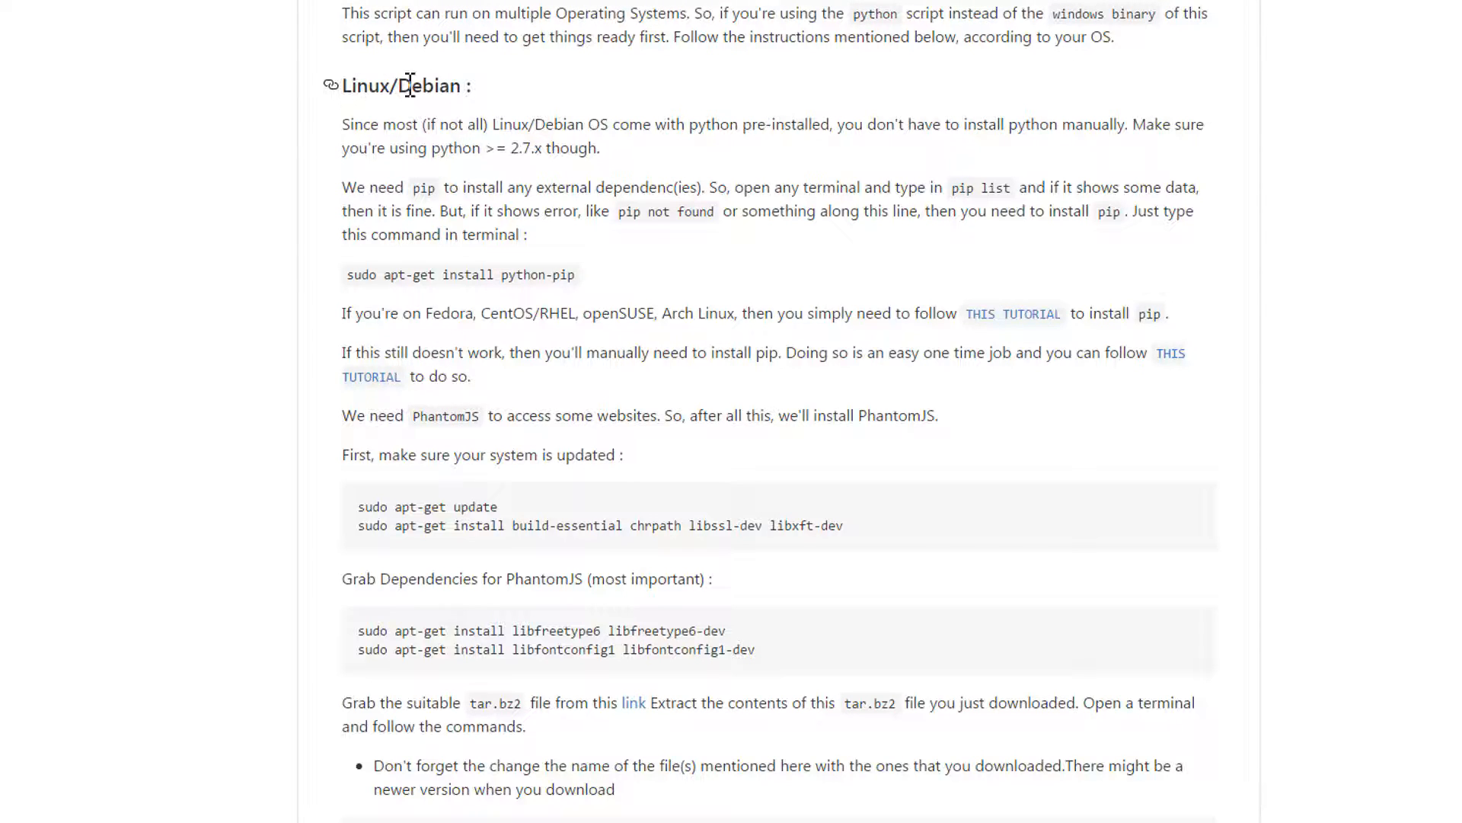
{"action": "scroll", "scroll_direction": "down", "scroll_amount": 3}
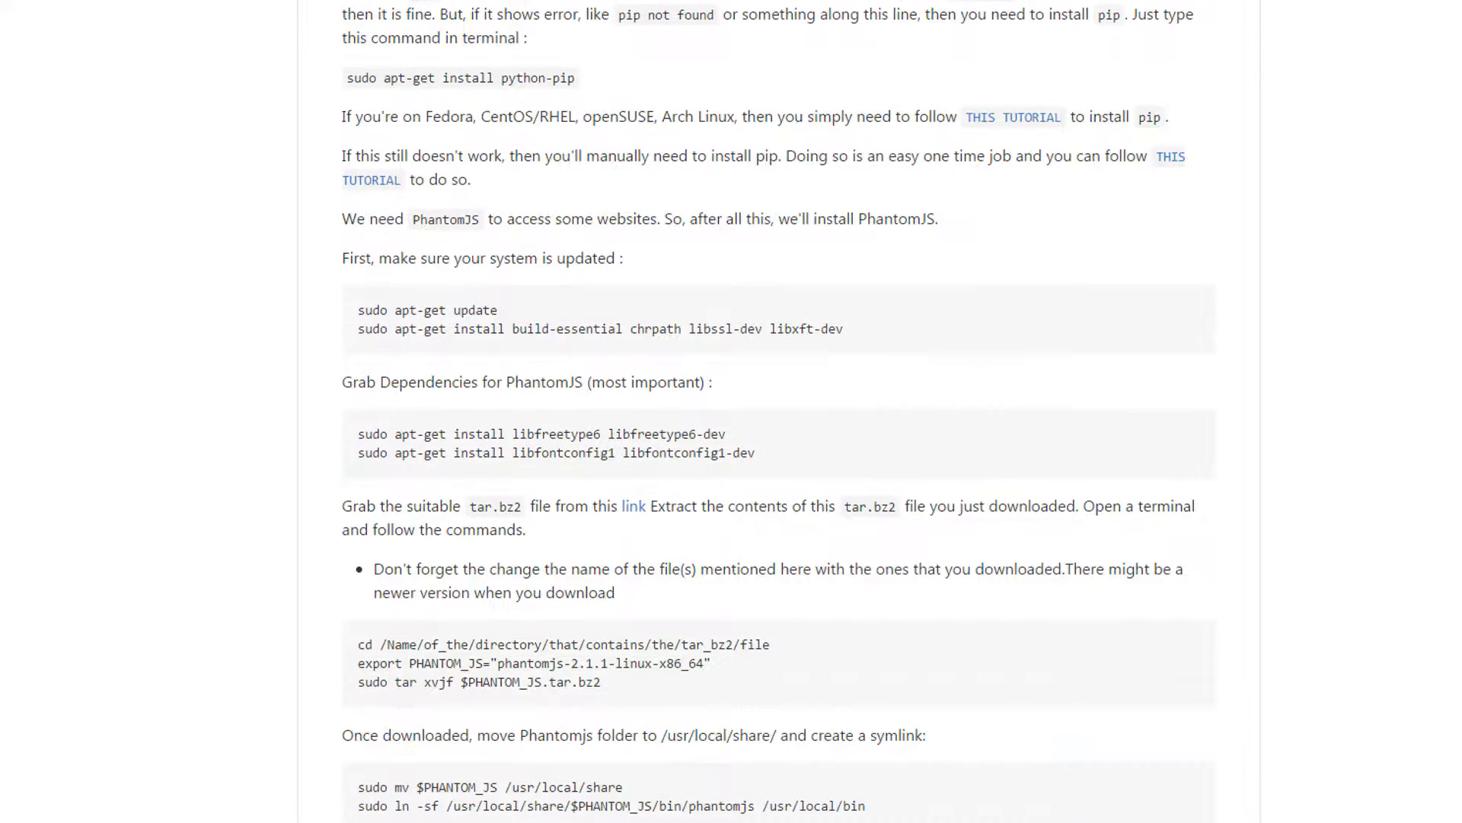
{"action": "scroll", "scroll_direction": "down", "scroll_amount": 3}
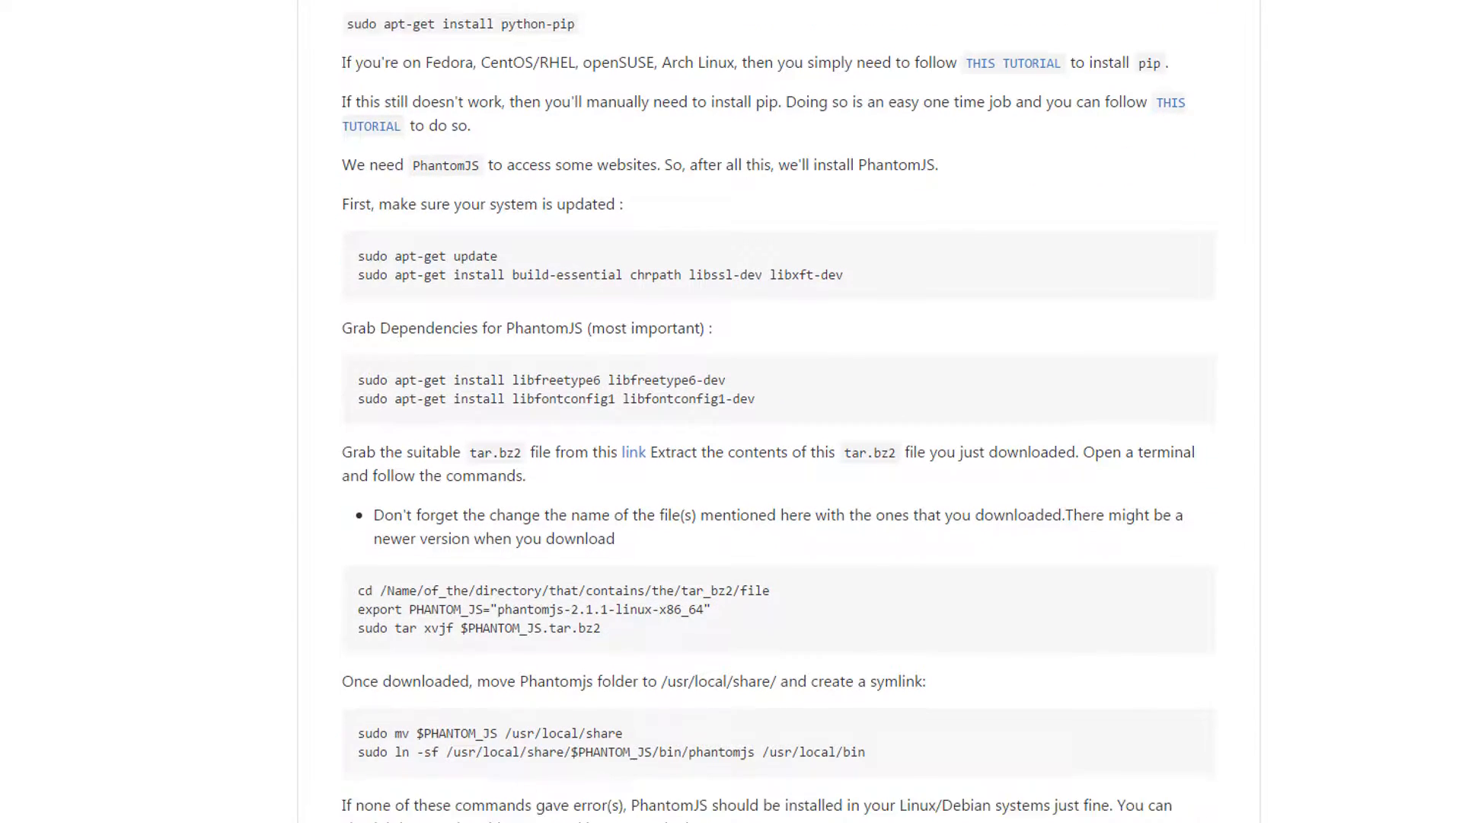
{"action": "scroll", "scroll_direction": "down", "scroll_amount": 3}
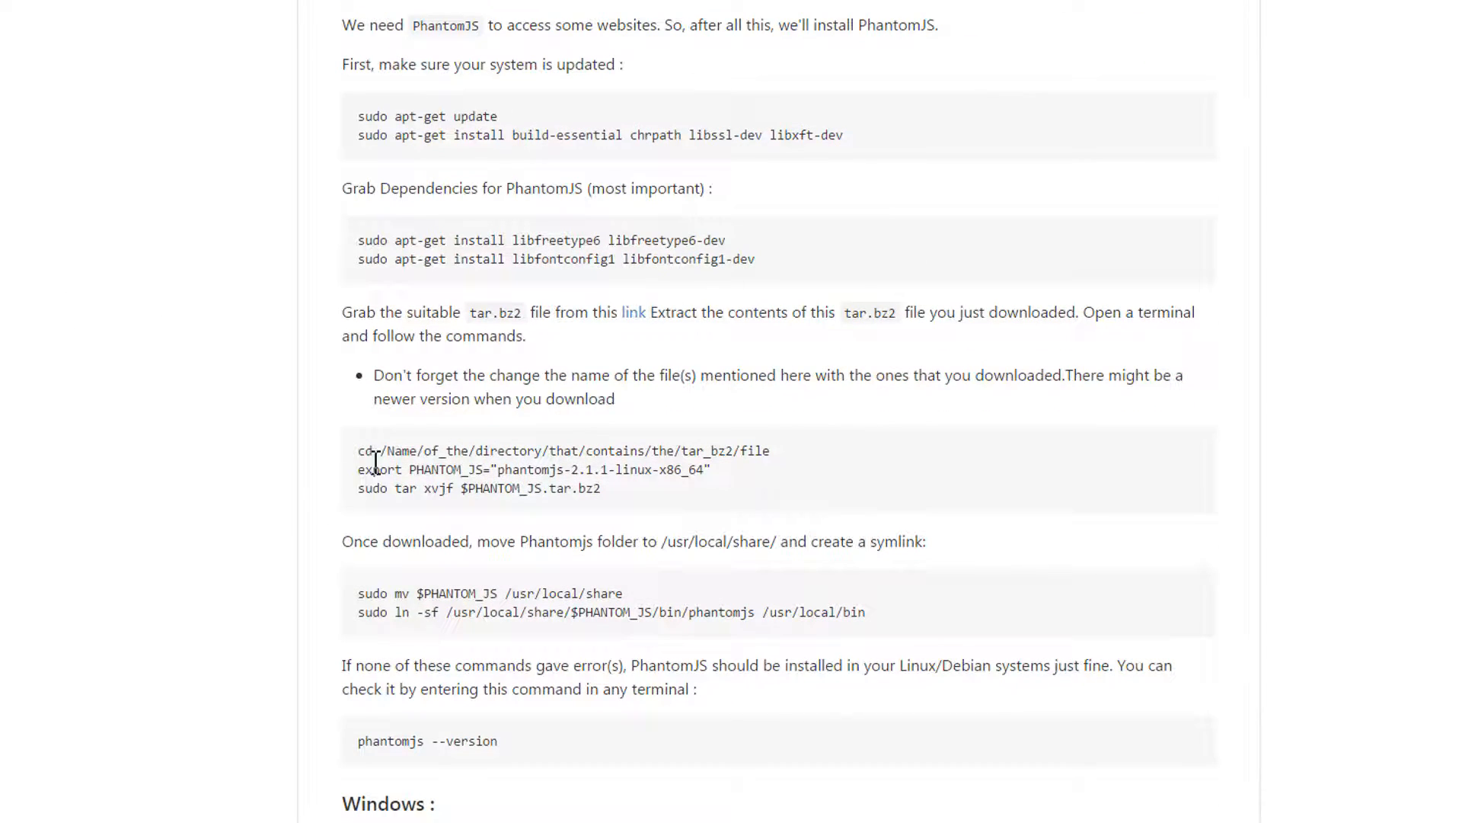
{"action": "left_click_drag", "start_coordinate": [356, 451], "coordinate": [601, 487]}
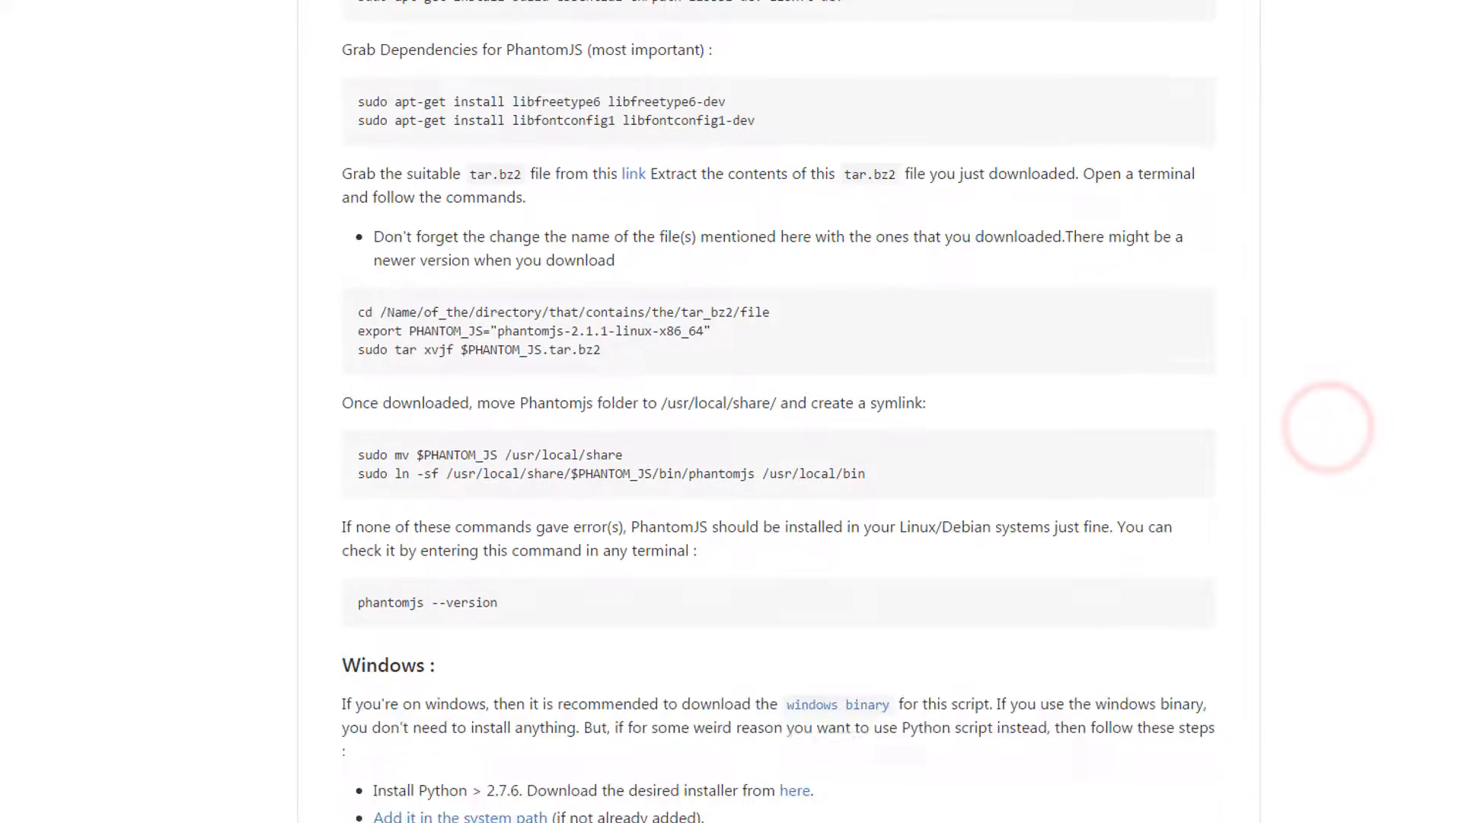
{"action": "scroll", "scroll_direction": "down", "scroll_amount": 3}
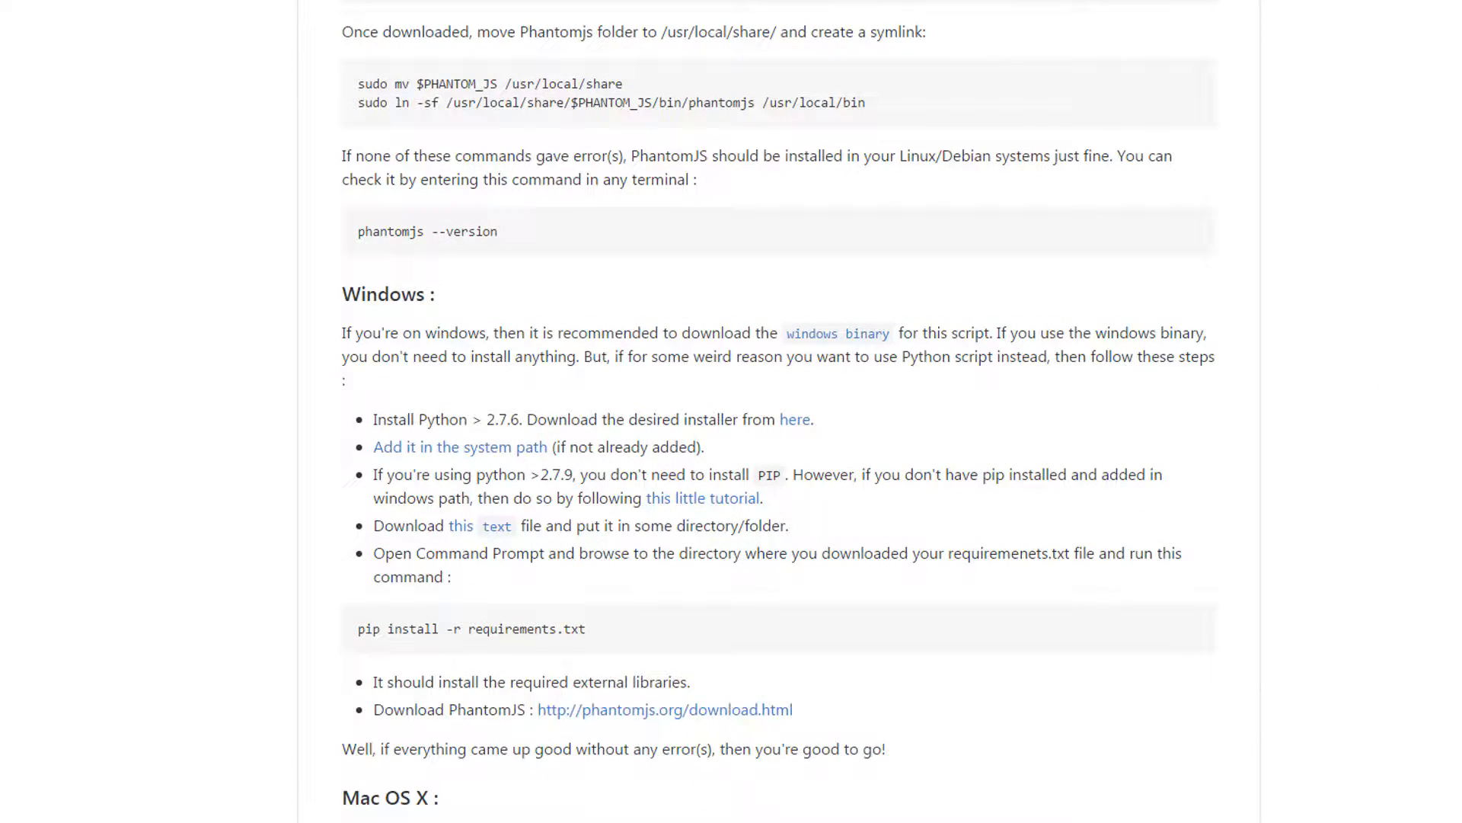
{"action": "scroll", "scroll_direction": "down", "scroll_amount": 3}
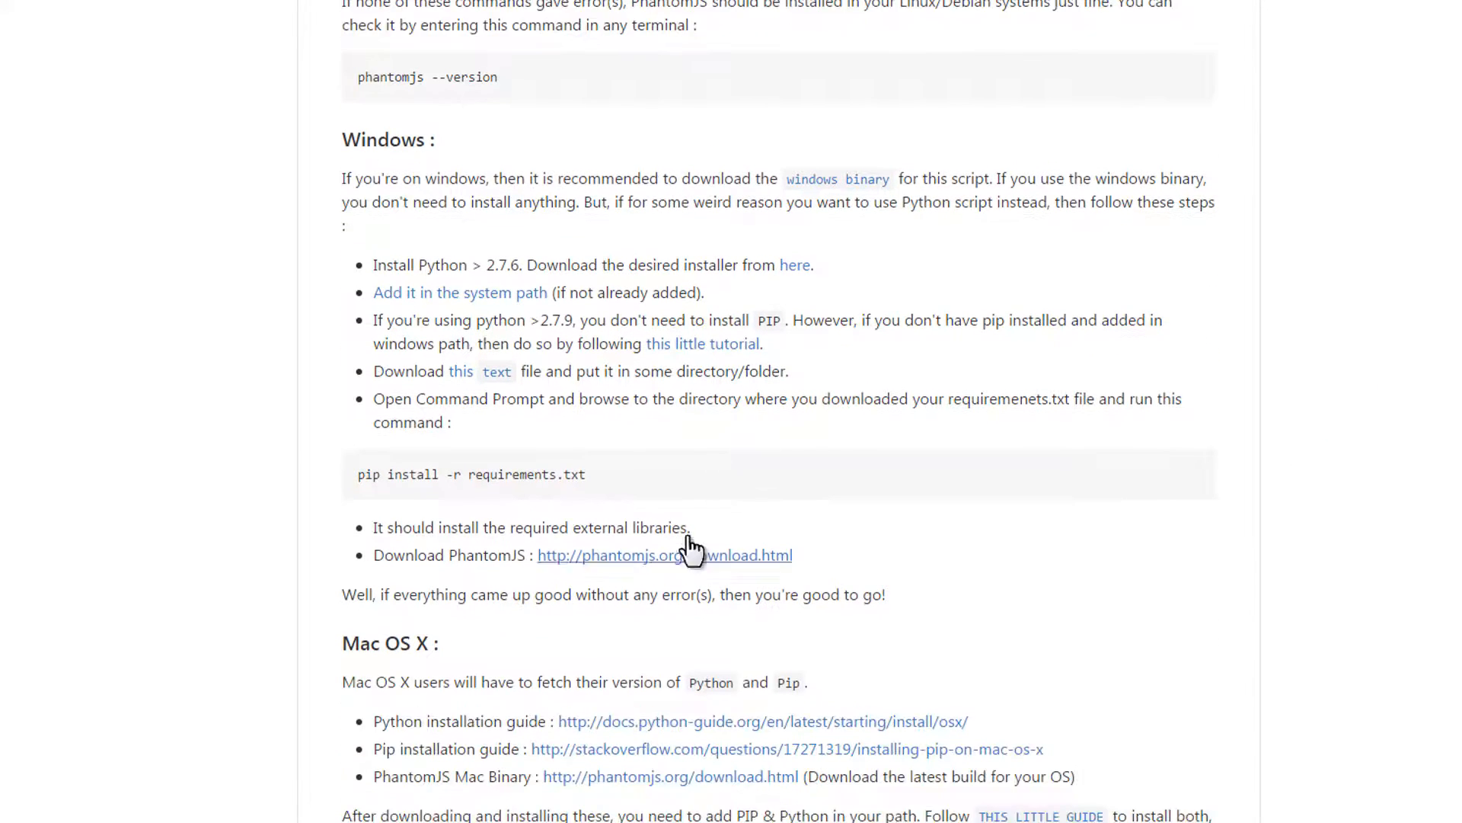
Step: Follow the phantomjs.org/download.html link from the Windows section
{"action": "left_click", "coordinate": [664, 554]}
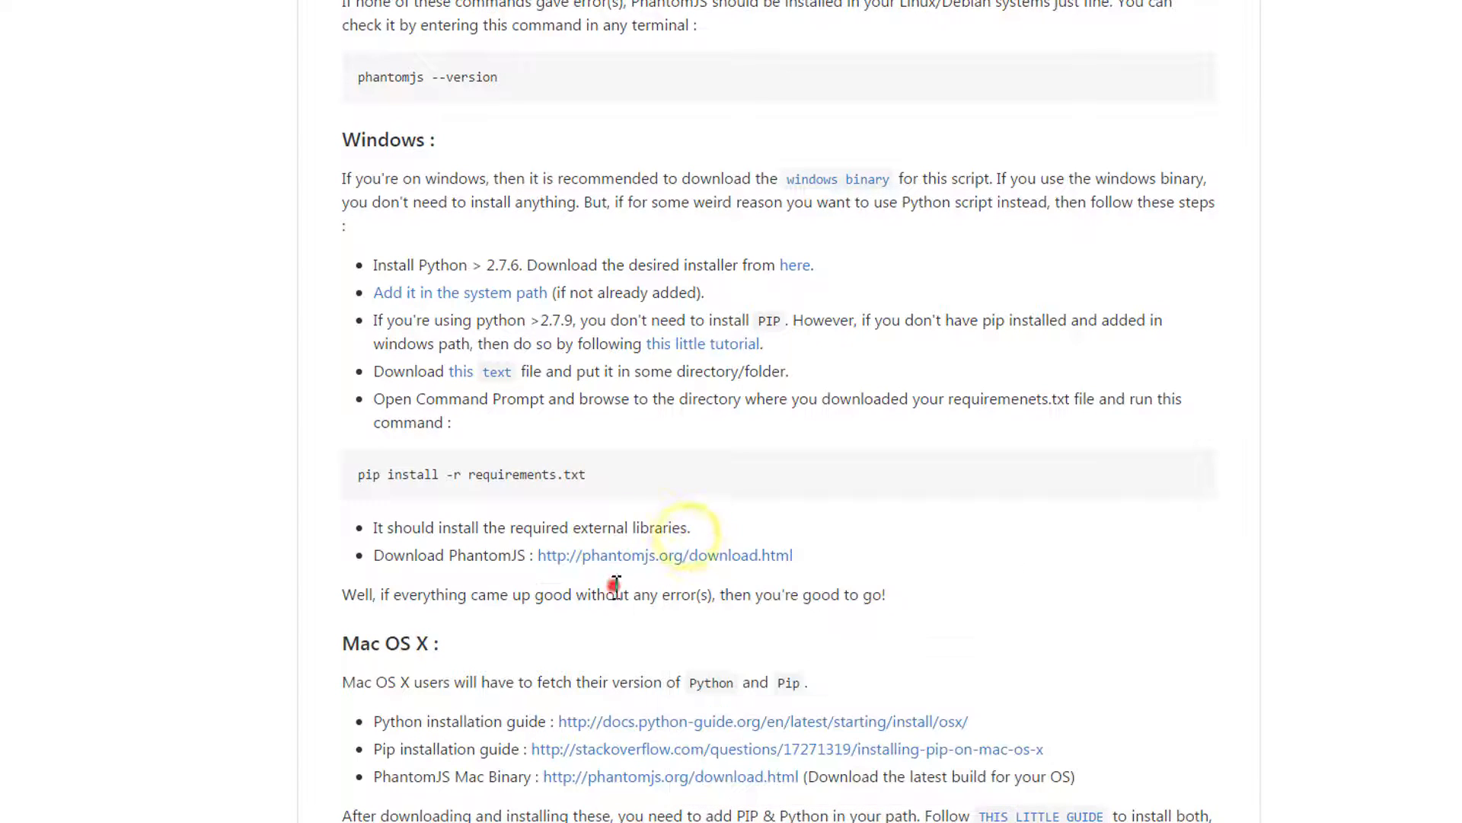
{"action": "double_click", "coordinate": [448, 554]}
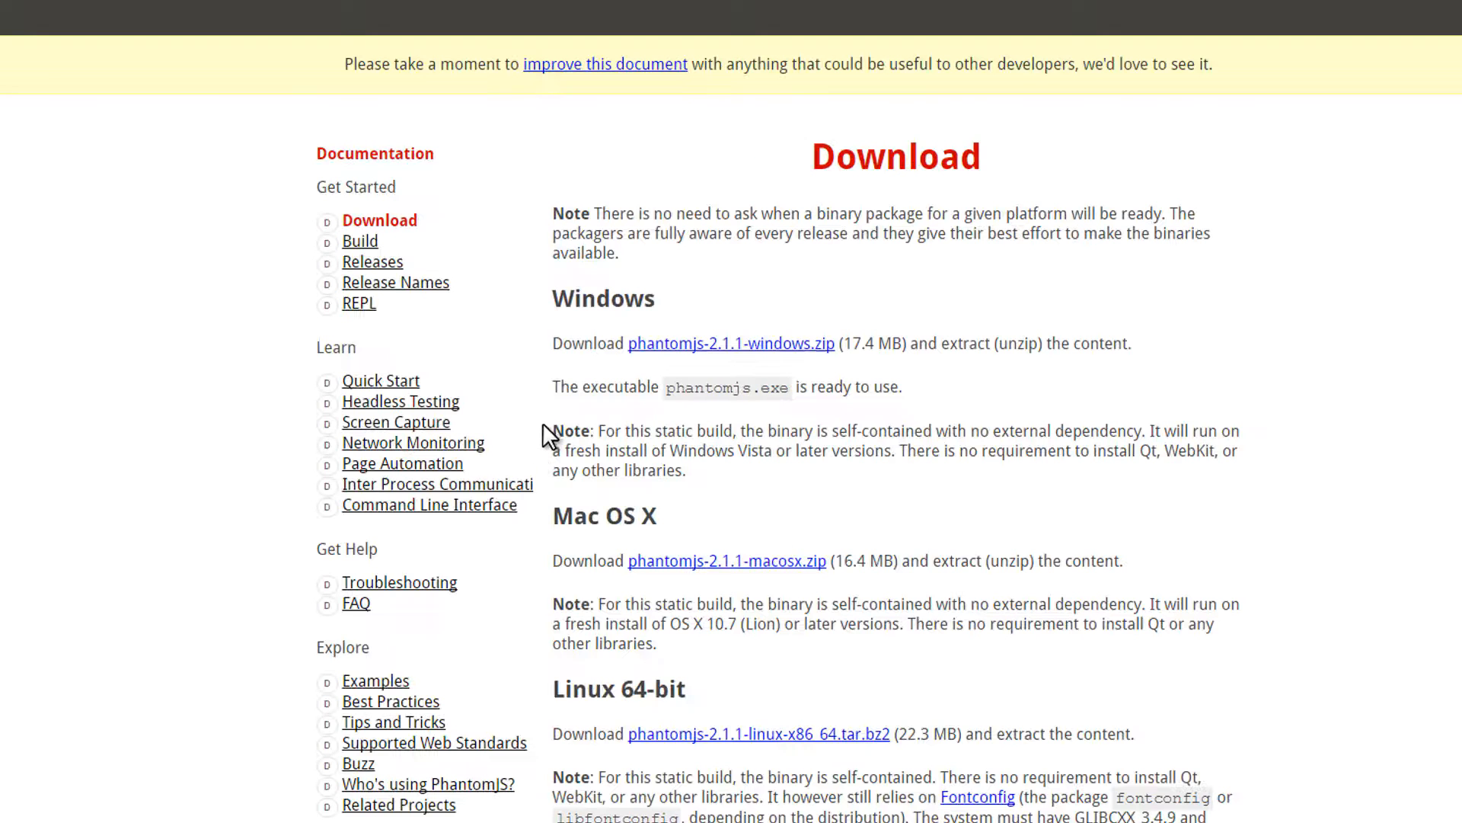
Step: Download phantomjs-2.1.1-windows.zip from the Windows heading of the Download page
{"action": "scroll", "scroll_direction": "down", "scroll_amount": 3}
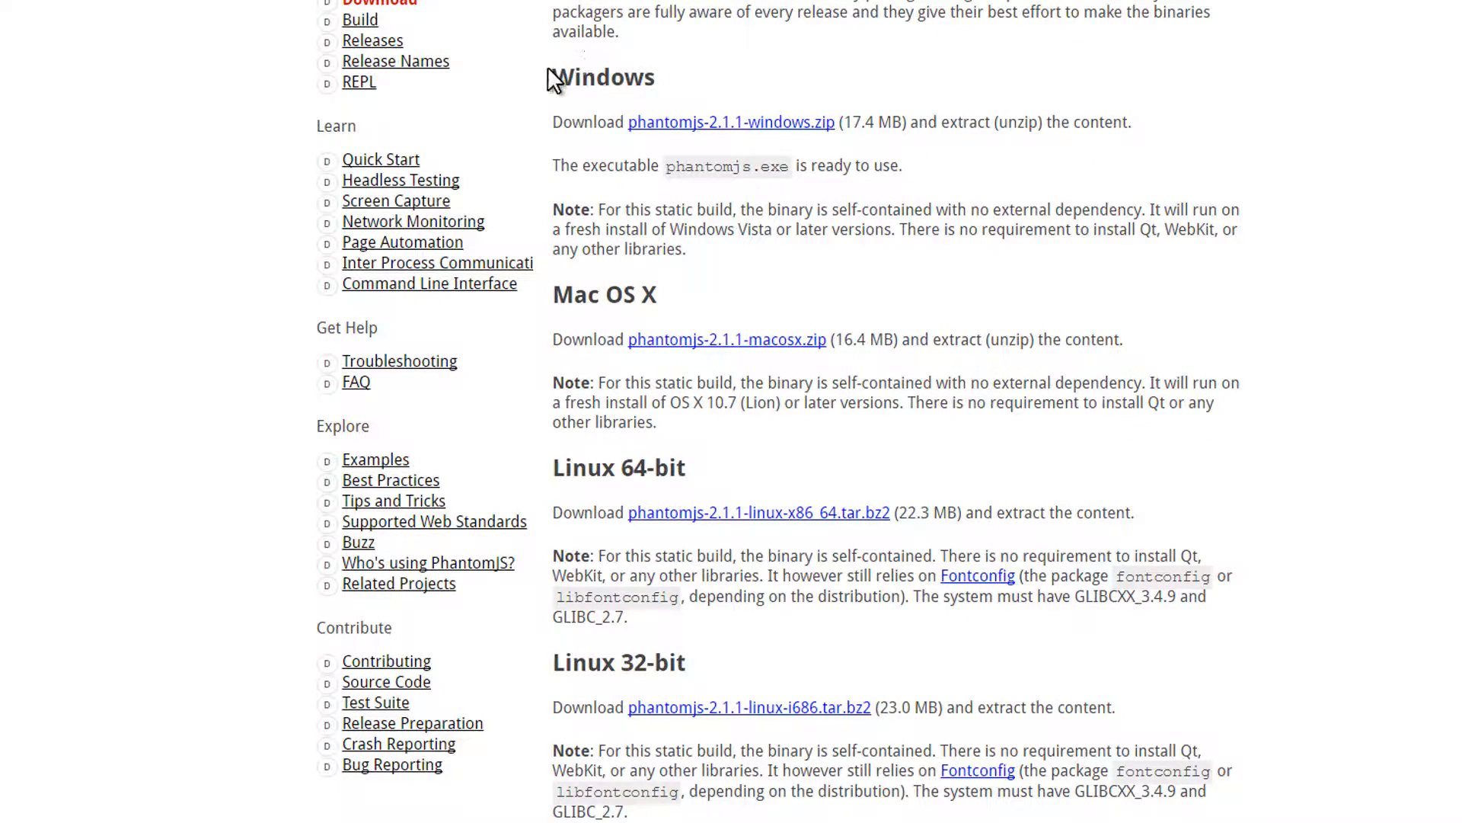
{"action": "scroll", "scroll_direction": "down", "scroll_amount": 3}
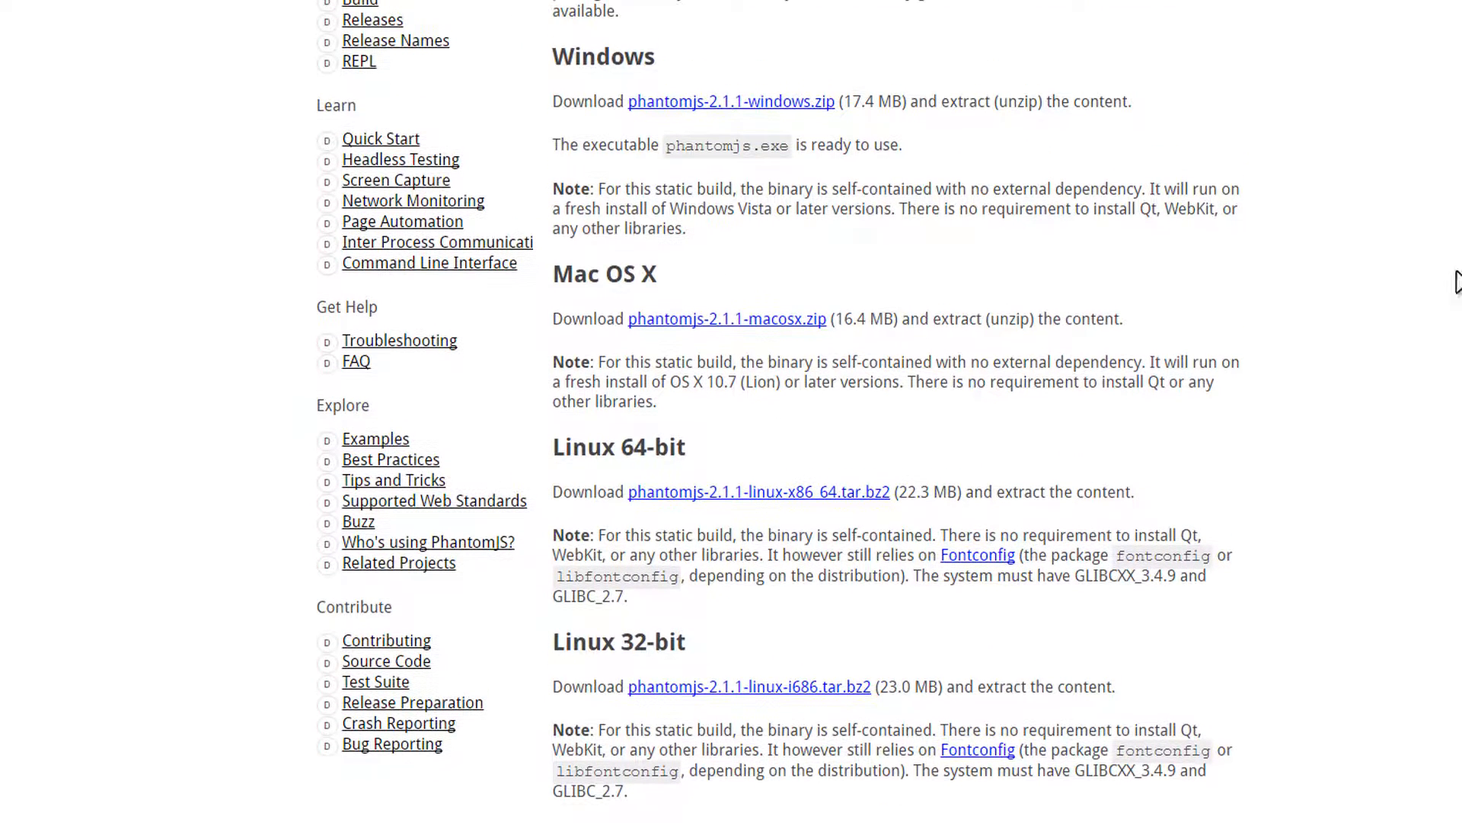
{"action": "mouse_move", "coordinate": [708, 122]}
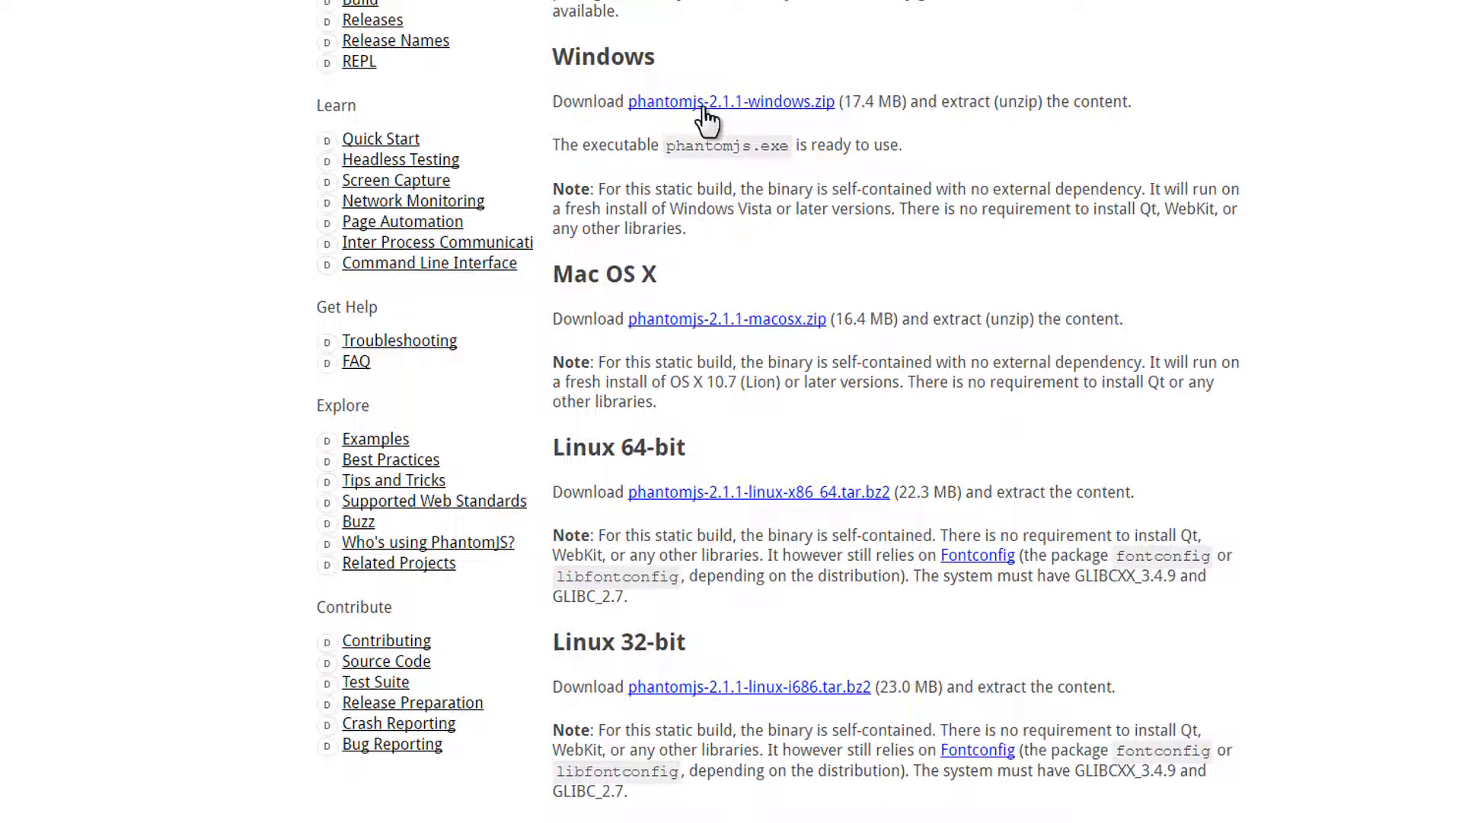
{"action": "mouse_move", "coordinate": [550, 733]}
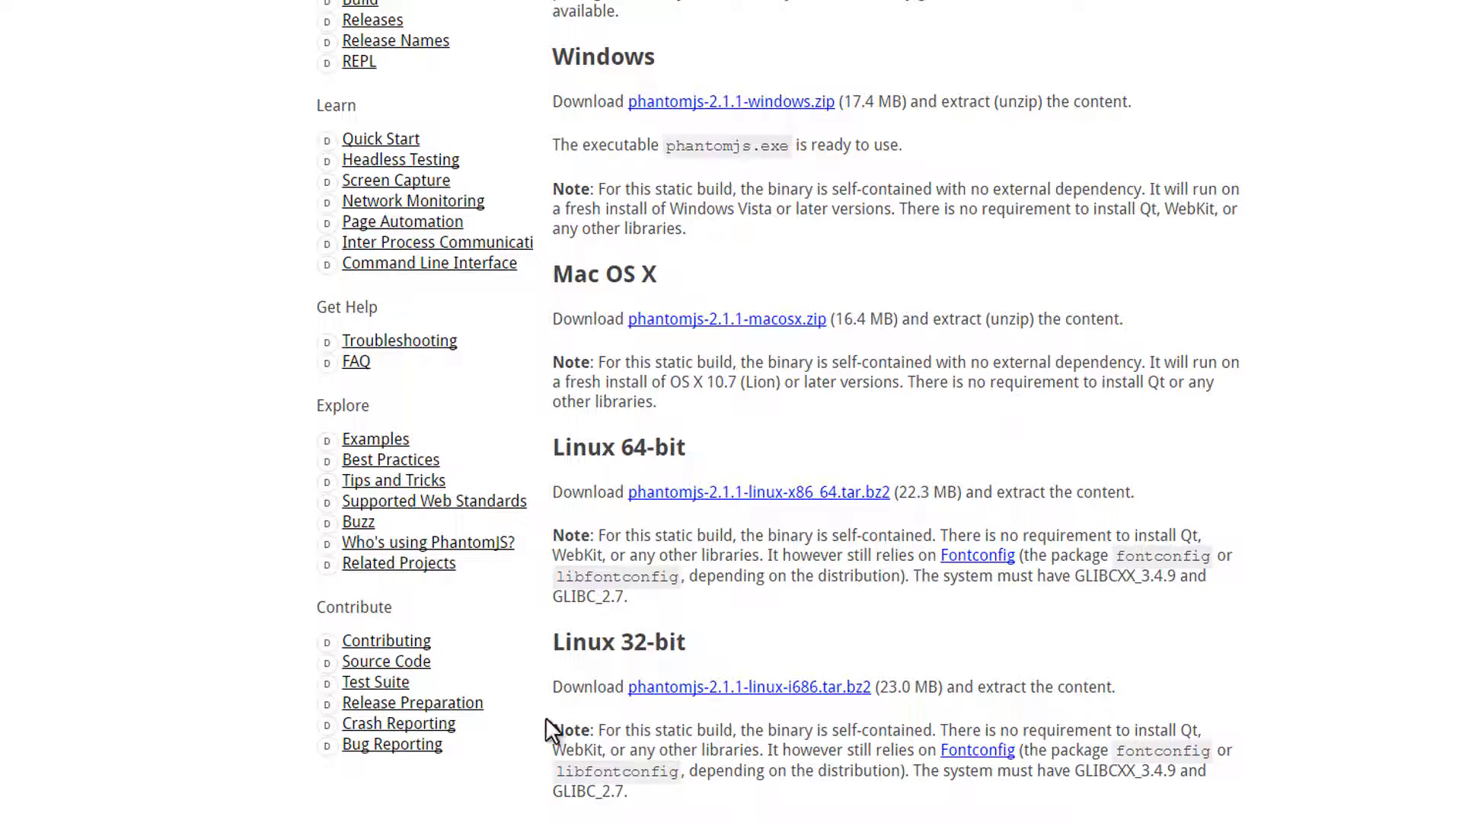
{"action": "mouse_move", "coordinate": [675, 79]}
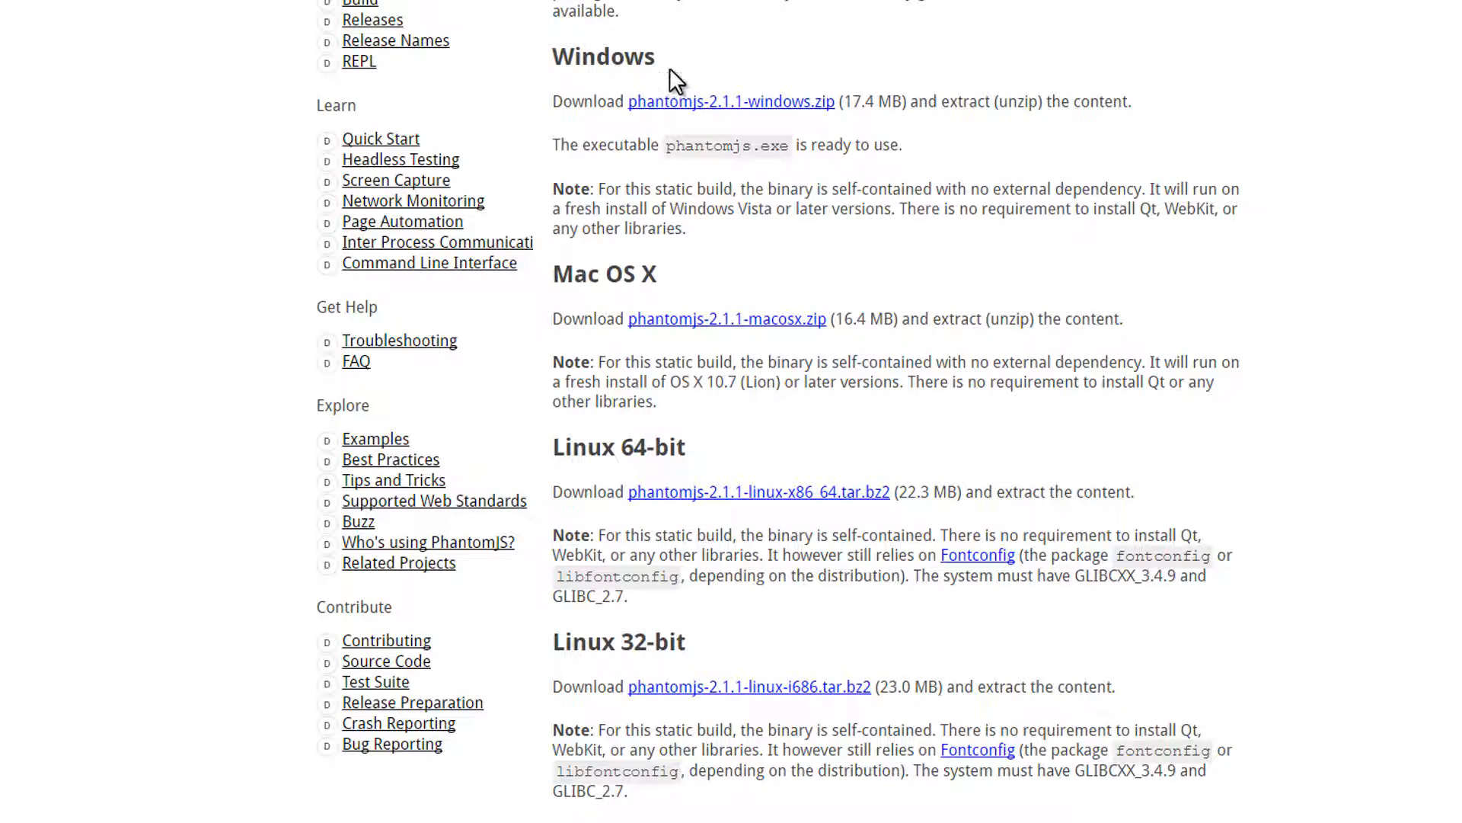
{"action": "mouse_move", "coordinate": [817, 122]}
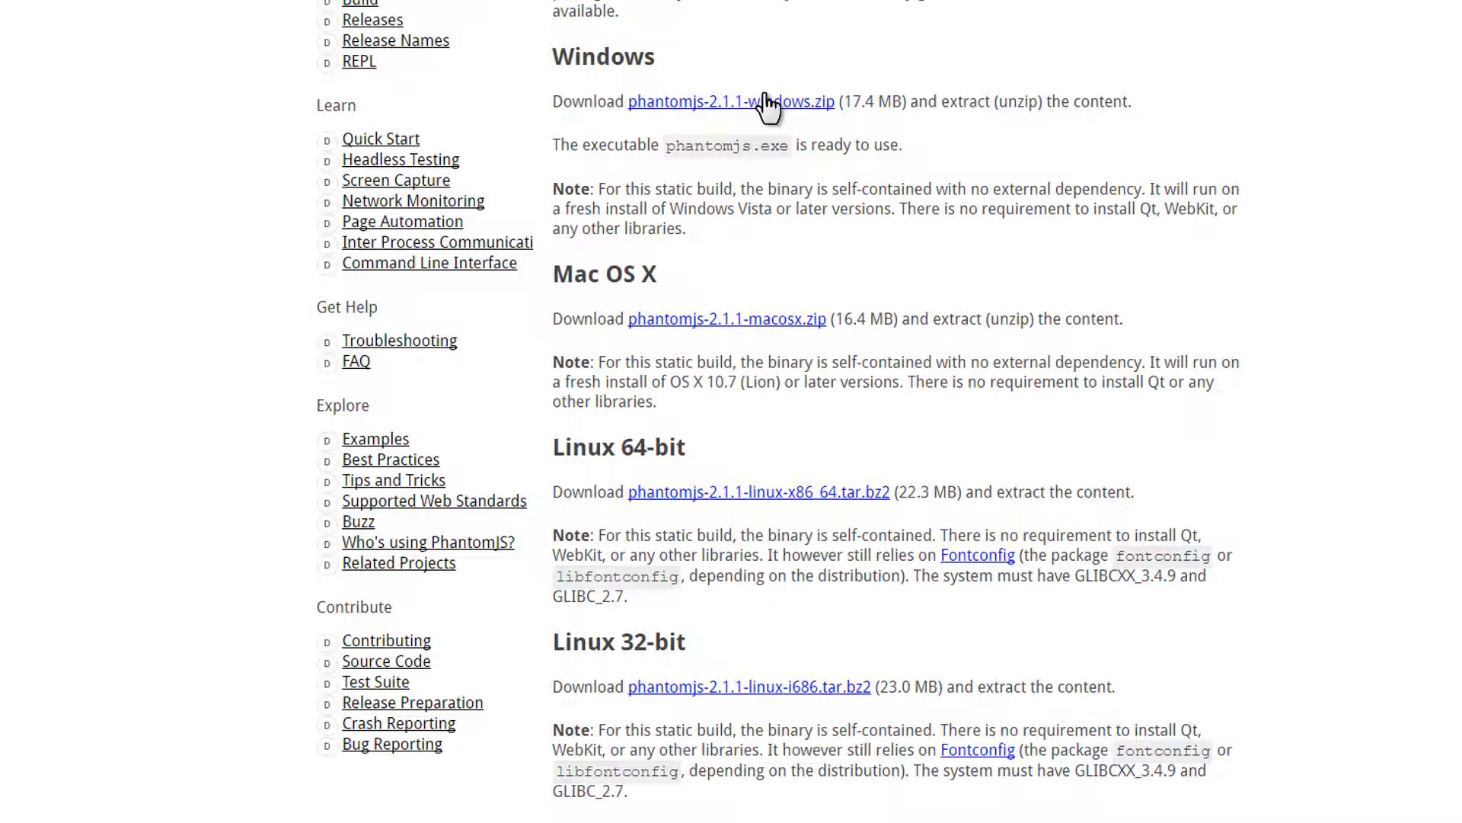
{"action": "mouse_move", "coordinate": [812, 126]}
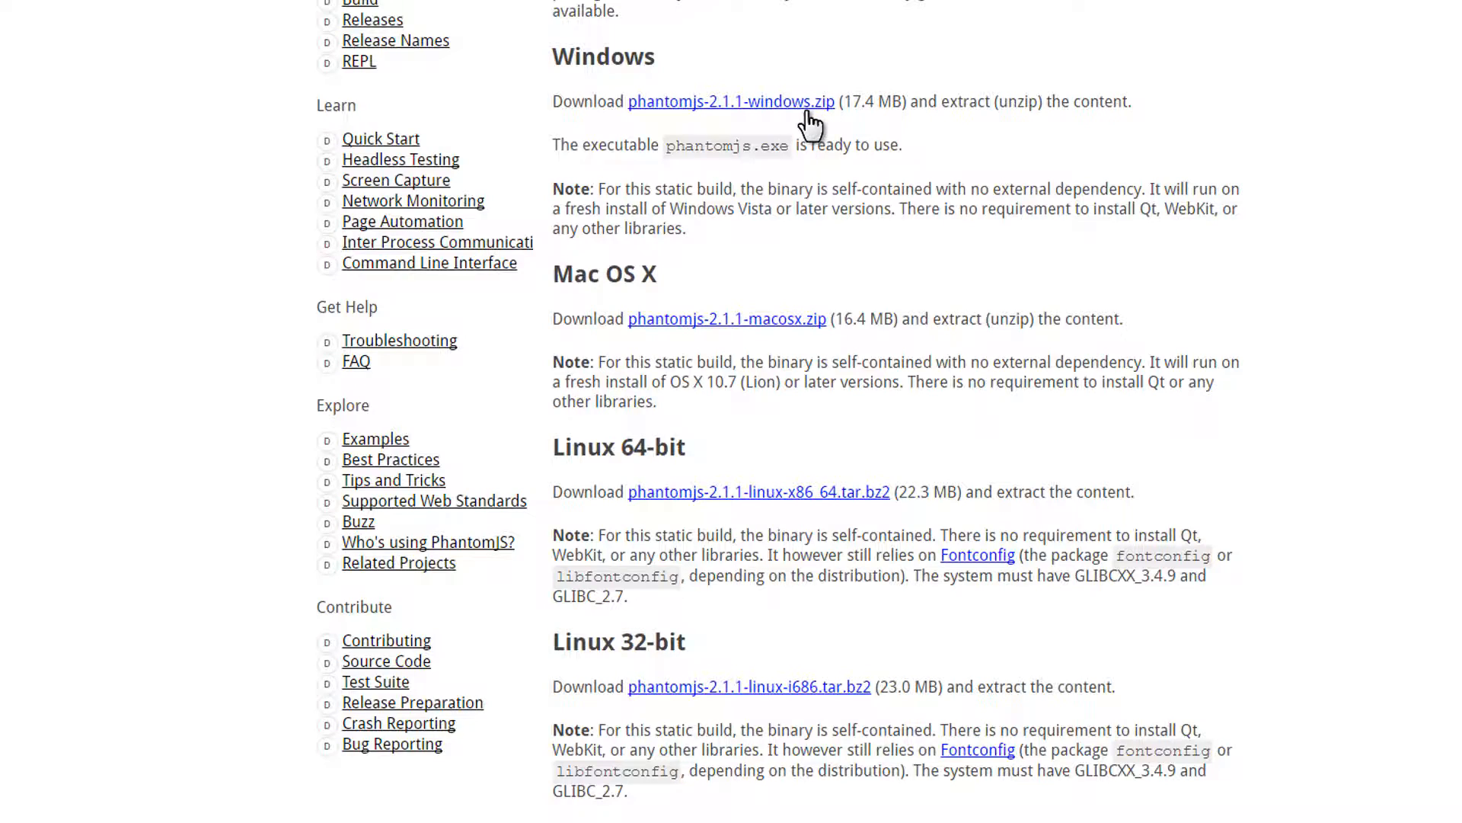
{"action": "left_click", "coordinate": [730, 113]}
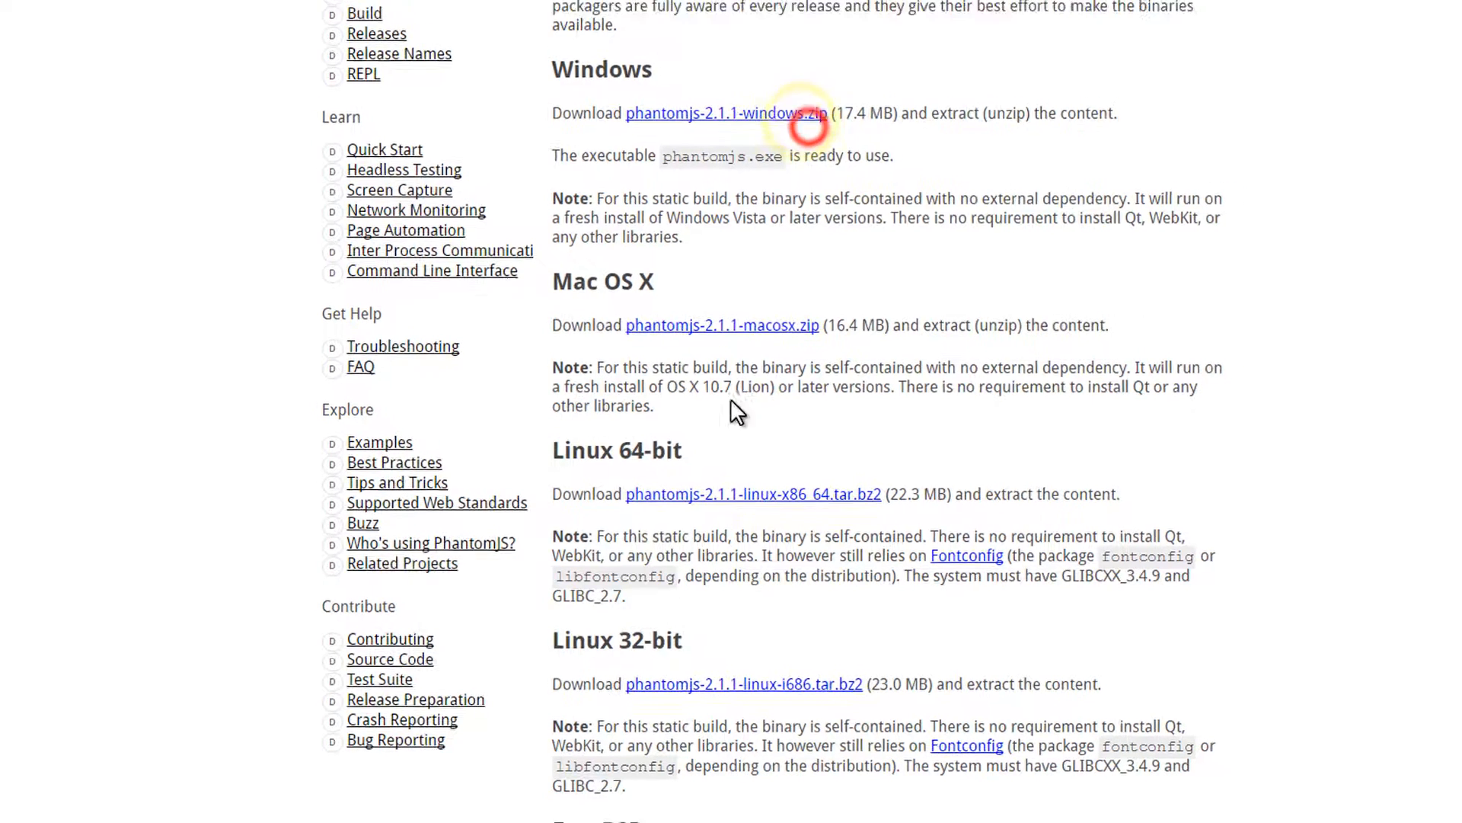
{"action": "left_click", "coordinate": [725, 113]}
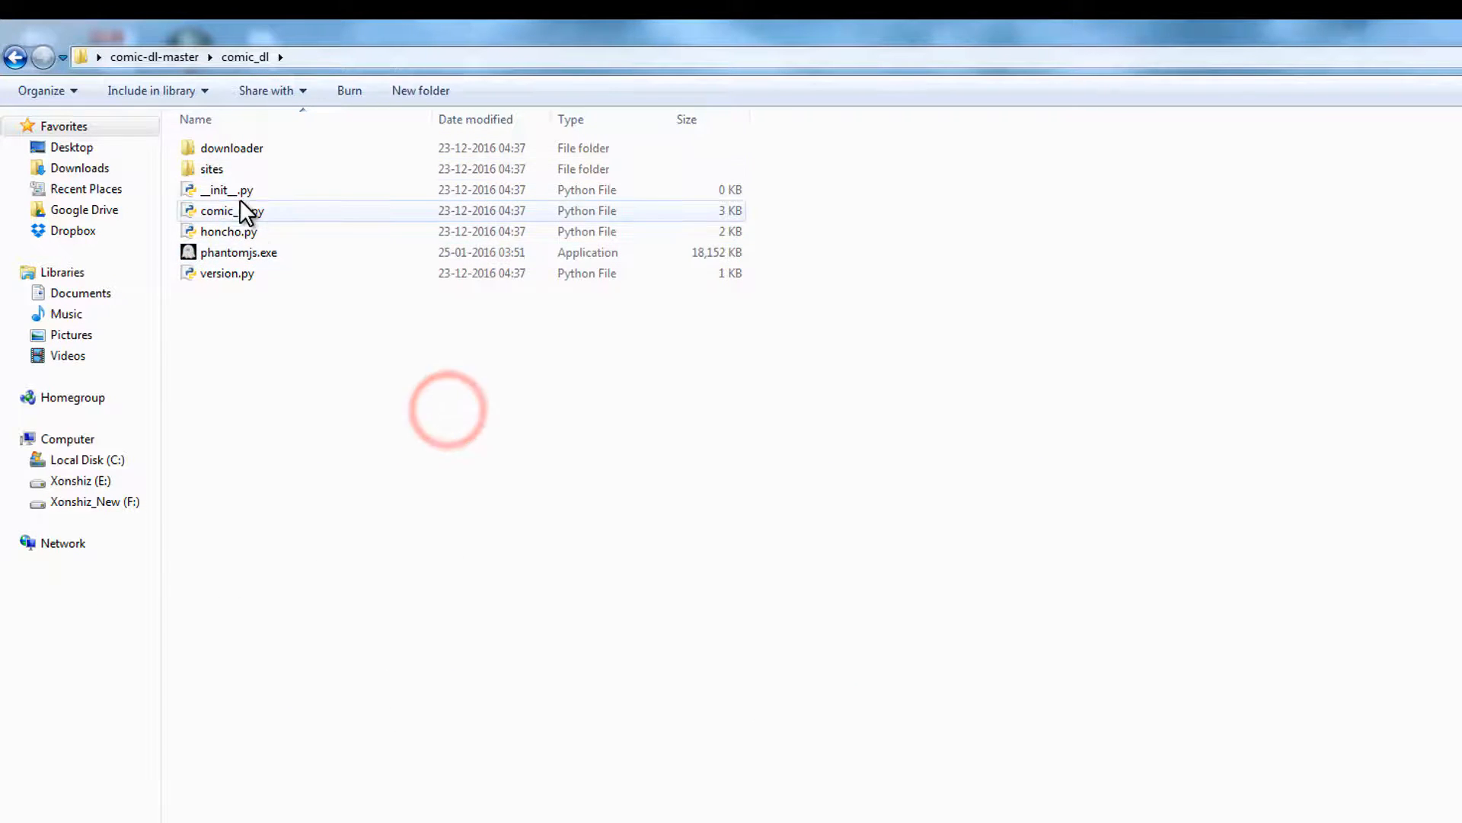
Step: Show phantomjs.exe inside comic-dl-master's comic_dl folder among the script files
{"action": "left_click", "coordinate": [232, 210]}
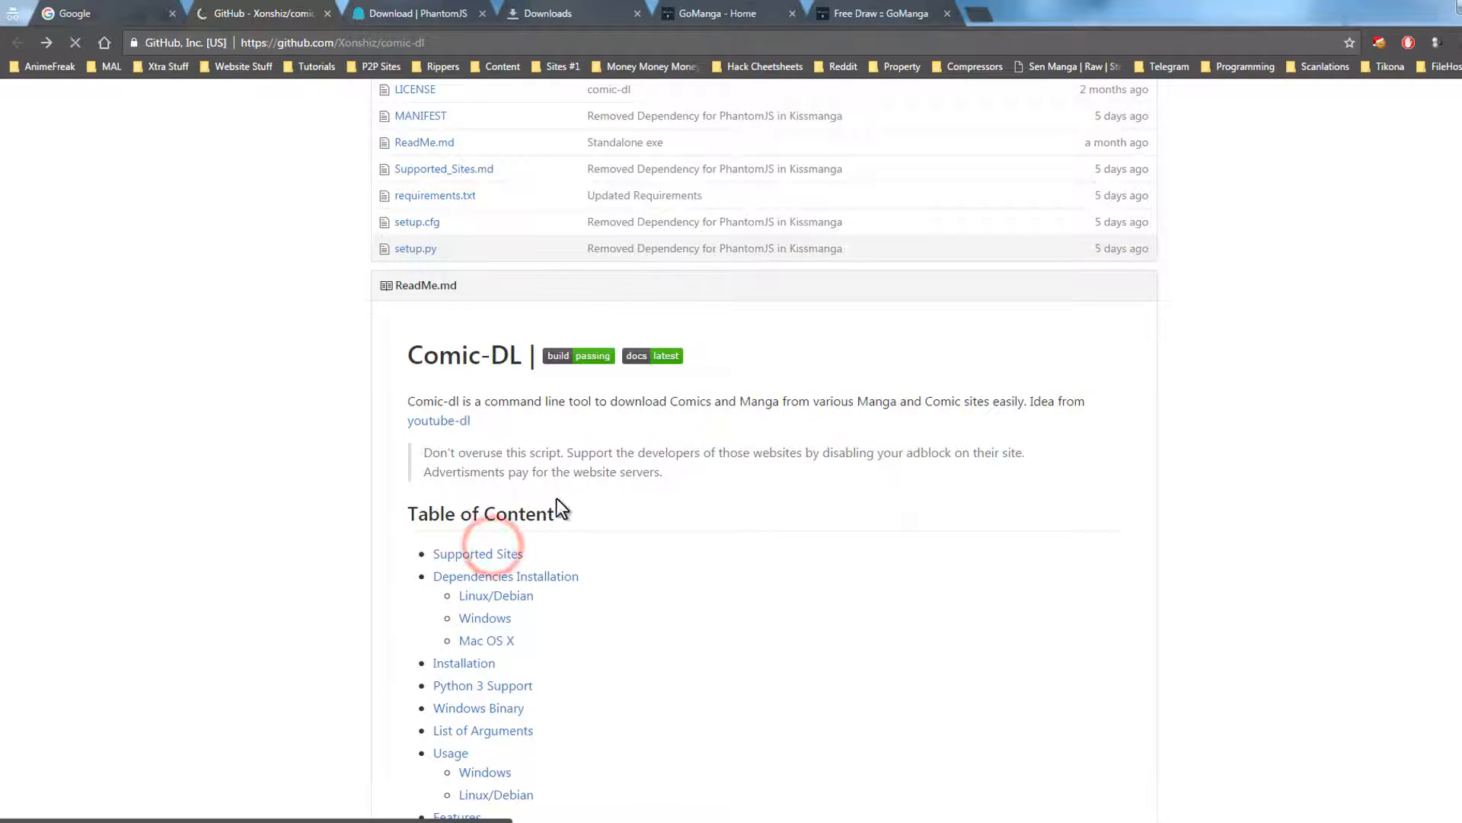
Step: Show comic-dl's Supported Sites list, then follow its Batoto link to the Batoto home page
{"action": "left_click", "coordinate": [477, 553]}
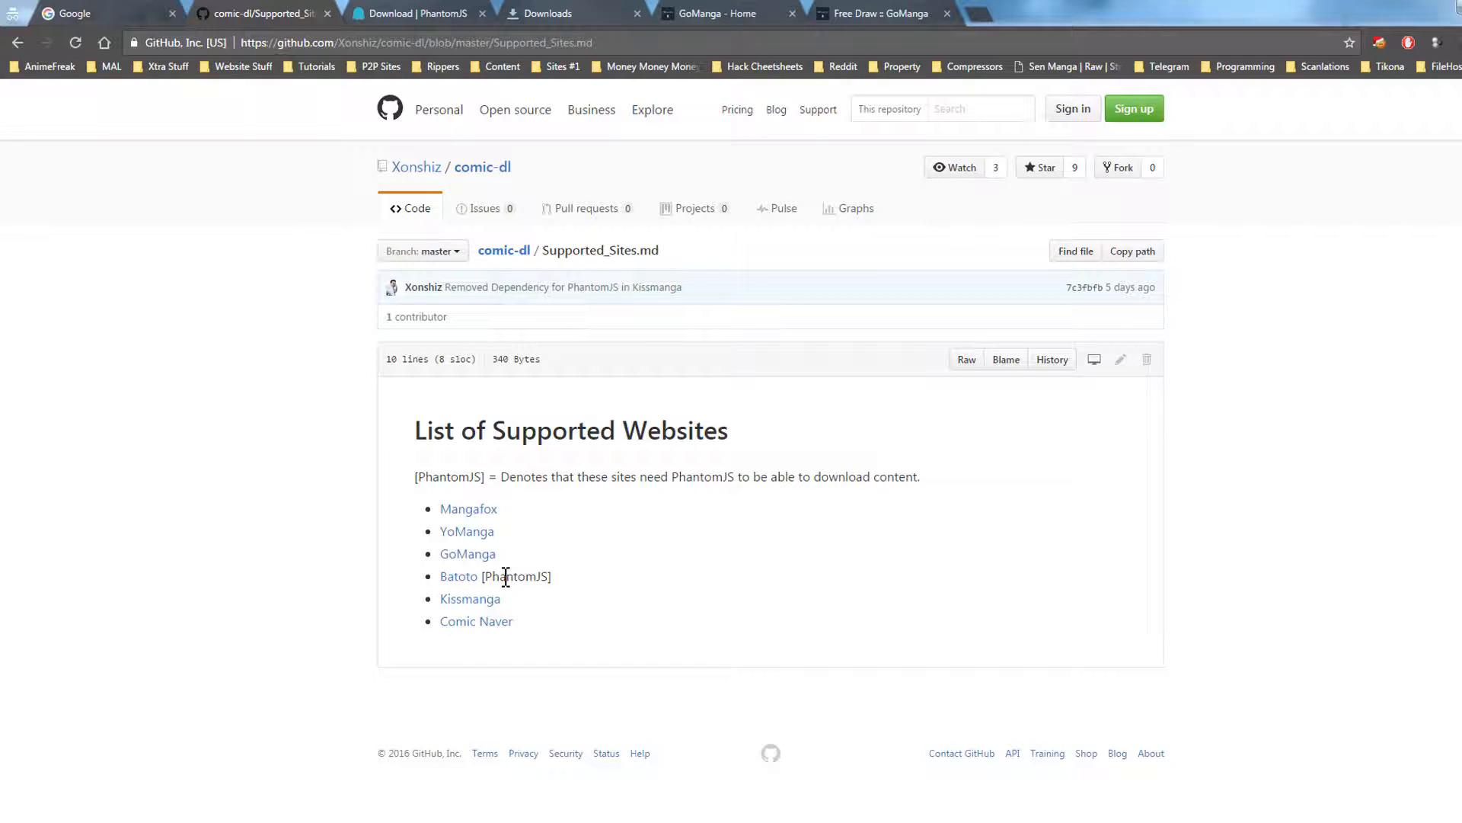
{"action": "mouse_move", "coordinate": [792, 664]}
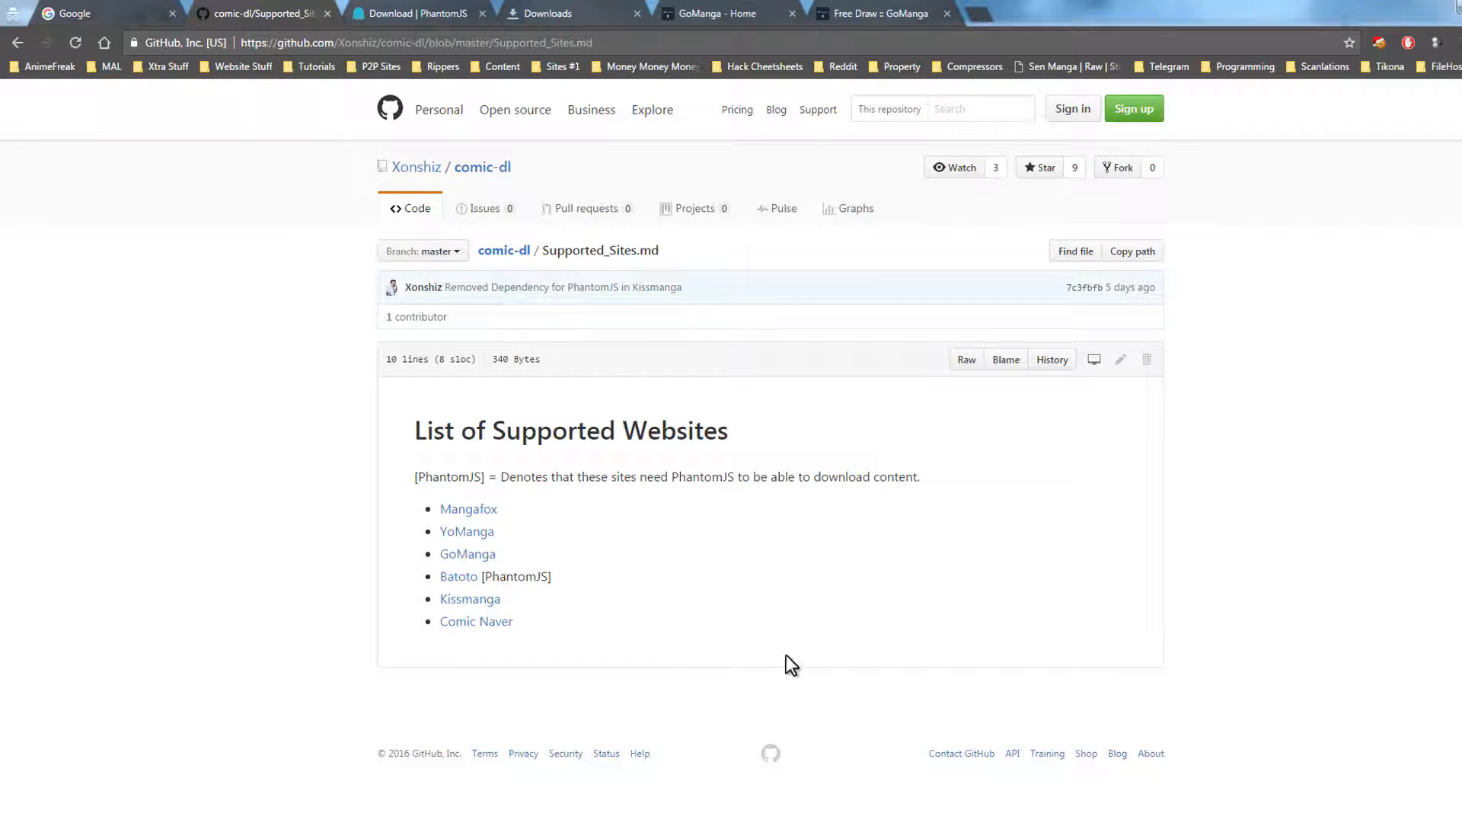
{"action": "left_click", "coordinate": [882, 13]}
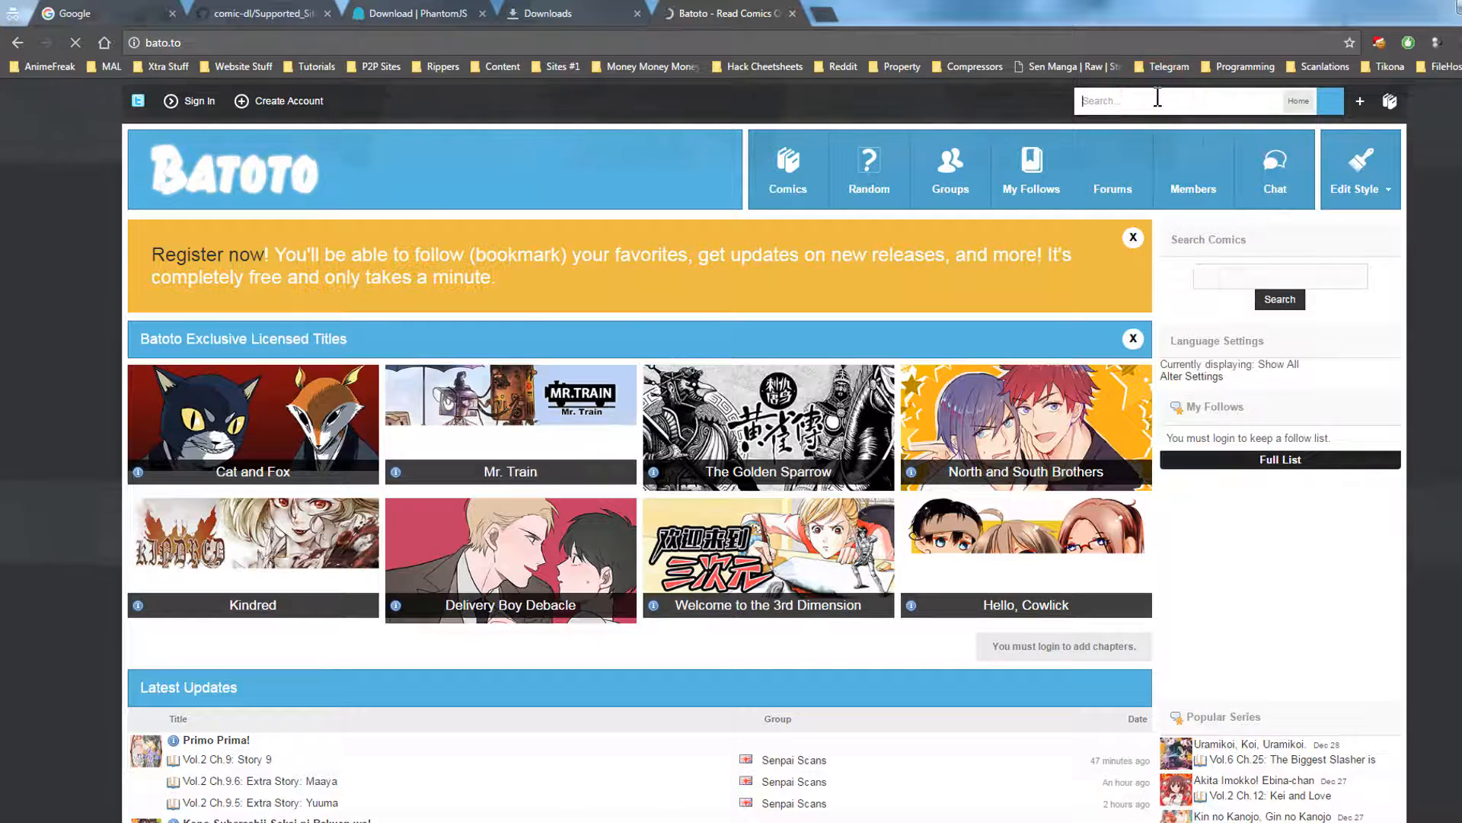
Step: Search Batoto for 'Gentleman Devil', reach its series page, and select the page address for copying
{"action": "type", "text": "Gentleman Devil"}
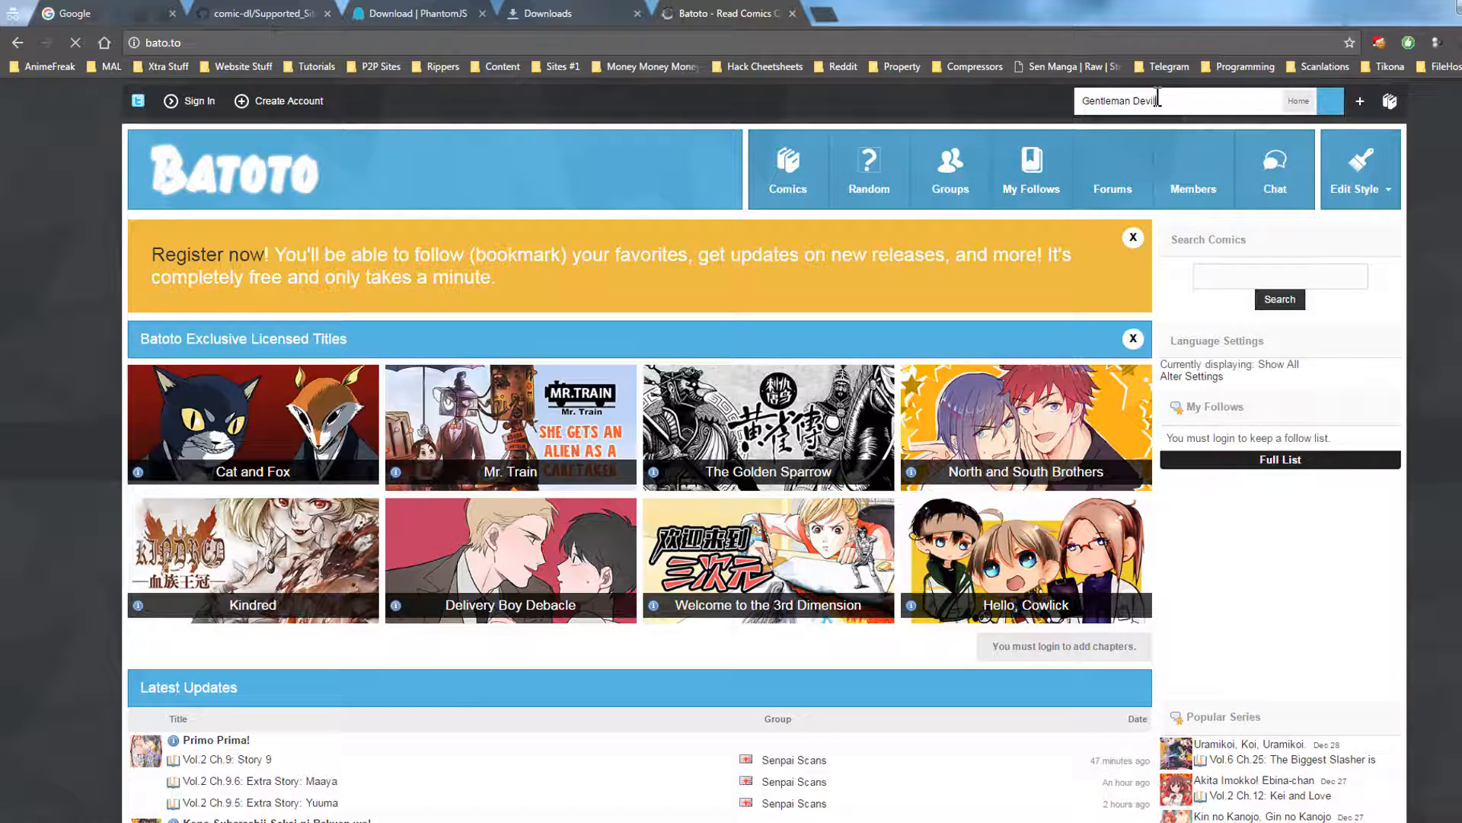
{"action": "left_click", "coordinate": [1334, 100]}
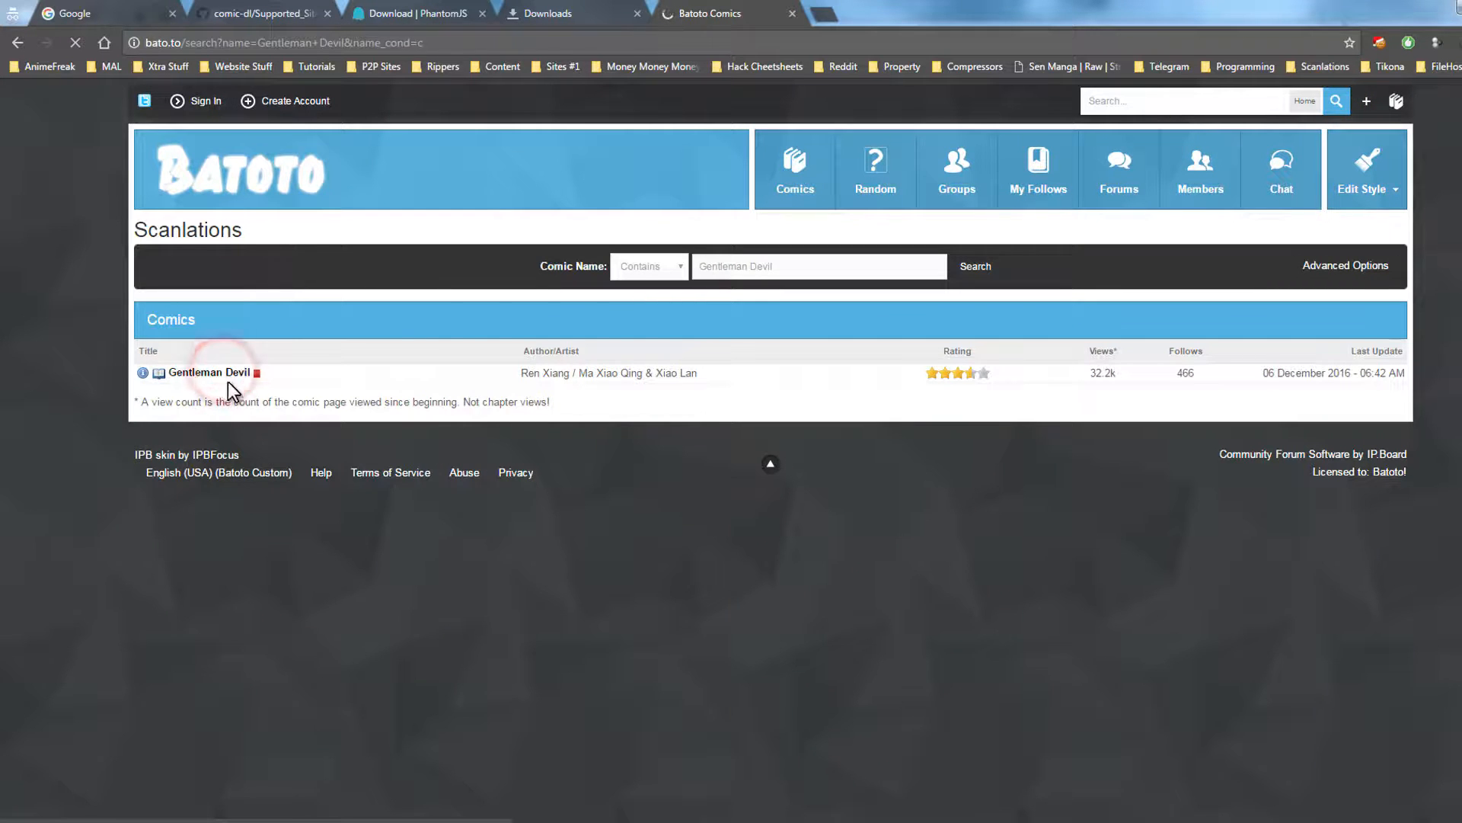
{"action": "left_click", "coordinate": [209, 372]}
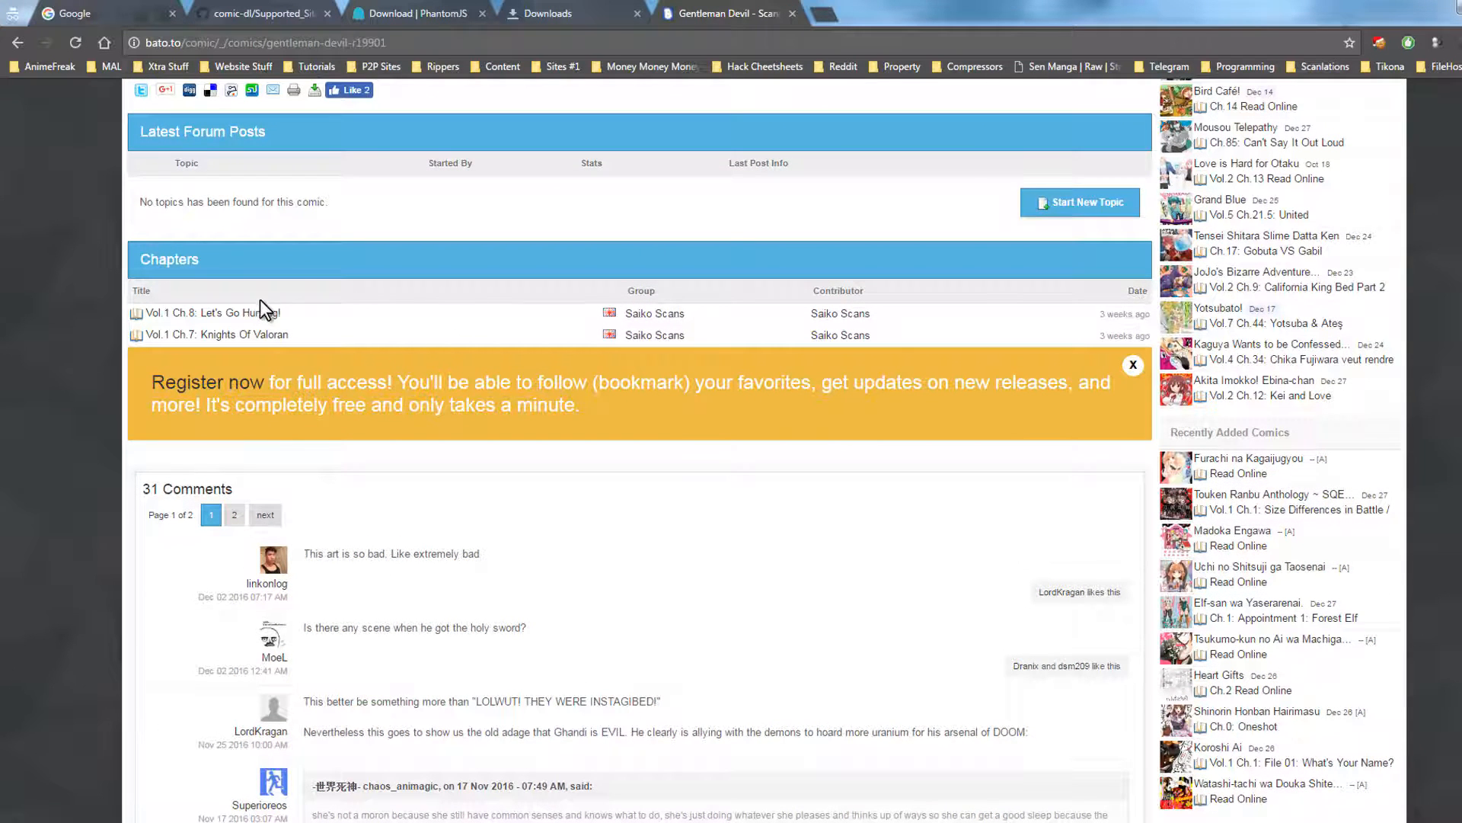
{"action": "right_click", "coordinate": [238, 312]}
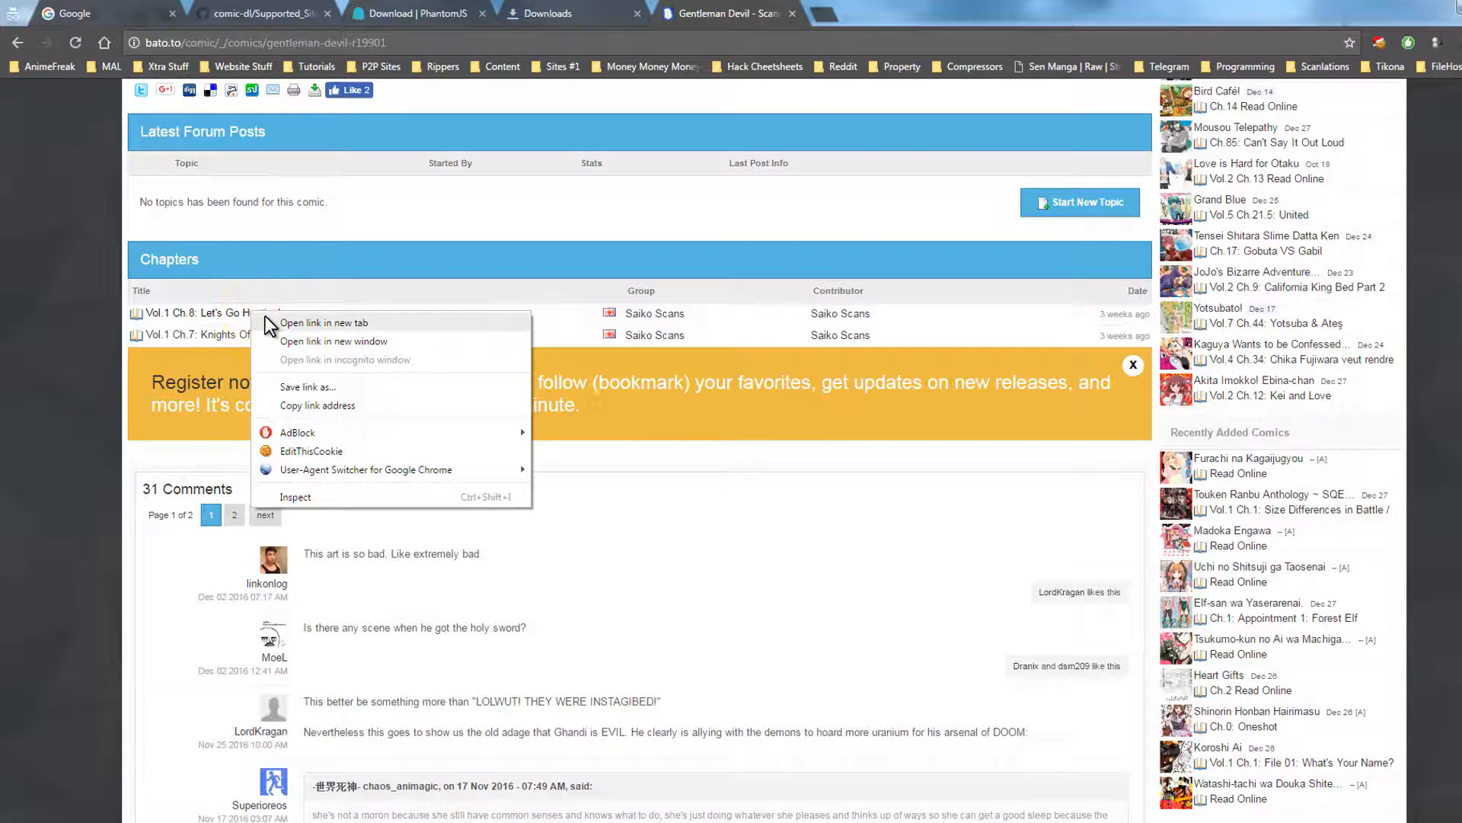
{"action": "left_click", "coordinate": [529, 312]}
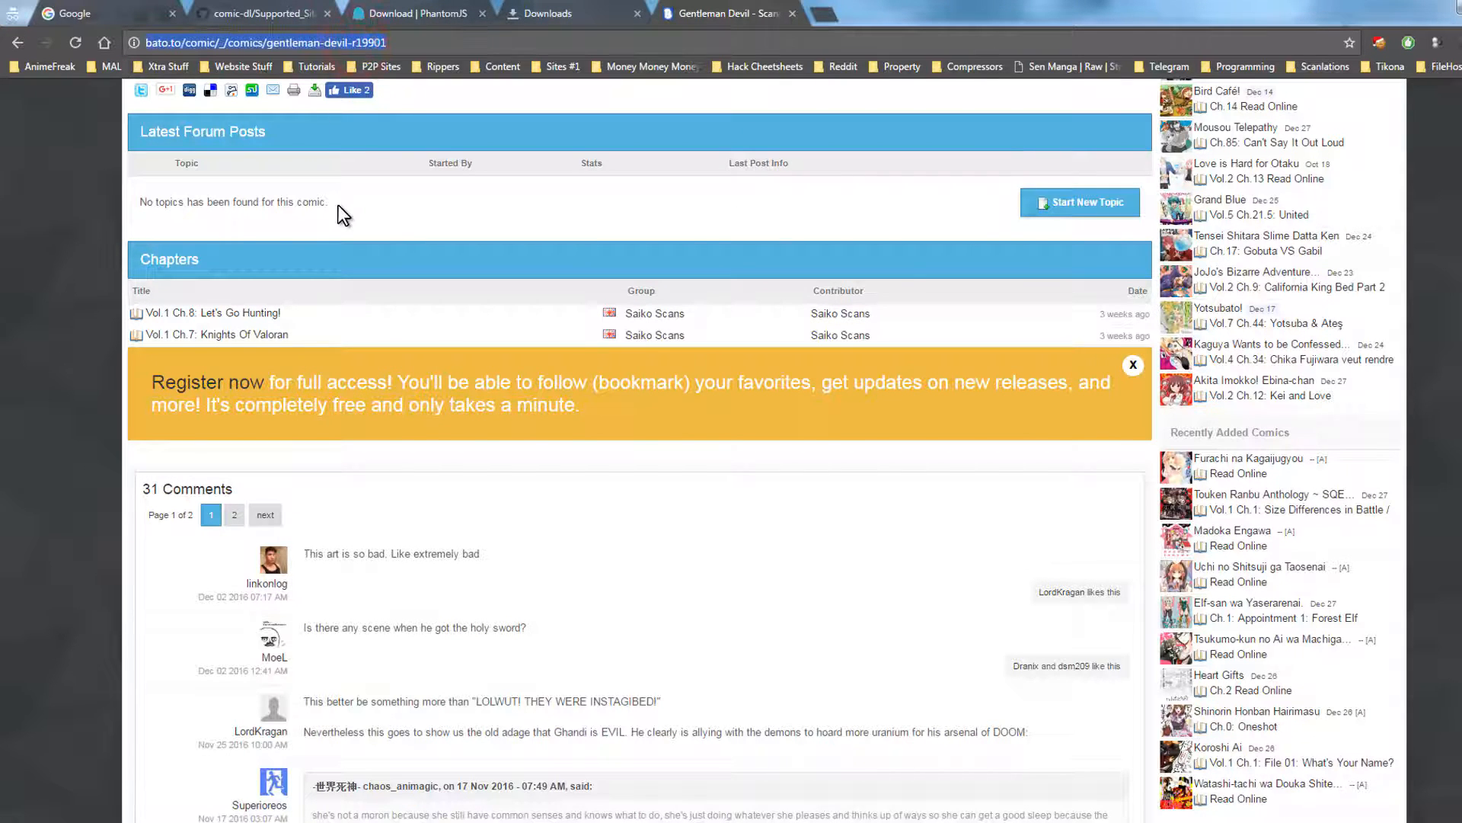
{"action": "mouse_move", "coordinate": [265, 271]}
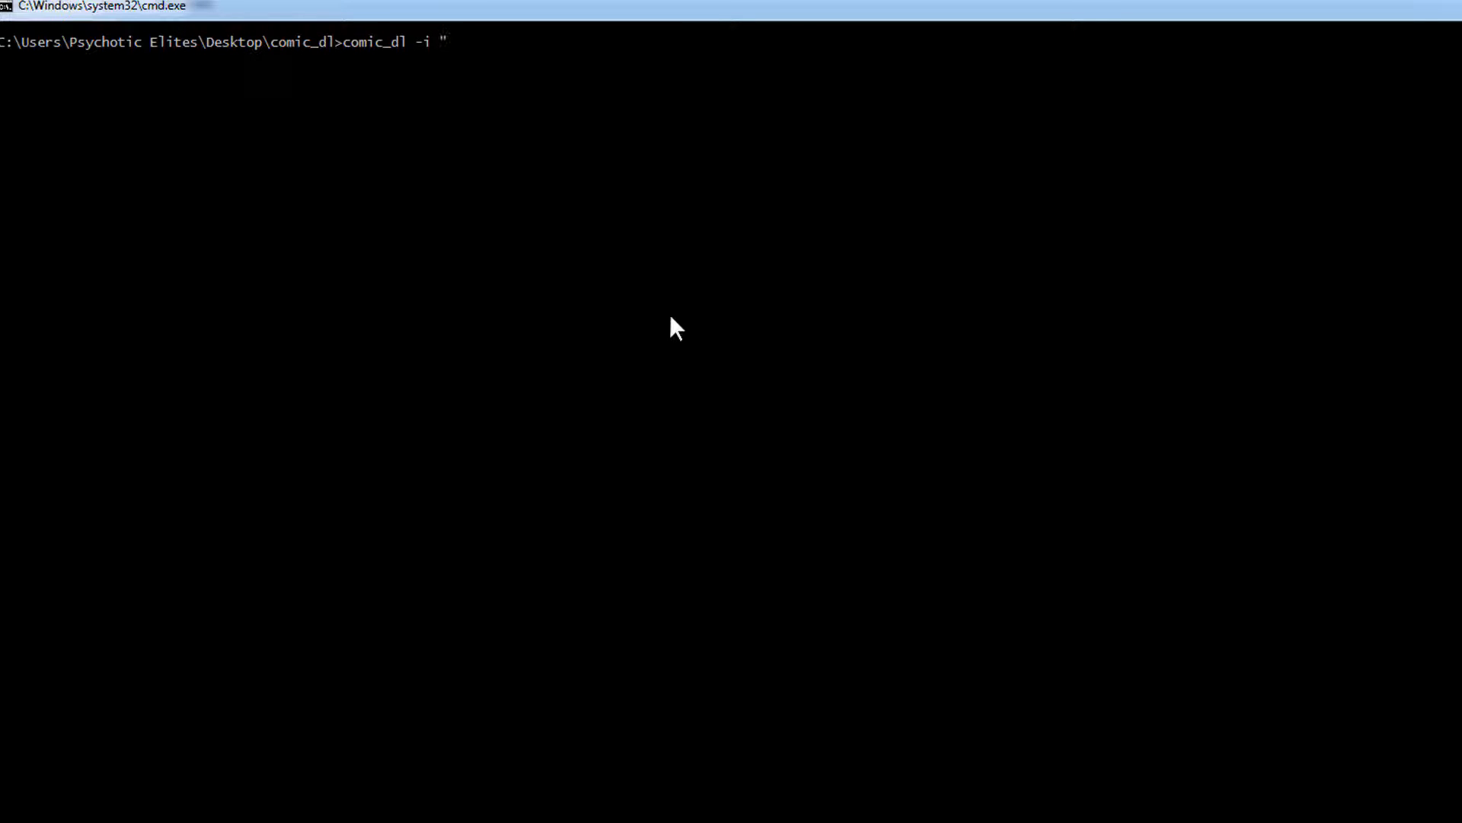
{"action": "type", "text": "http://bato.to/comic/_/comics/gentleman-devil-r19901\""}
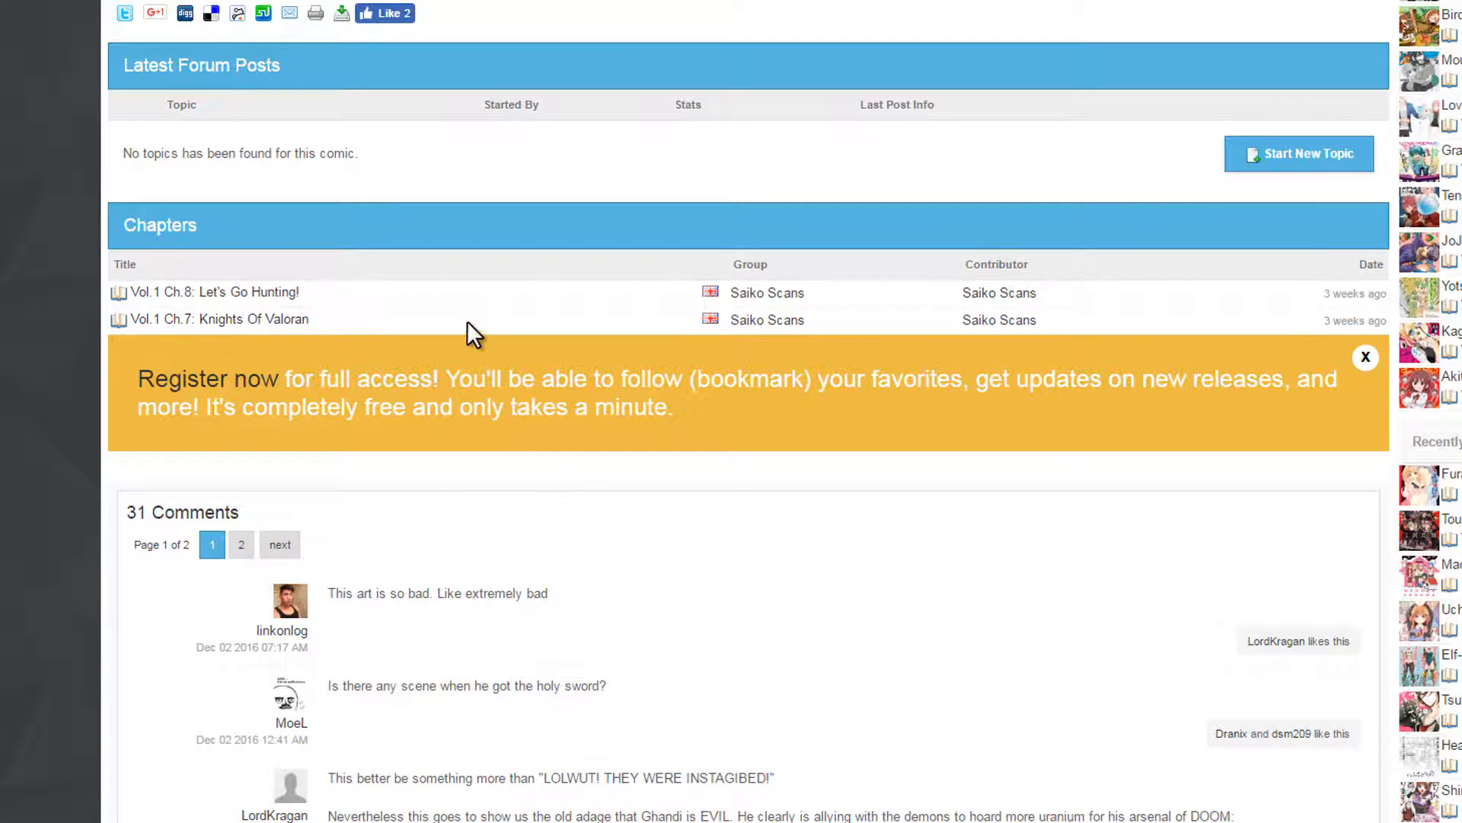
{"action": "mouse_move", "coordinate": [1106, 416]}
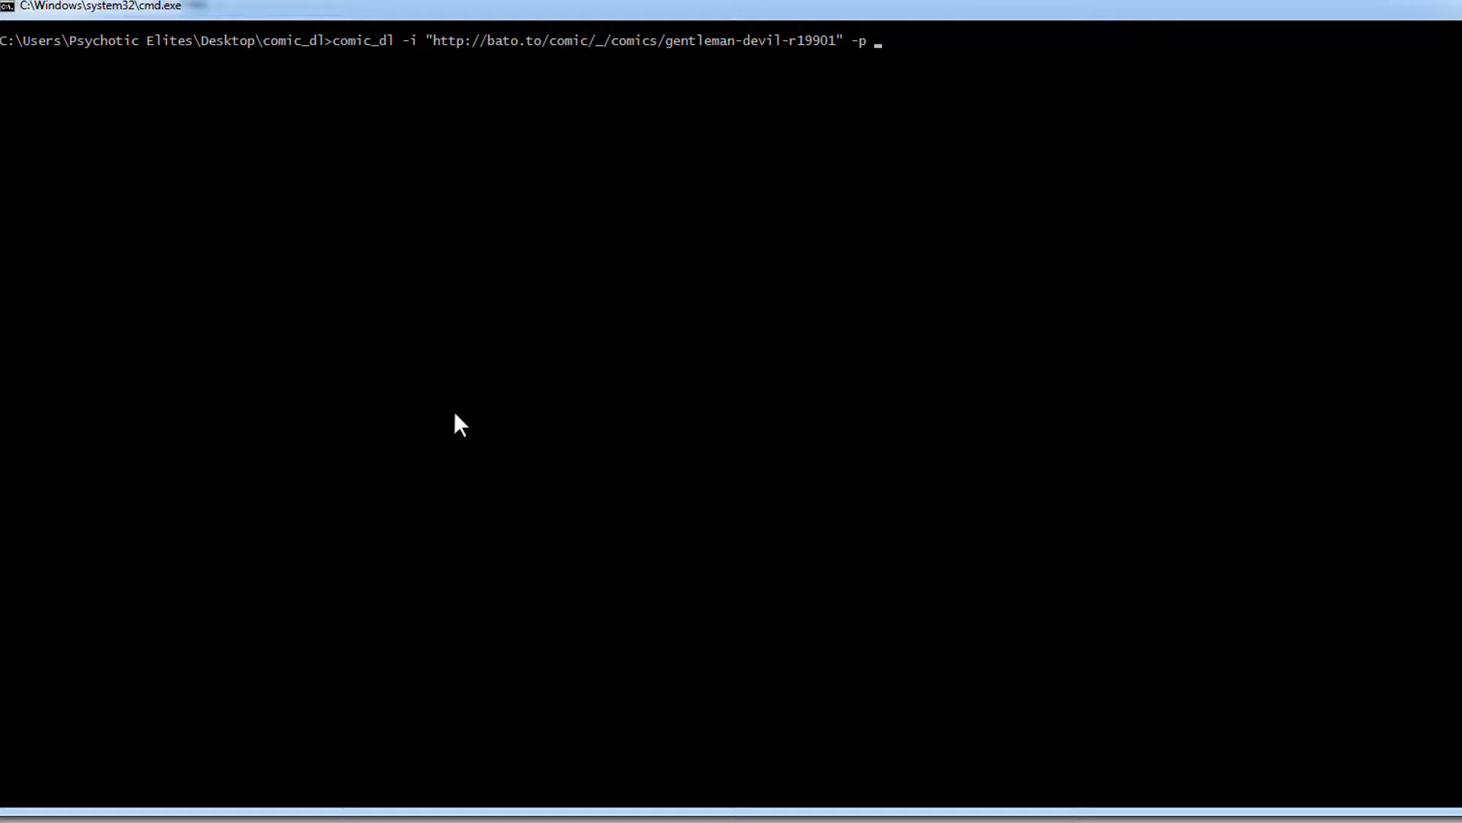
{"action": "type", "text": "Mypassw"}
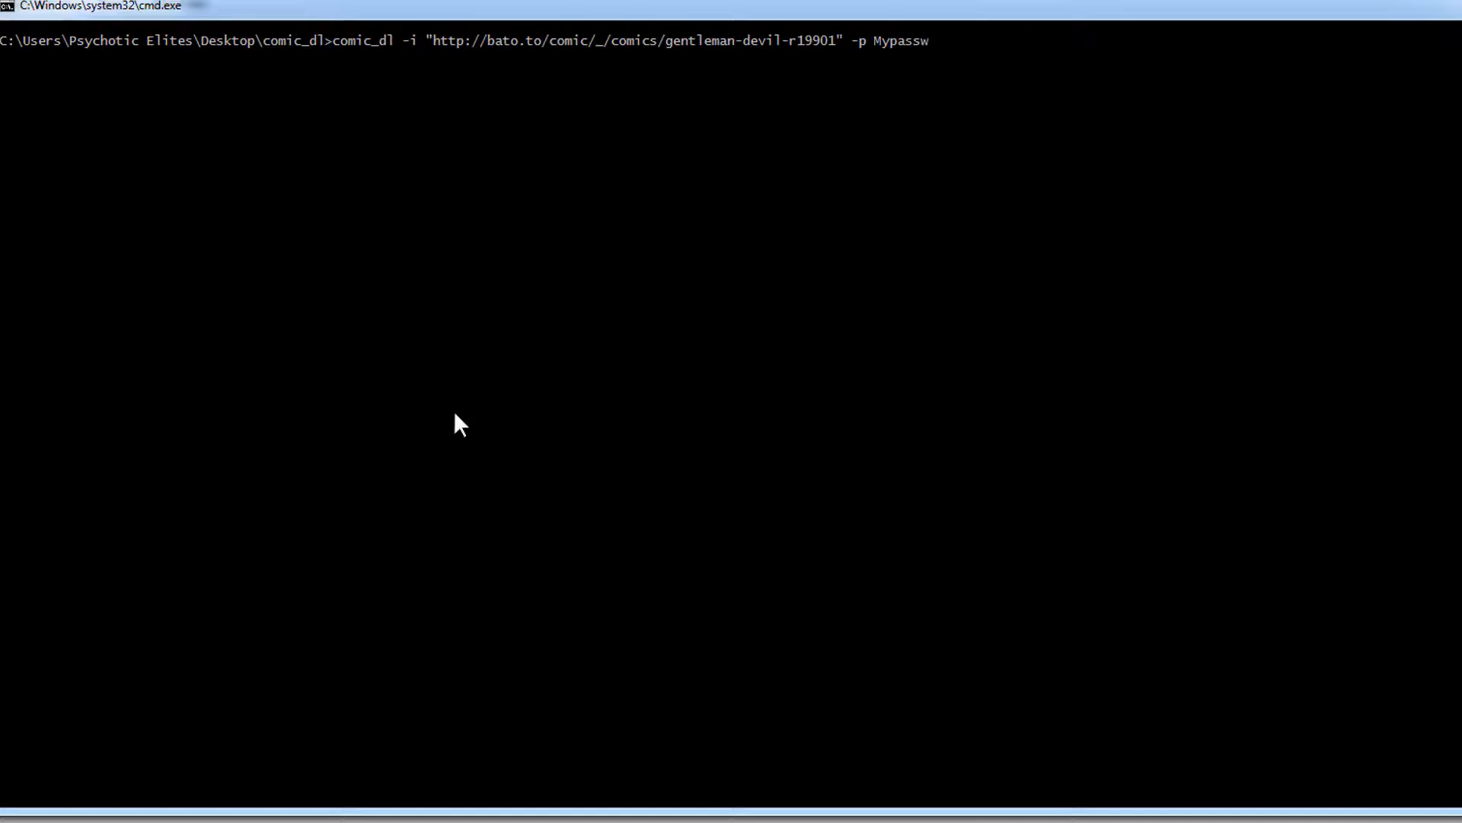
{"action": "type", "text": "ord -"}
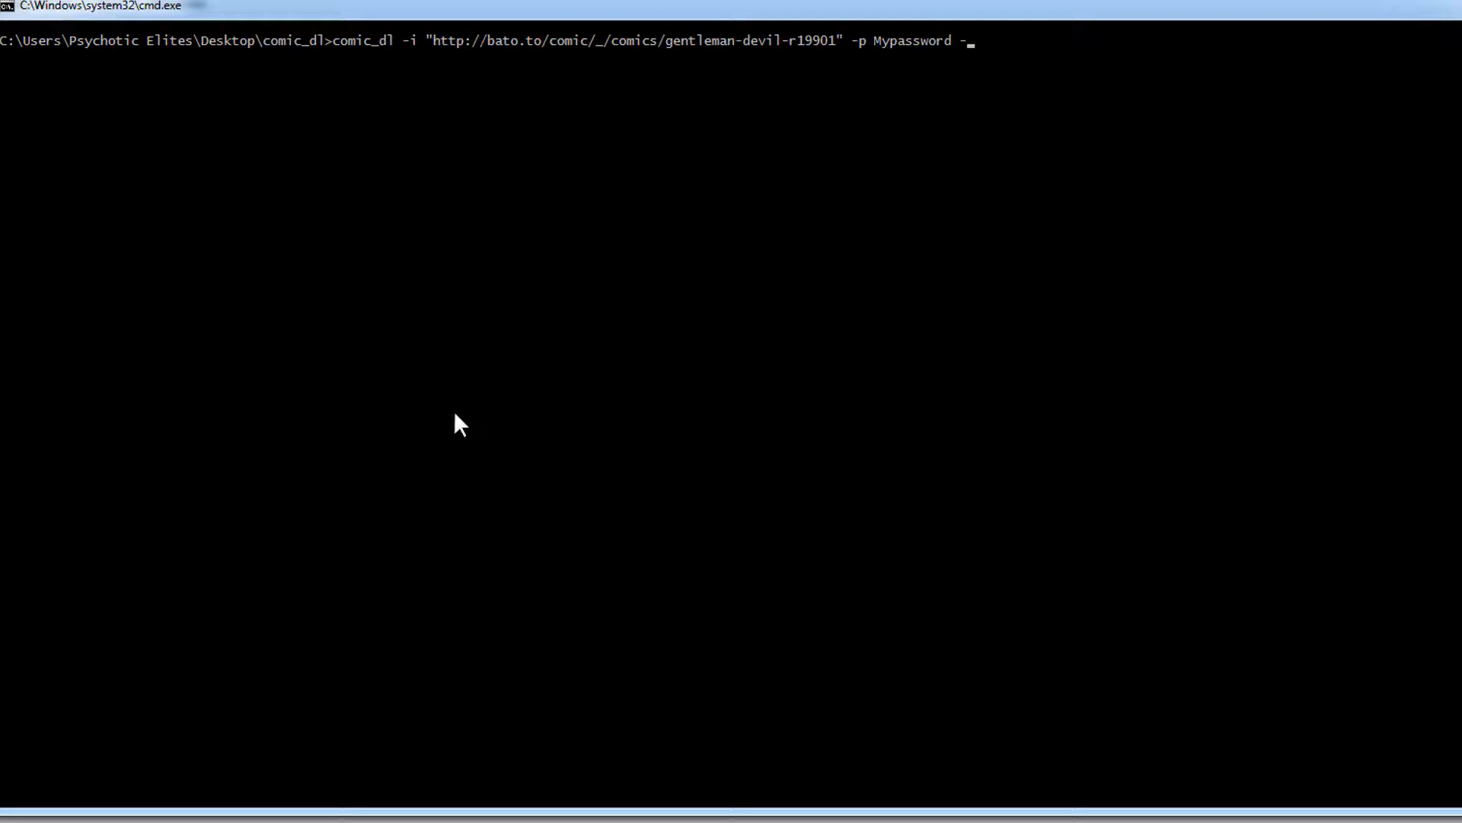
{"action": "type", "text": "u"}
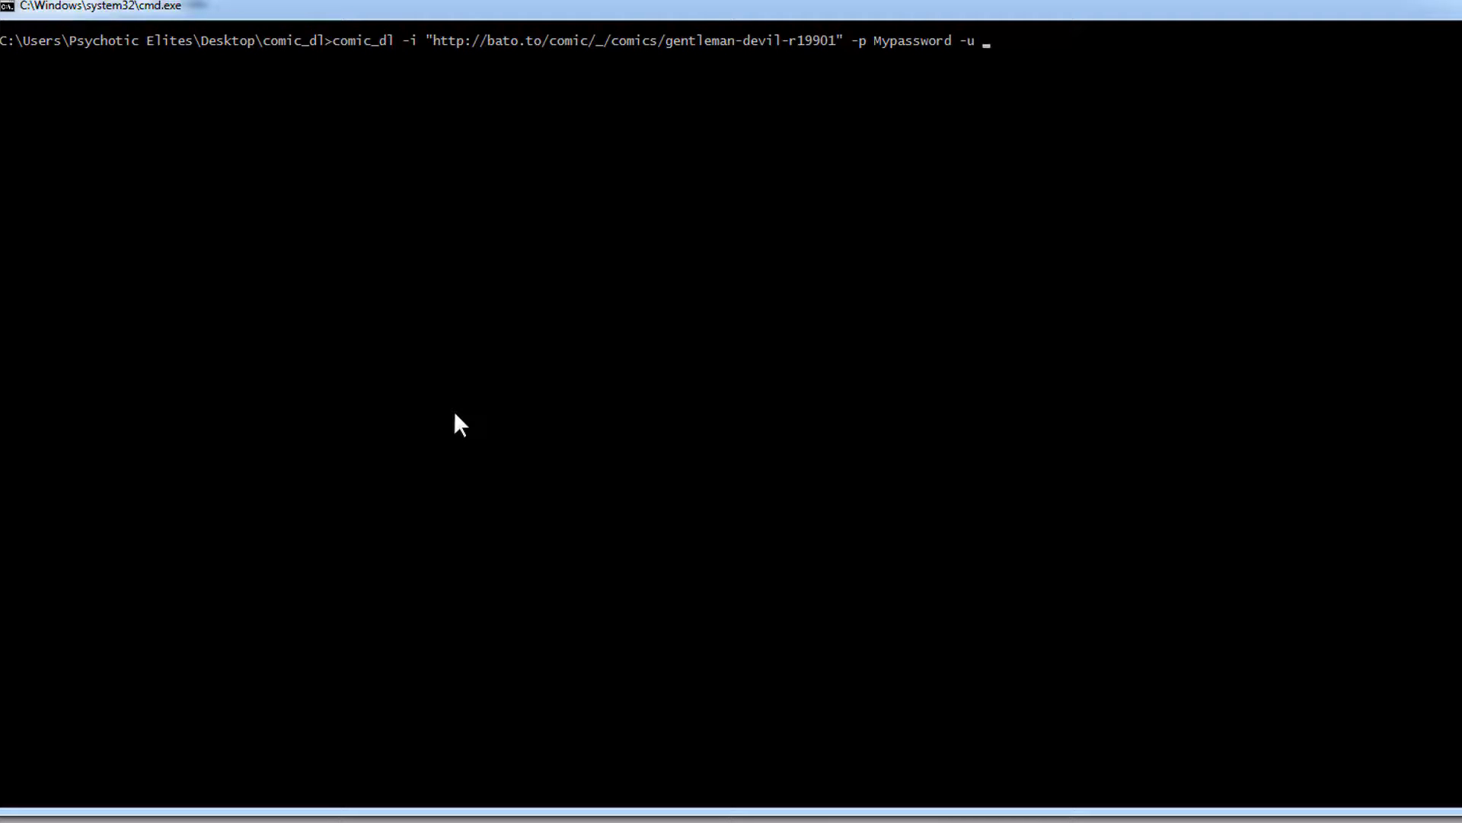
{"action": "type", "text": "myUse"}
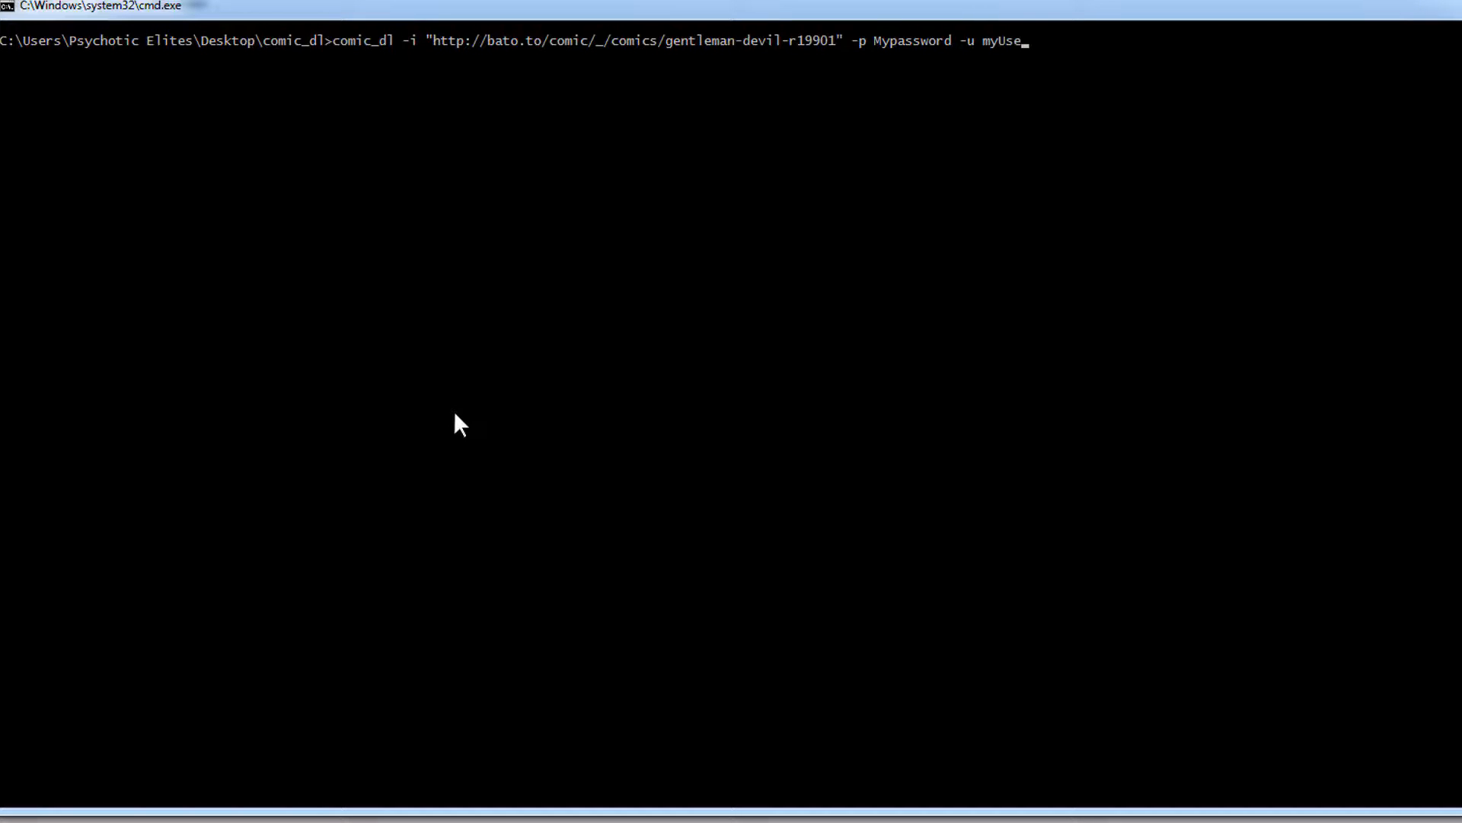
{"action": "type", "text": "rname"}
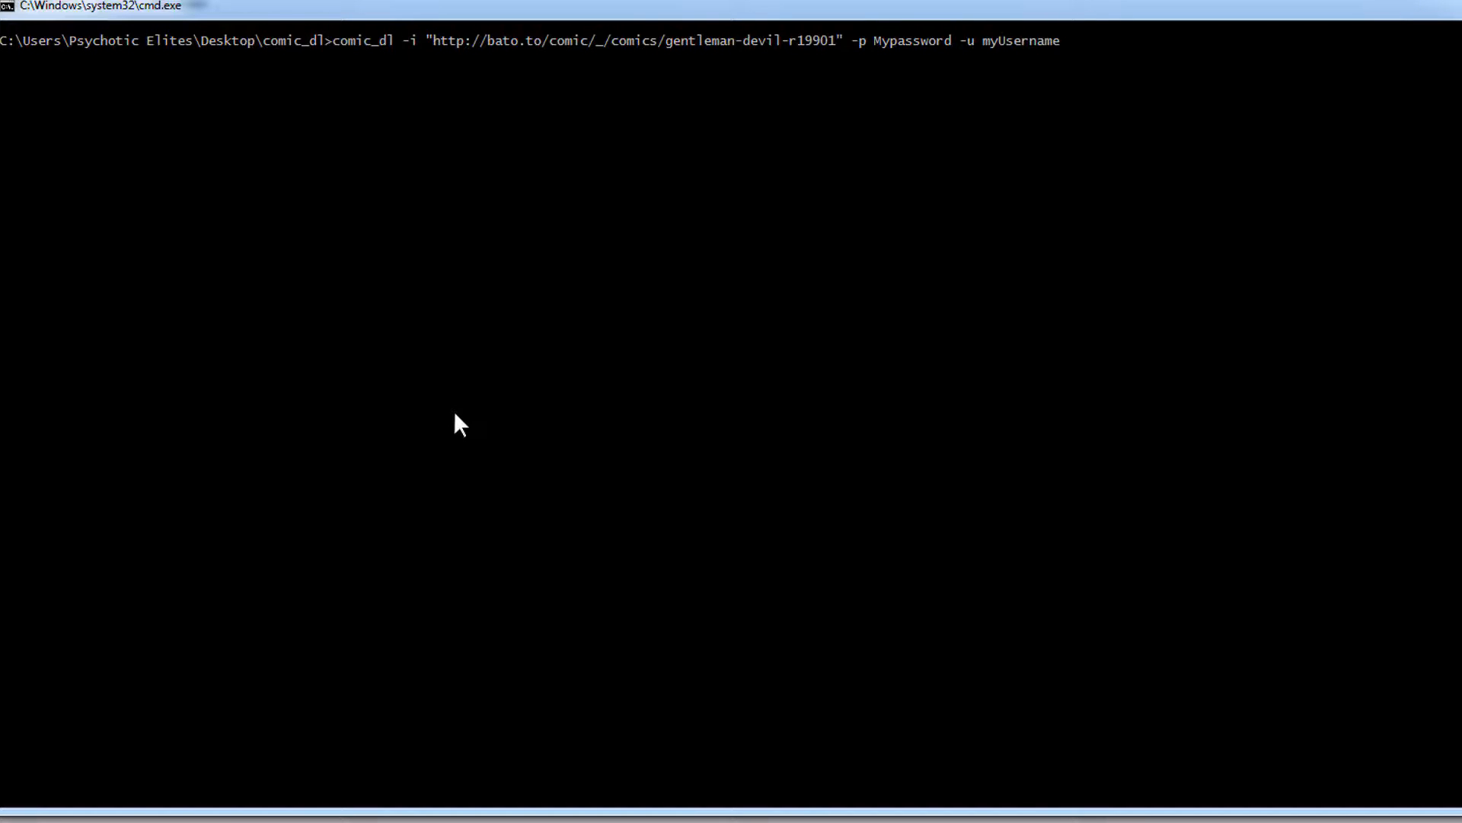
{"action": "mouse_move", "coordinate": [1087, 79]}
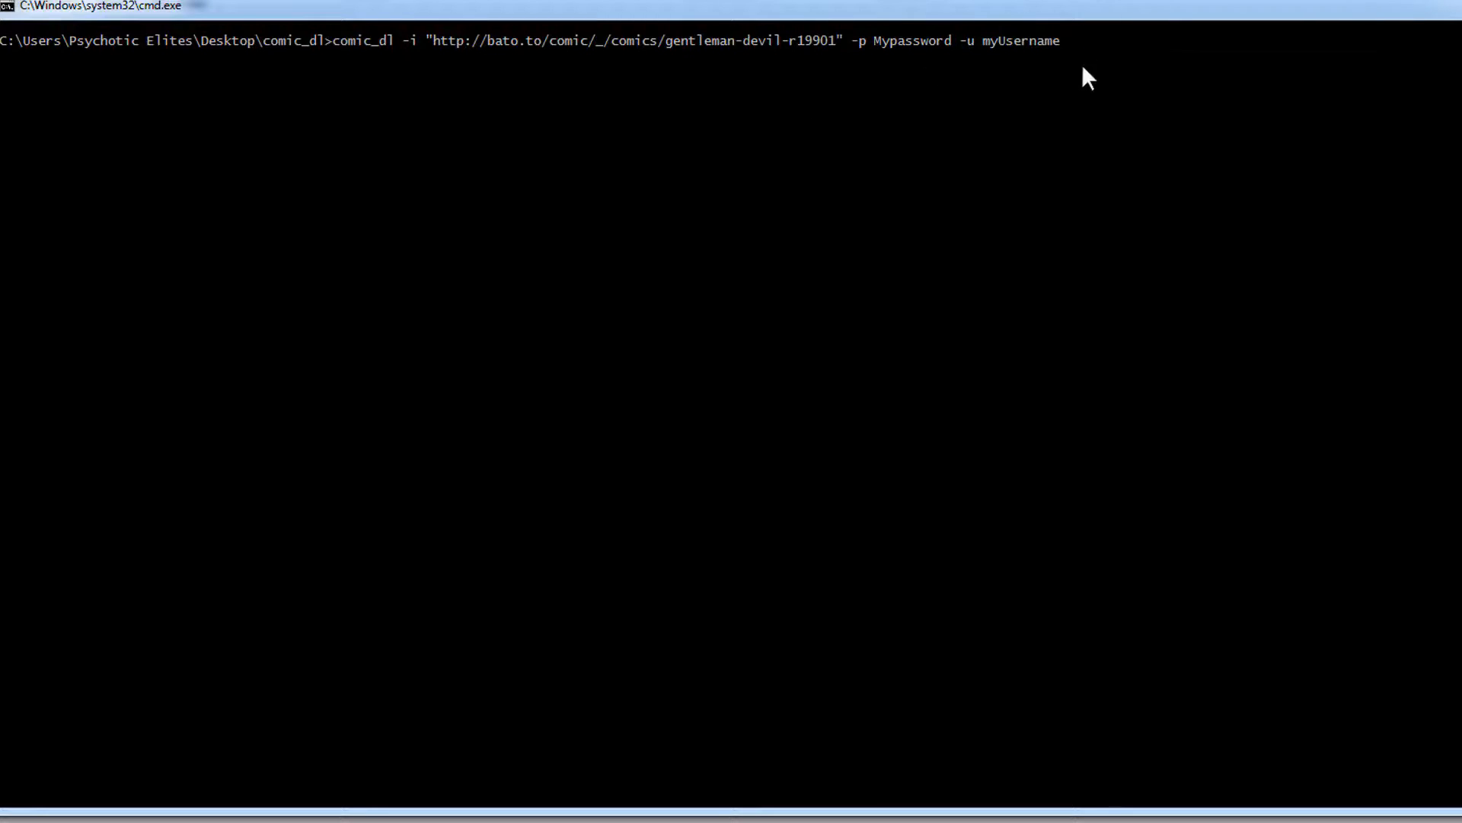
{"action": "mouse_move", "coordinate": [1166, 100]}
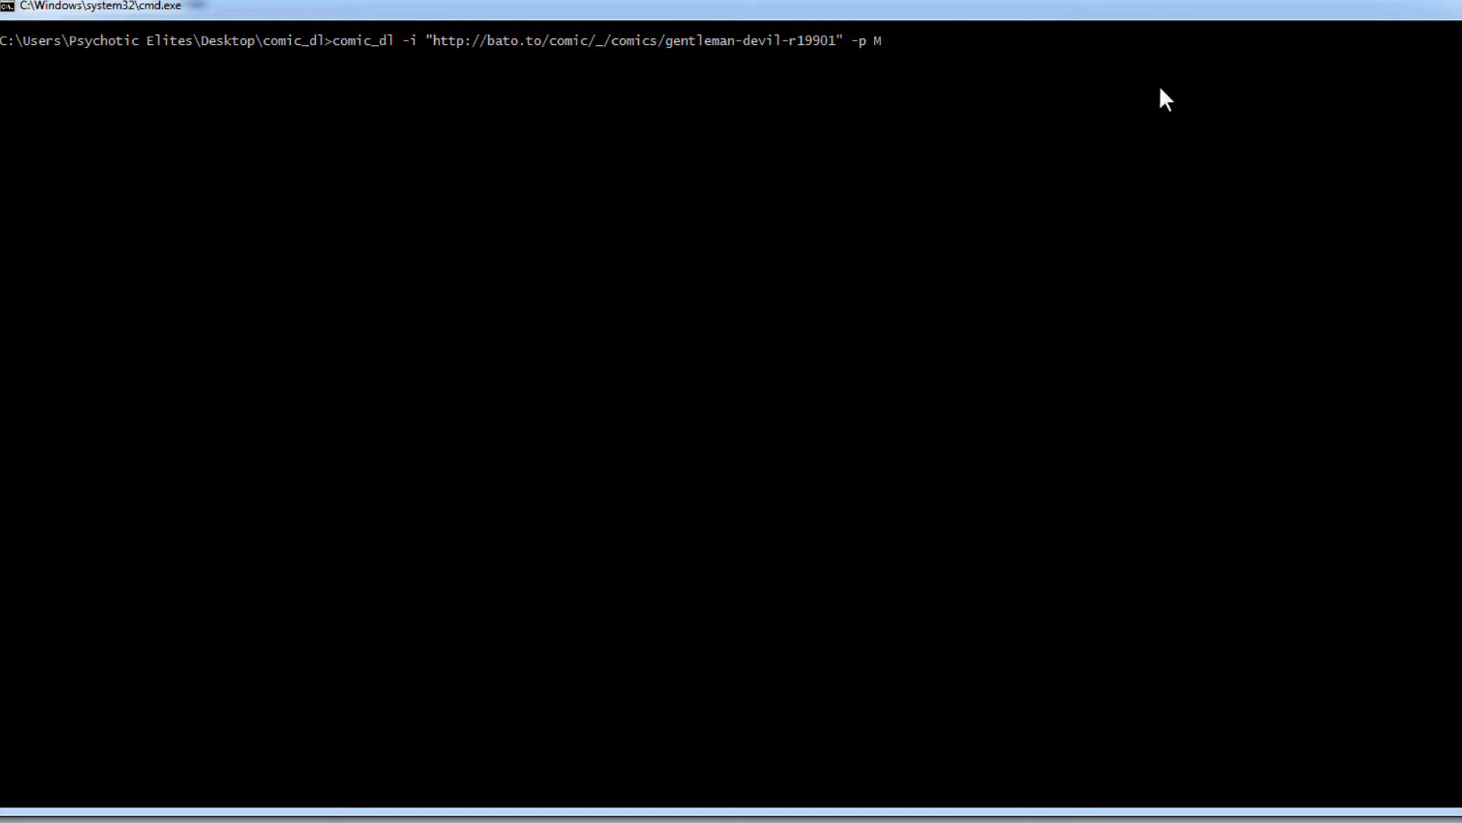
{"action": "key", "text": "Backspace"}
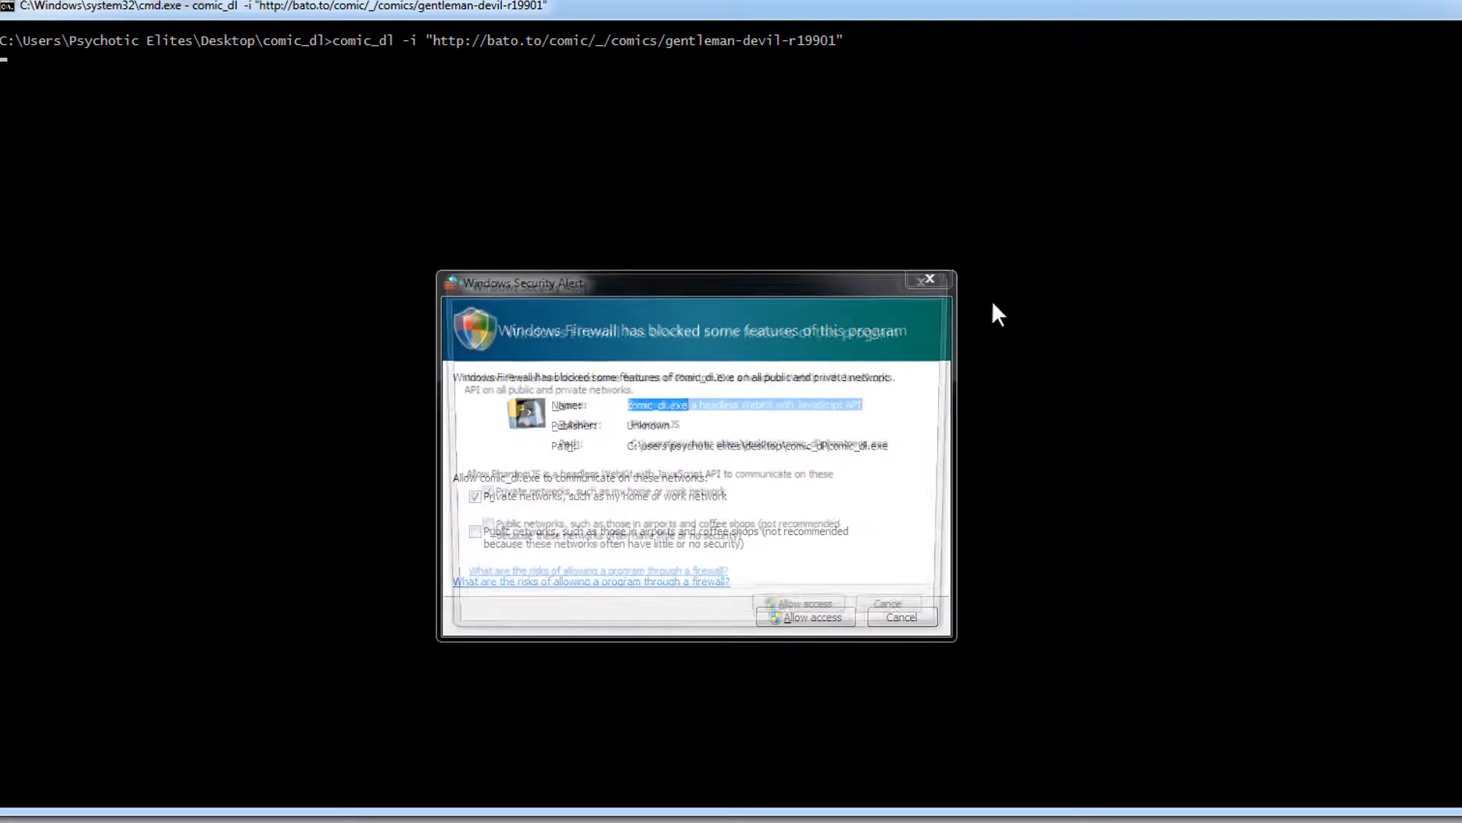
Step: Allow comic_dl.exe through Windows Firewall so the 2 chapters start downloading
{"action": "left_click", "coordinate": [804, 617]}
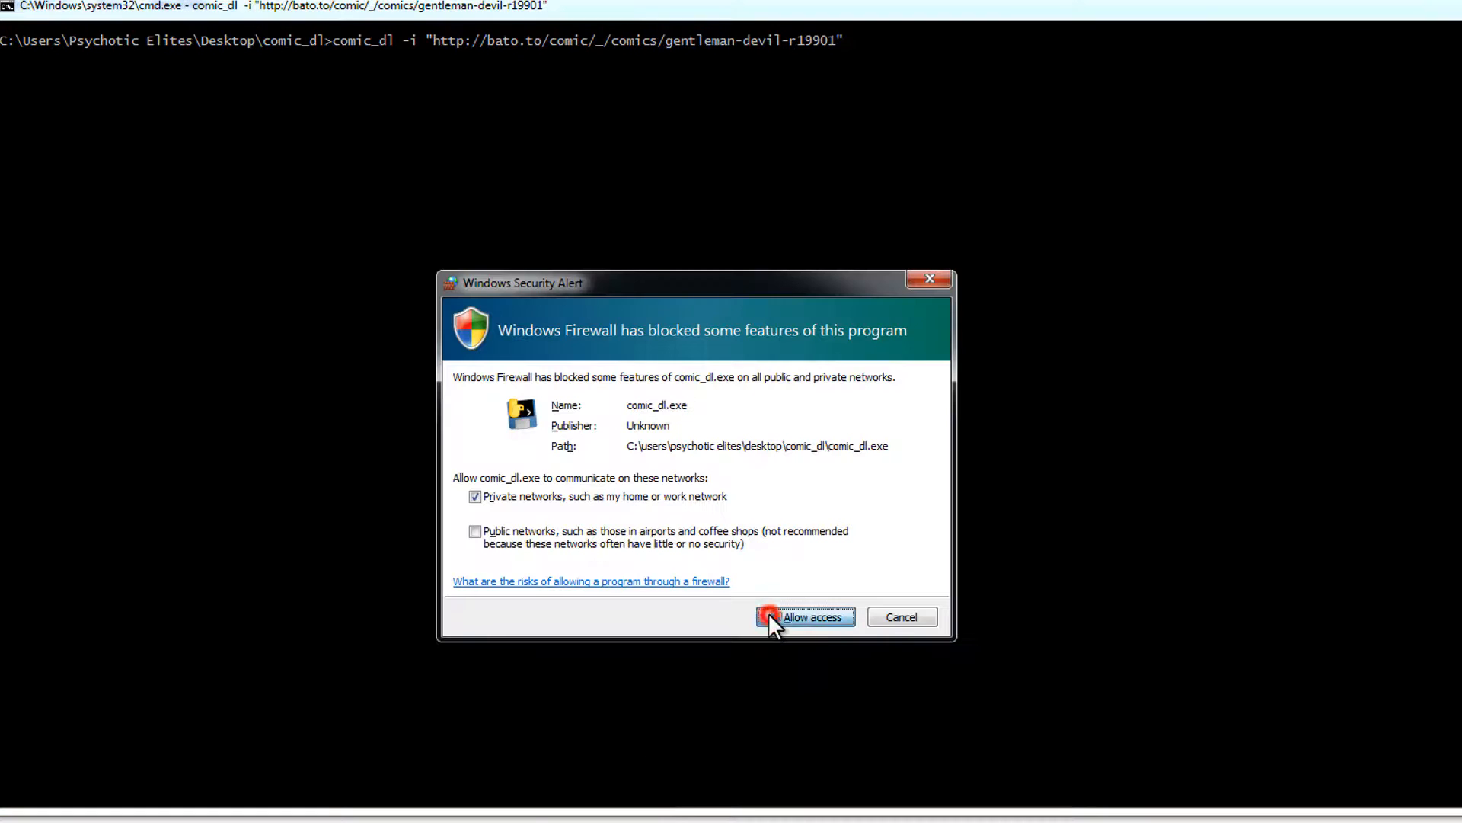
{"action": "left_click", "coordinate": [808, 617]}
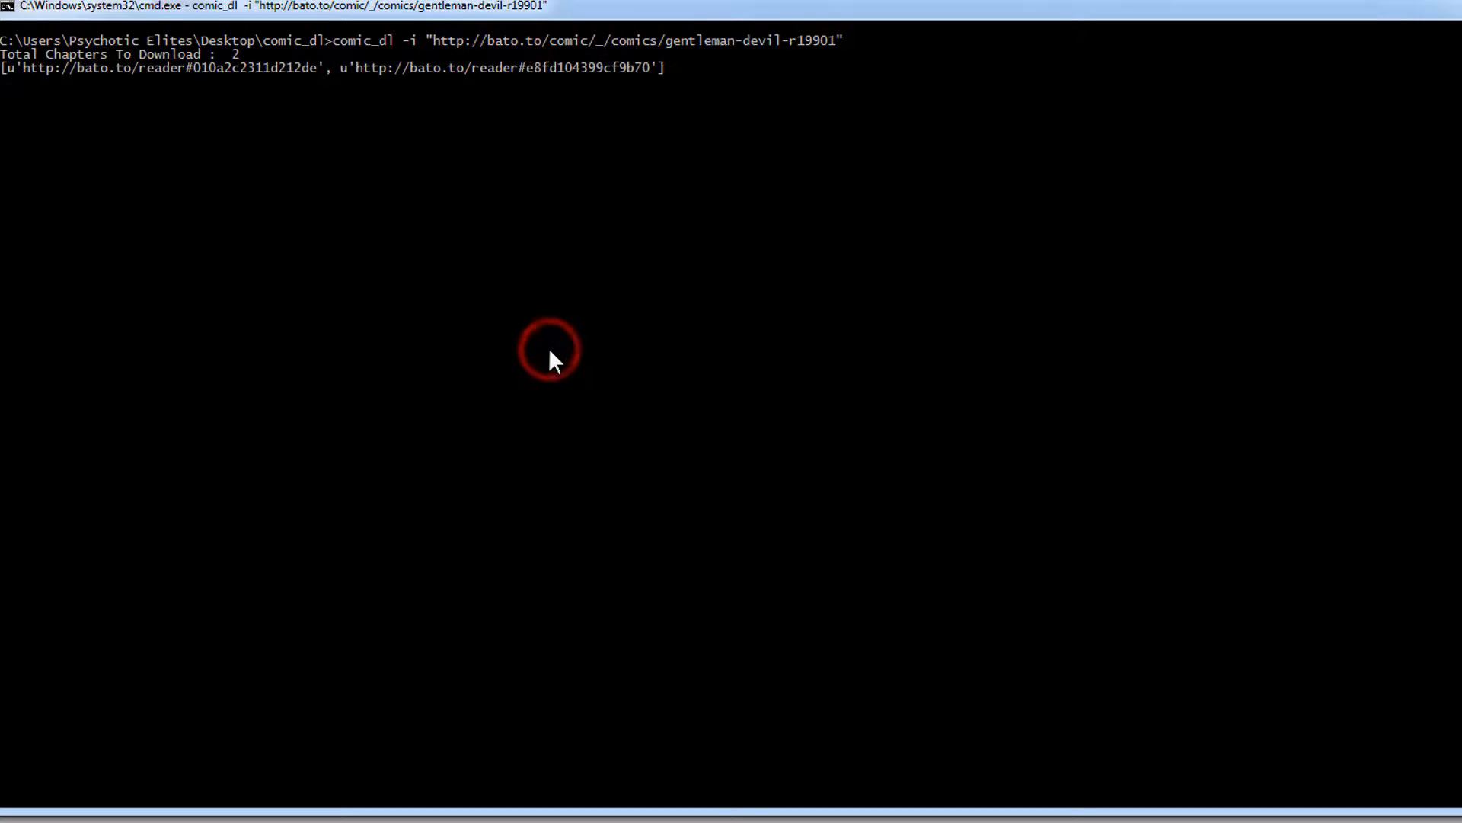
{"action": "mouse_move", "coordinate": [283, 132]}
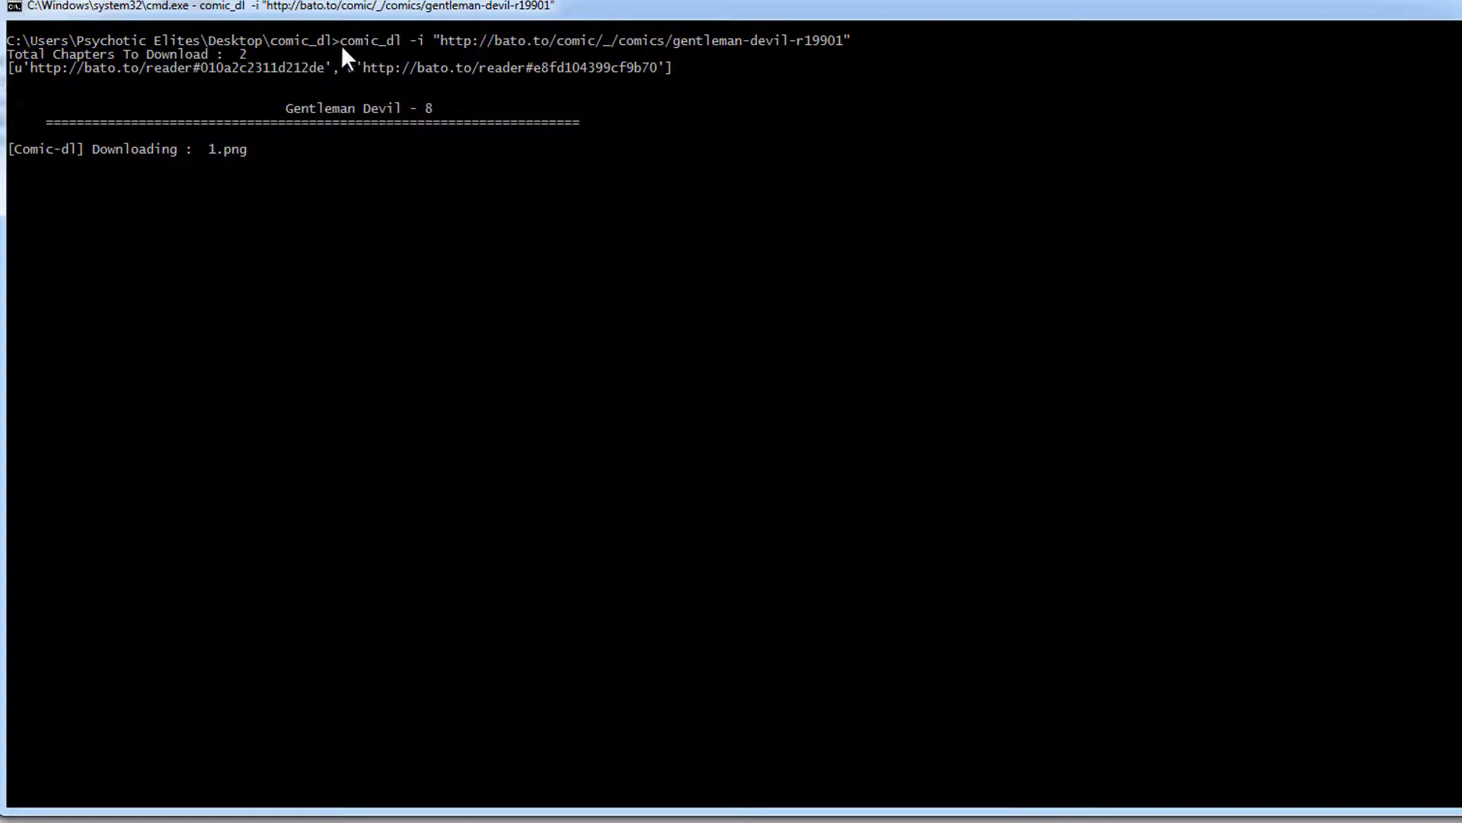
{"action": "mouse_move", "coordinate": [659, 94]}
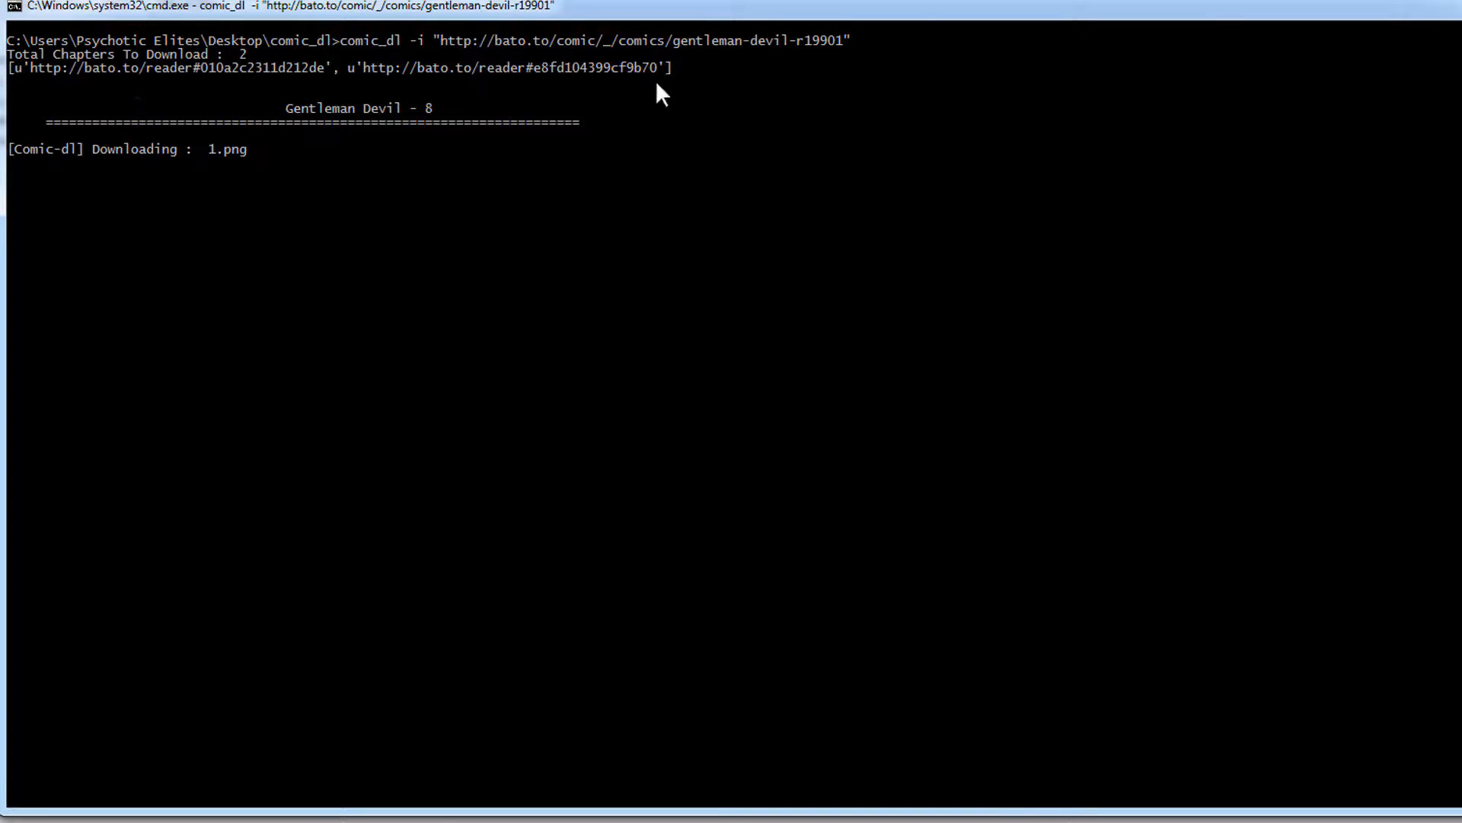
{"action": "mouse_move", "coordinate": [1091, 140]}
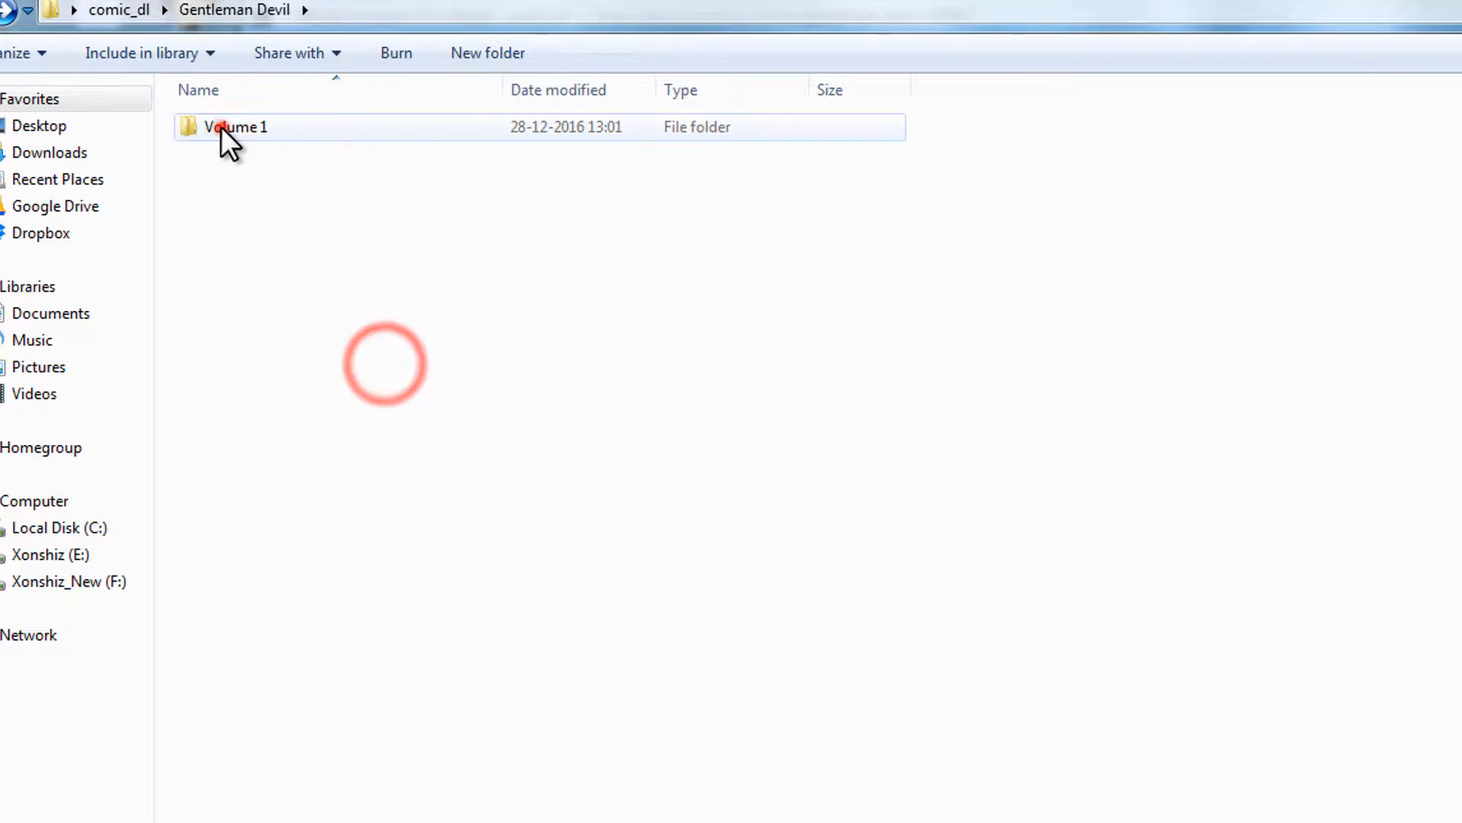
Step: Inspect Volume 1 / Chapter 8's downloaded page 1.png, then go back up toward the Gentleman Devil folder
{"action": "double_click", "coordinate": [233, 126]}
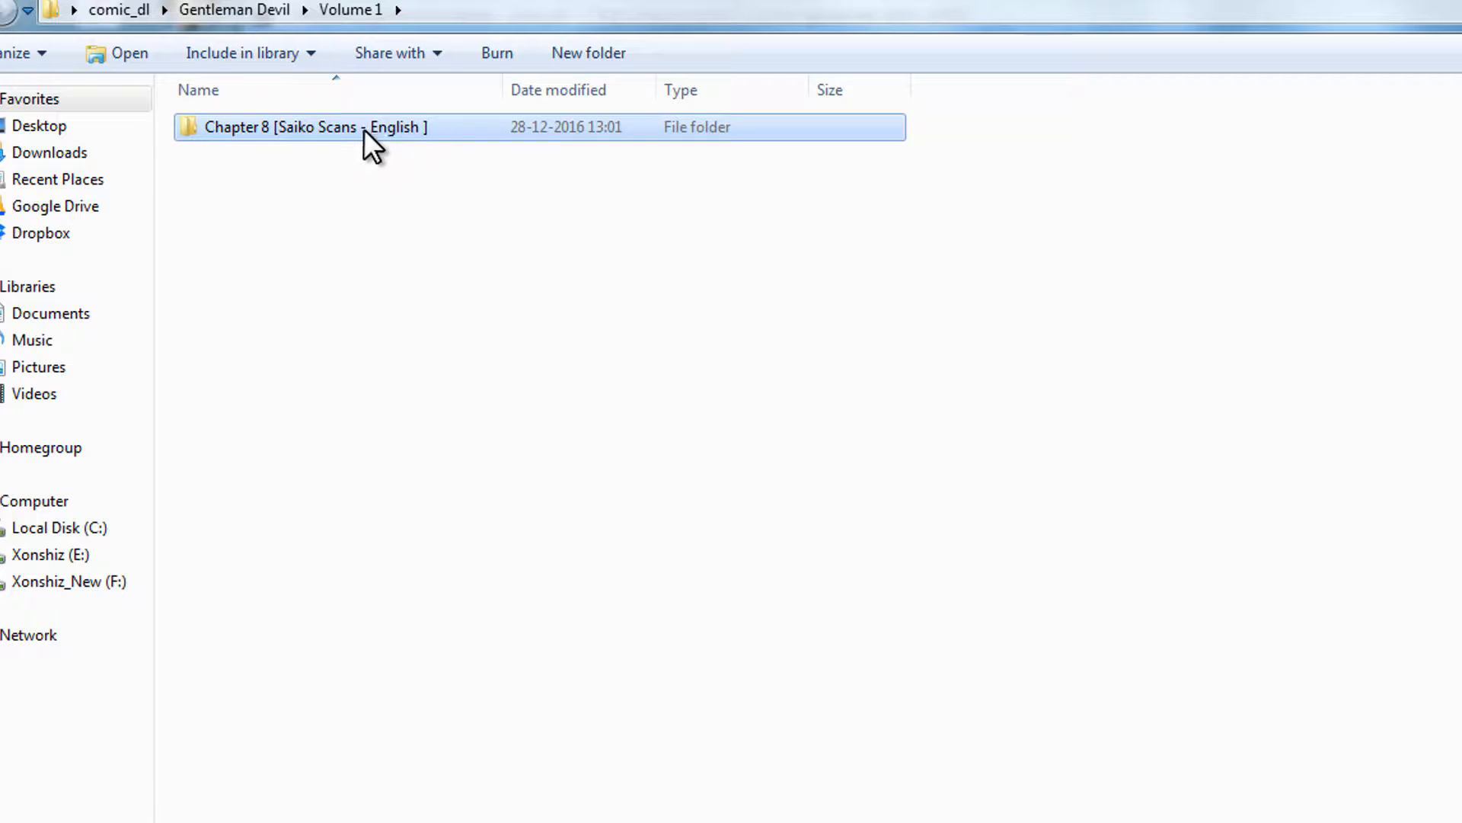
{"action": "double_click", "coordinate": [313, 127]}
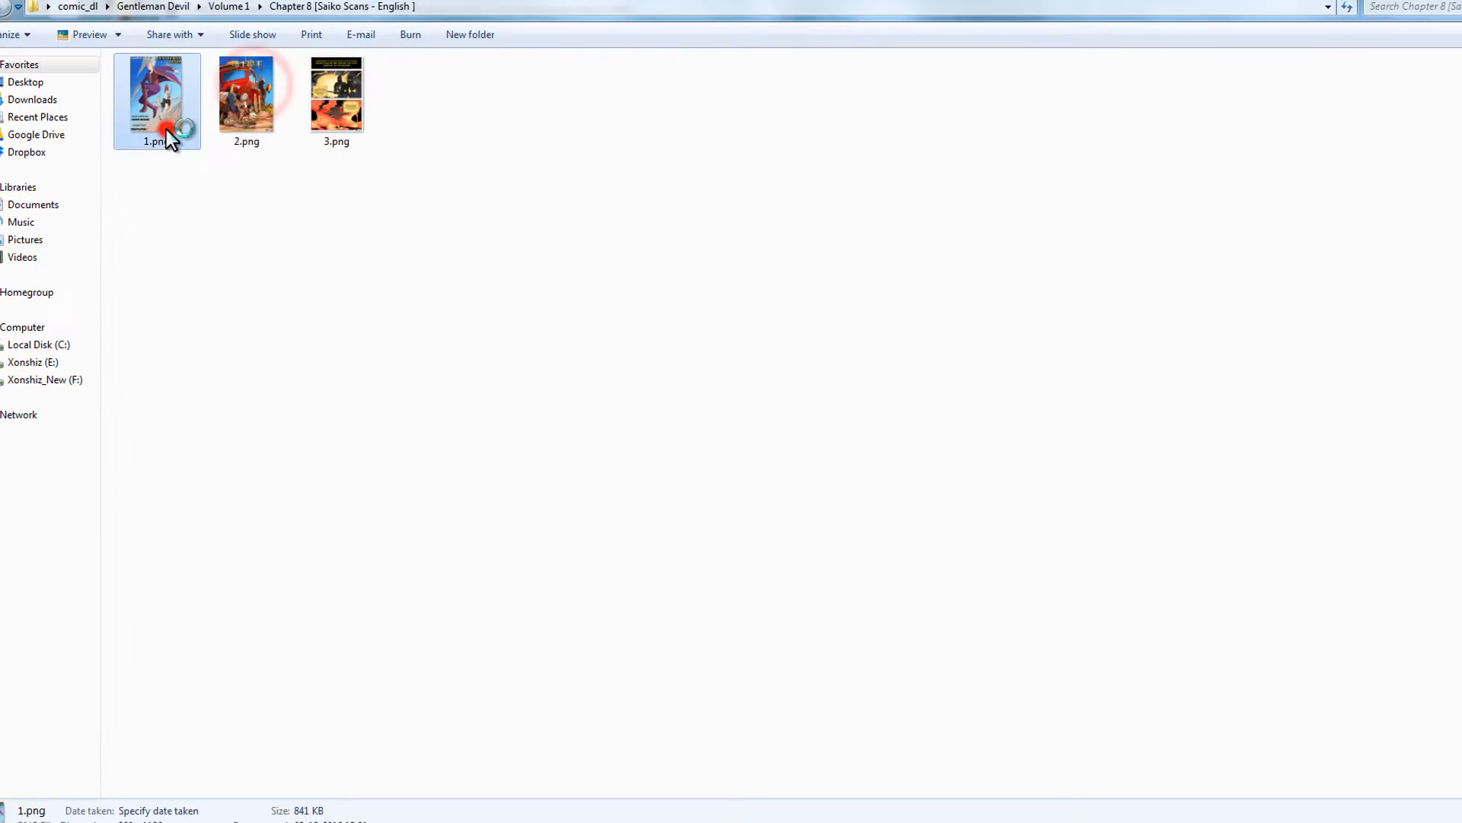
{"action": "double_click", "coordinate": [157, 93]}
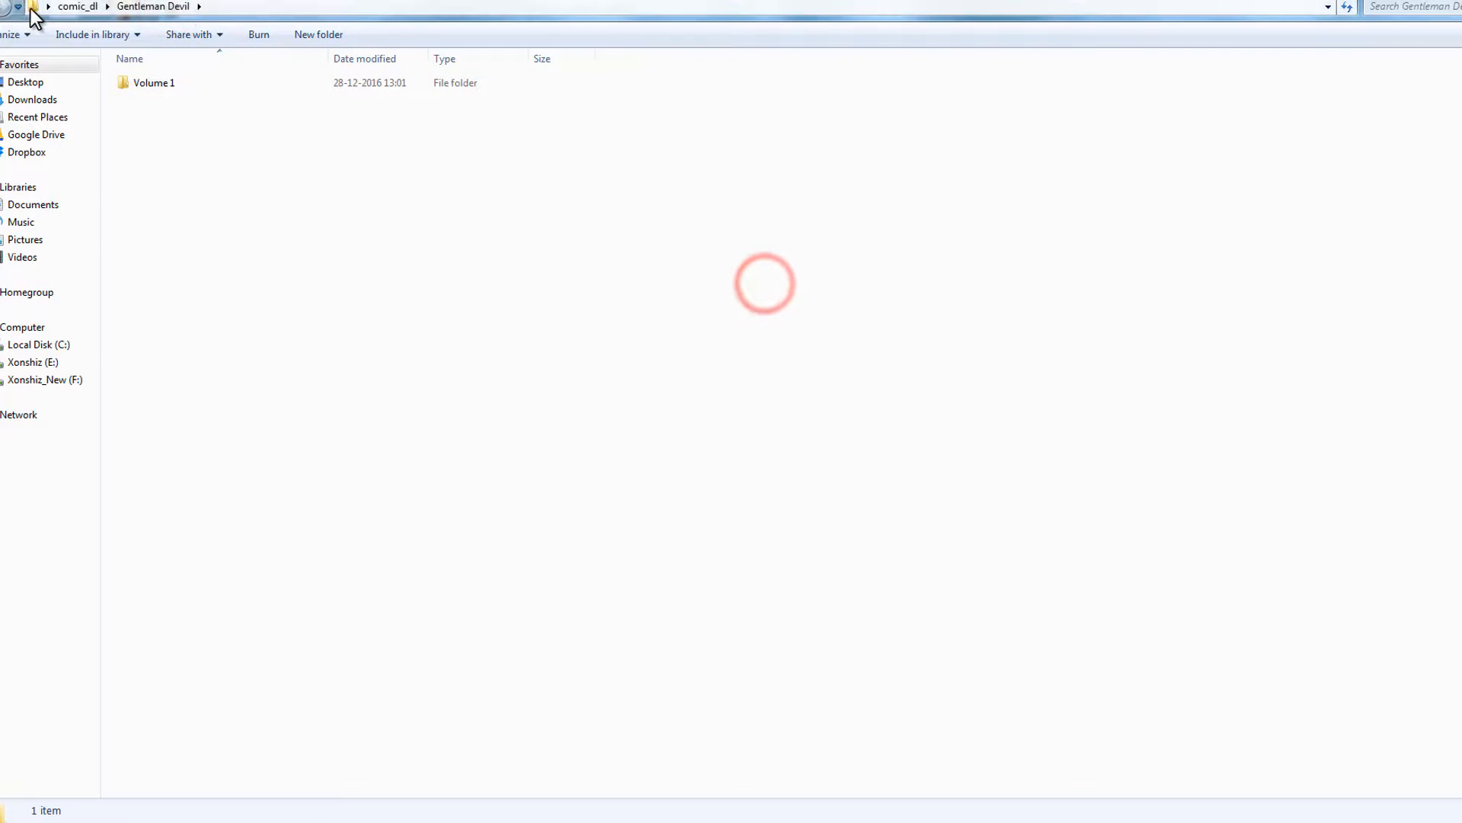
{"action": "left_click", "coordinate": [32, 6]}
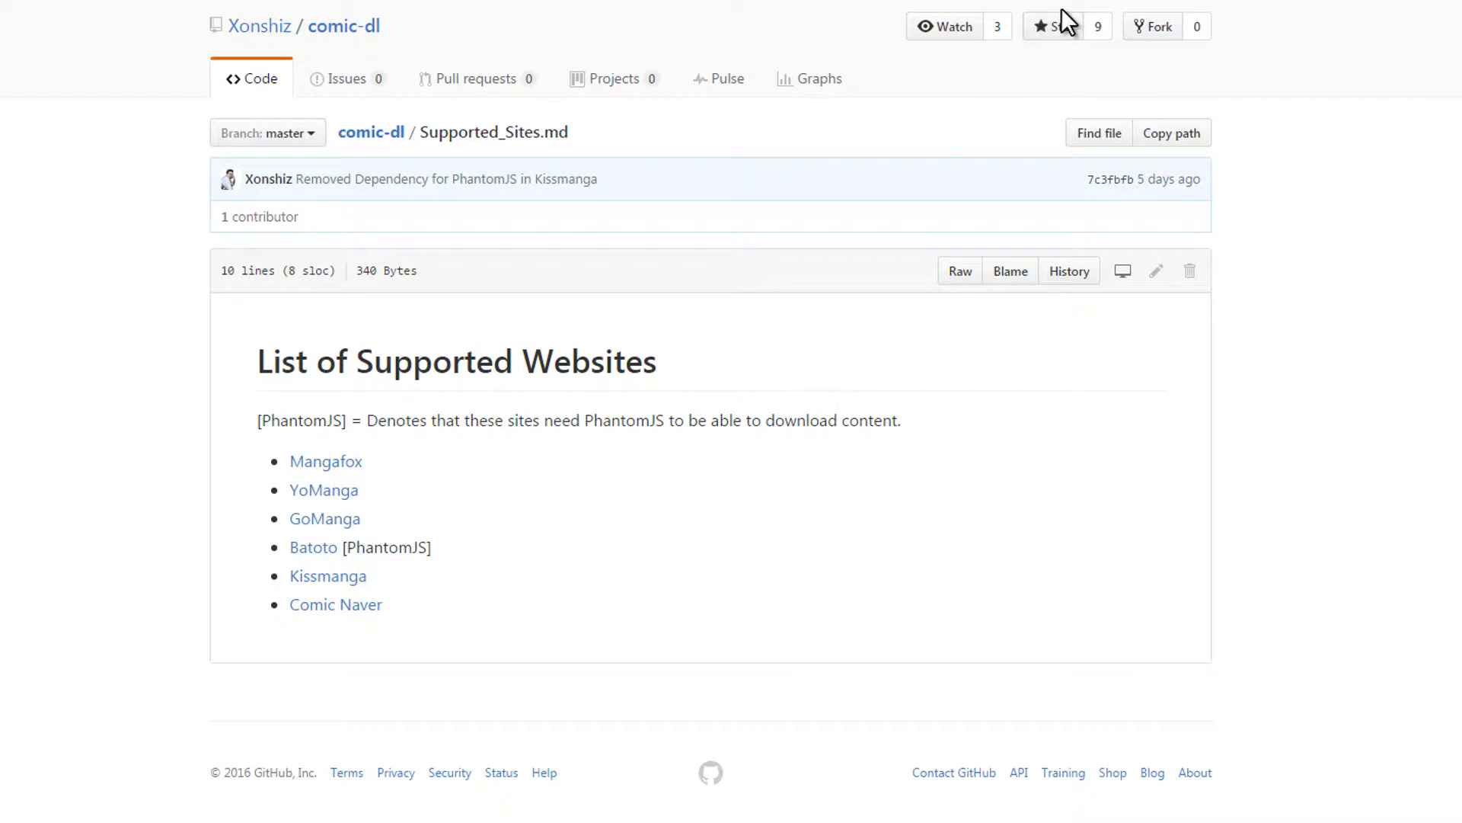
Step: Check the comic-dl Issues list (no open issues) and return to the repository front page
{"action": "scroll", "scroll_direction": "down", "scroll_amount": 3}
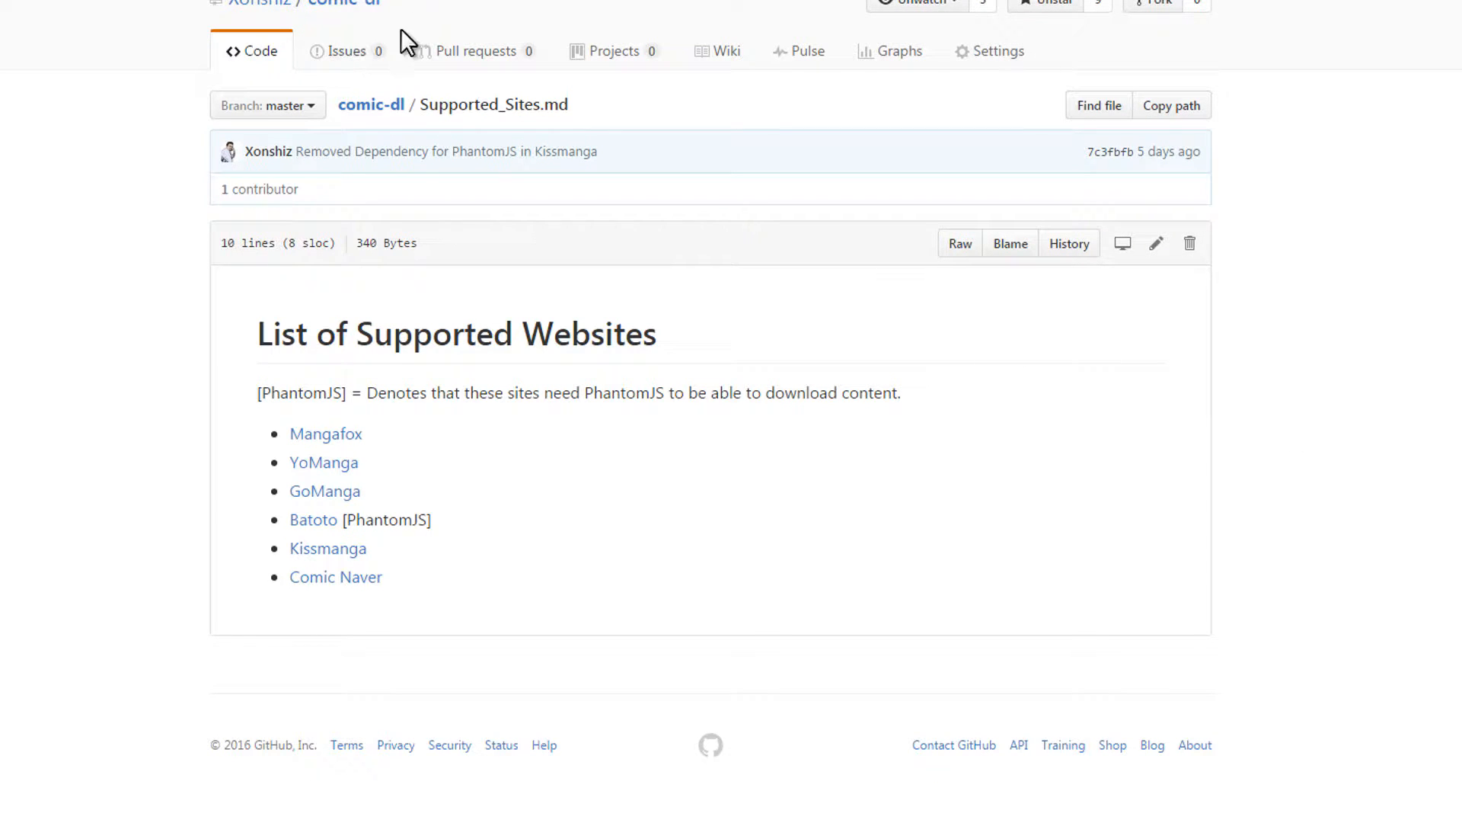
{"action": "left_click", "coordinate": [345, 50]}
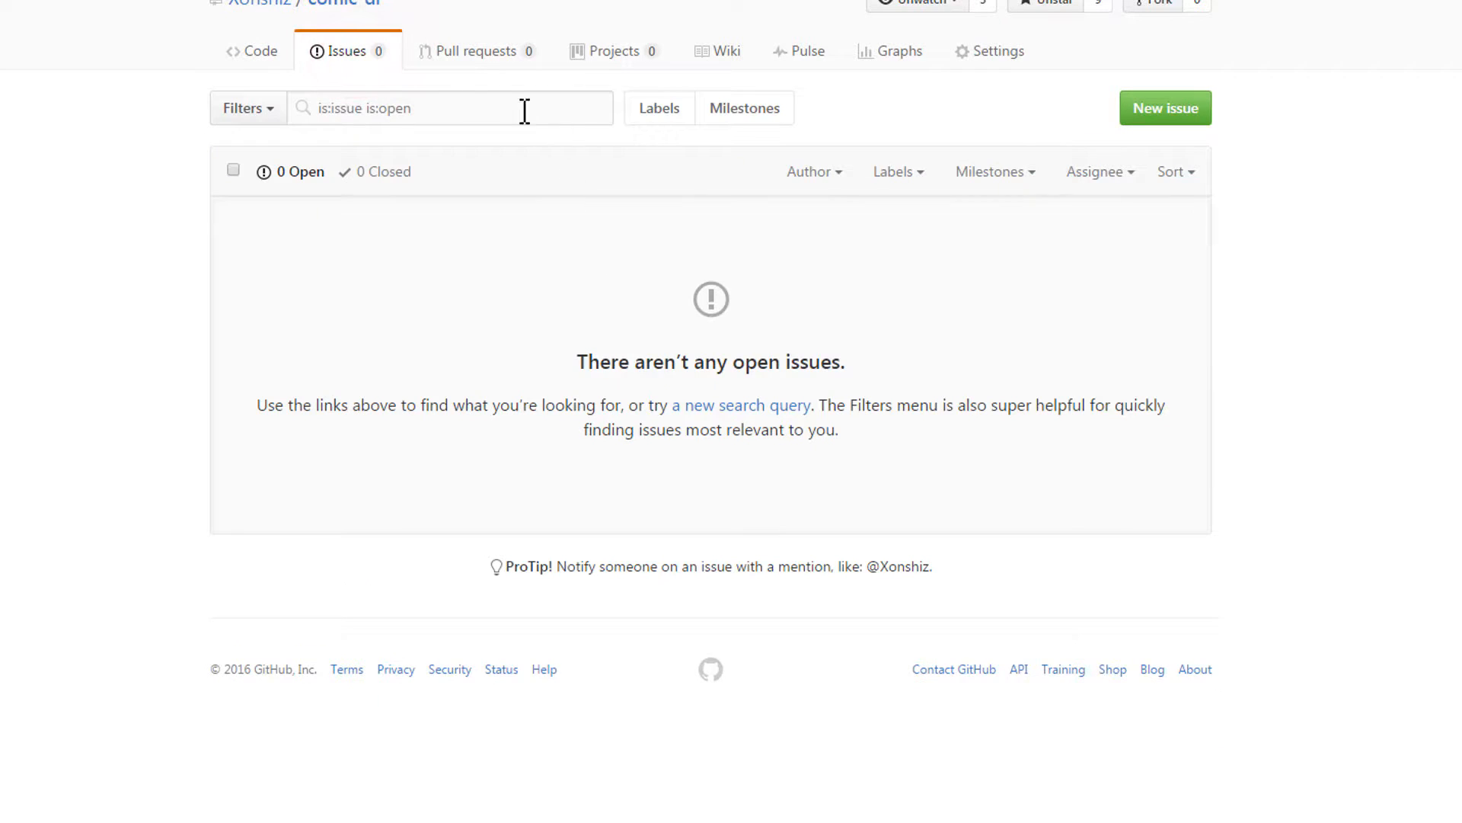
{"action": "left_click", "coordinate": [1166, 108]}
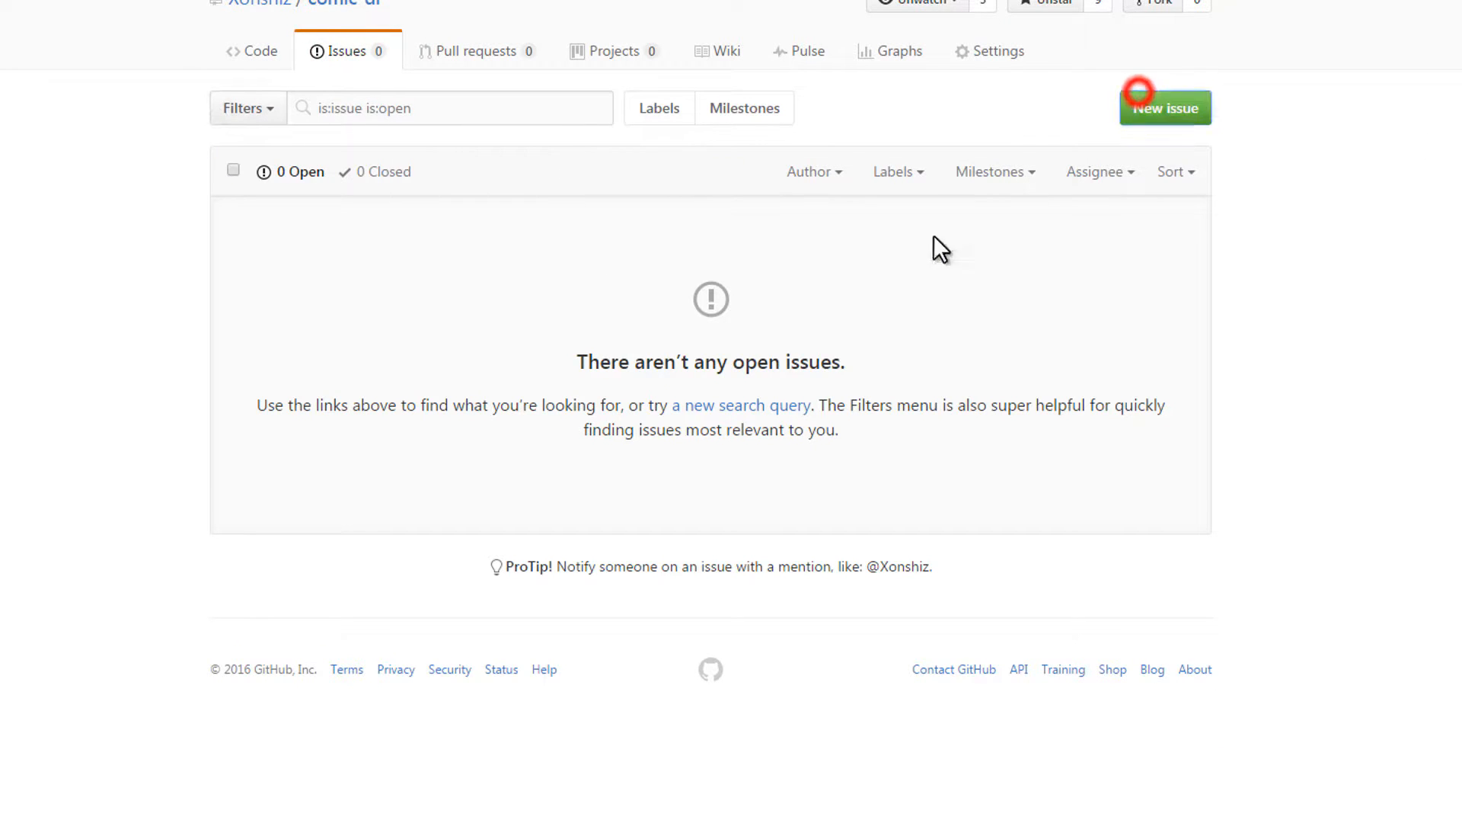
{"action": "left_click", "coordinate": [1166, 107]}
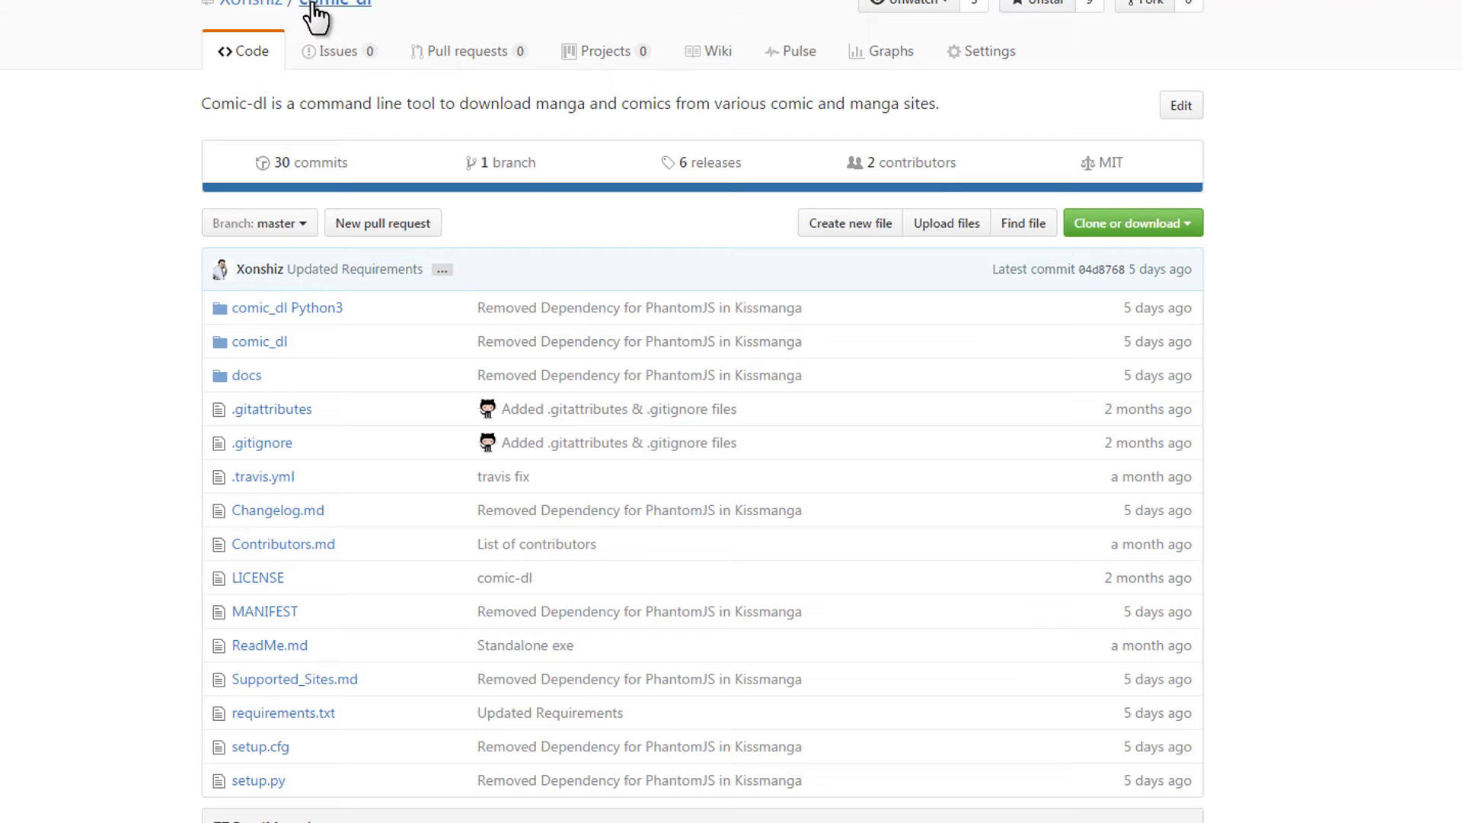
Step: Jump from the ReadMe's Table of Content to 'Opening An Issue/Requesting A Site'
{"action": "scroll", "scroll_direction": "down", "scroll_amount": 3}
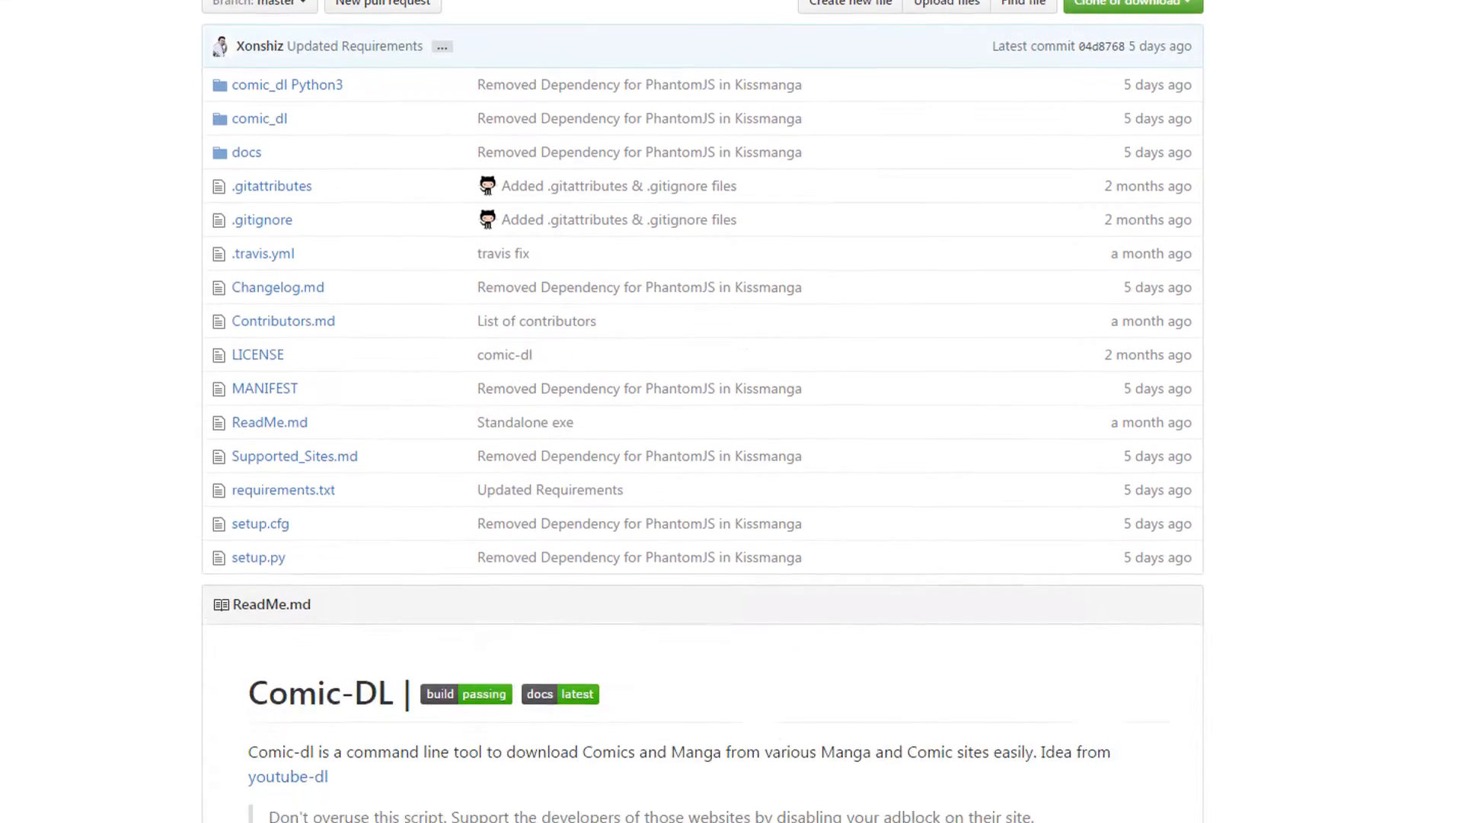
{"action": "scroll", "scroll_direction": "down", "scroll_amount": 3}
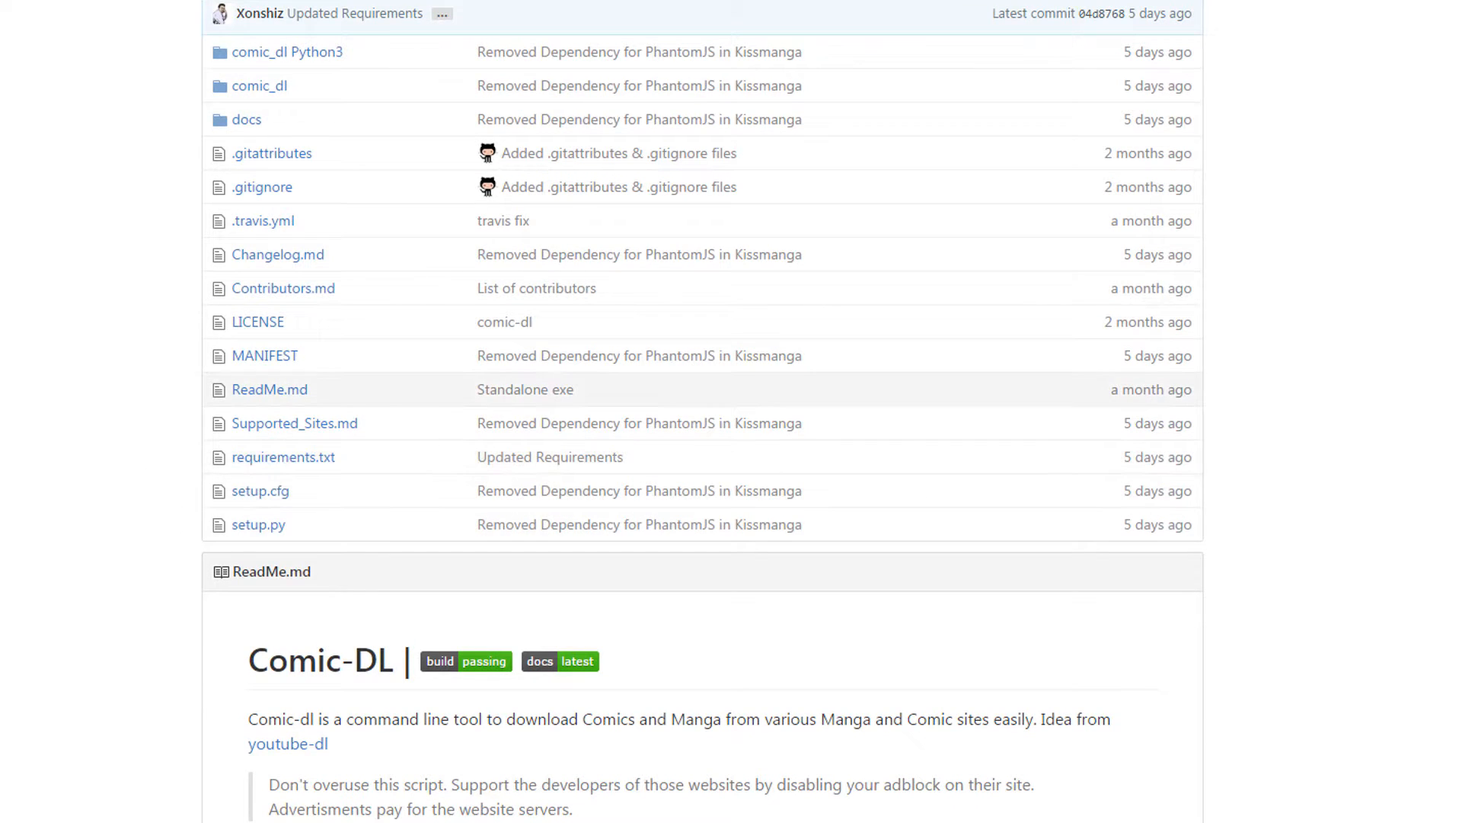
{"action": "scroll", "scroll_direction": "down", "scroll_amount": 3}
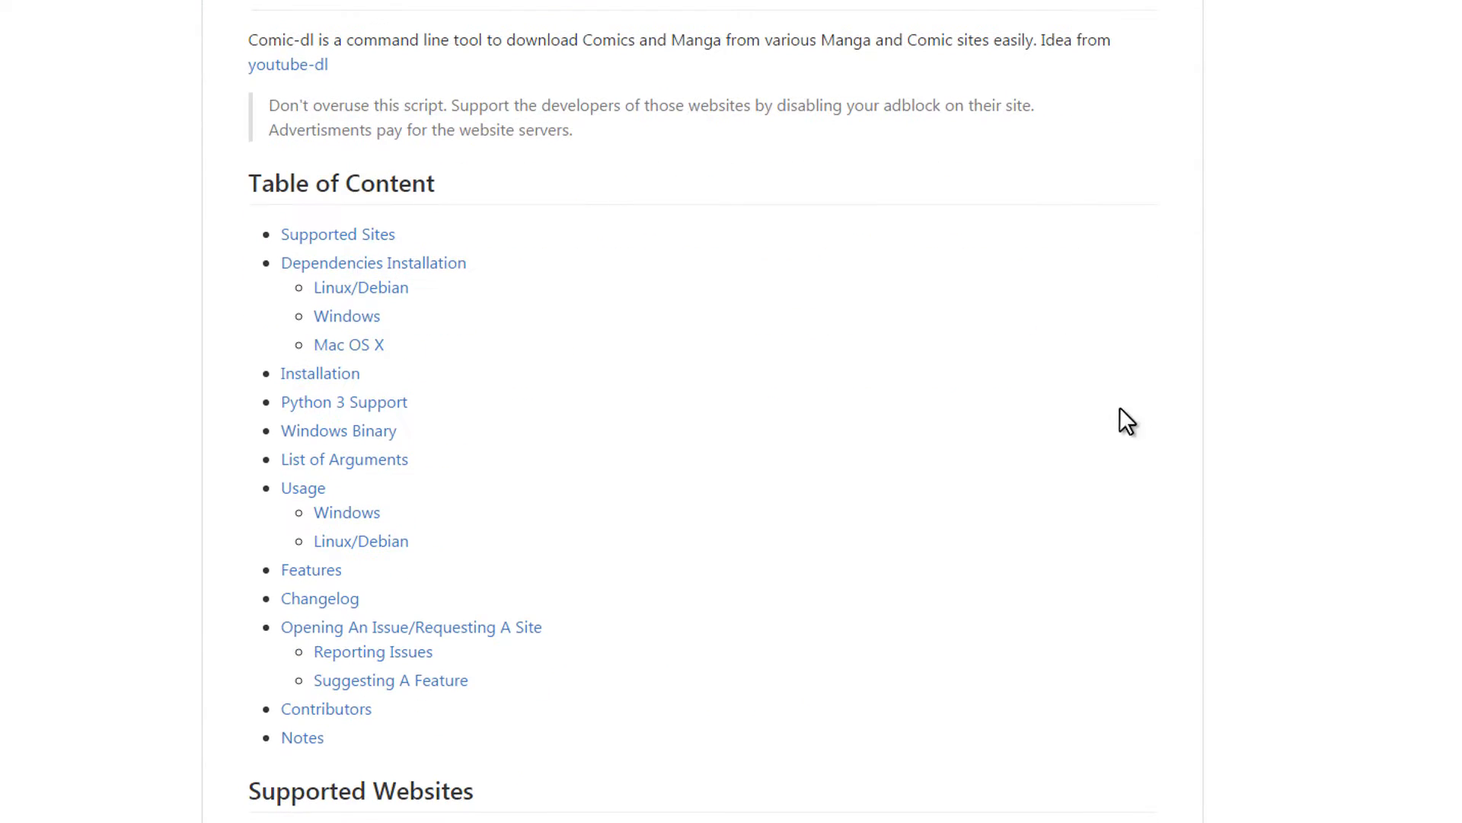
{"action": "mouse_move", "coordinate": [347, 639]}
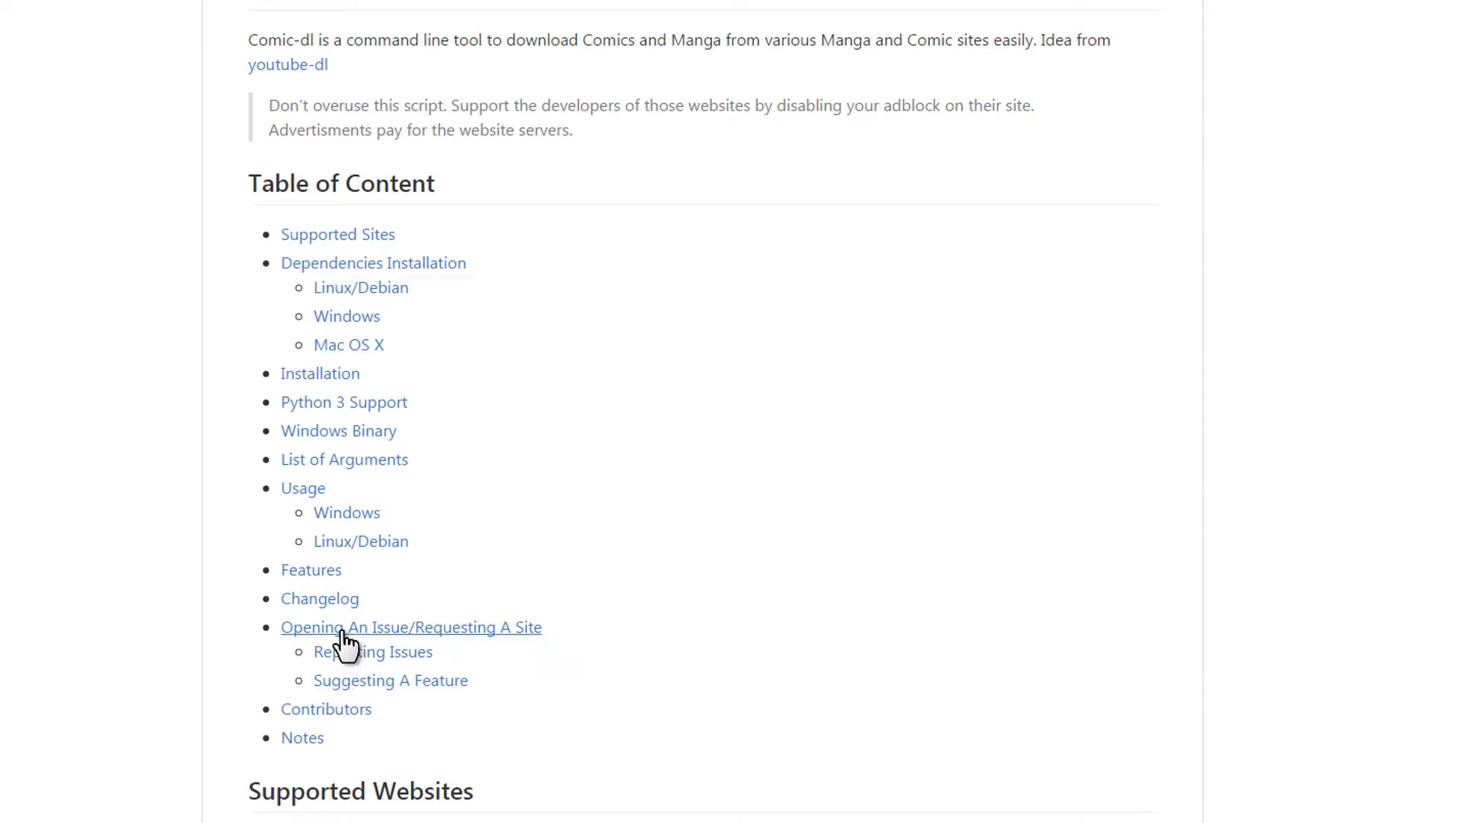
{"action": "left_click", "coordinate": [409, 626]}
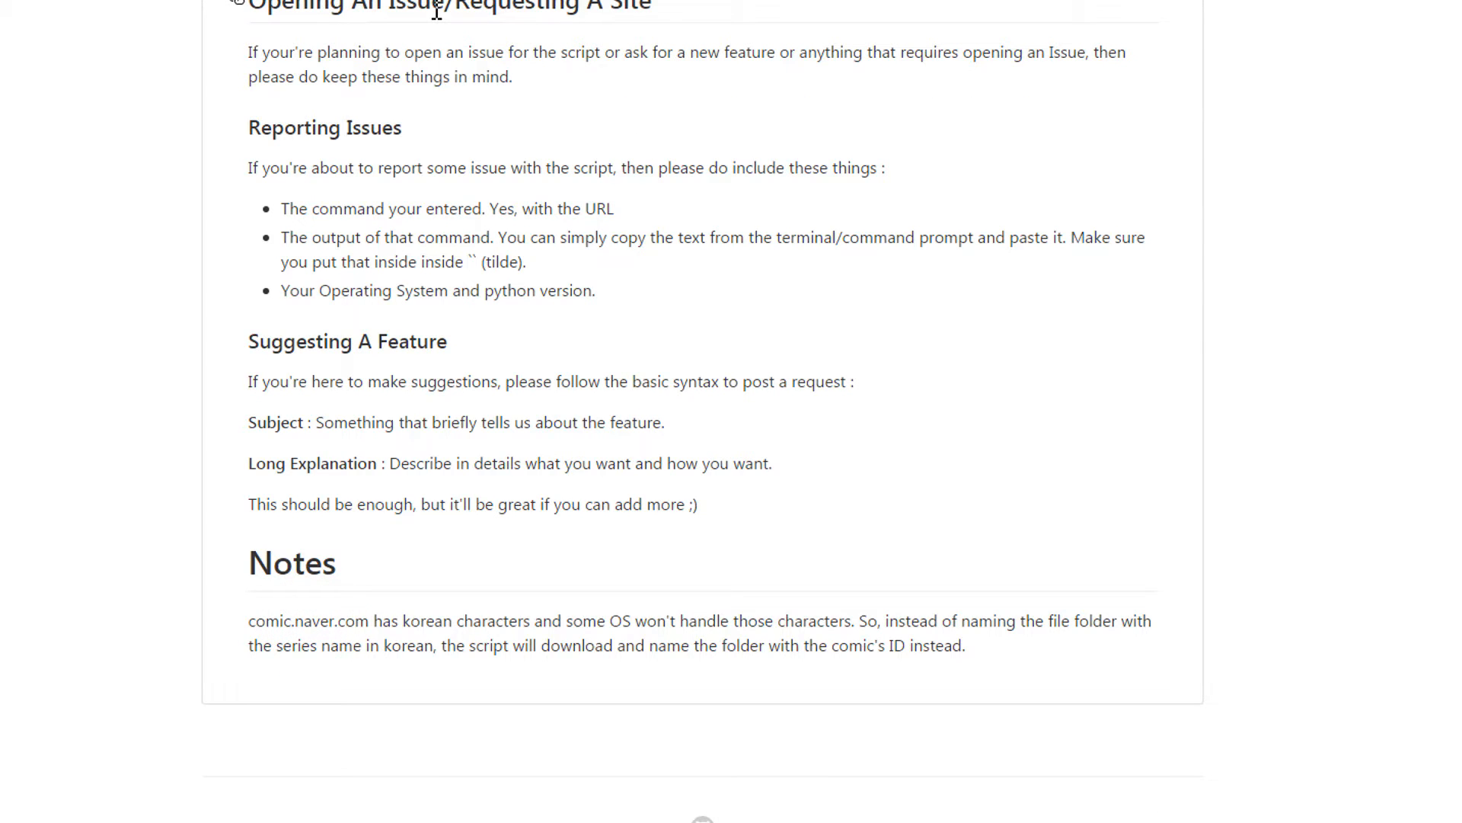
{"action": "mouse_move", "coordinate": [281, 409]}
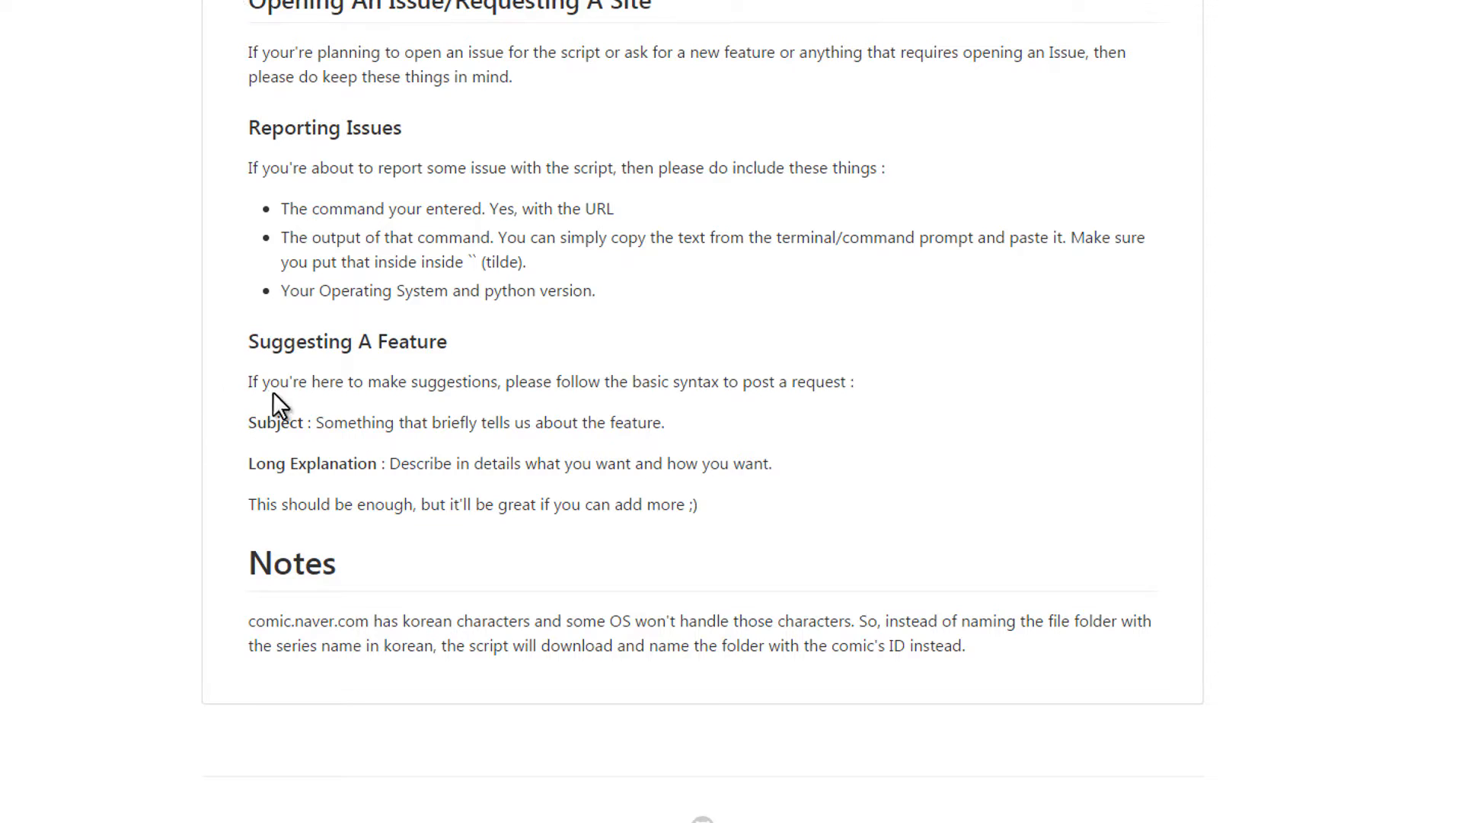